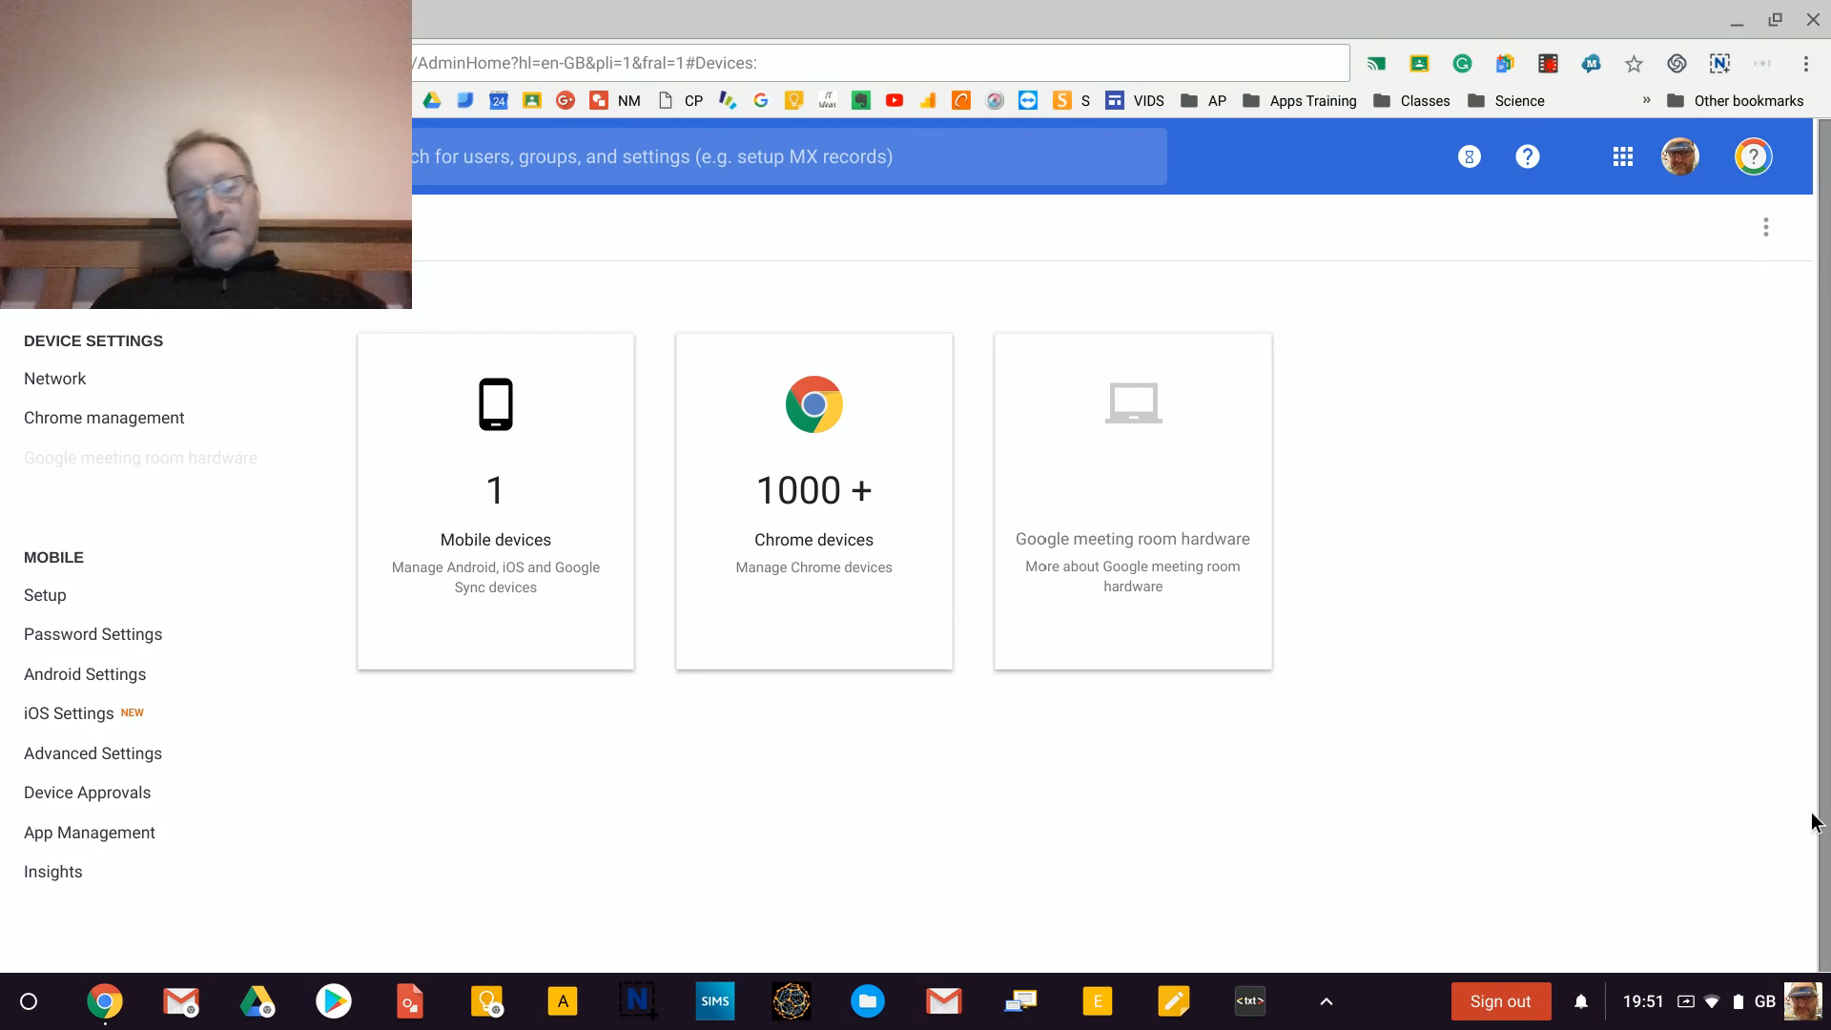
mouse_move(160, 456)
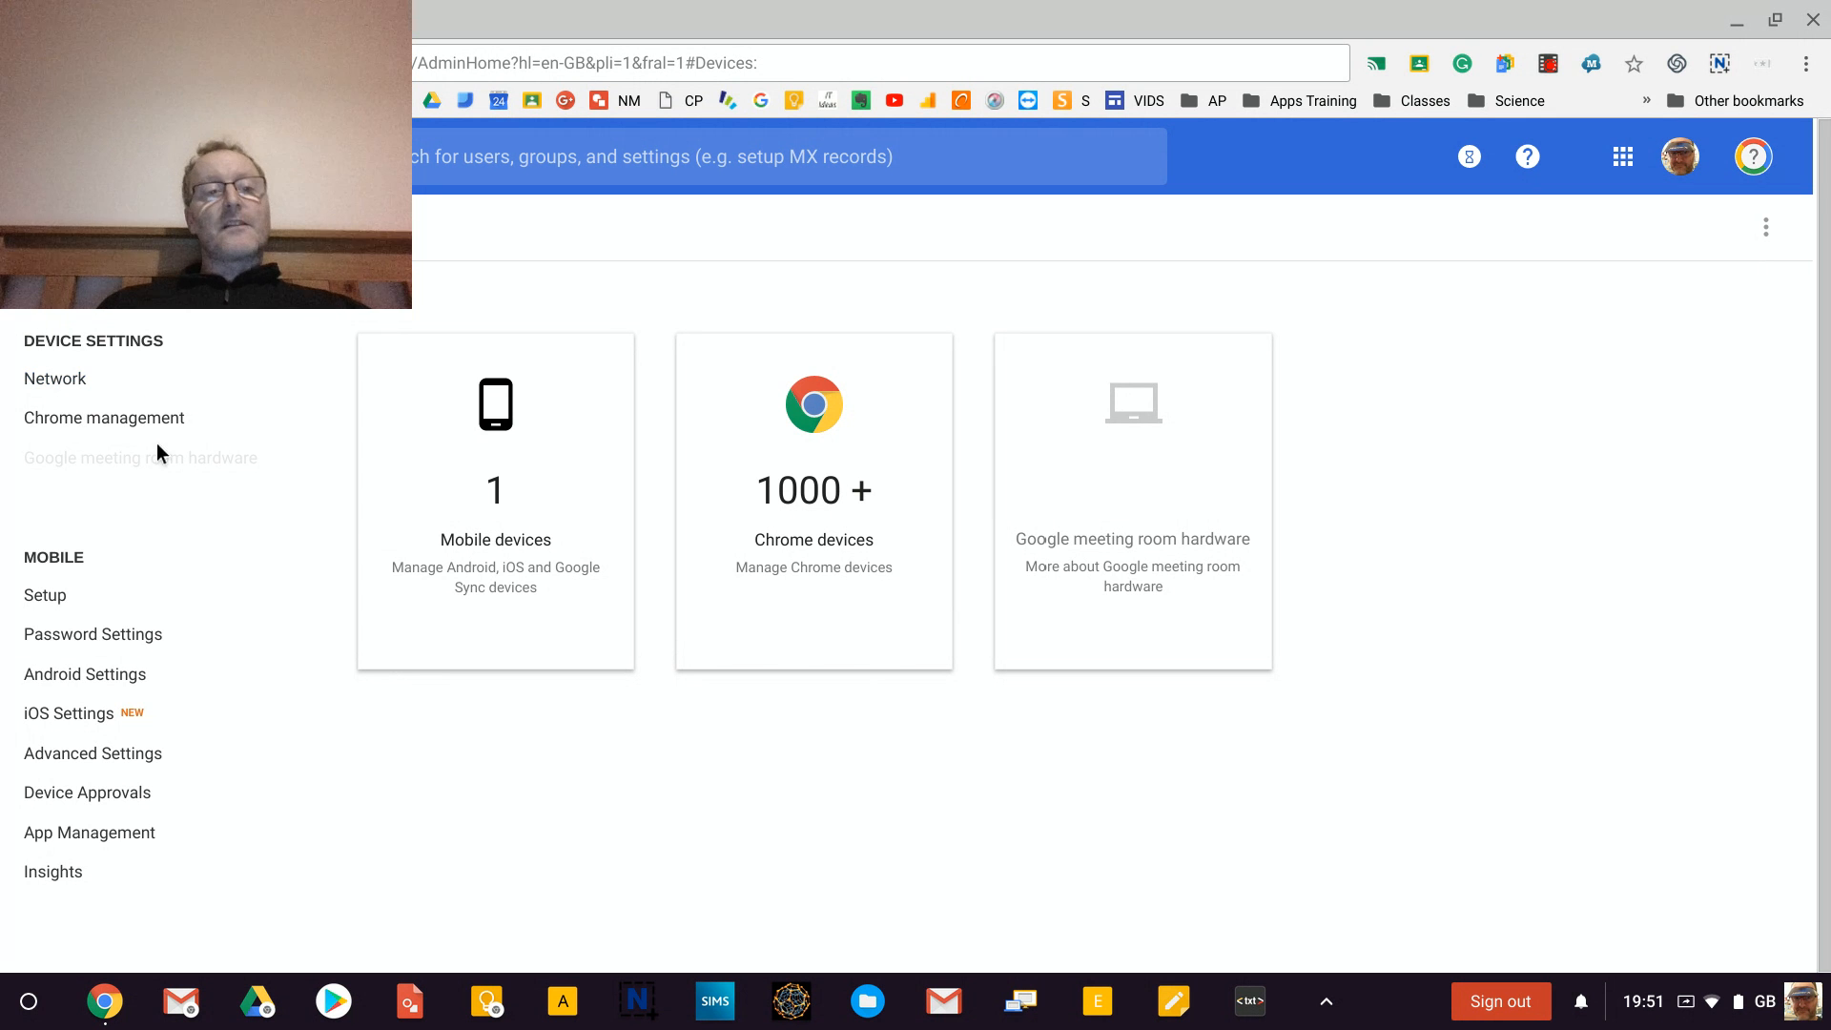
Go to the Chrome Management page and review its list of settings sections.
left_click(103, 417)
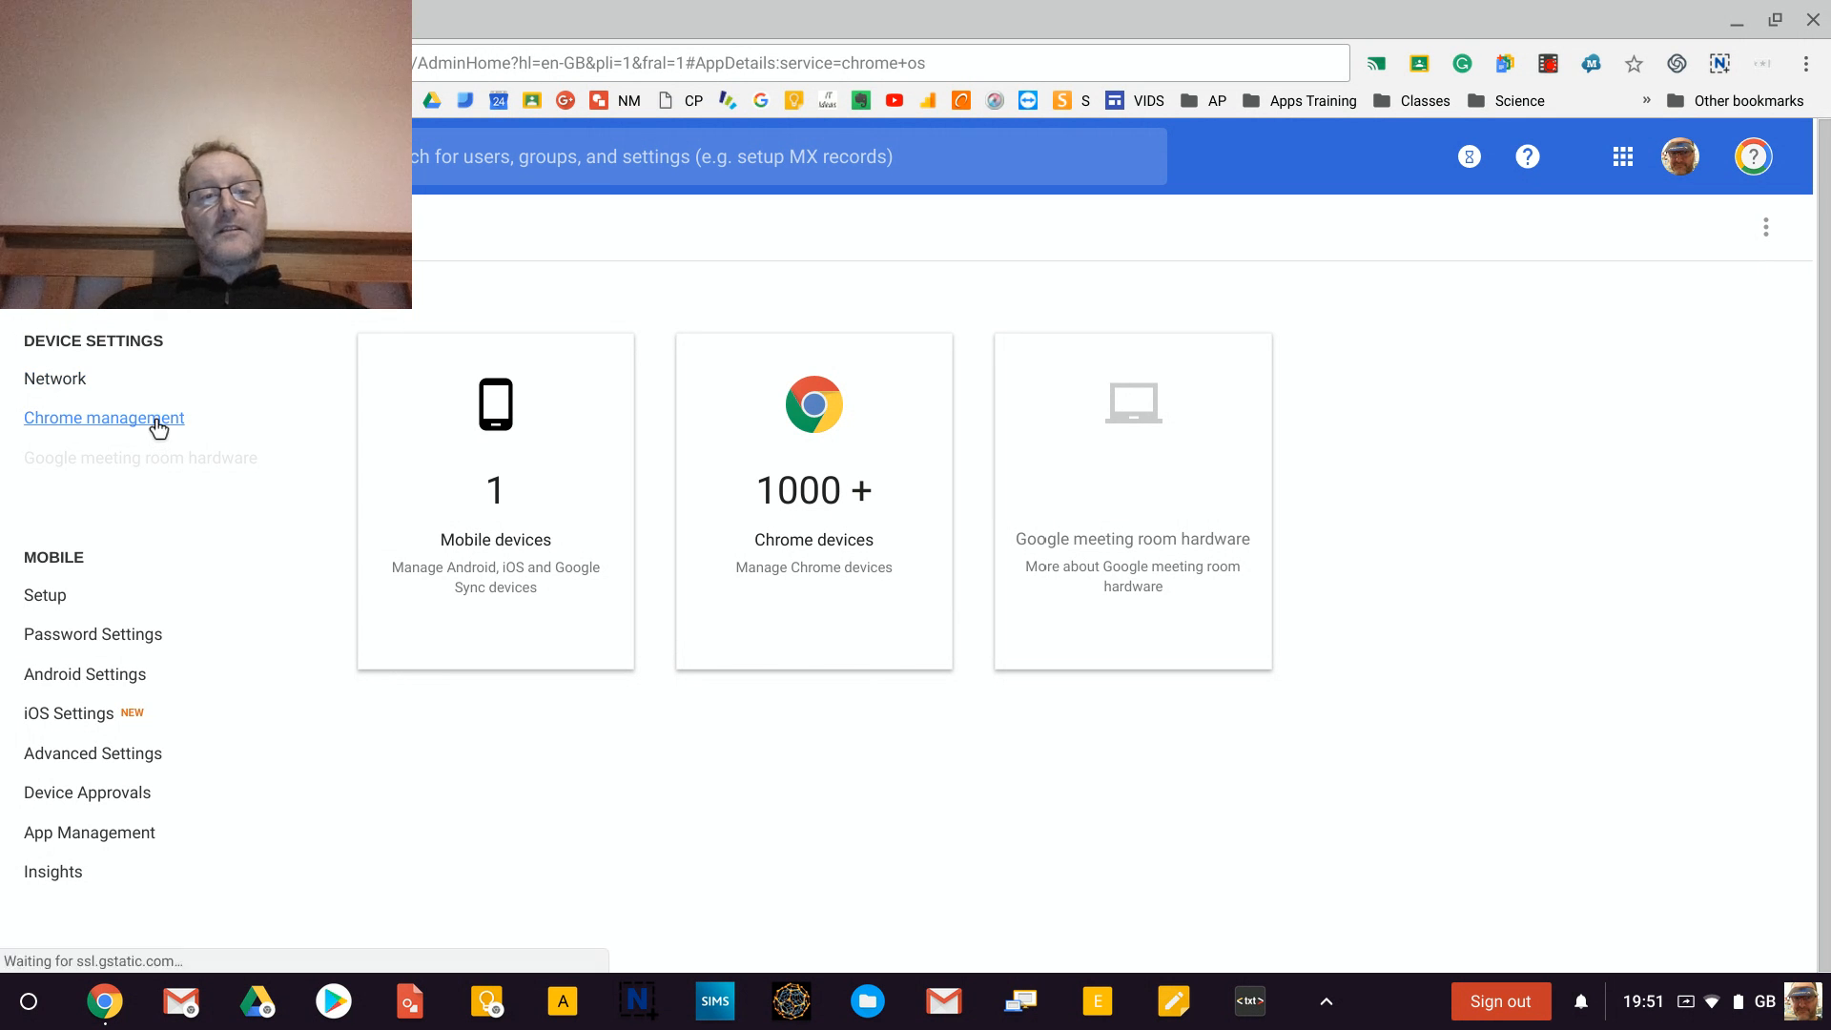
left_click(103, 418)
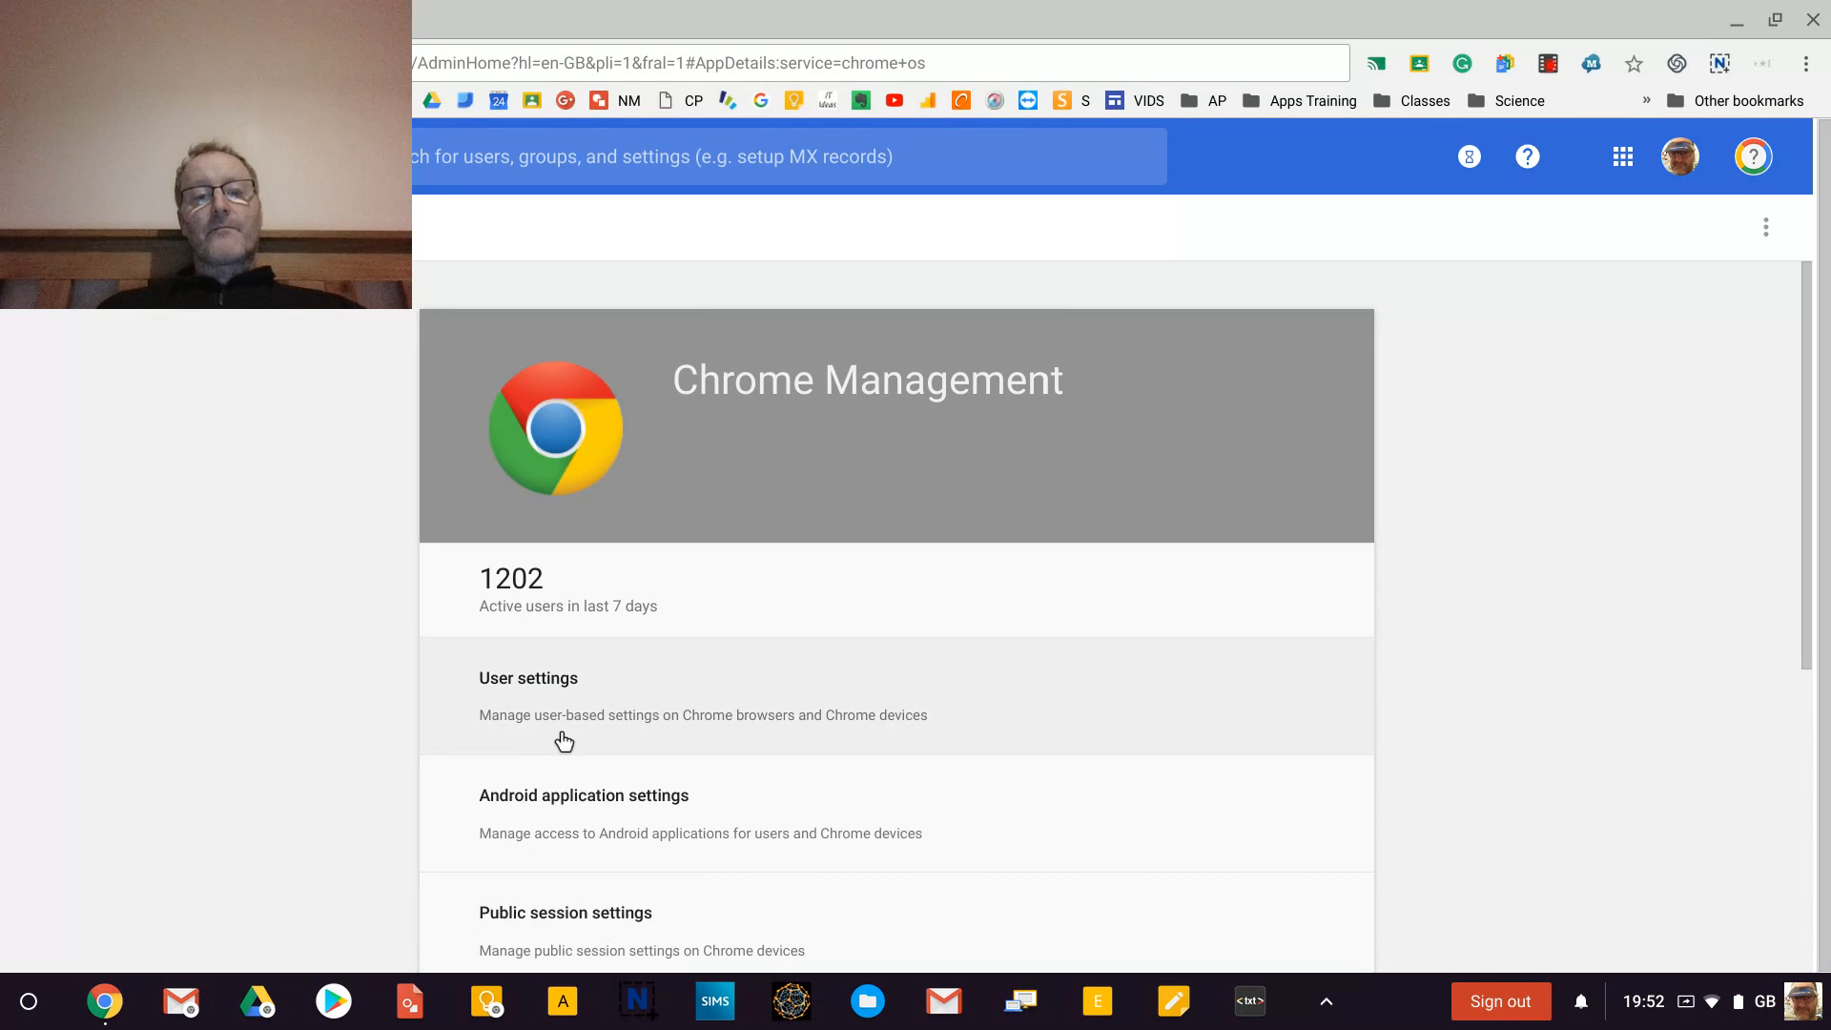
scroll("down", 3)
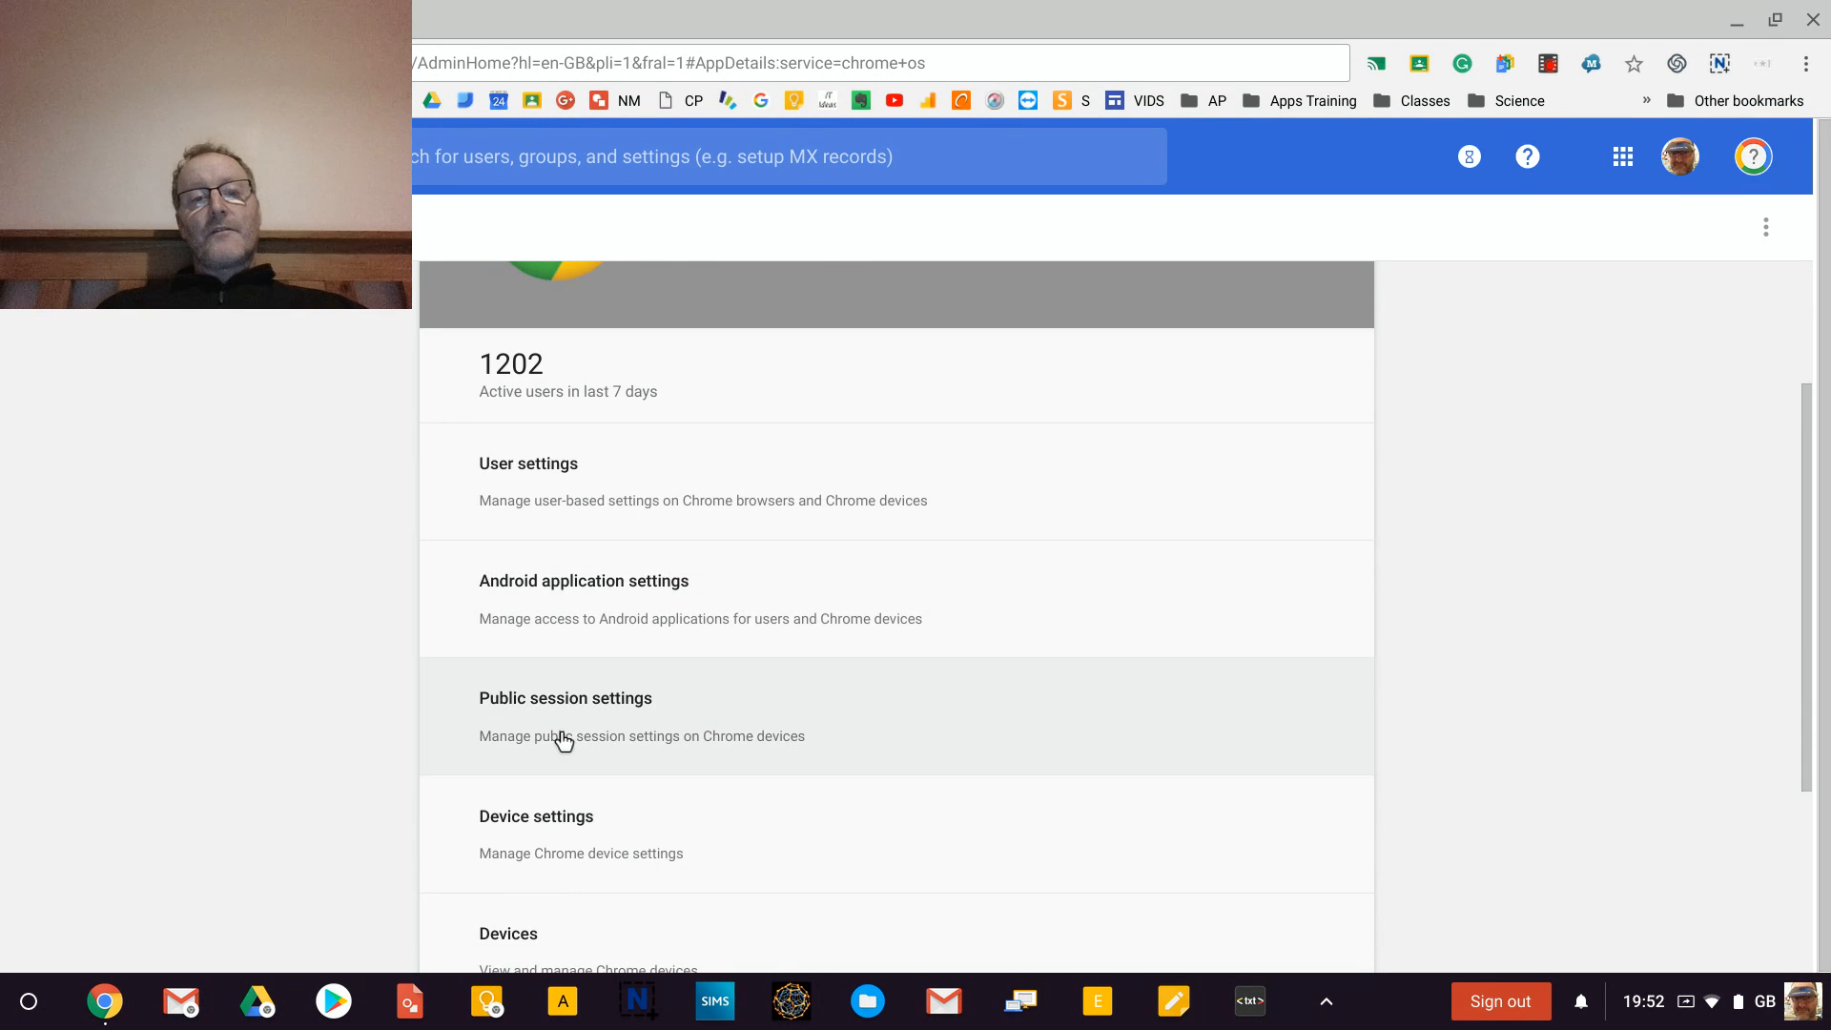
mouse_move(589, 633)
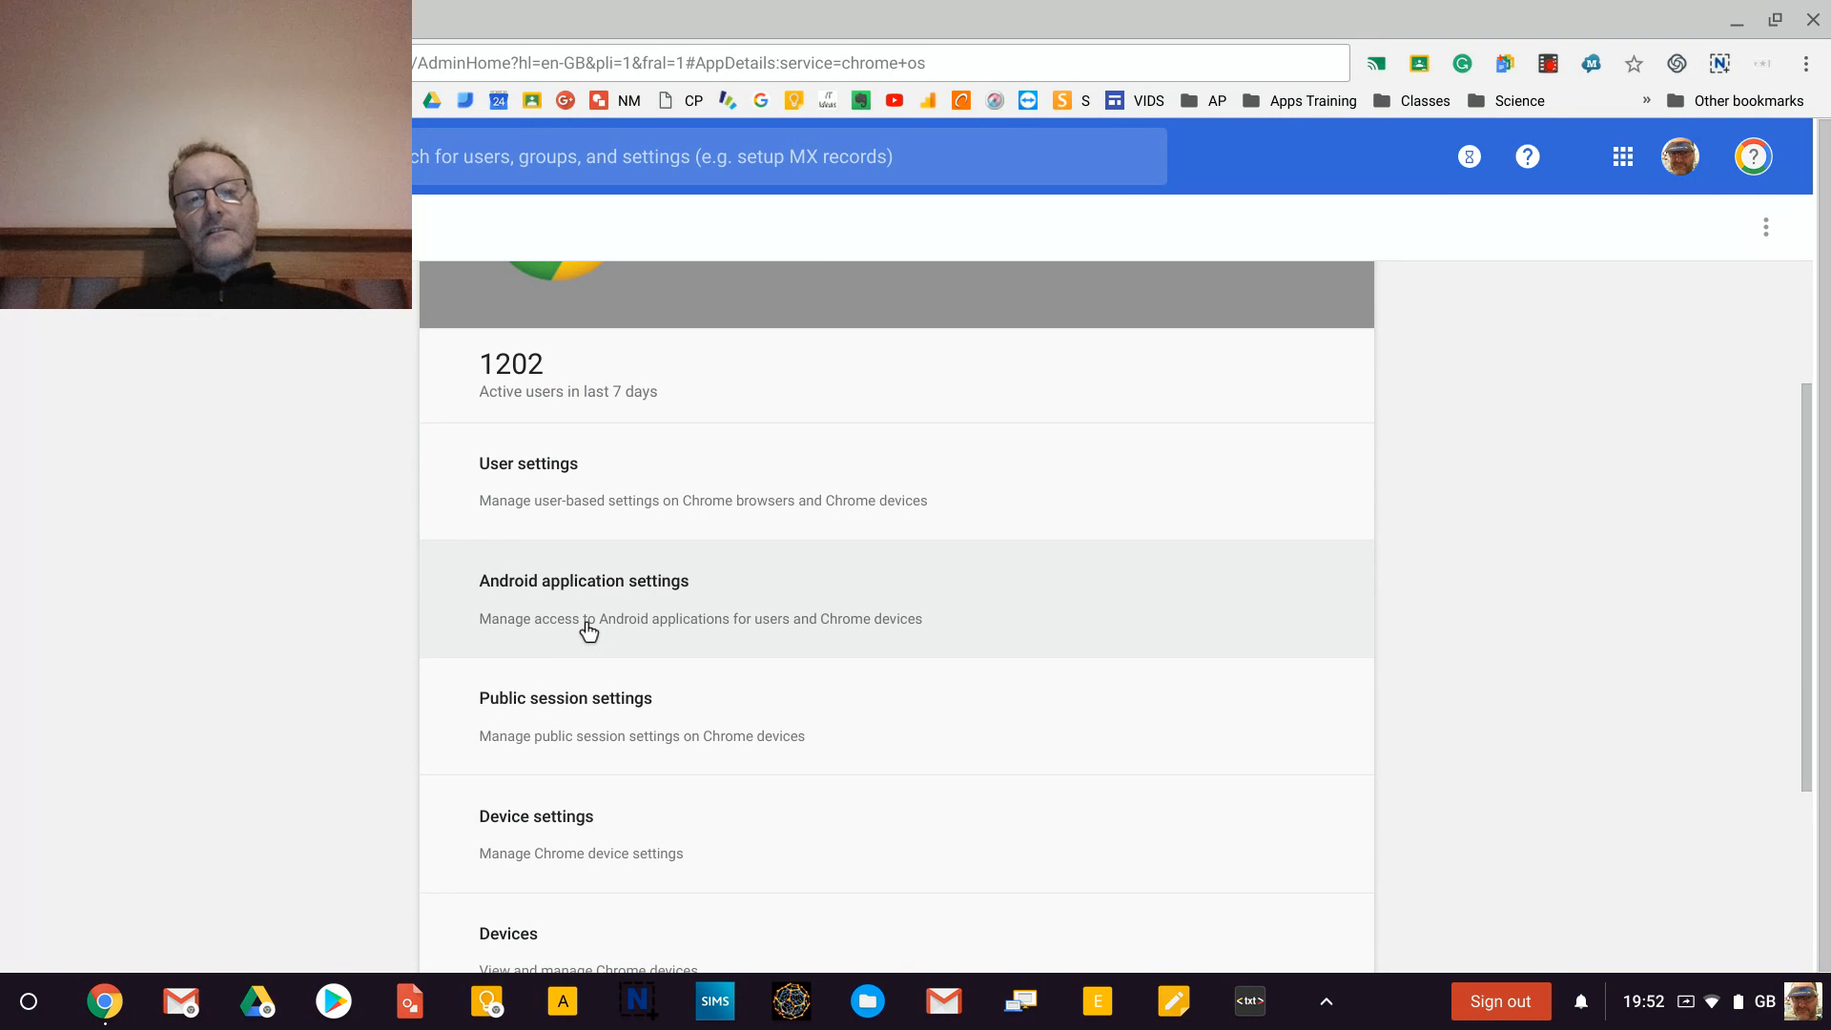
Expand Android application settings and confirm Android apps are enabled for management through the console.
left_click(583, 580)
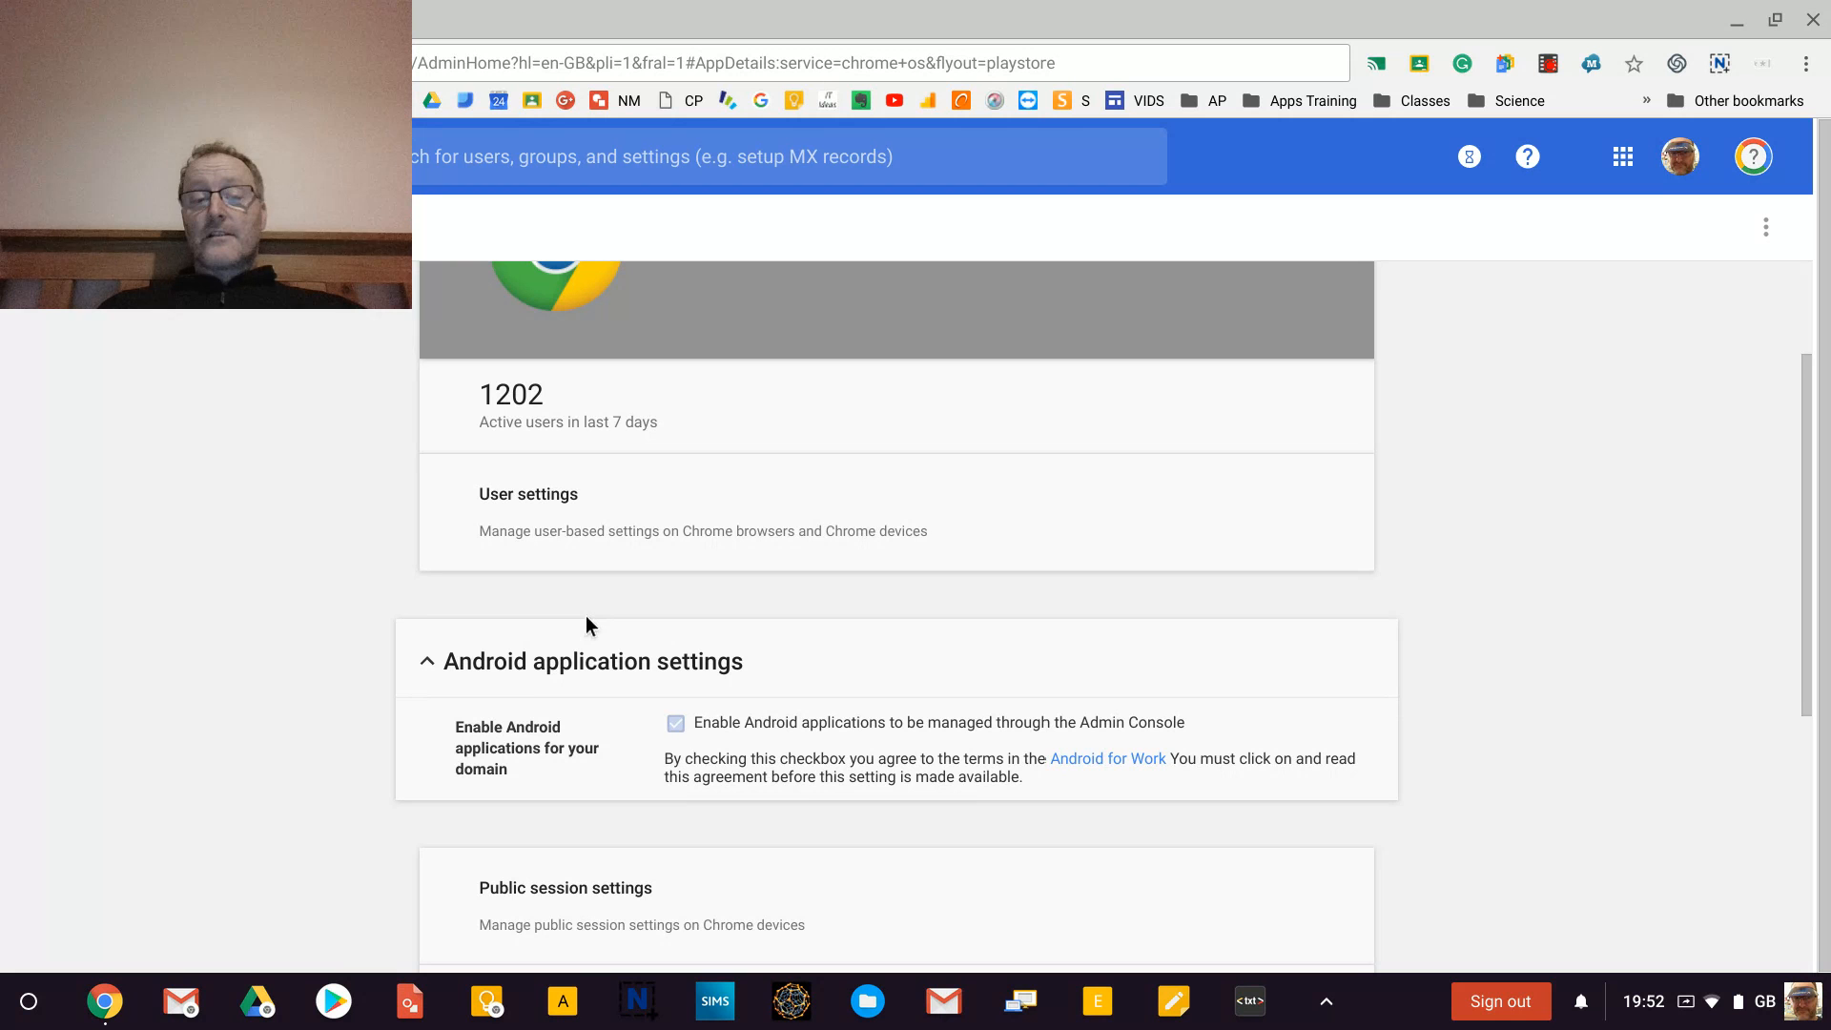
mouse_move(695, 775)
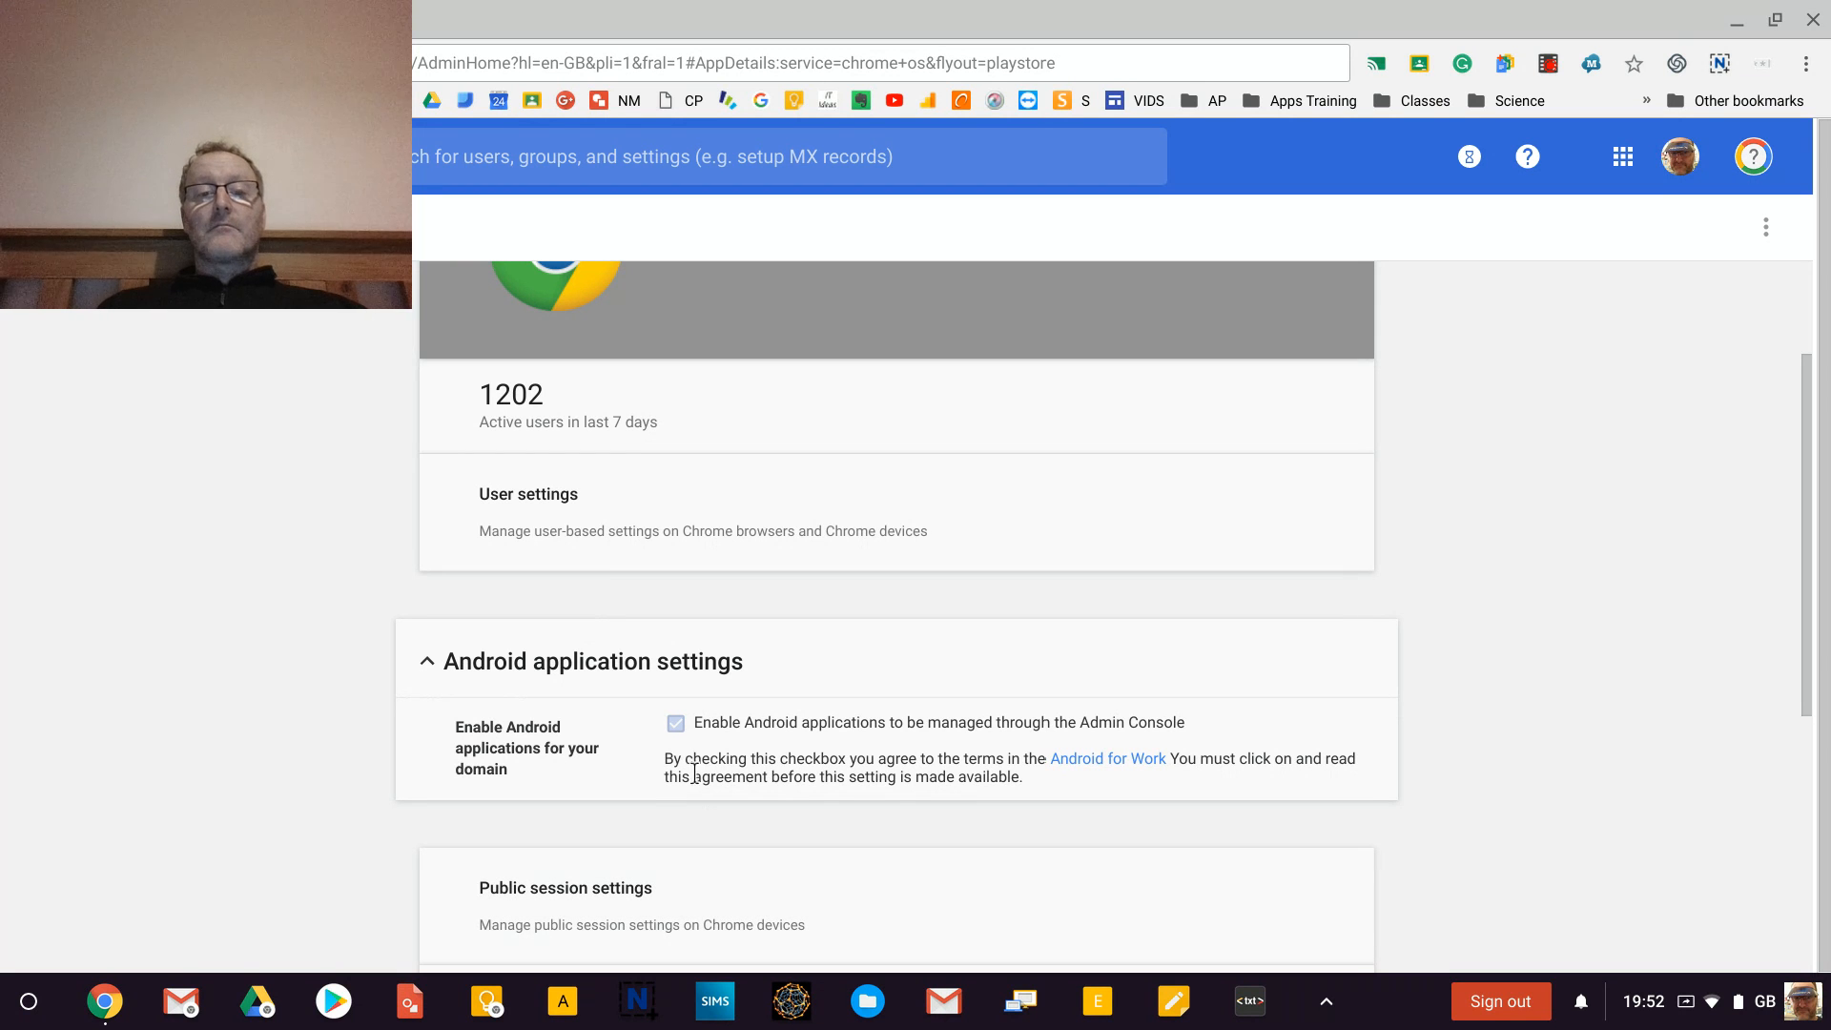
mouse_move(683, 740)
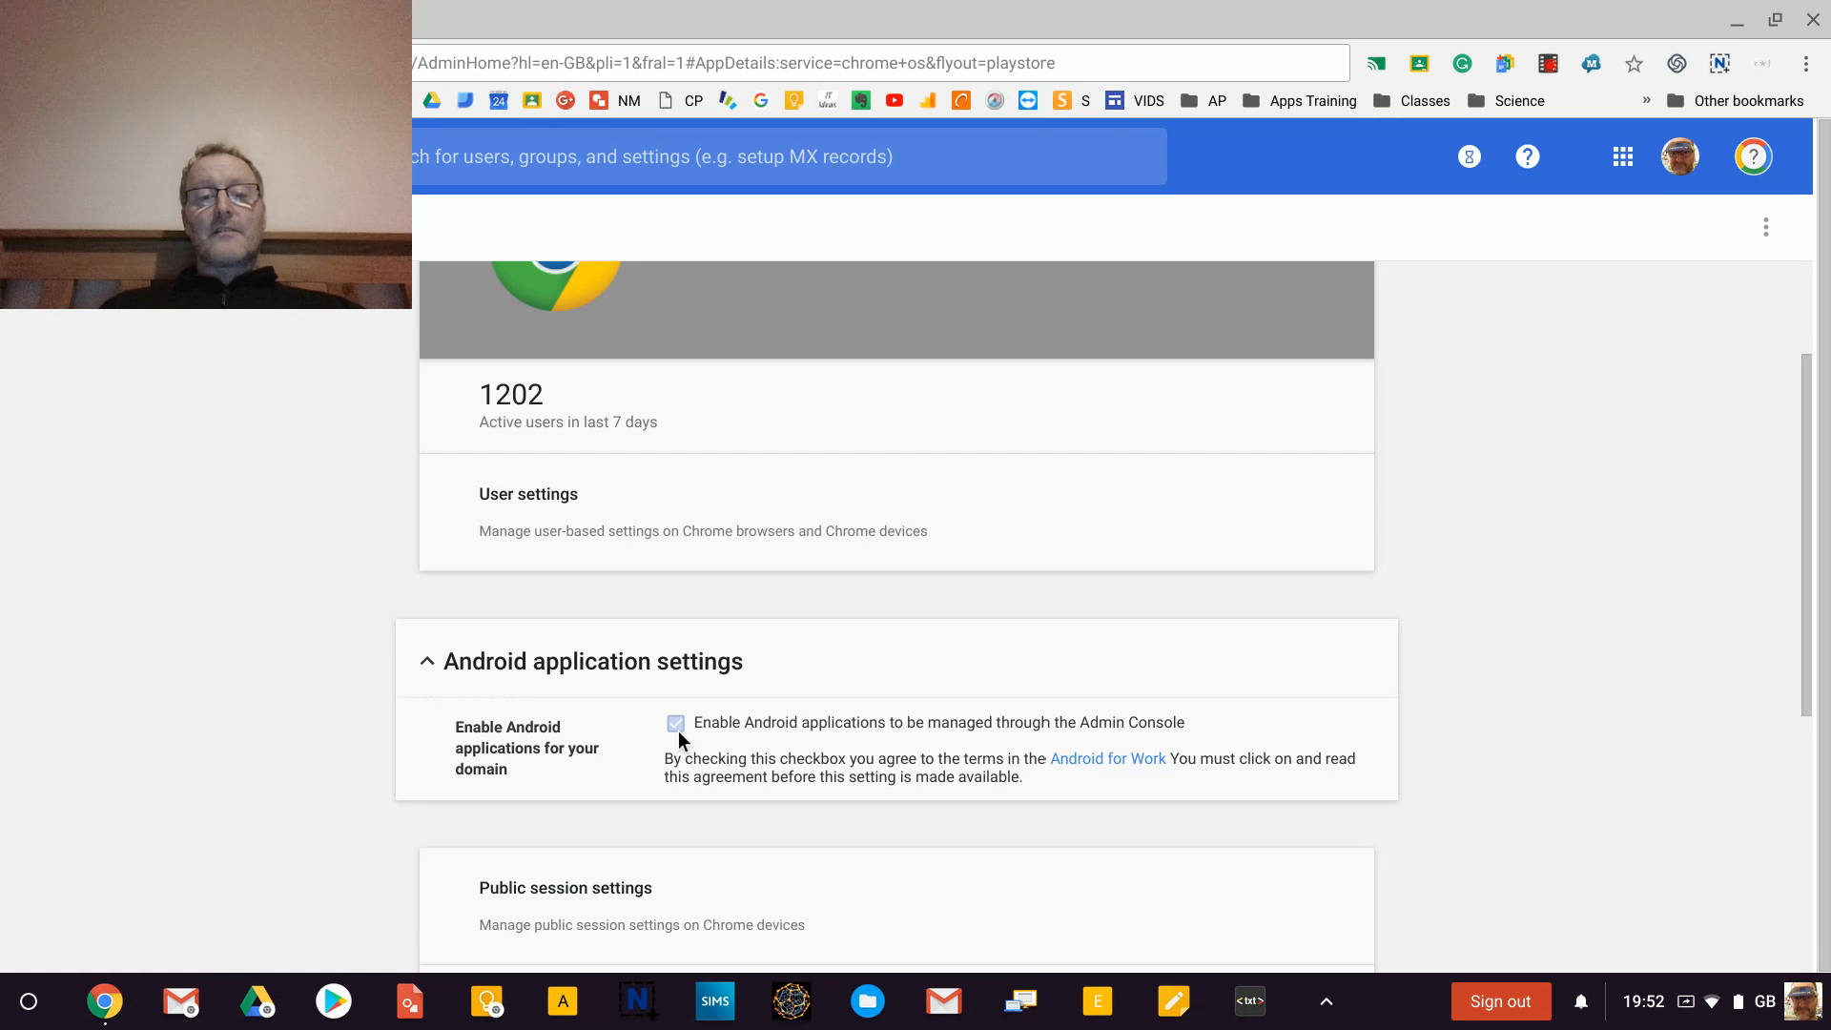
scroll("down", 3)
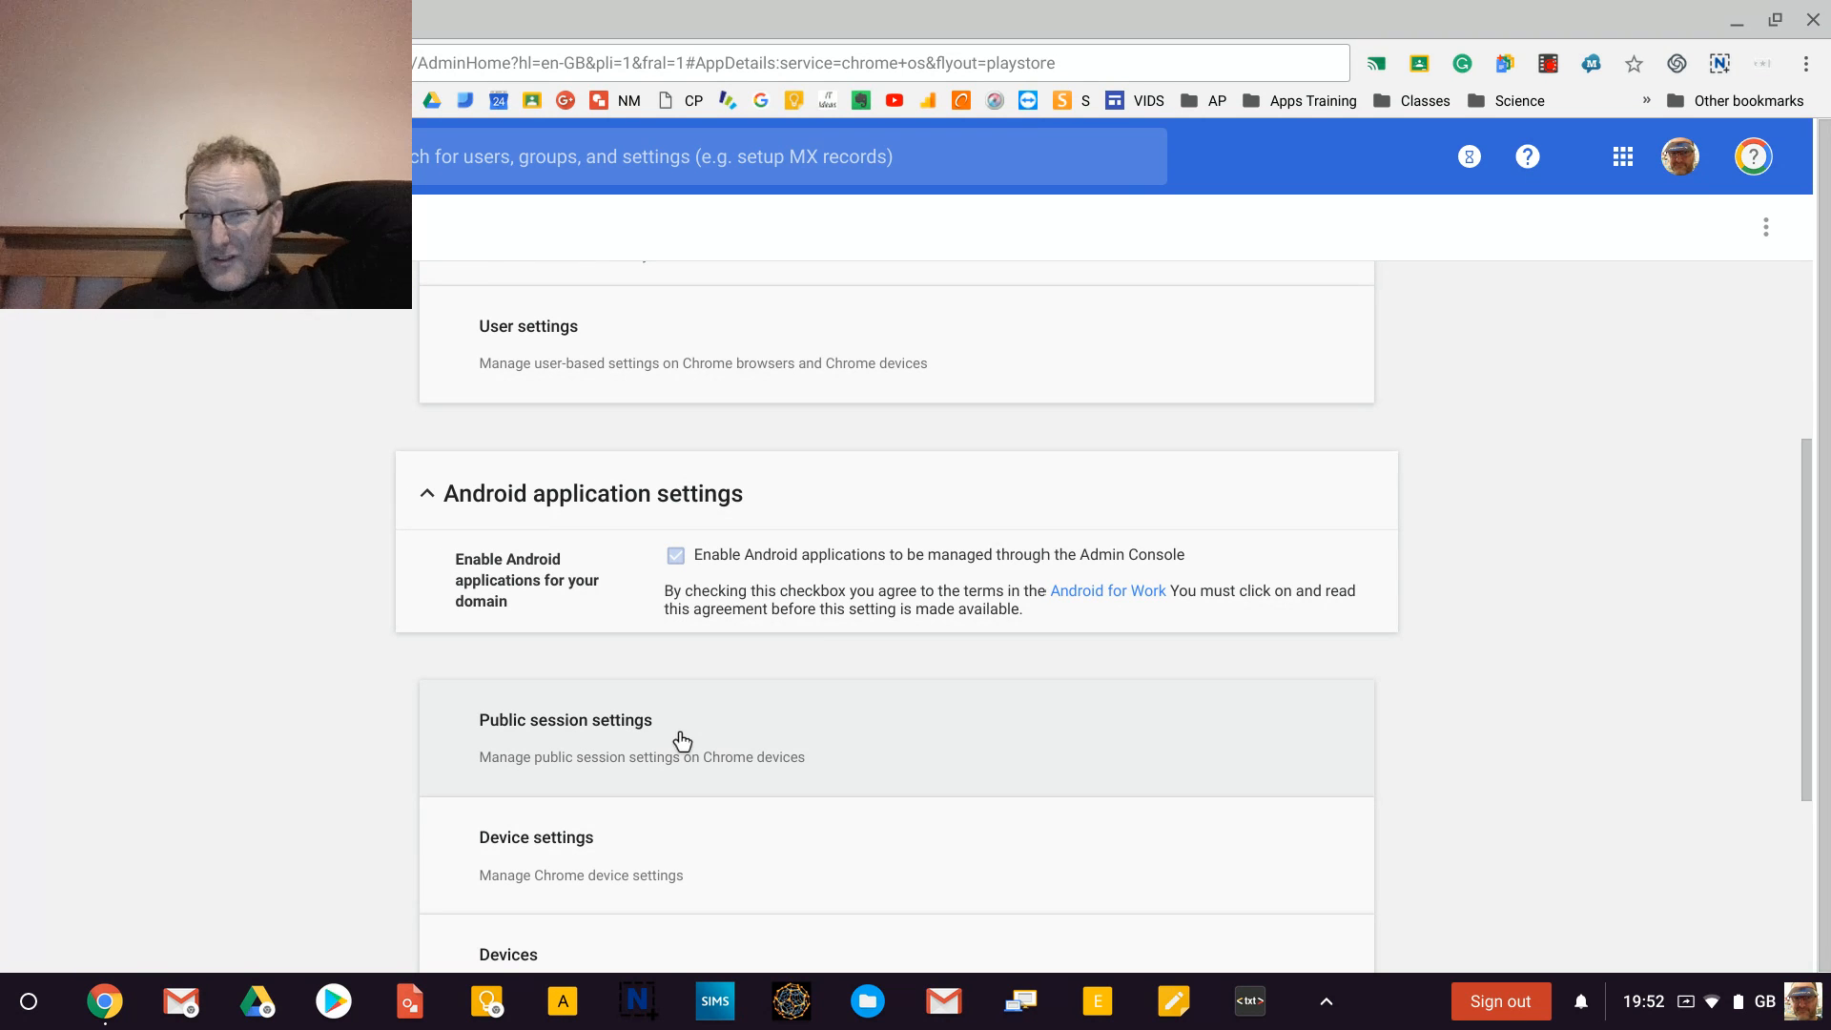
scroll("up", 3)
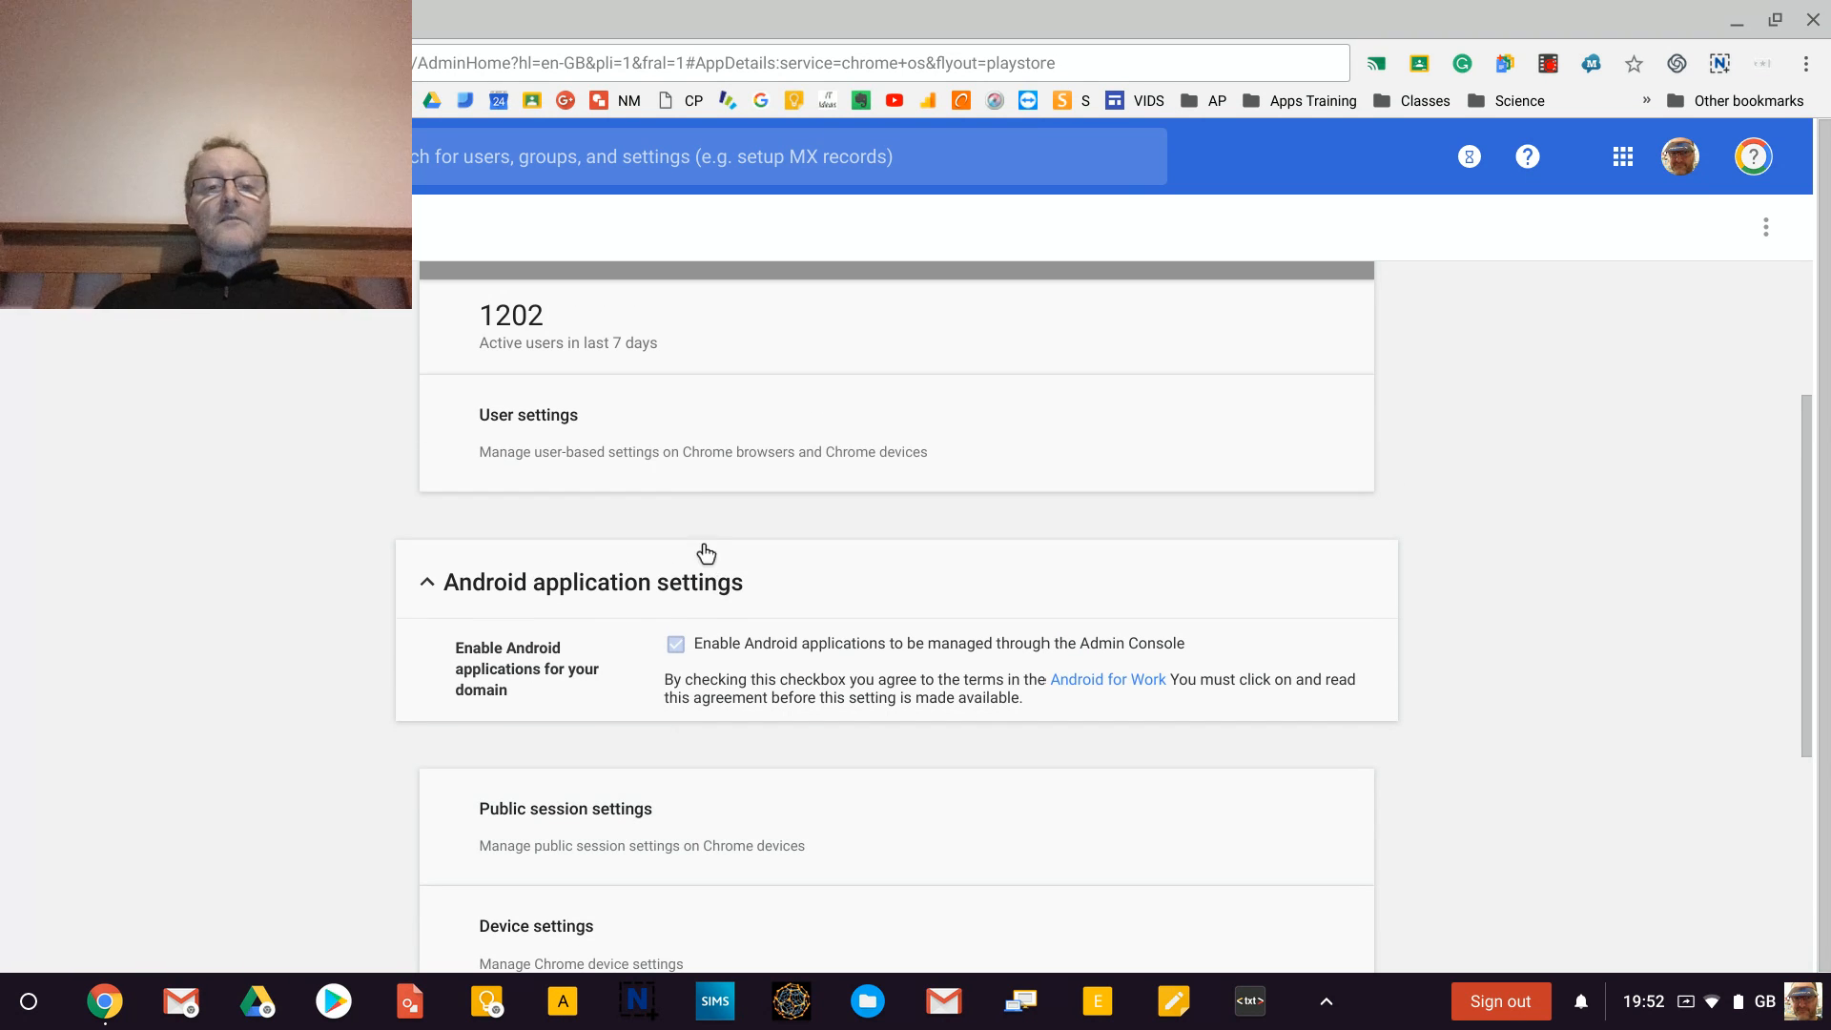
Go to Chrome User settings for the Students organisational unit.
left_click(529, 413)
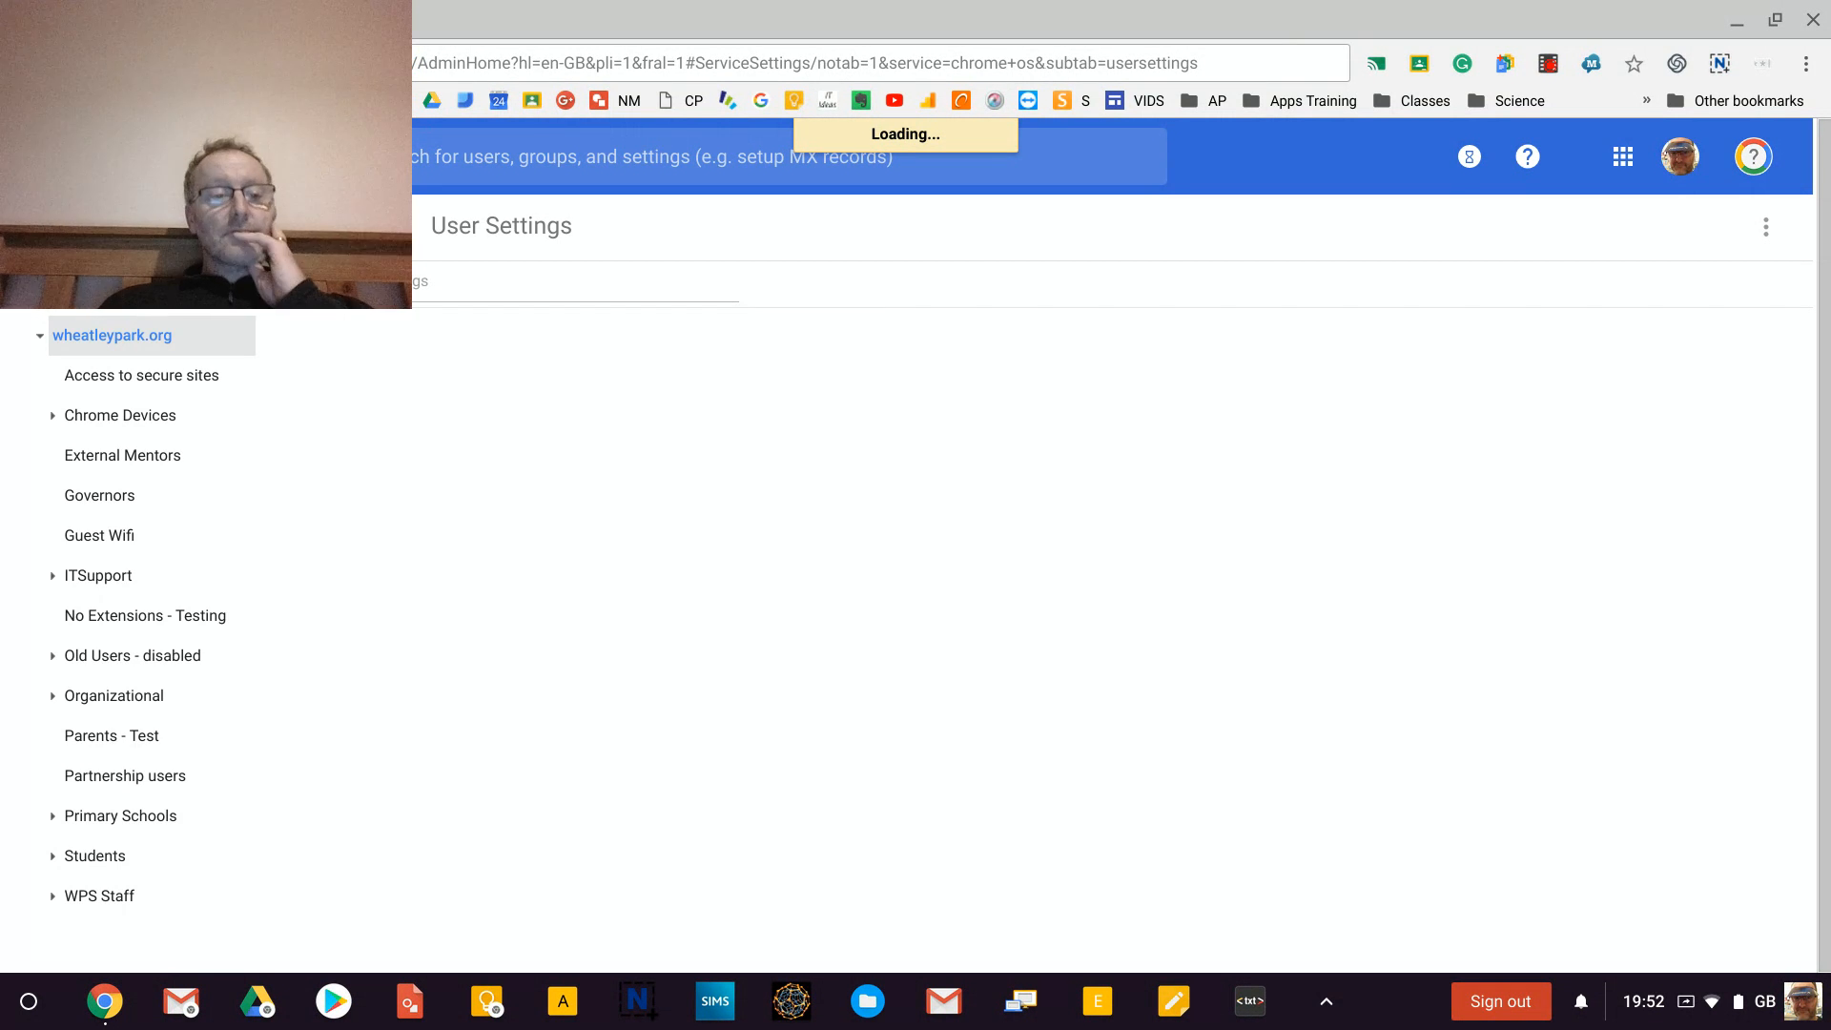
left_click(99, 894)
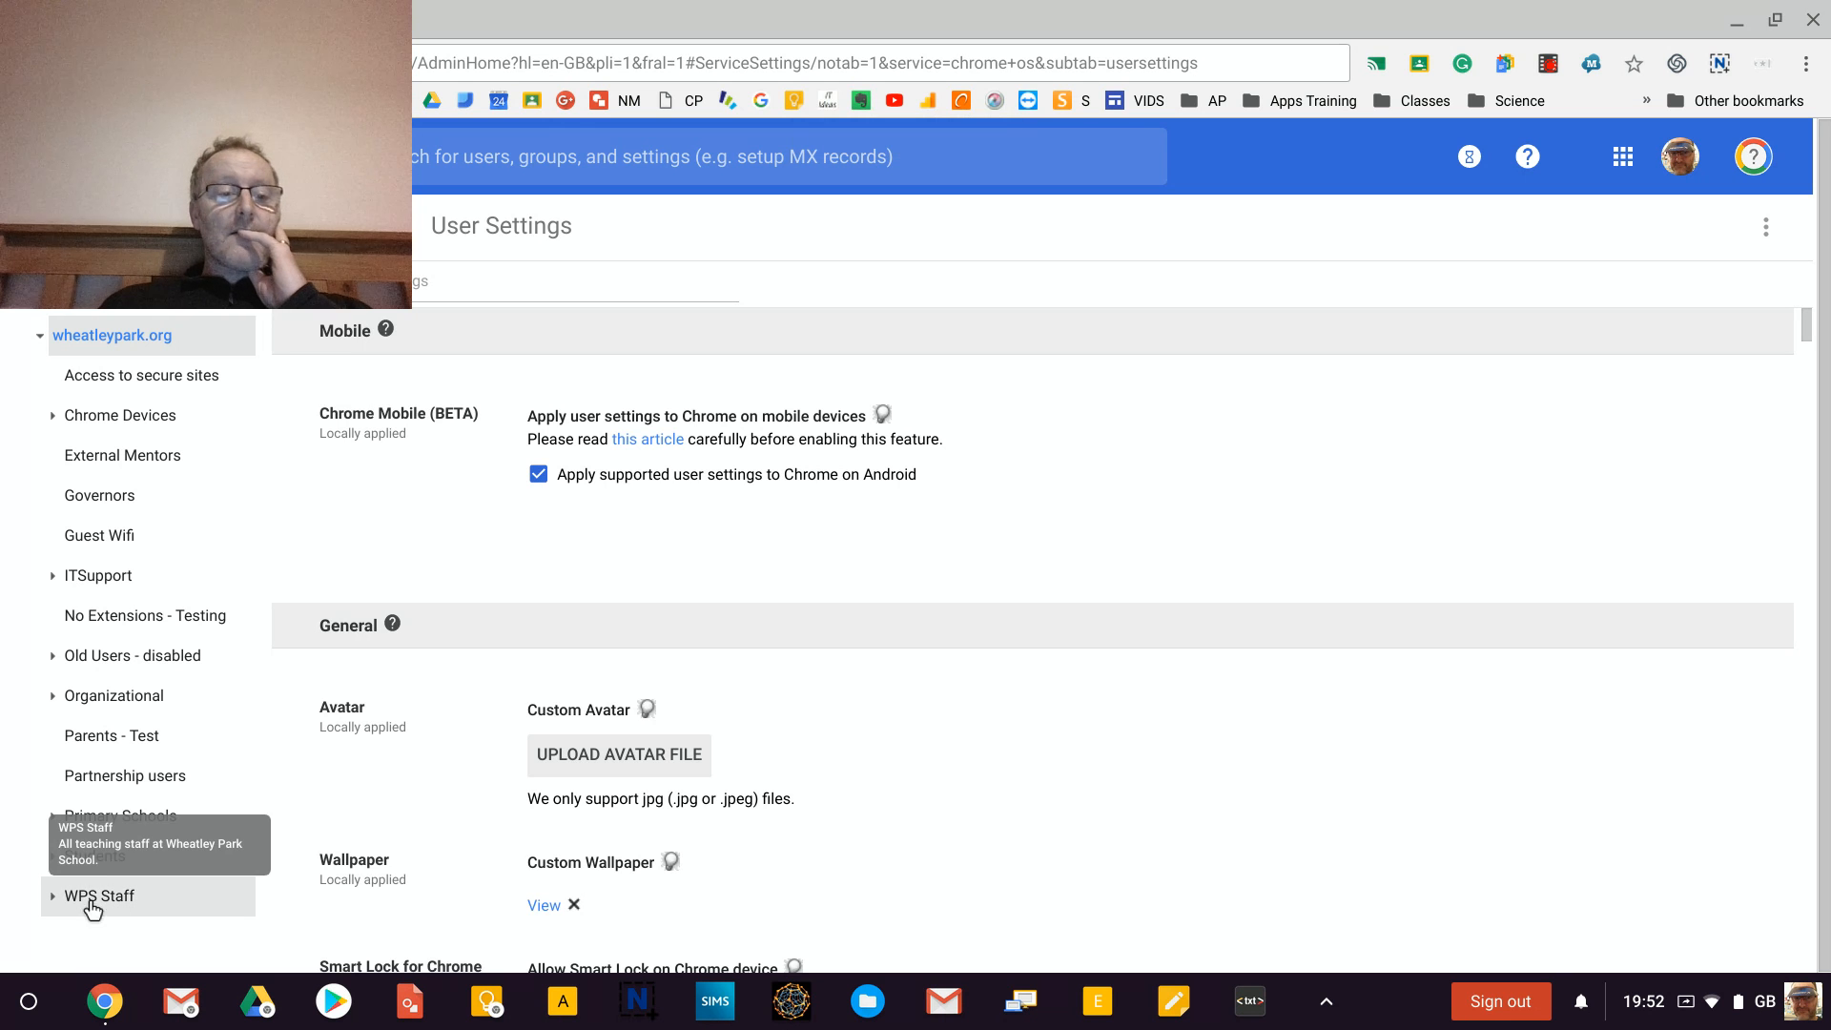
mouse_move(132, 868)
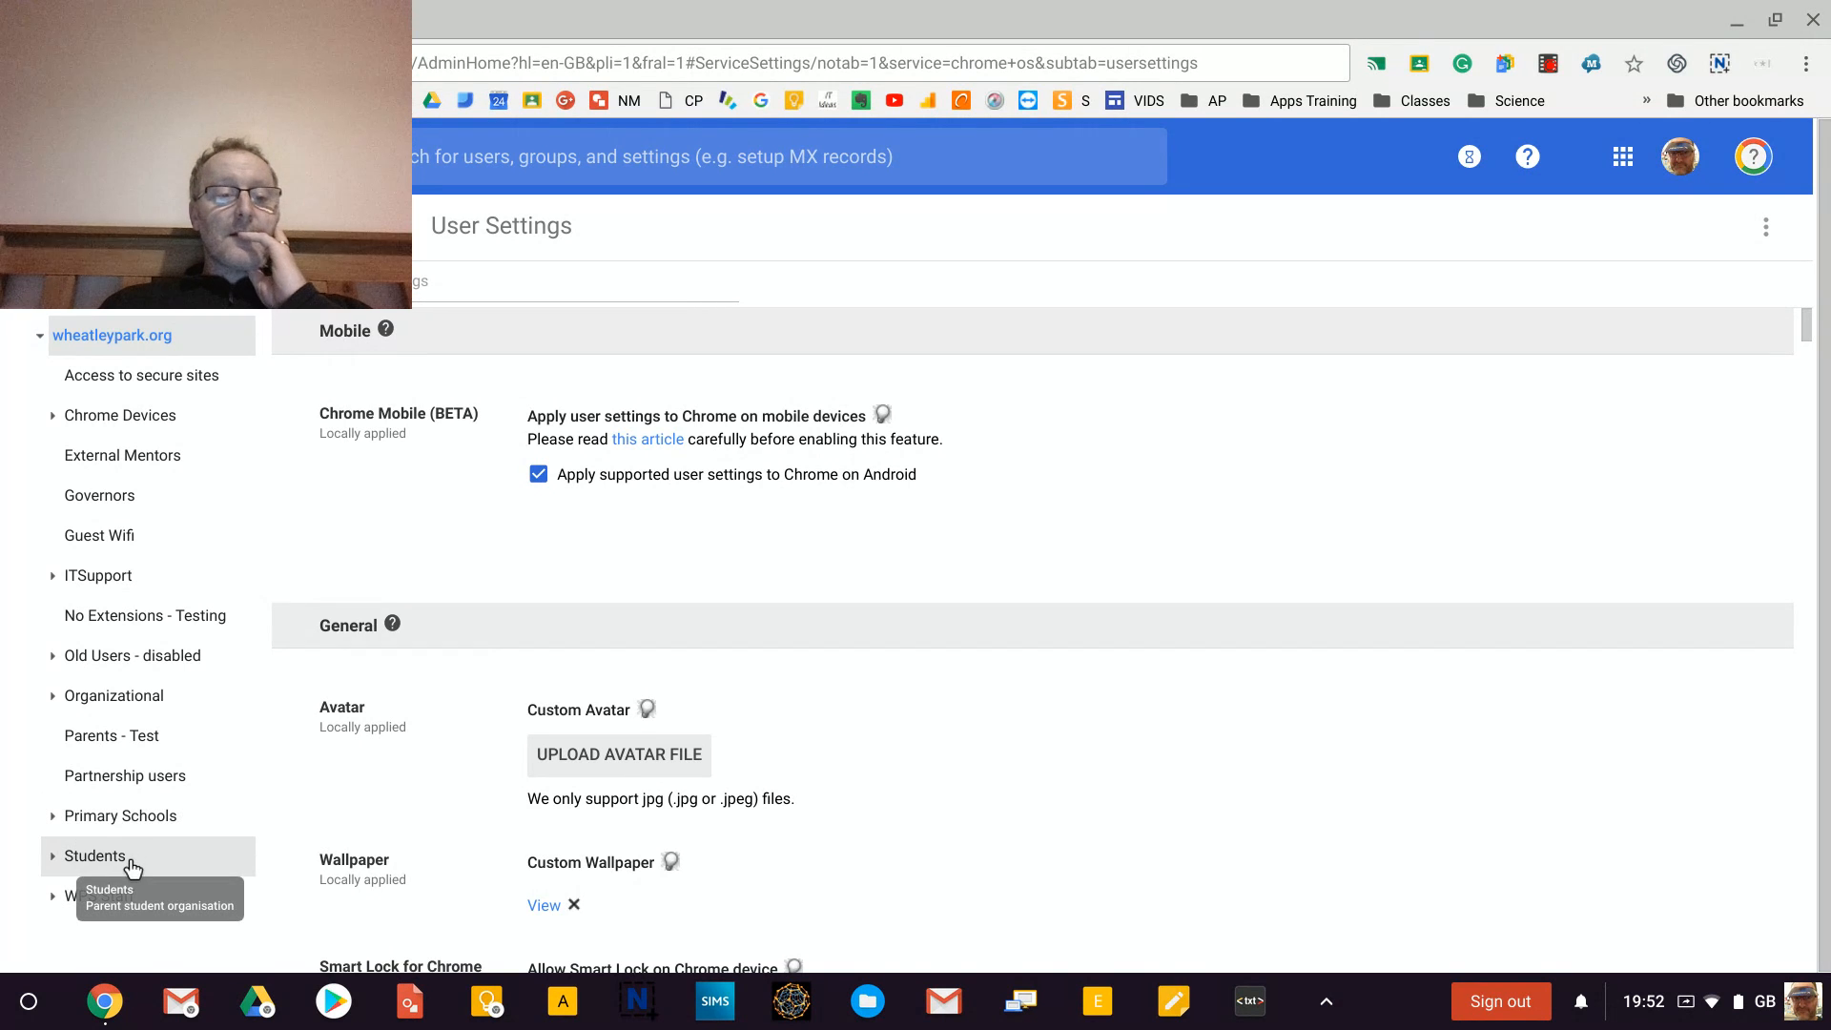
left_click(95, 857)
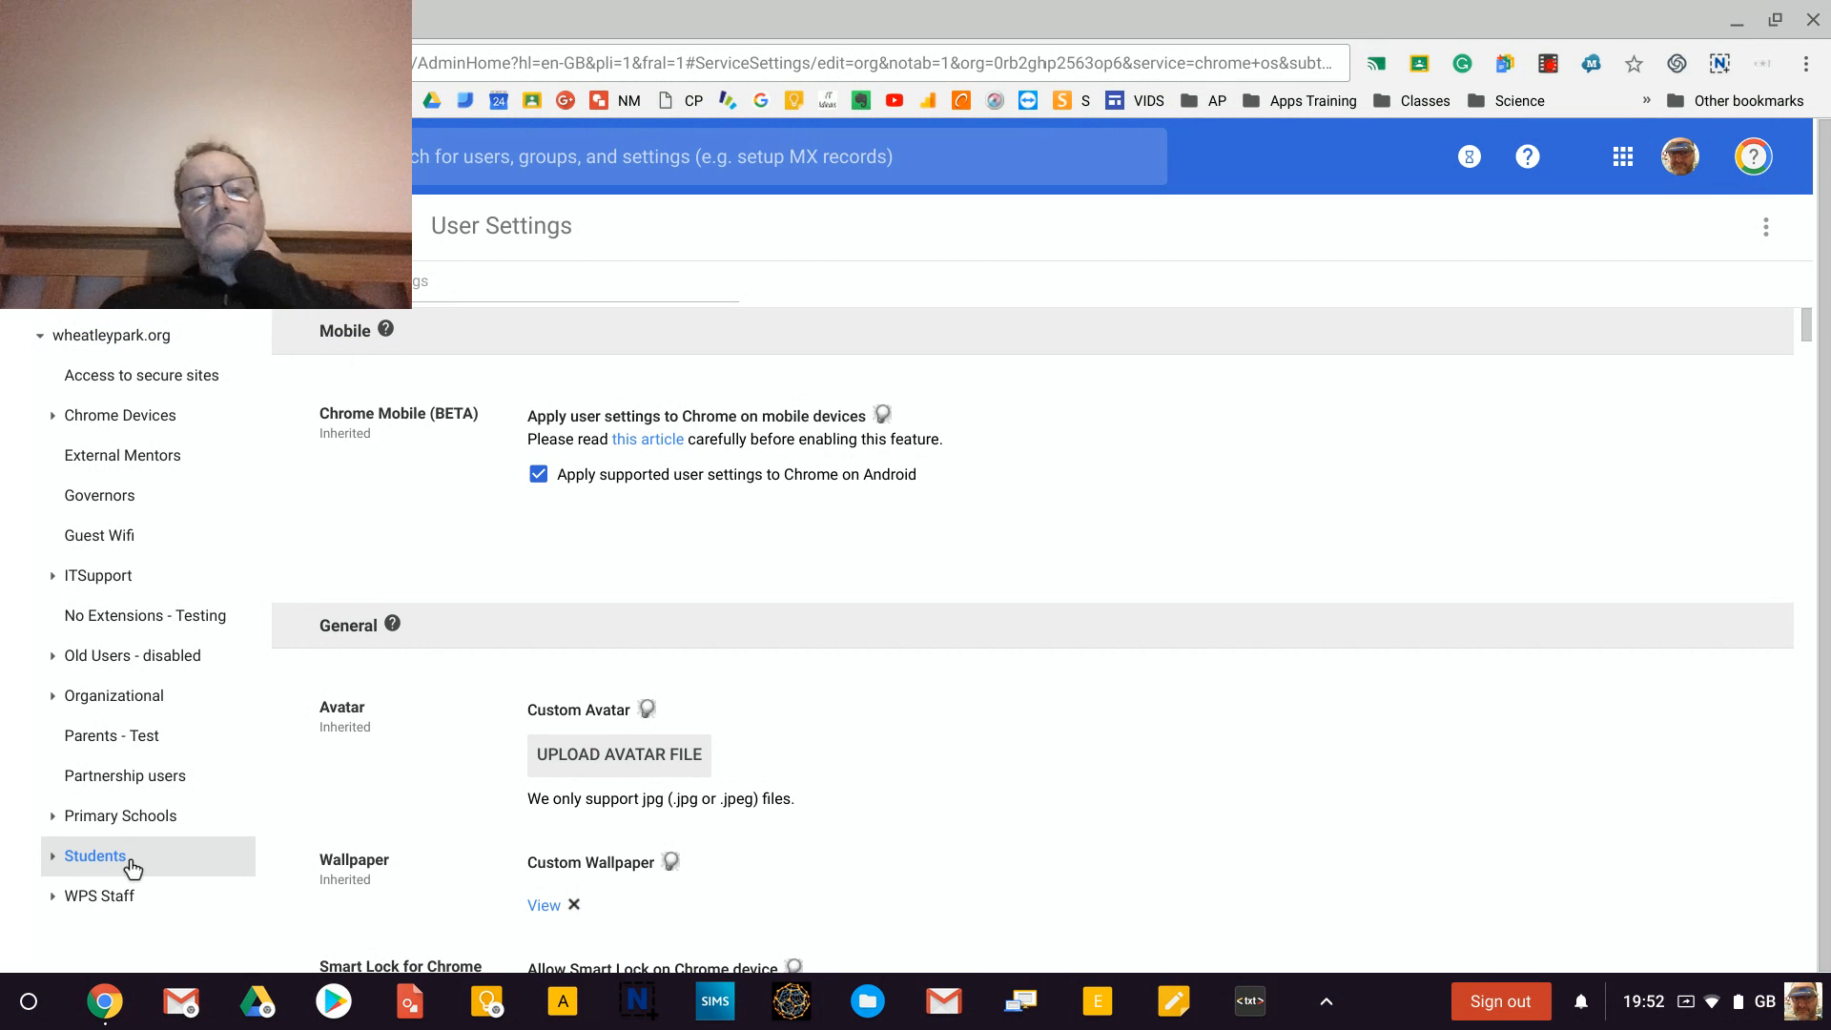
Scroll down the Students user settings to the Android applications section set to Allow.
scroll("down", 3)
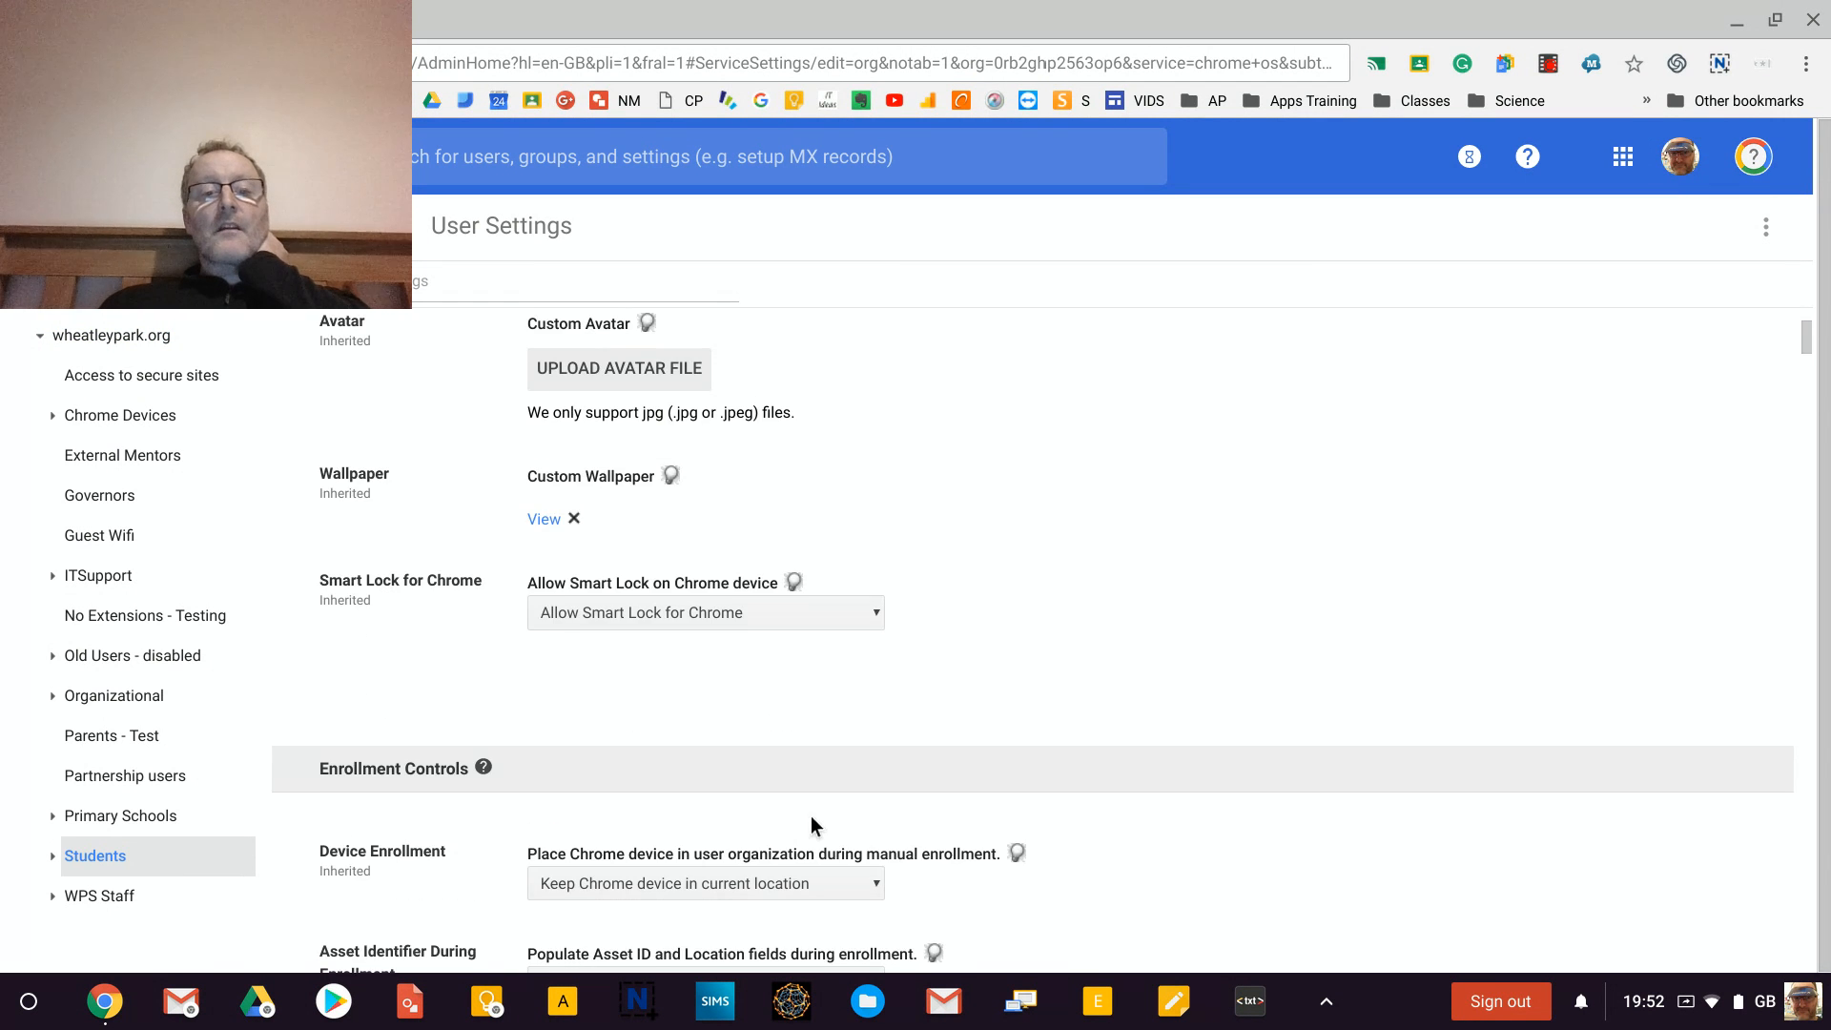
scroll("down", 3)
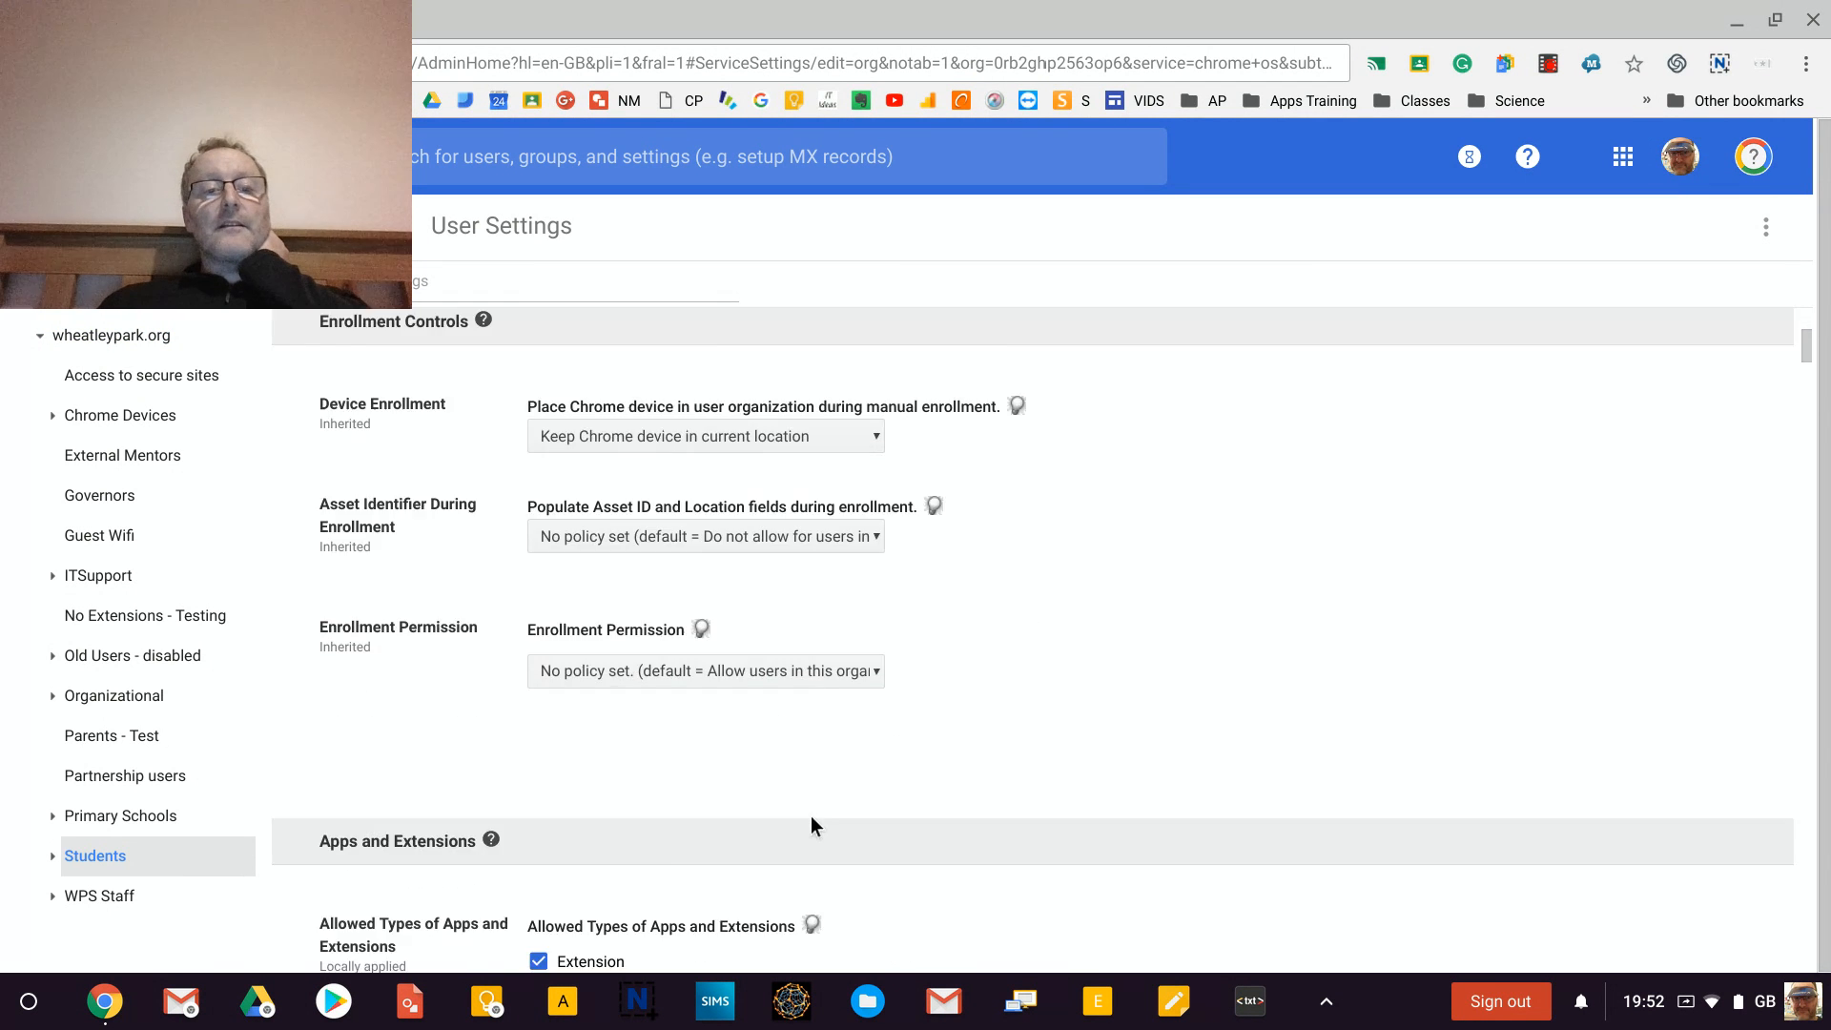
scroll("down", 3)
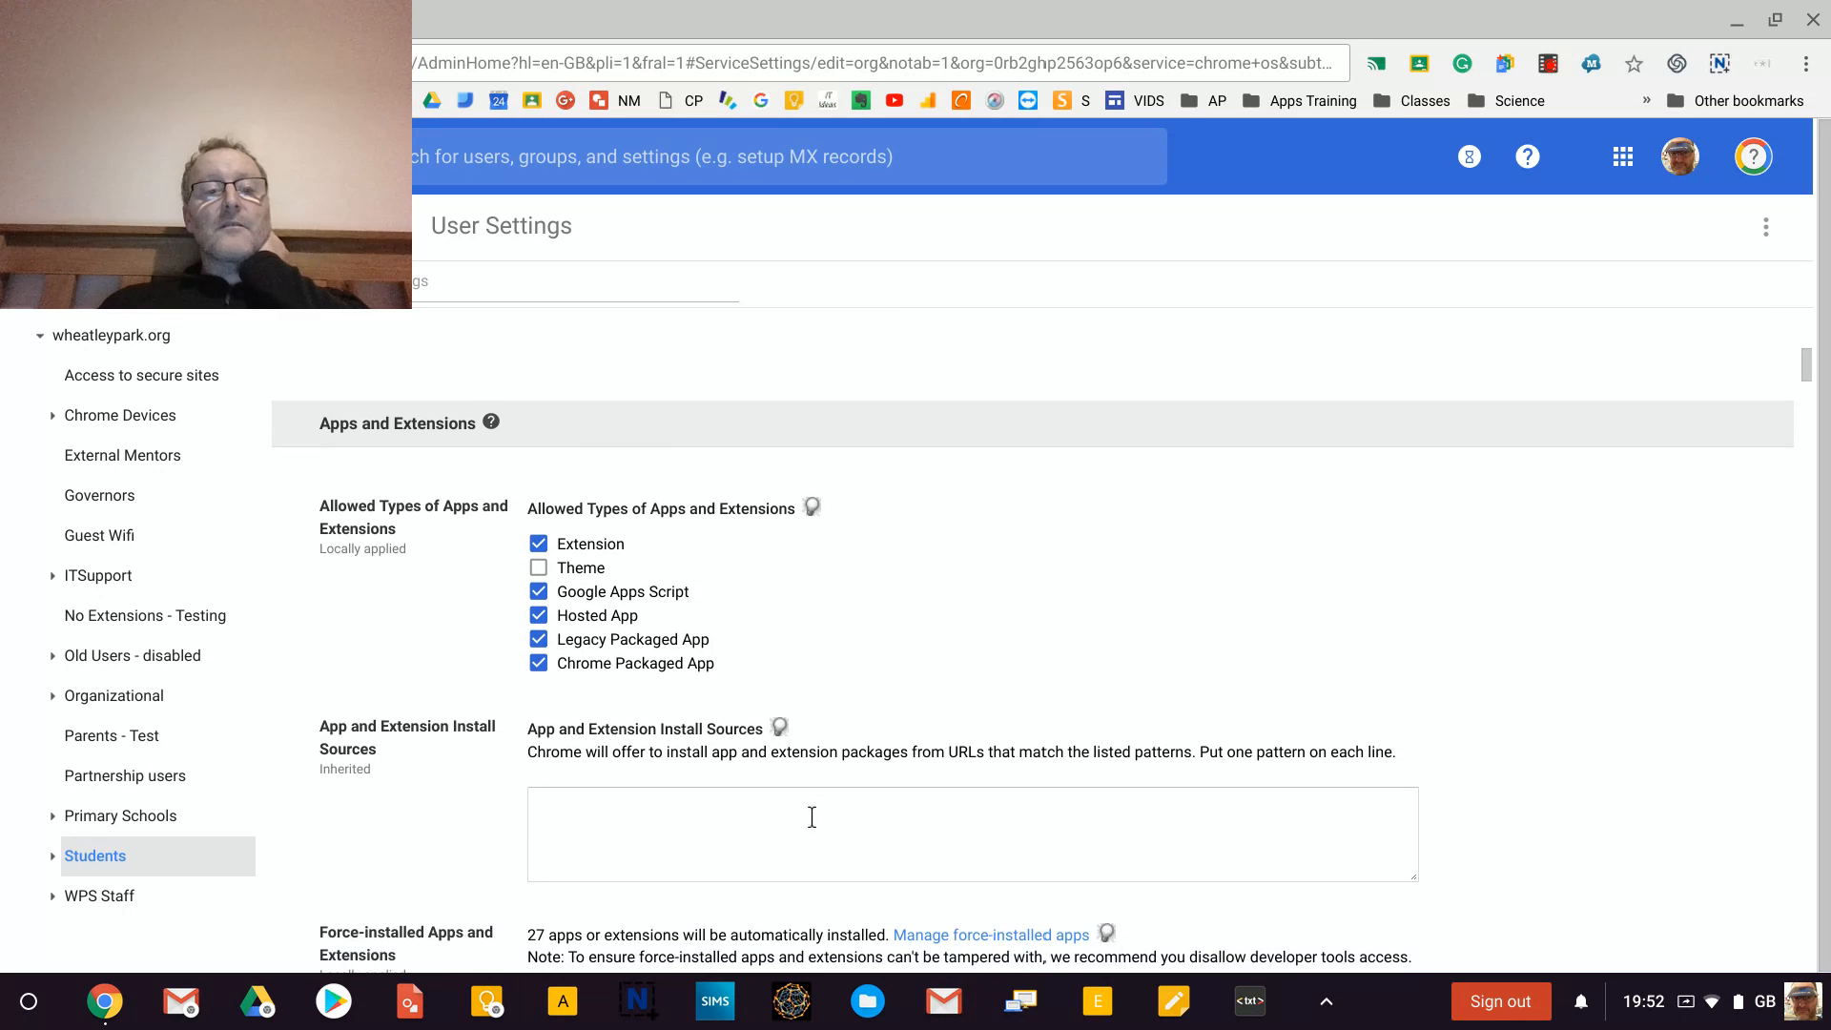
scroll("down", 3)
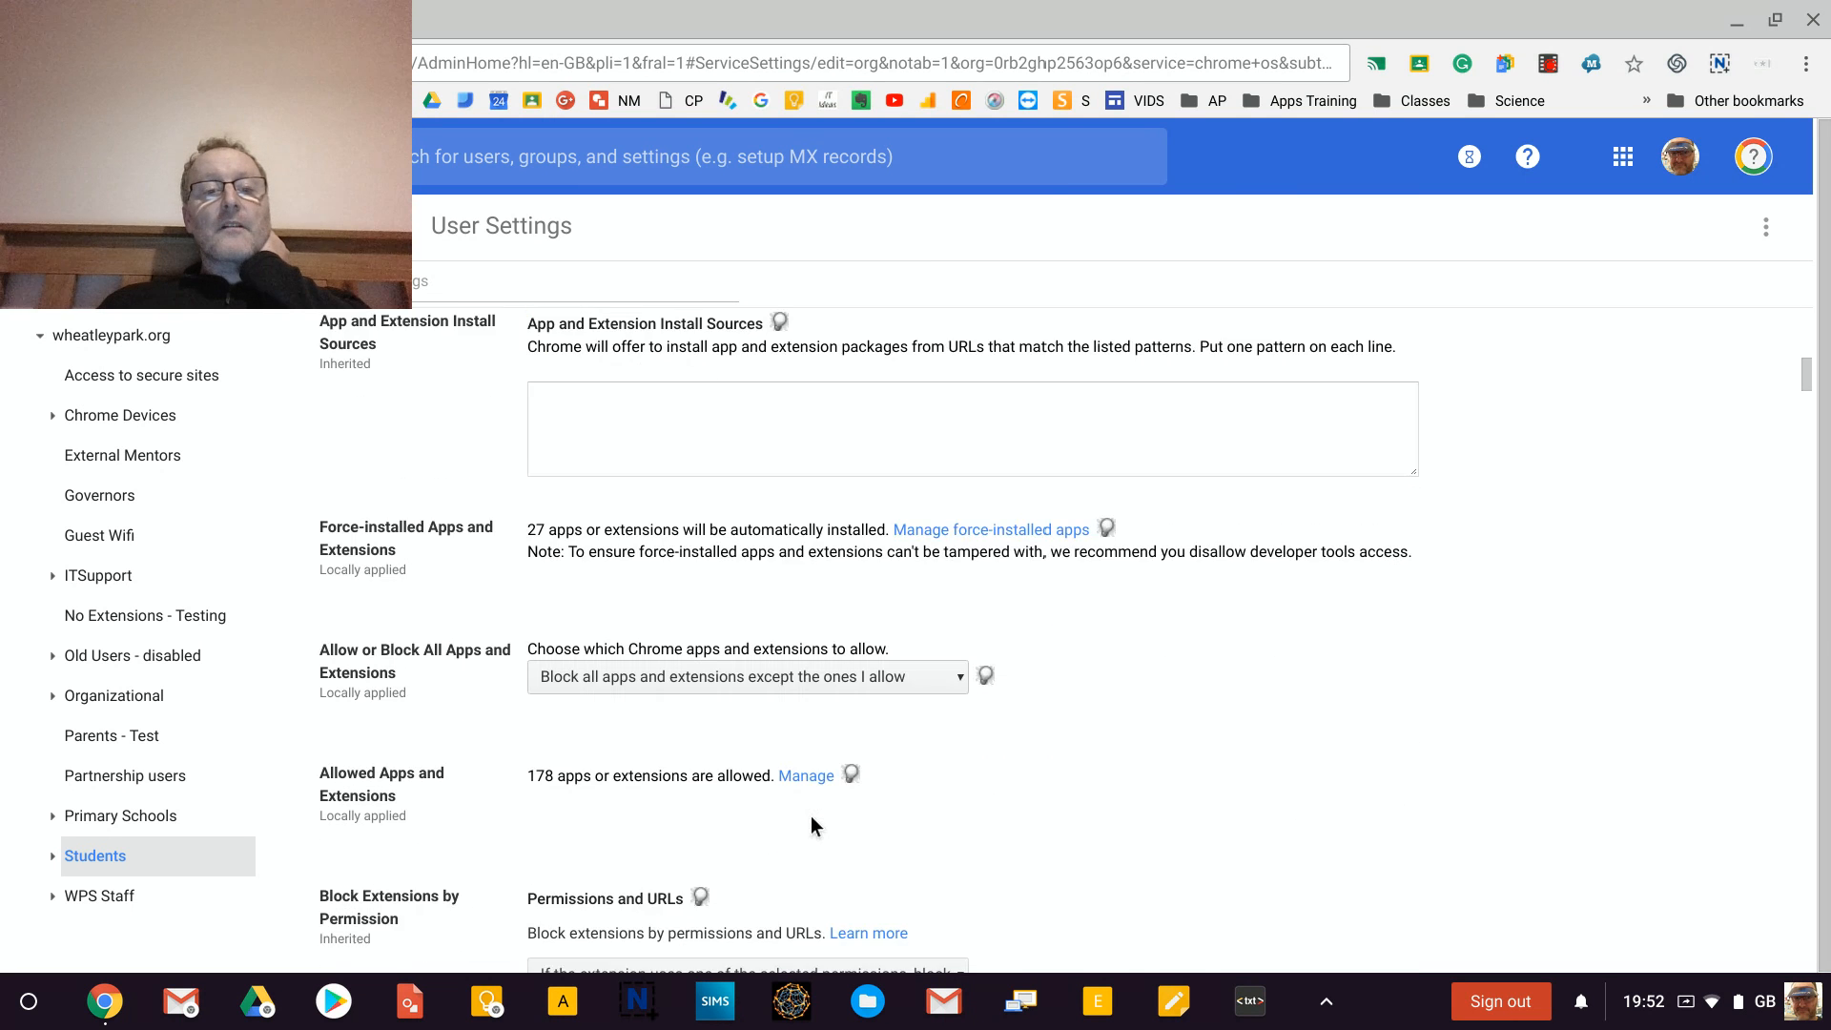
scroll("down", 3)
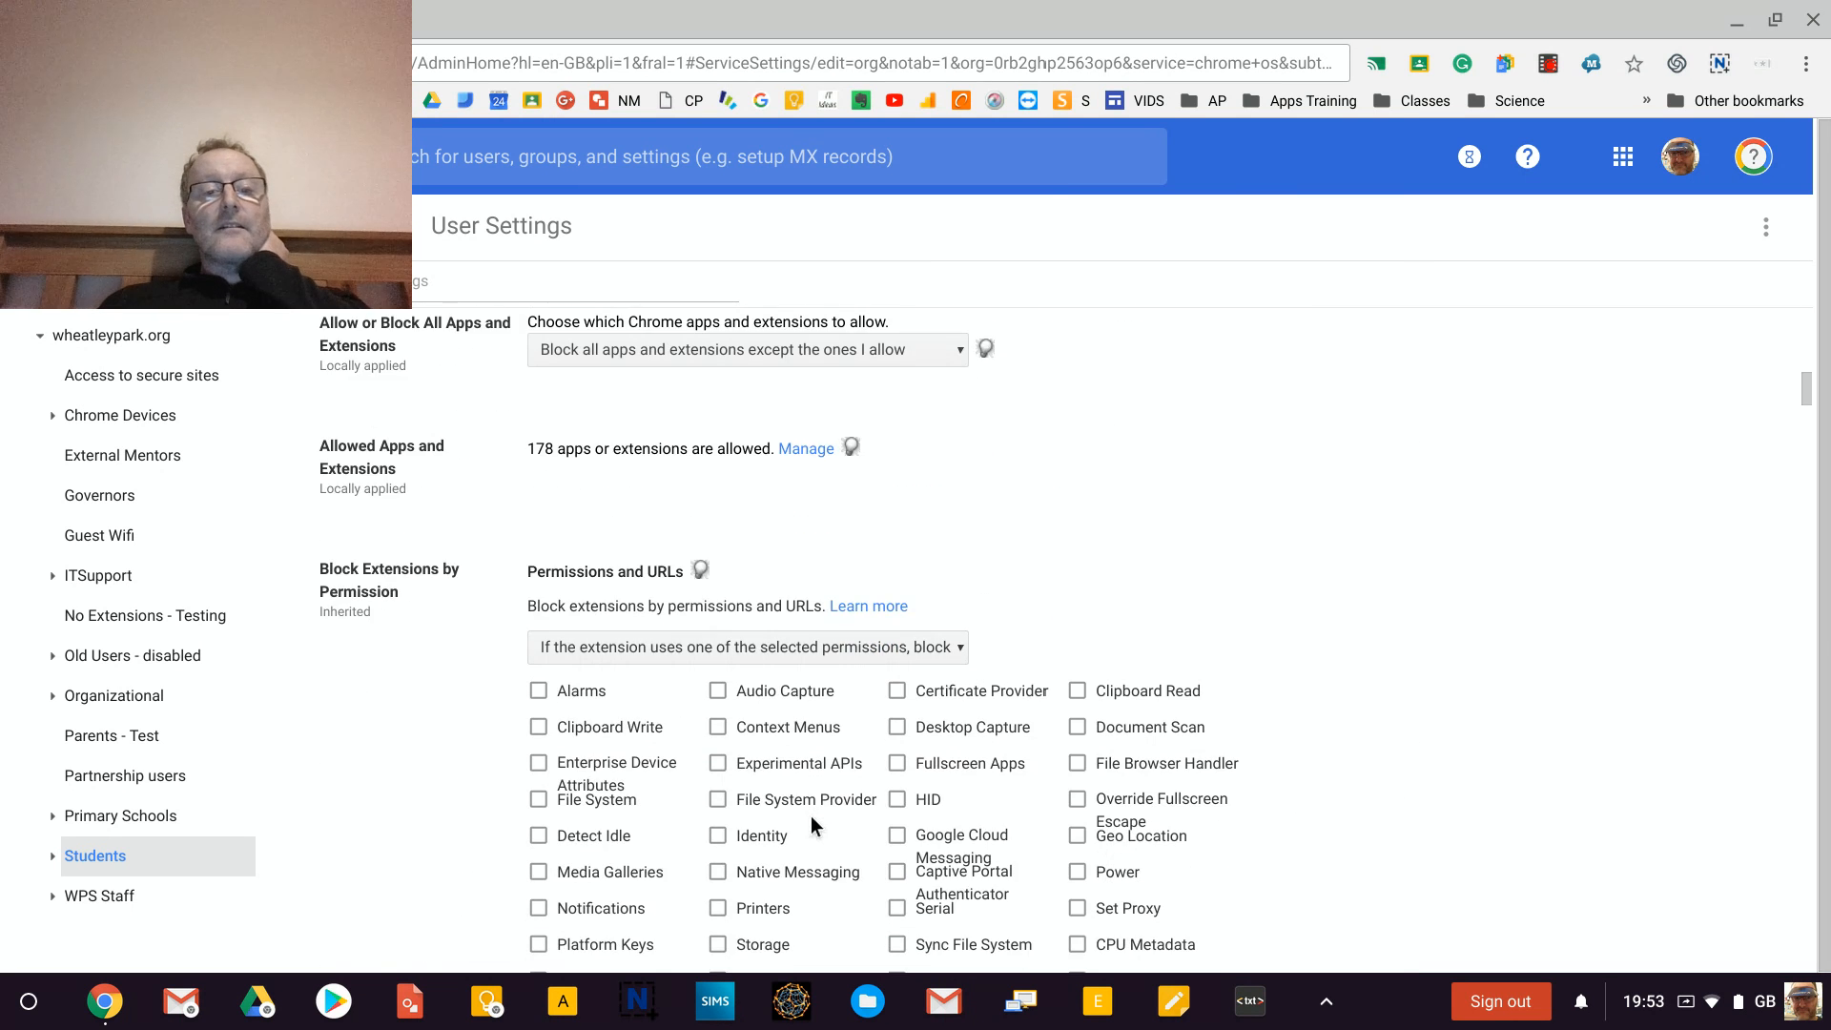
scroll("down", 3)
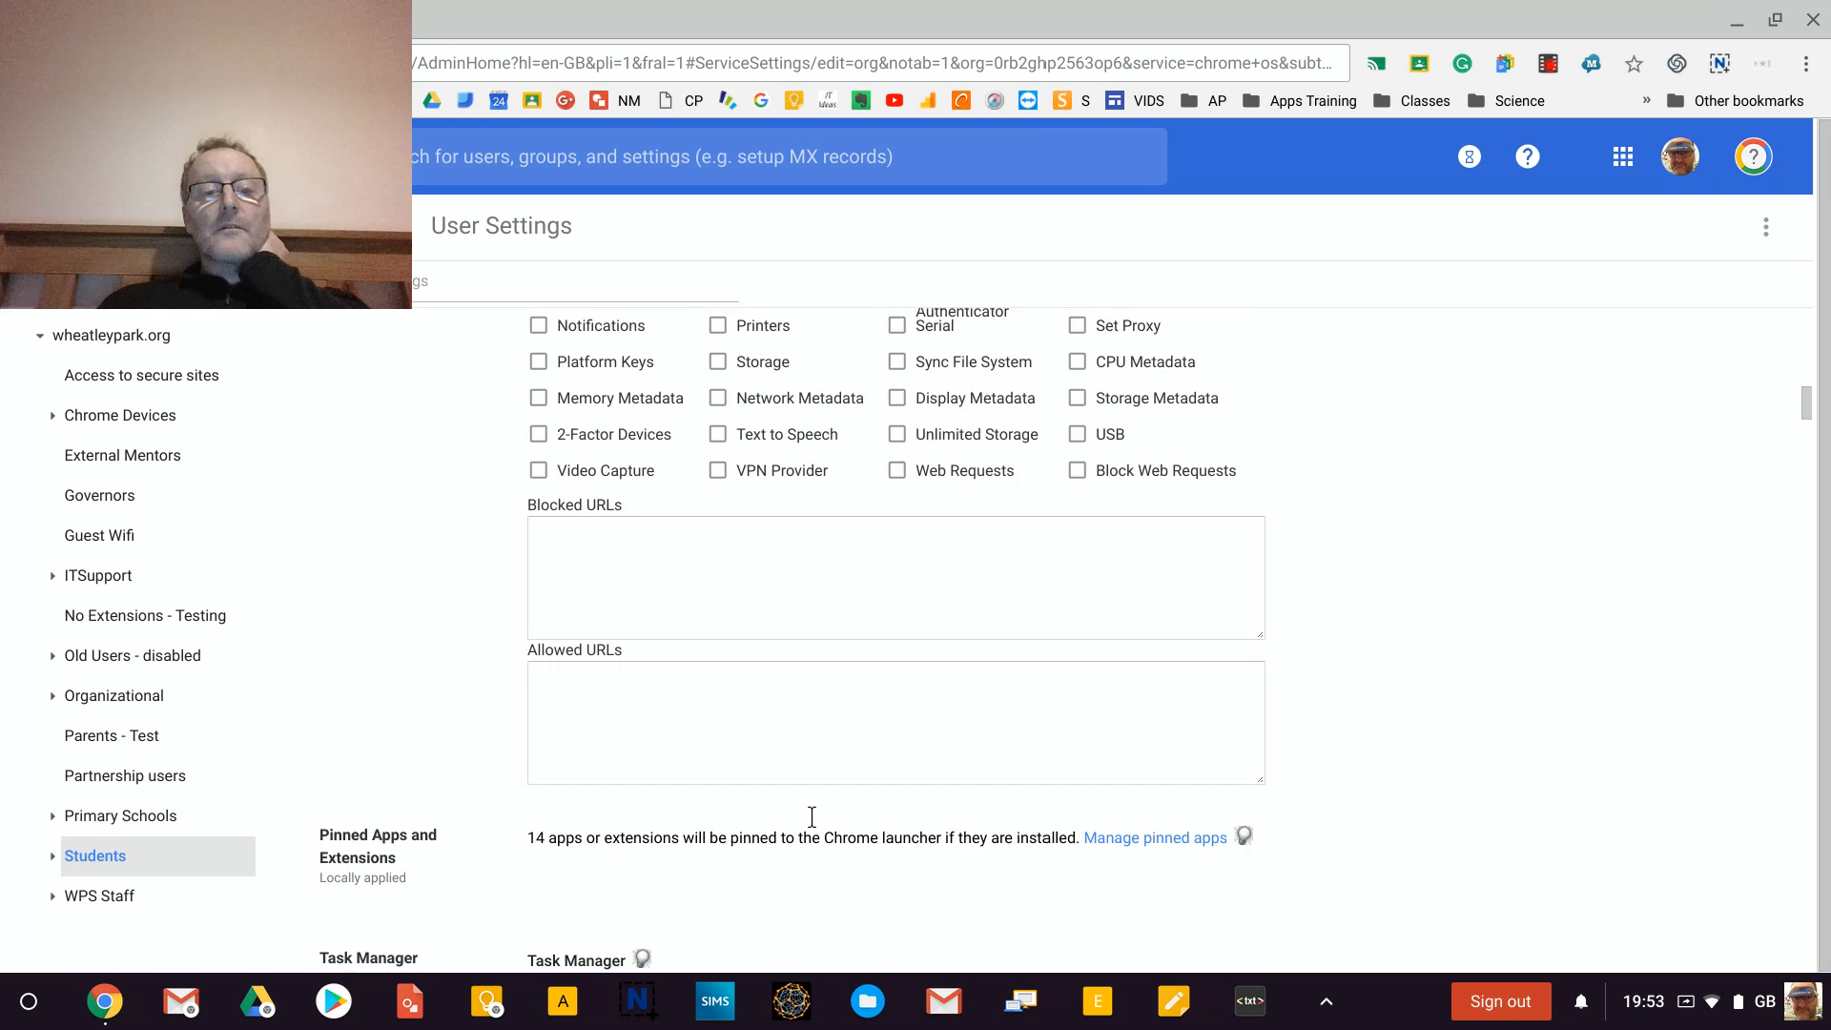
scroll("down", 3)
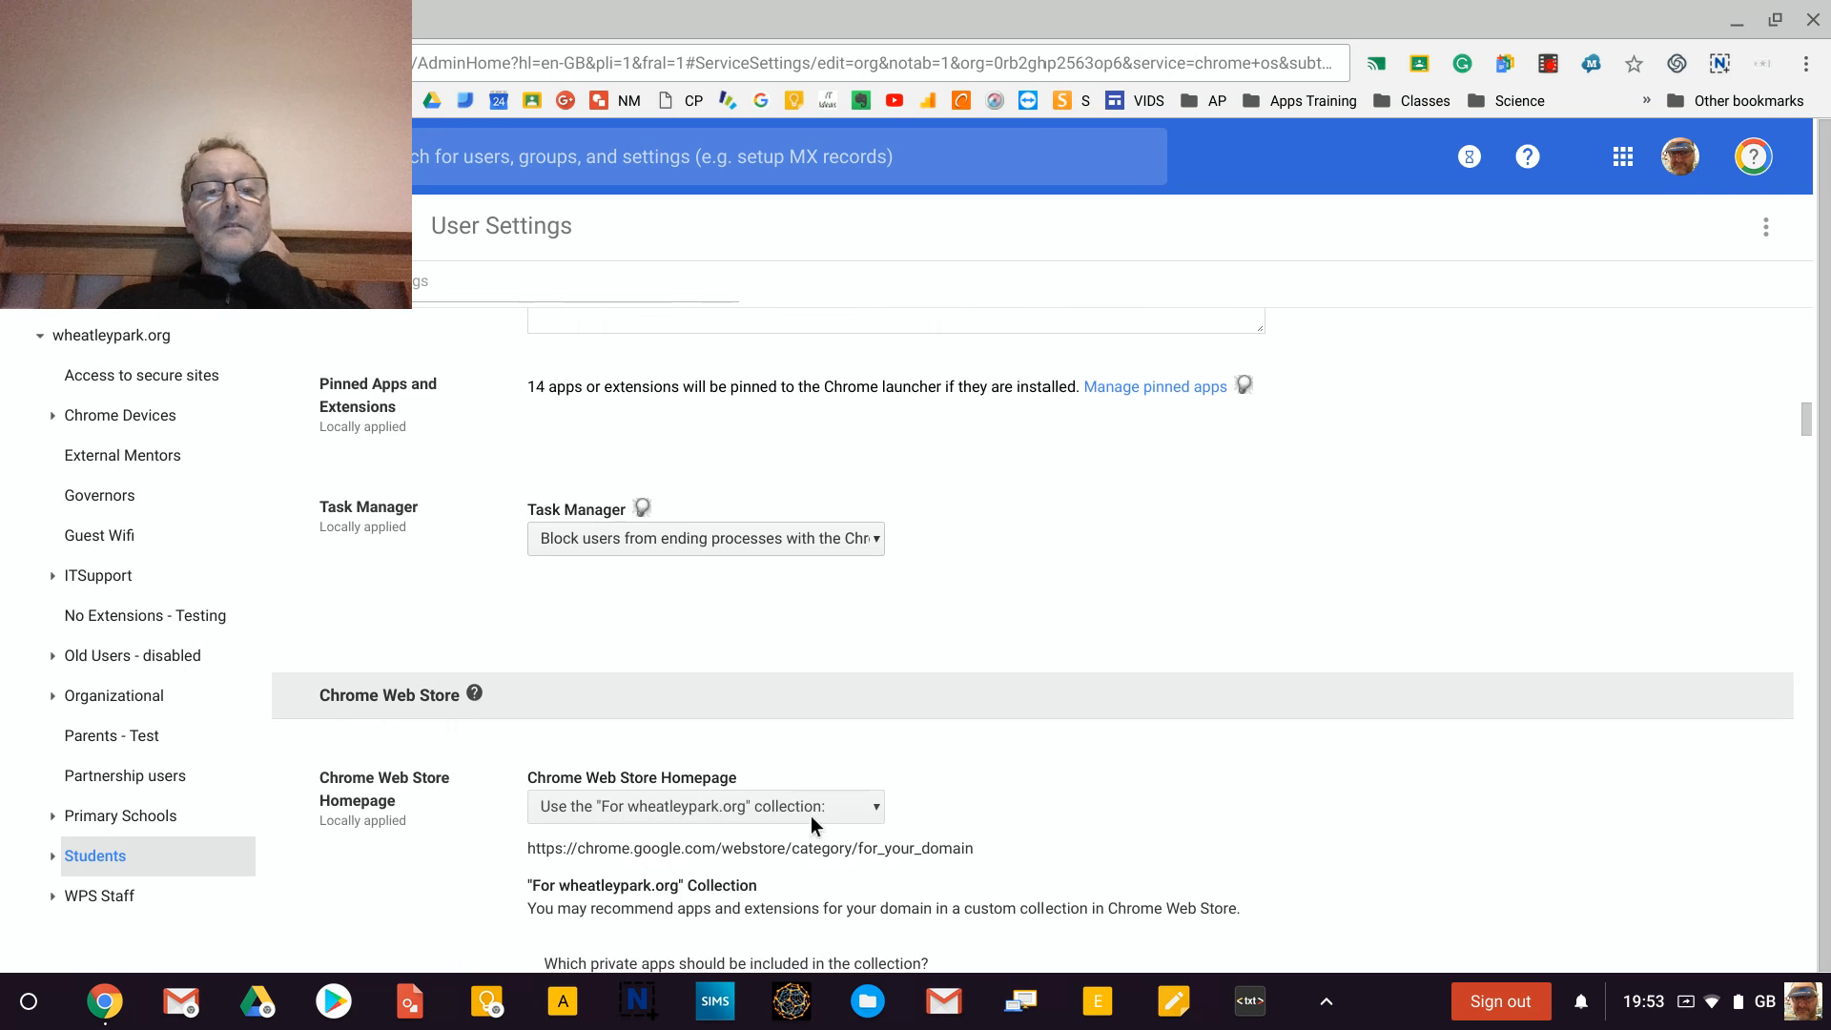
scroll("down", 3)
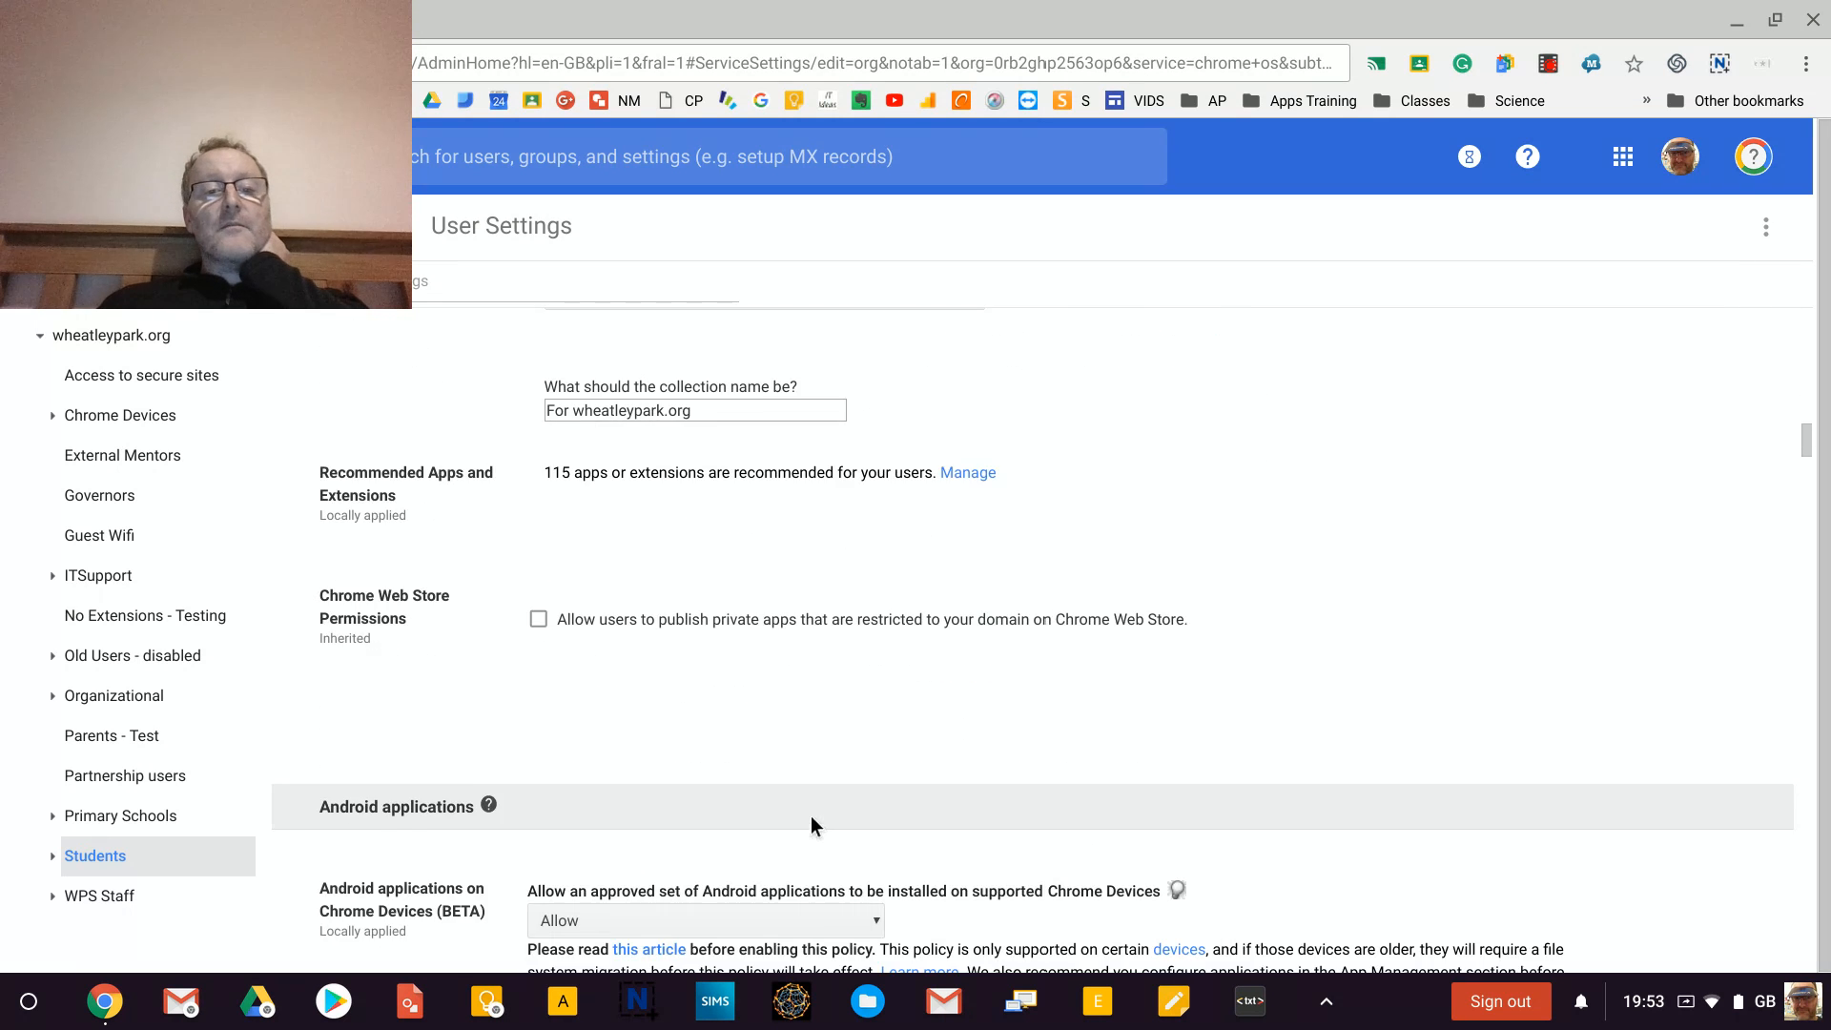
scroll("down", 3)
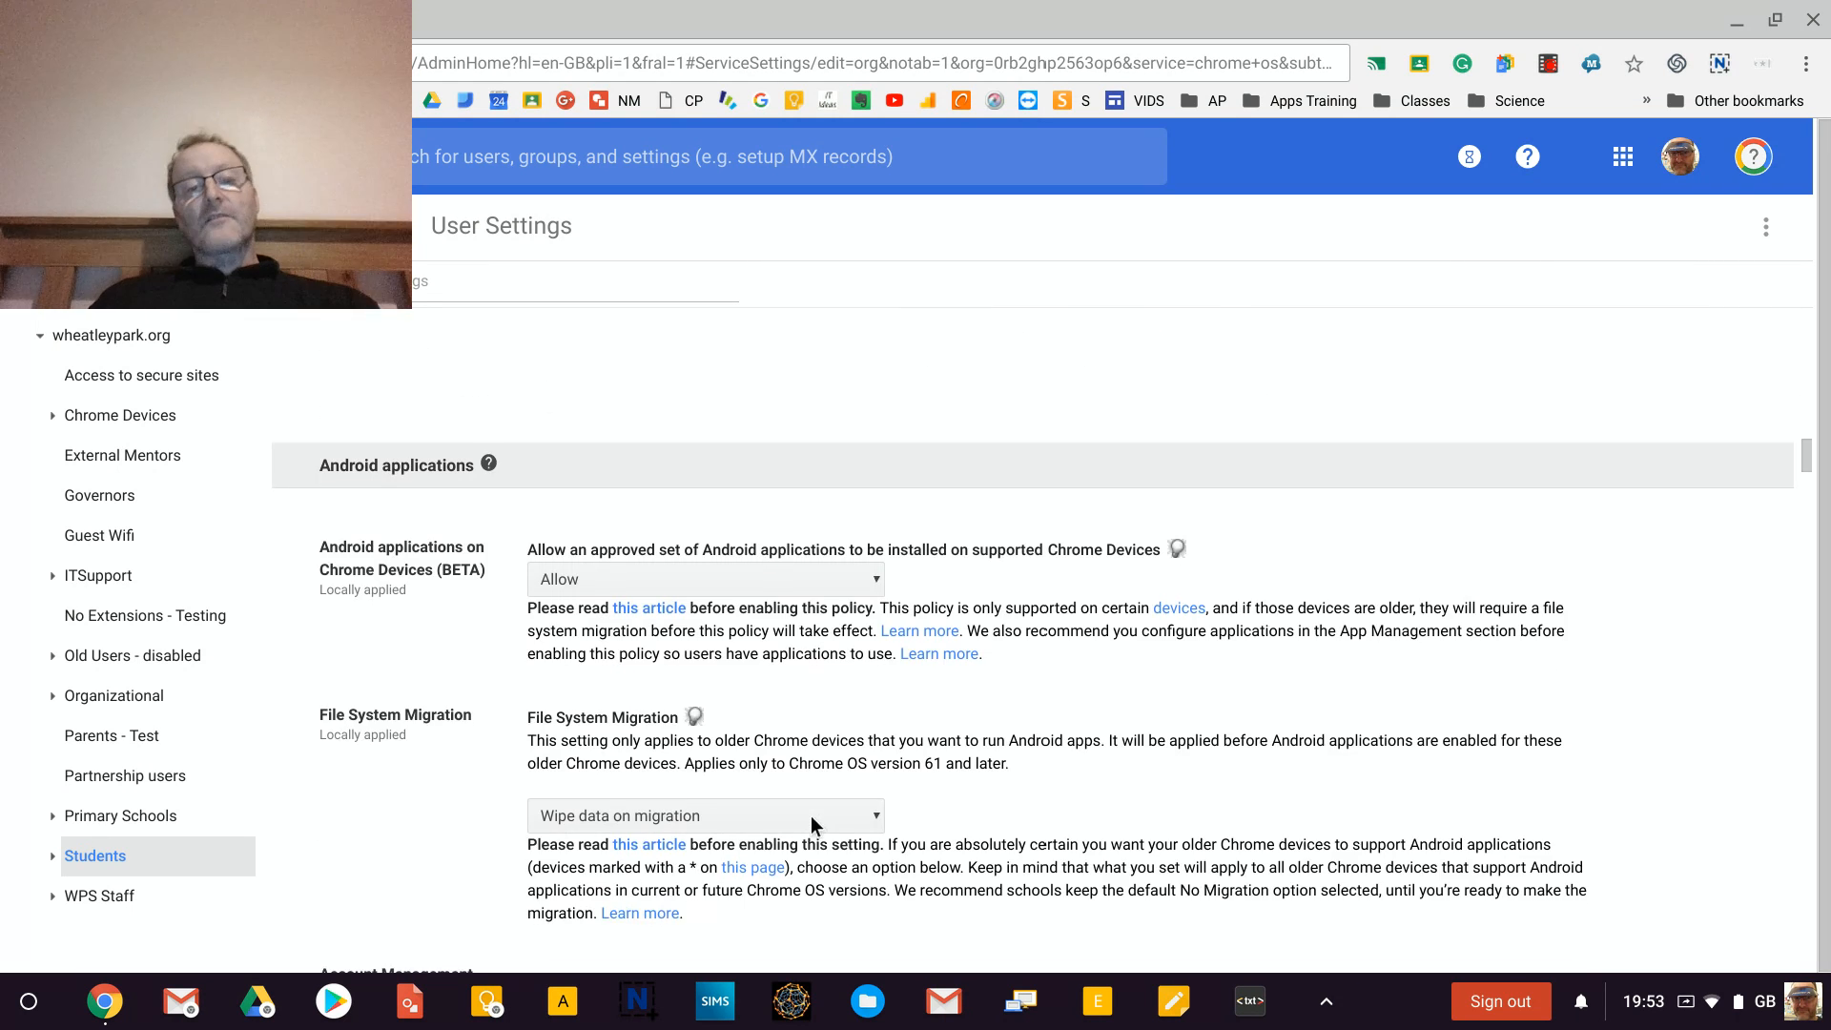
scroll("down", 3)
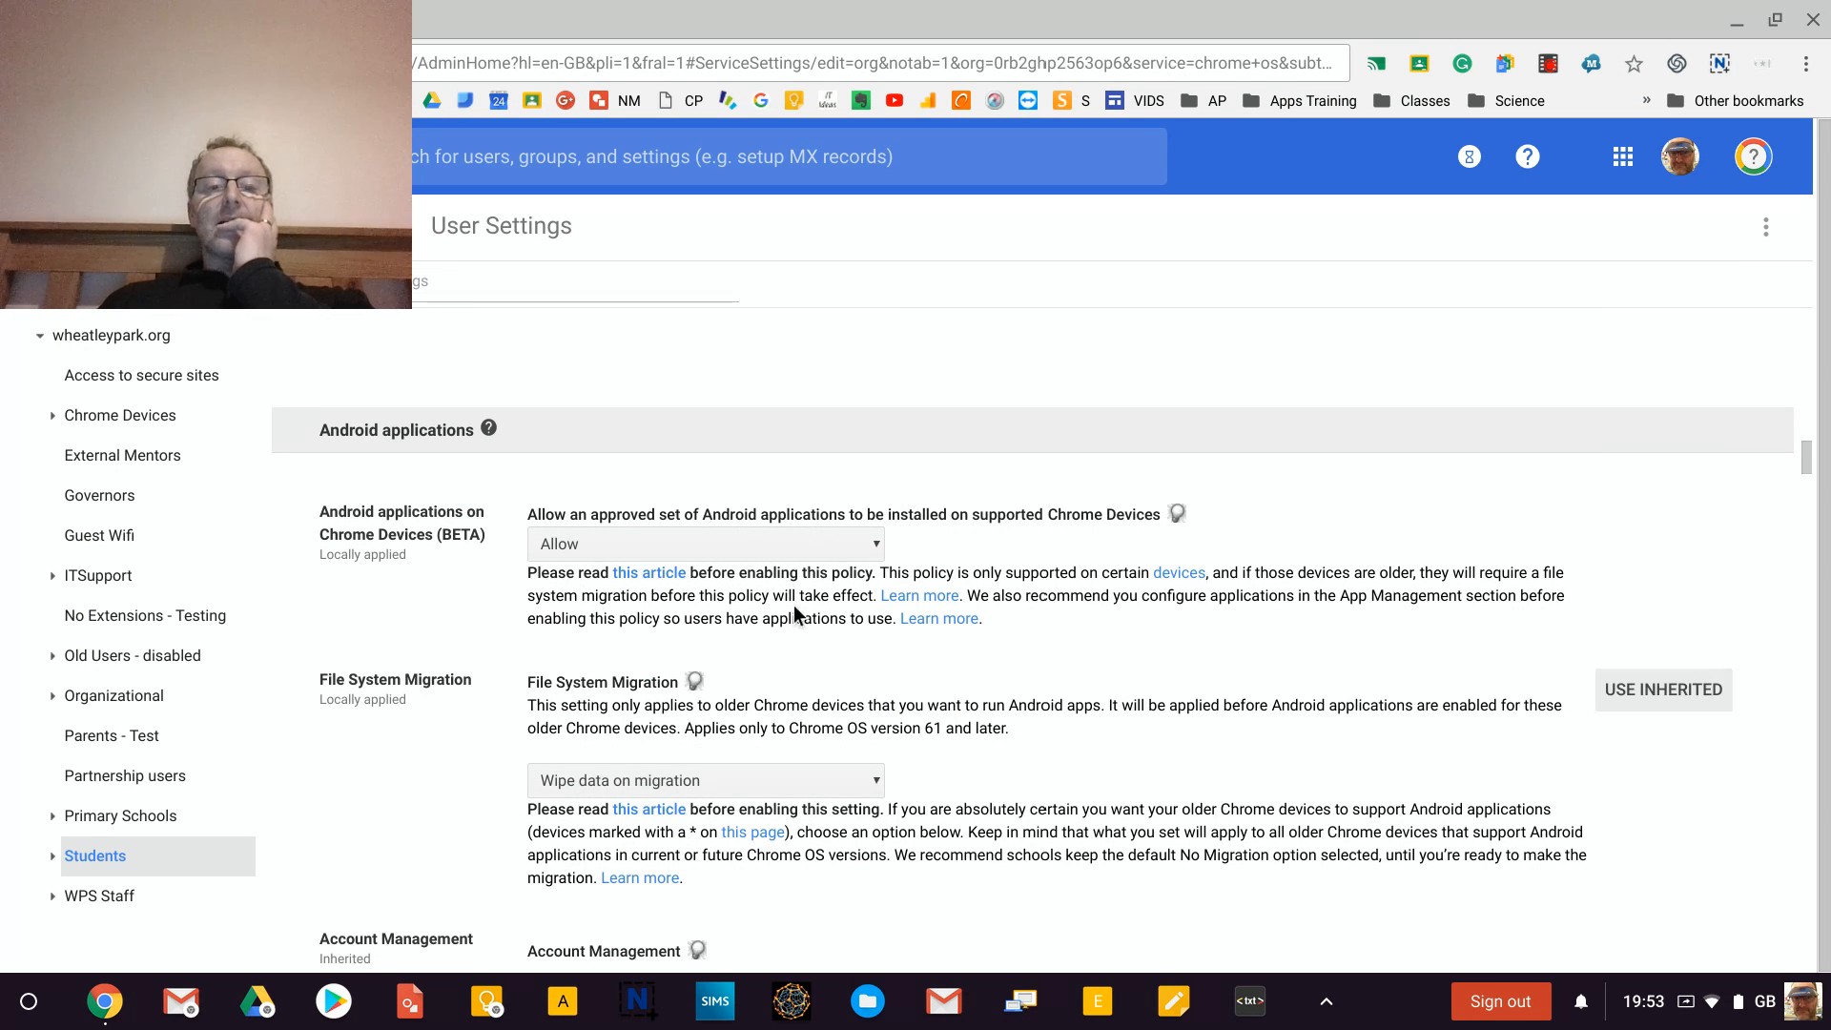
mouse_move(683, 544)
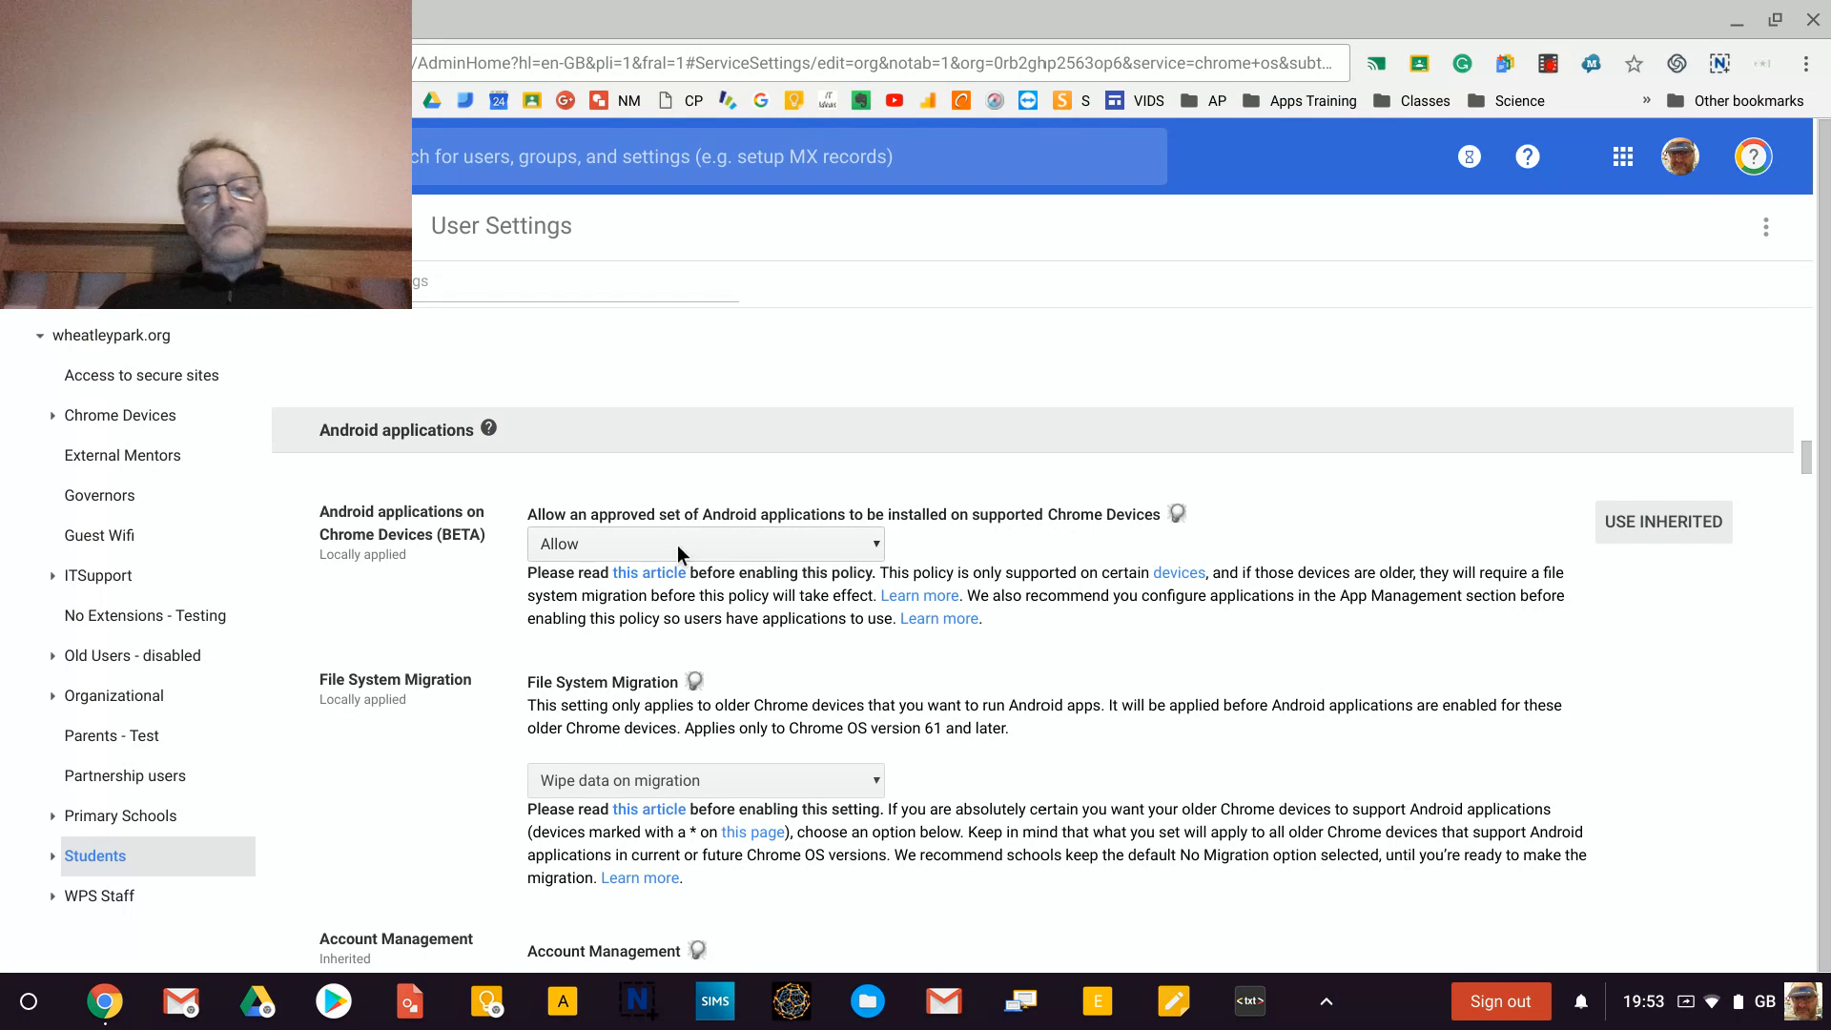
mouse_move(1036, 777)
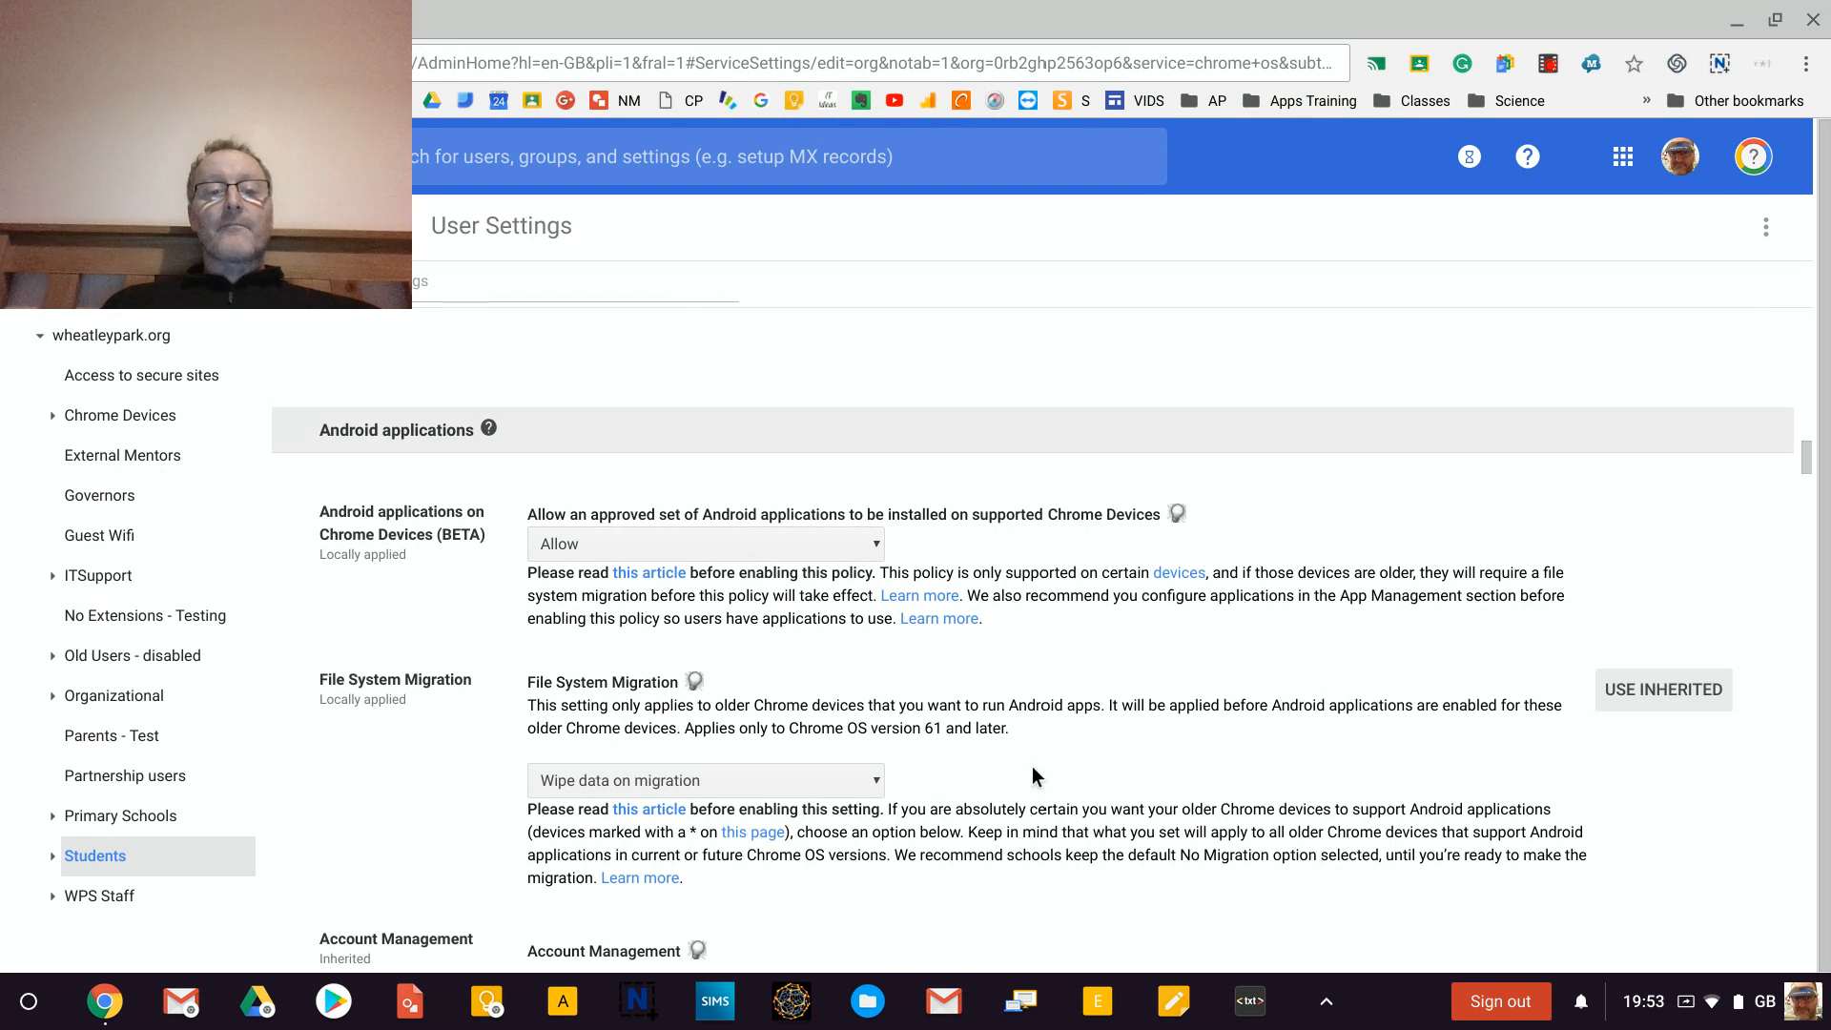
scroll("down", 3)
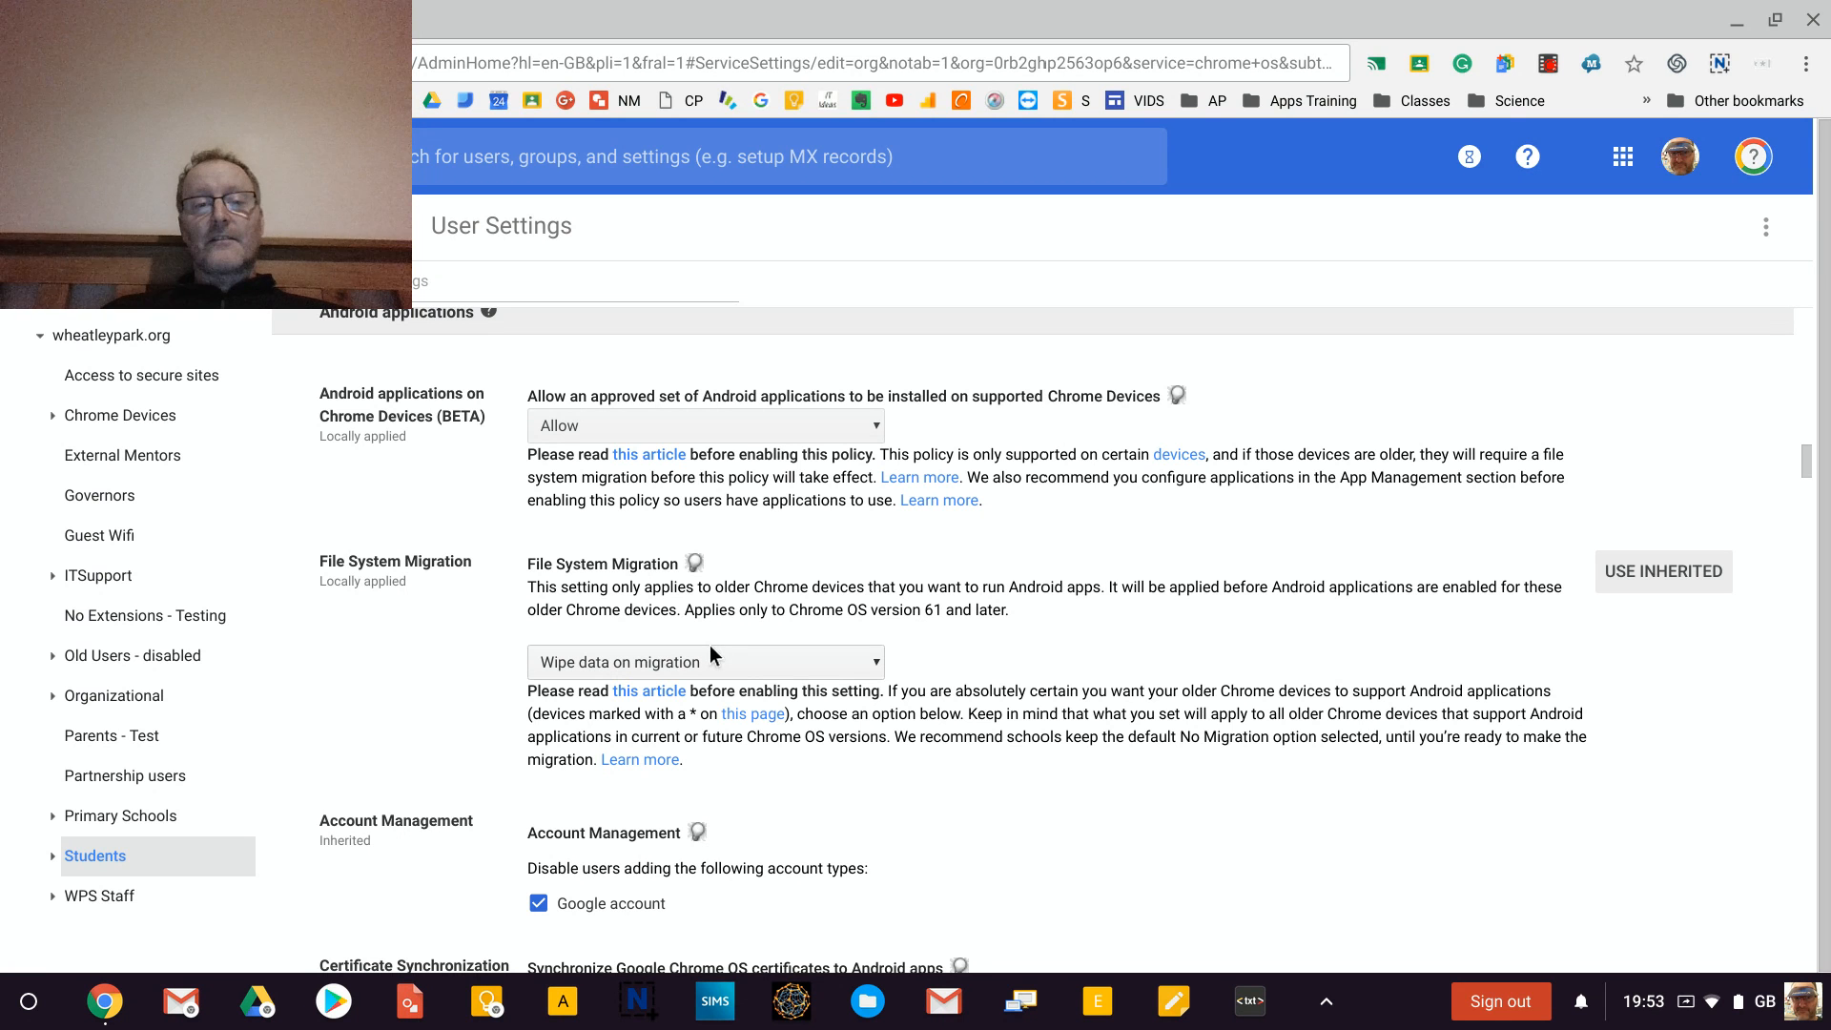
mouse_move(711, 663)
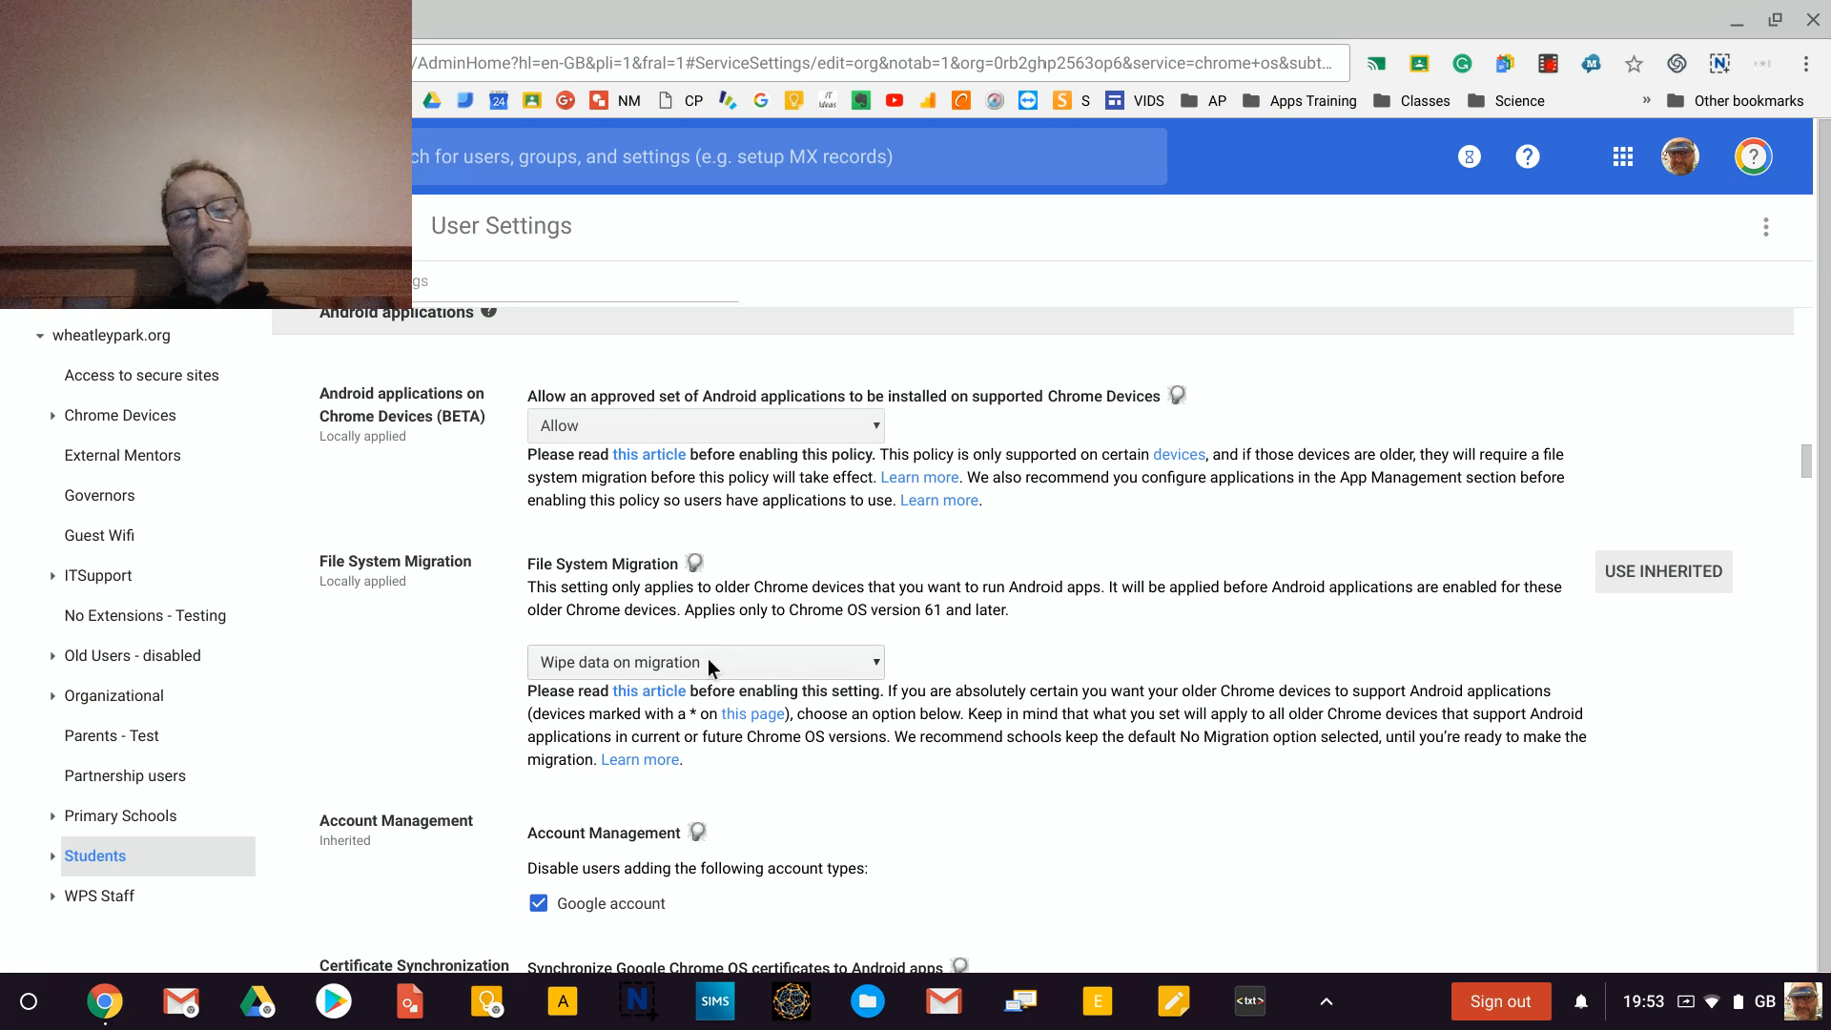
Review the File System Migration choices and keep Wipe data on migration for Students.
left_click(704, 662)
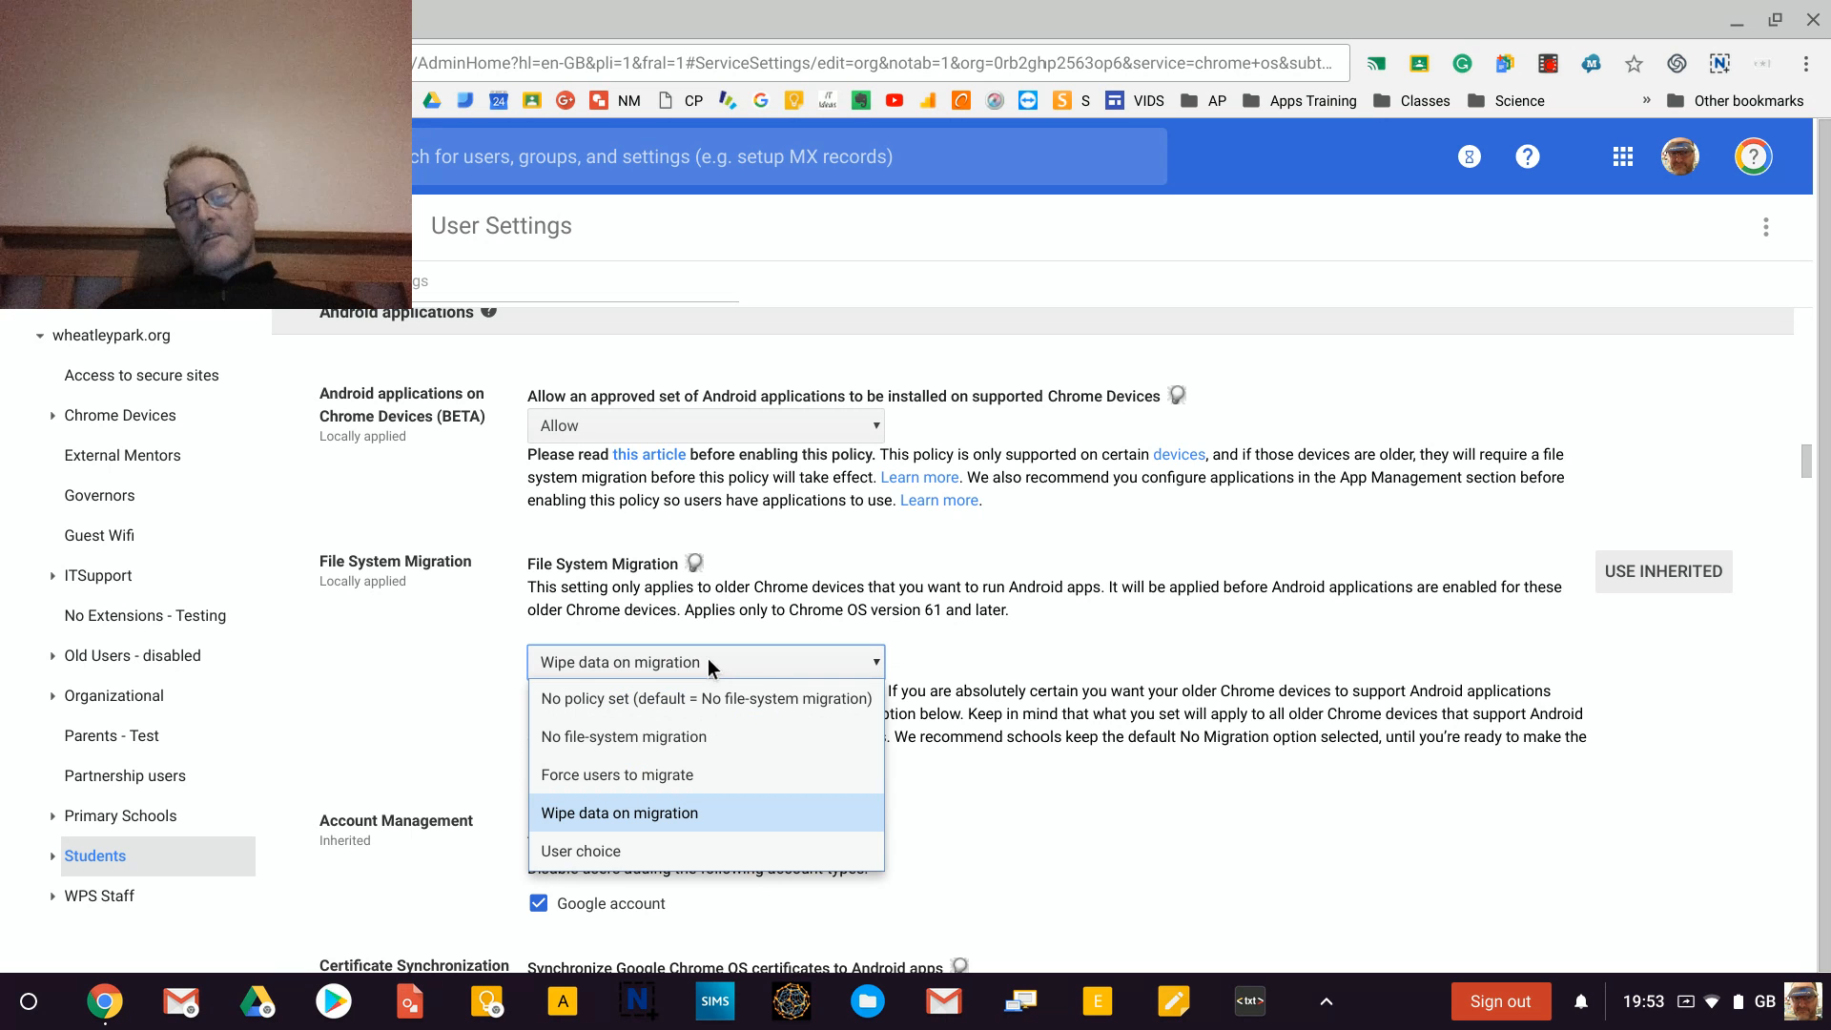
mouse_move(681, 805)
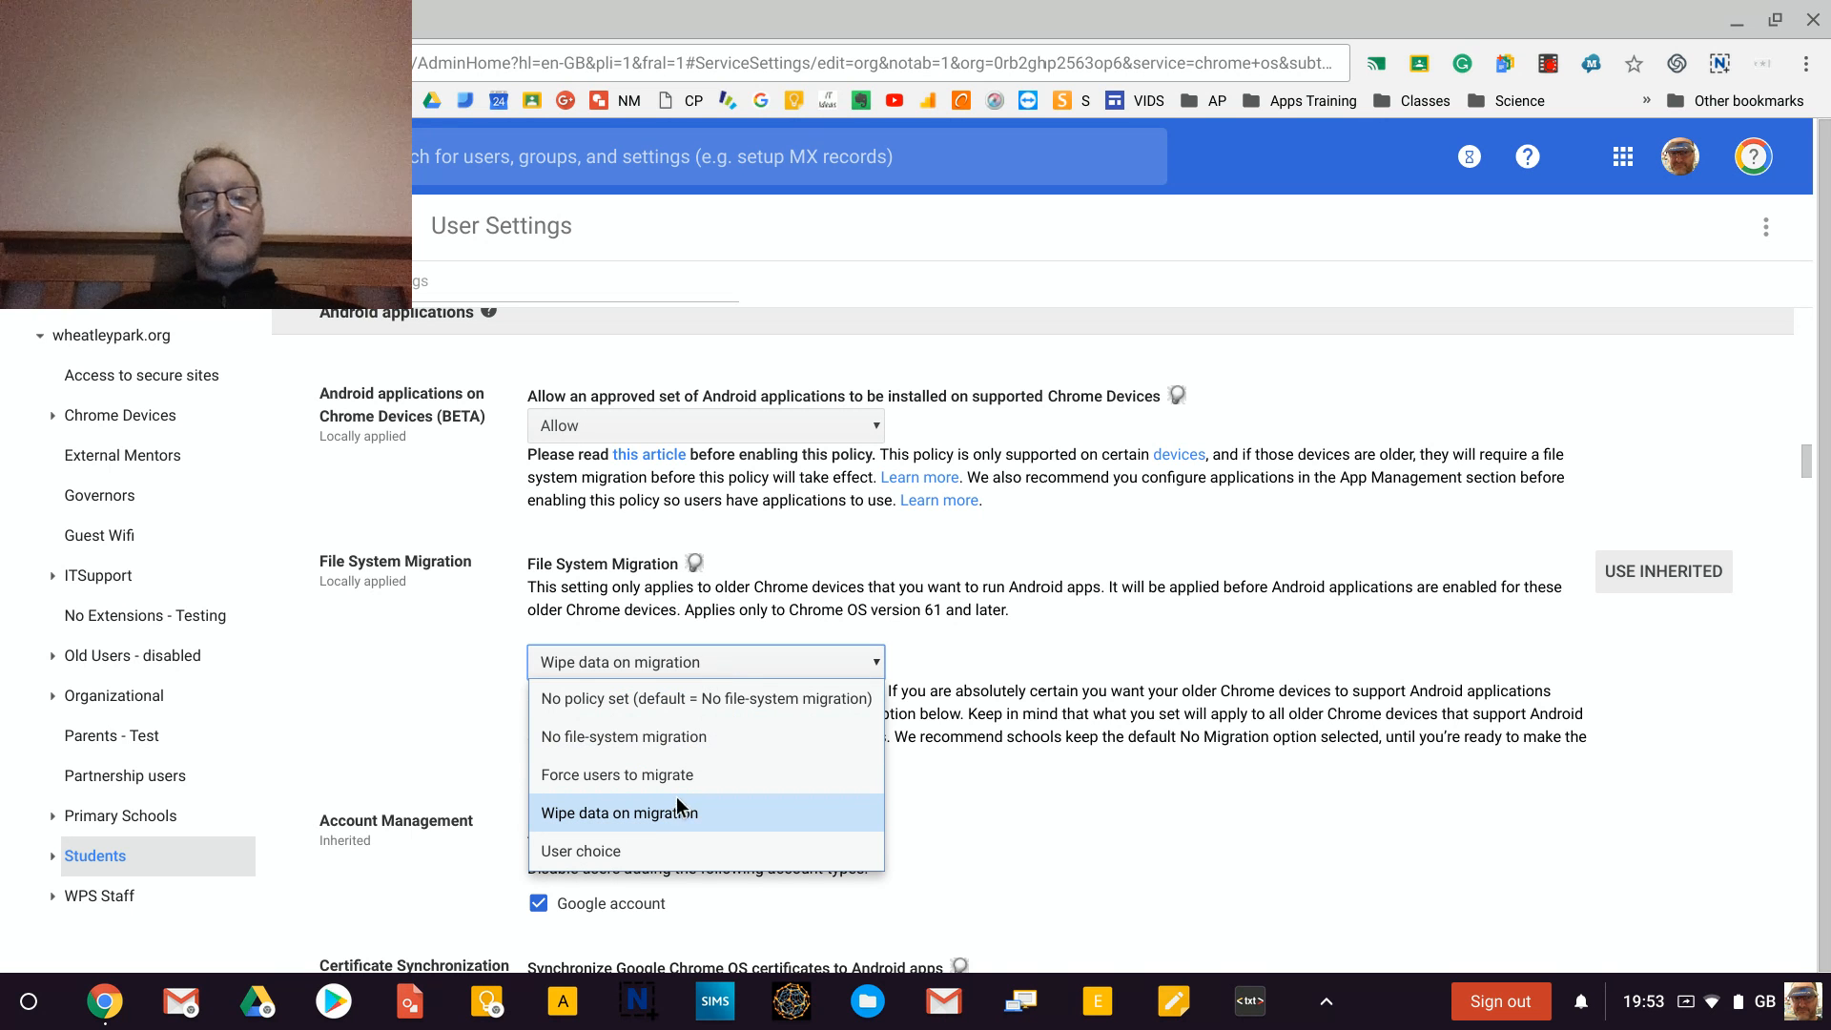
mouse_move(675, 814)
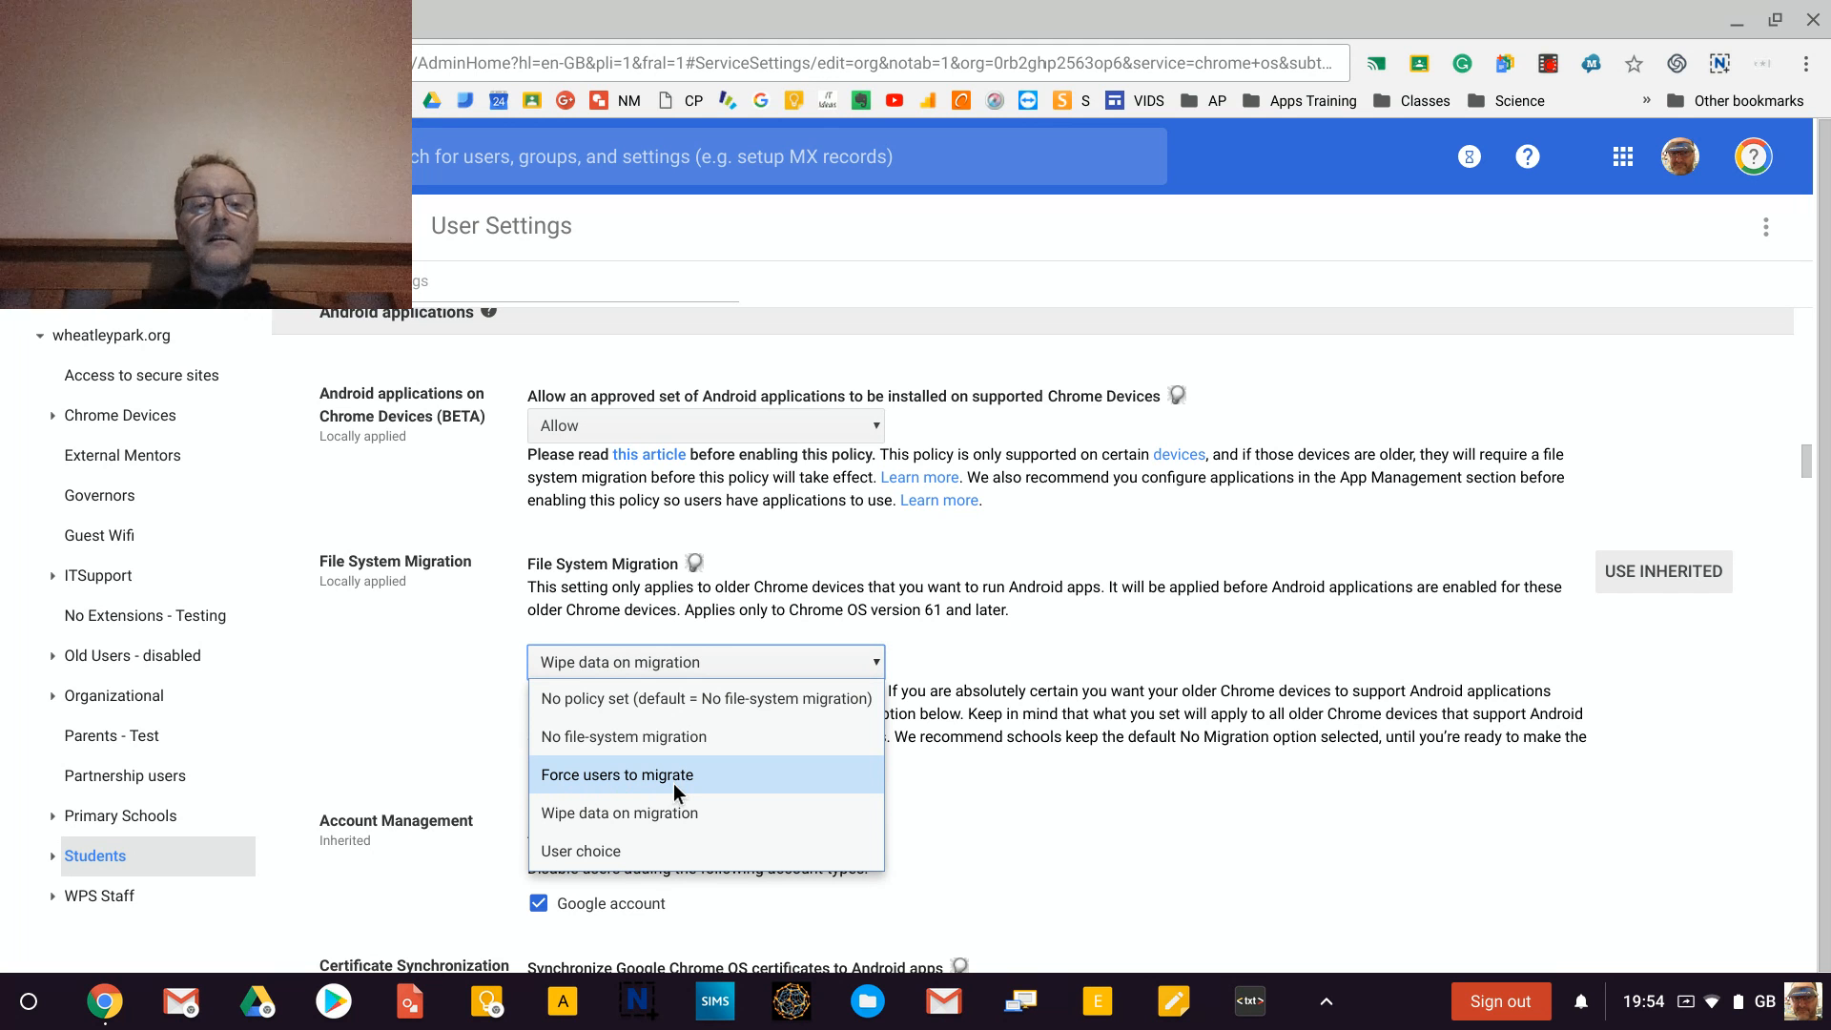
mouse_move(1078, 803)
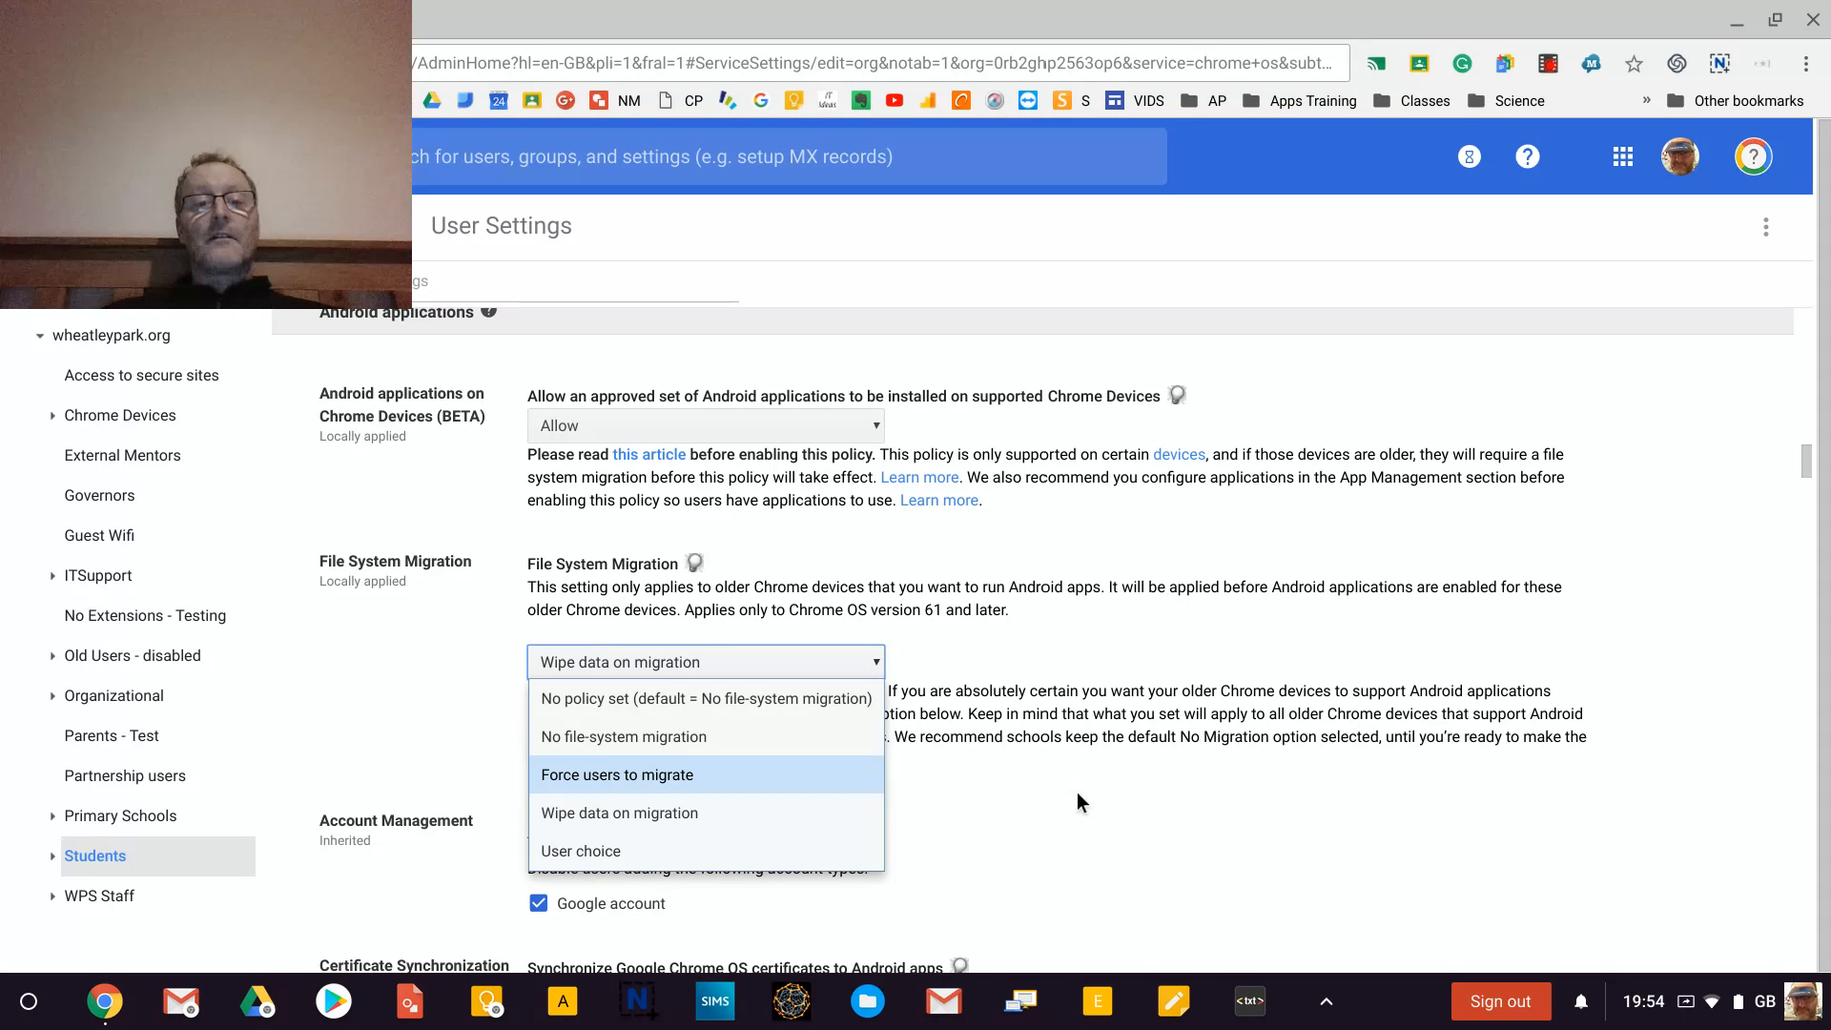
left_click(618, 812)
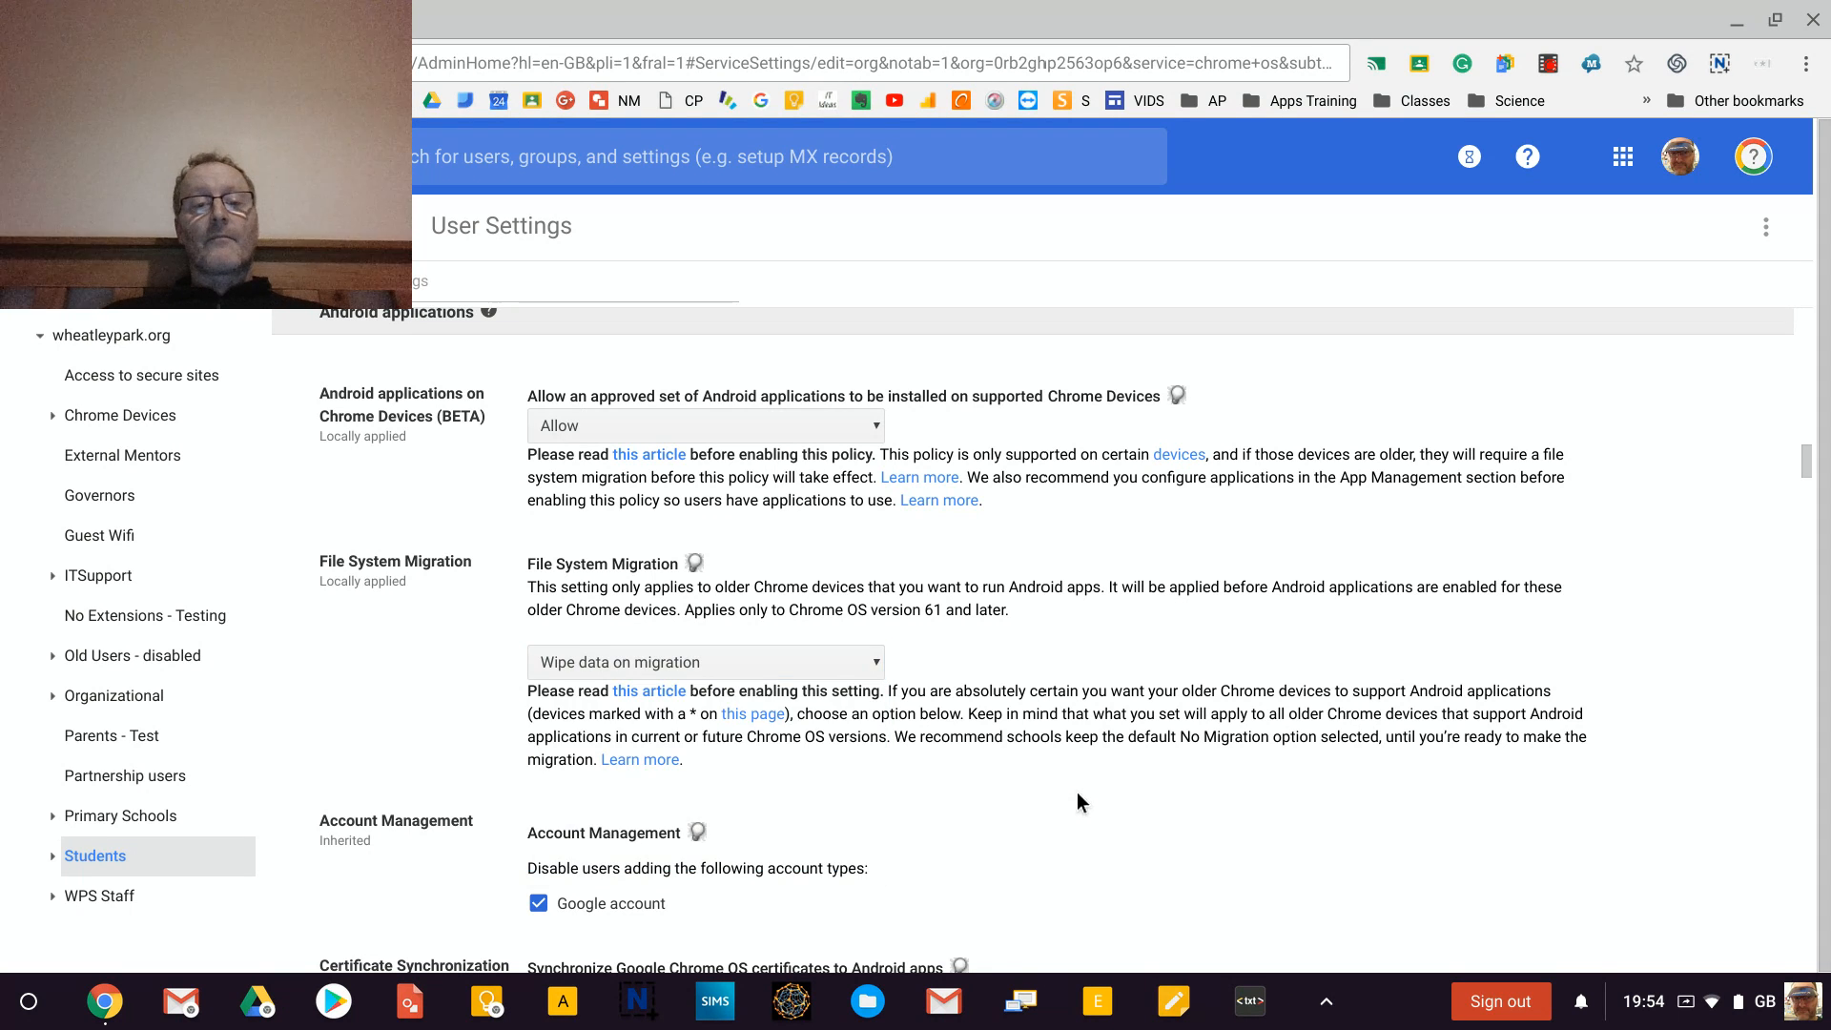
Scroll past Account Management and Certificate Synchronization, then return to the Chrome Management overview.
scroll("down", 3)
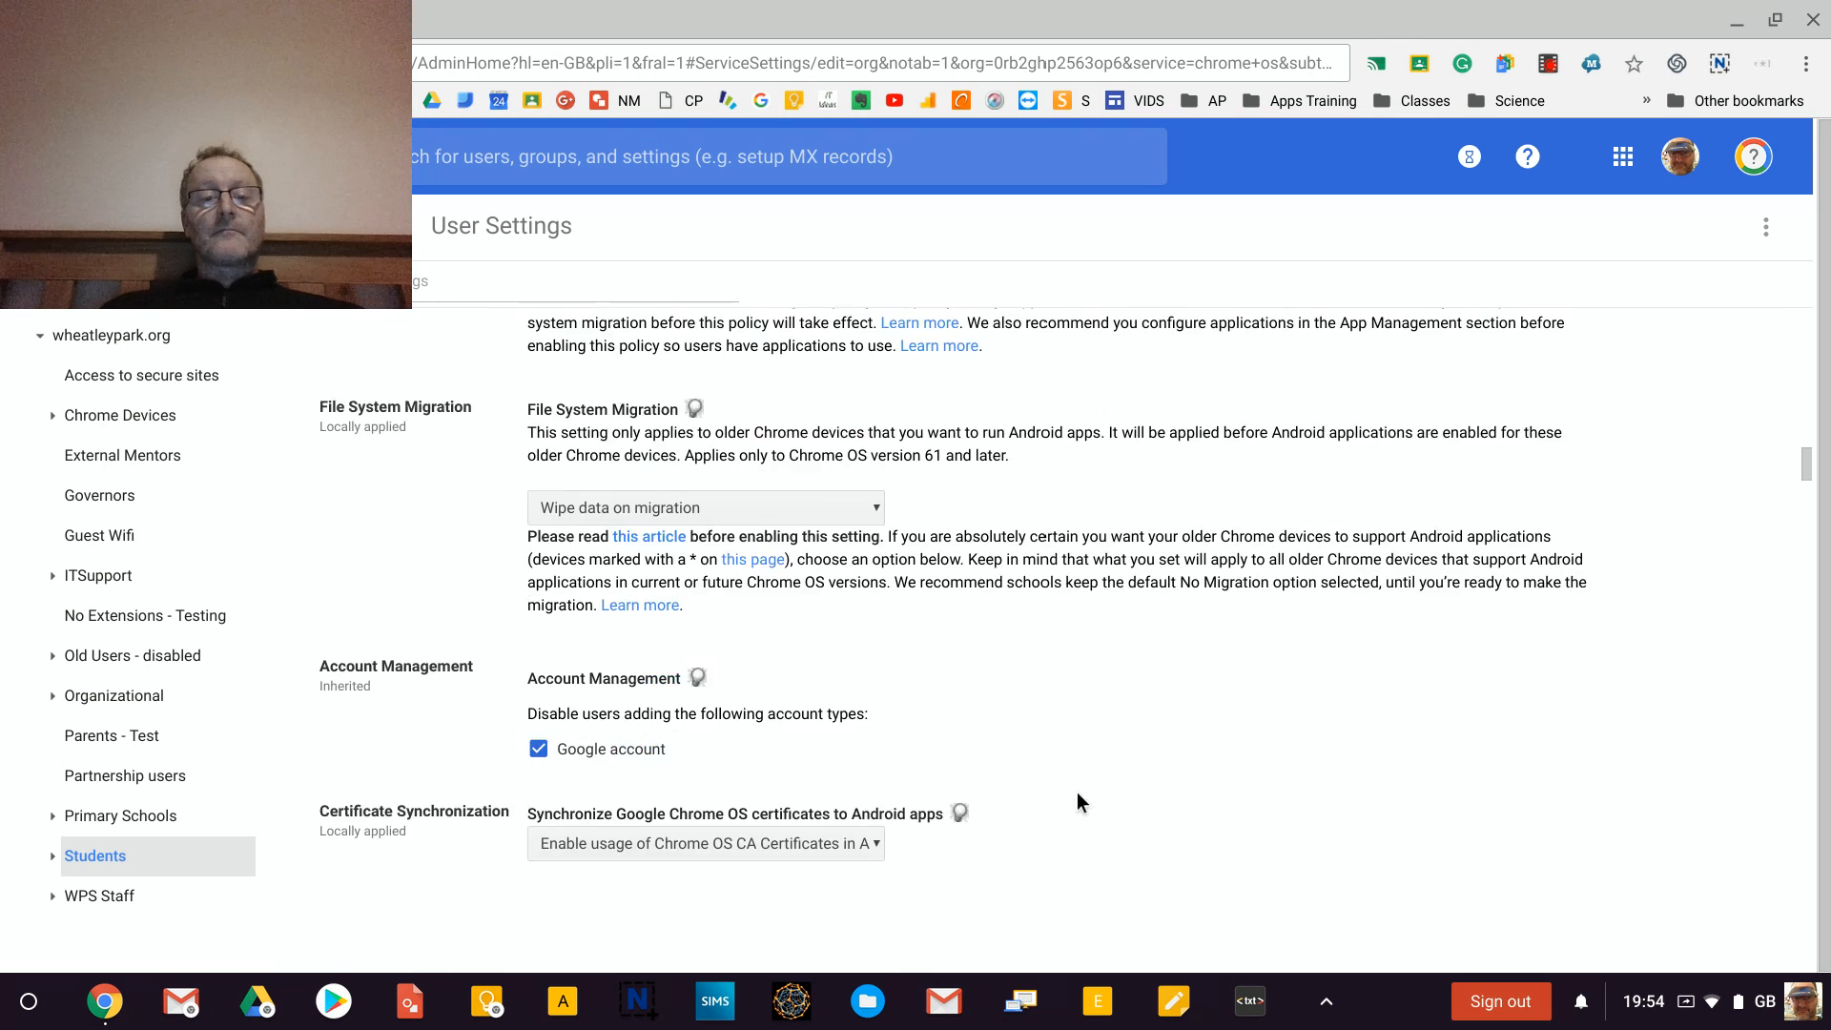
scroll("down", 3)
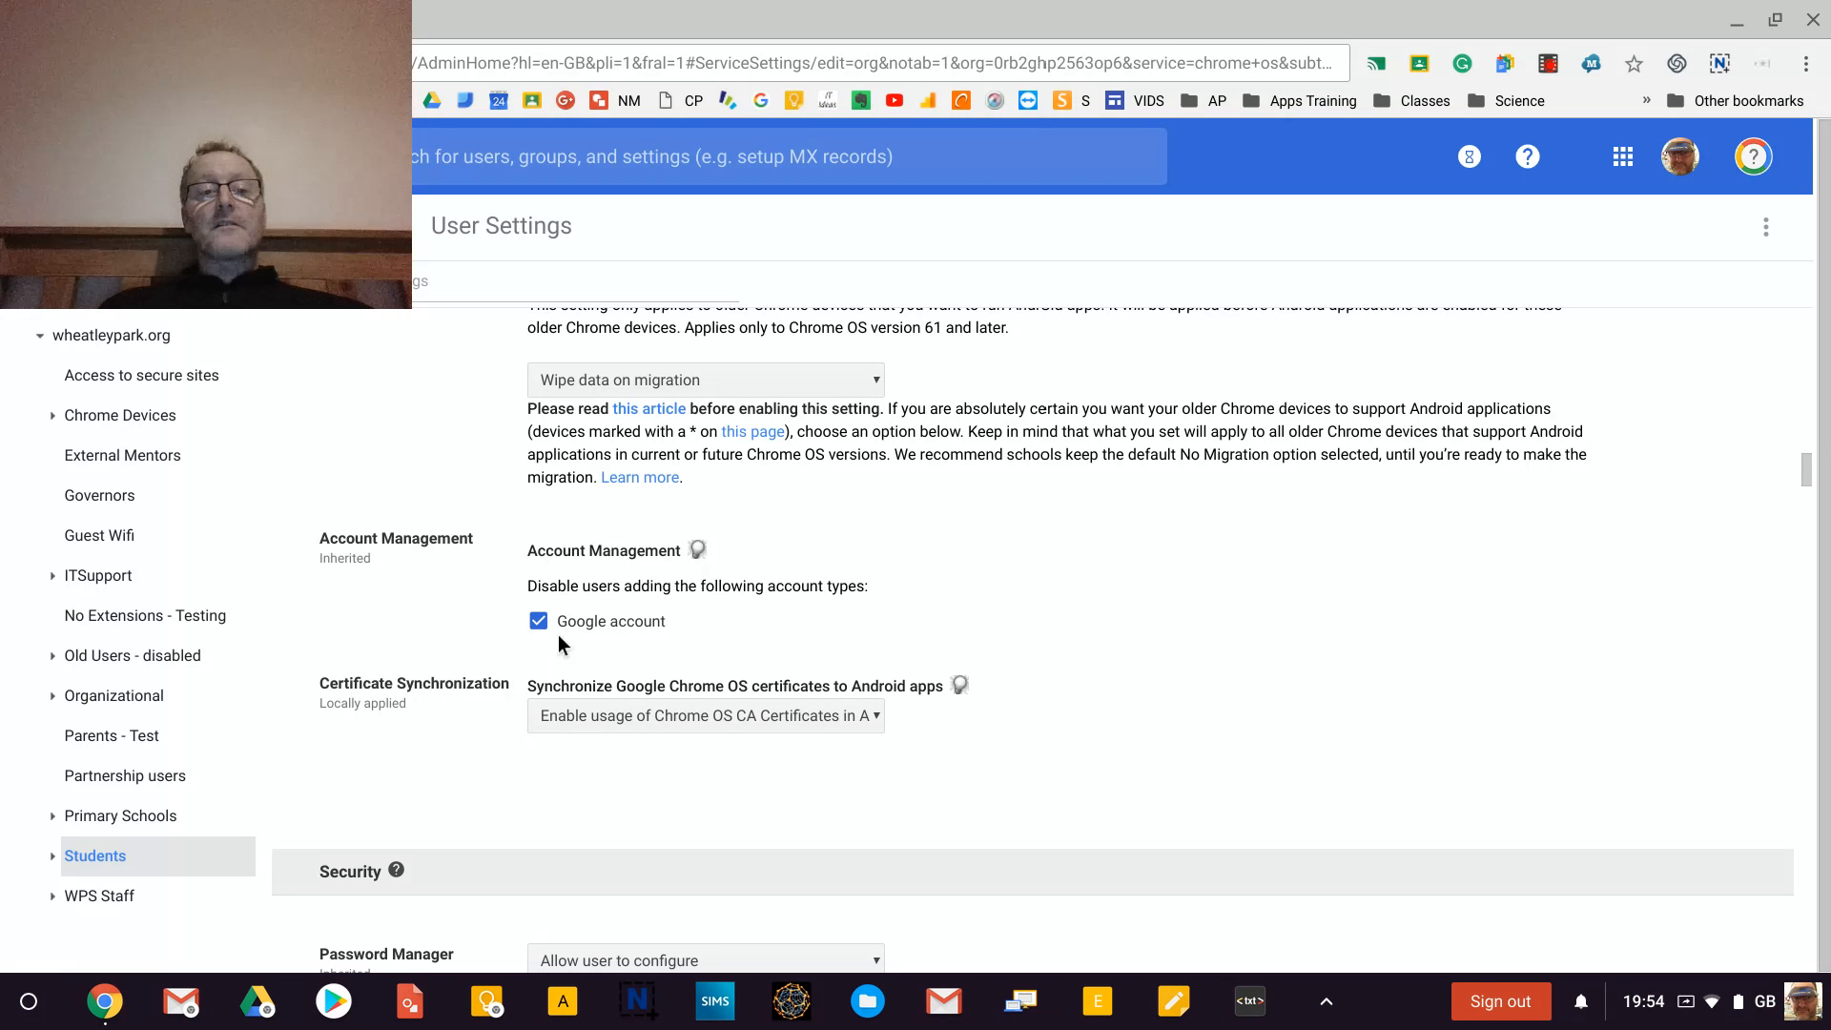
mouse_move(607, 649)
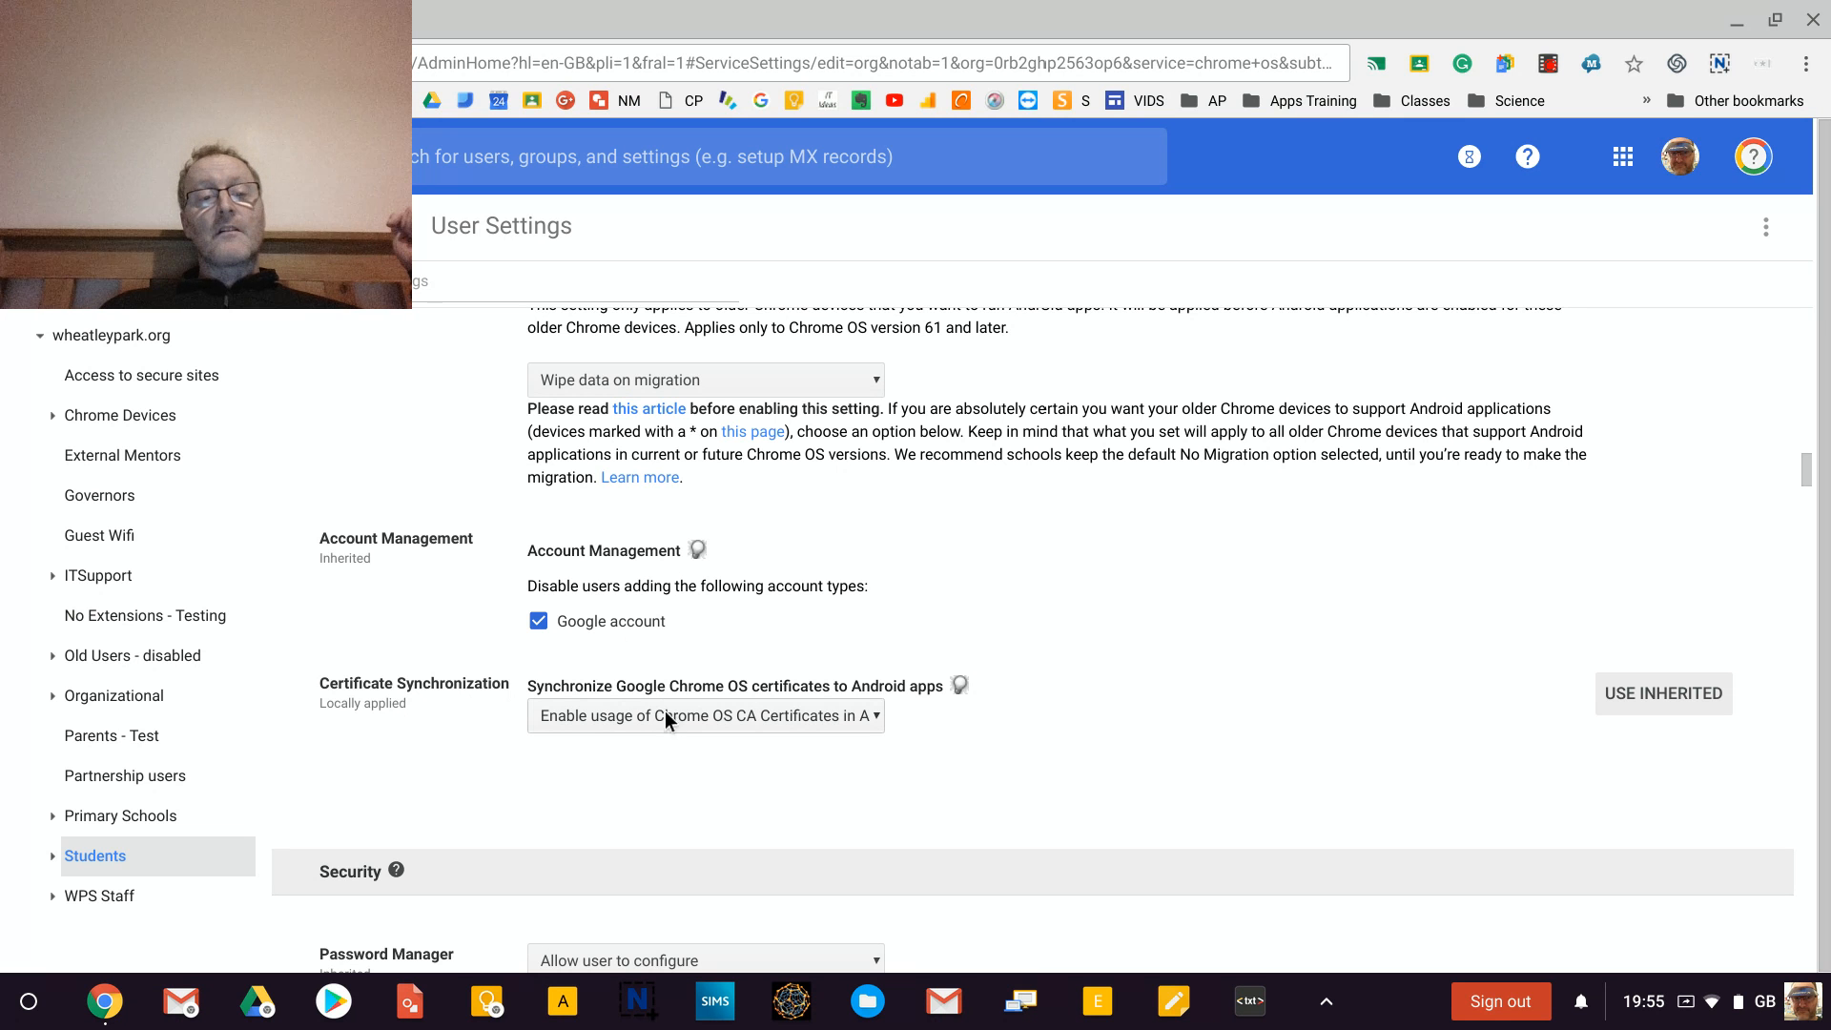
mouse_move(607, 727)
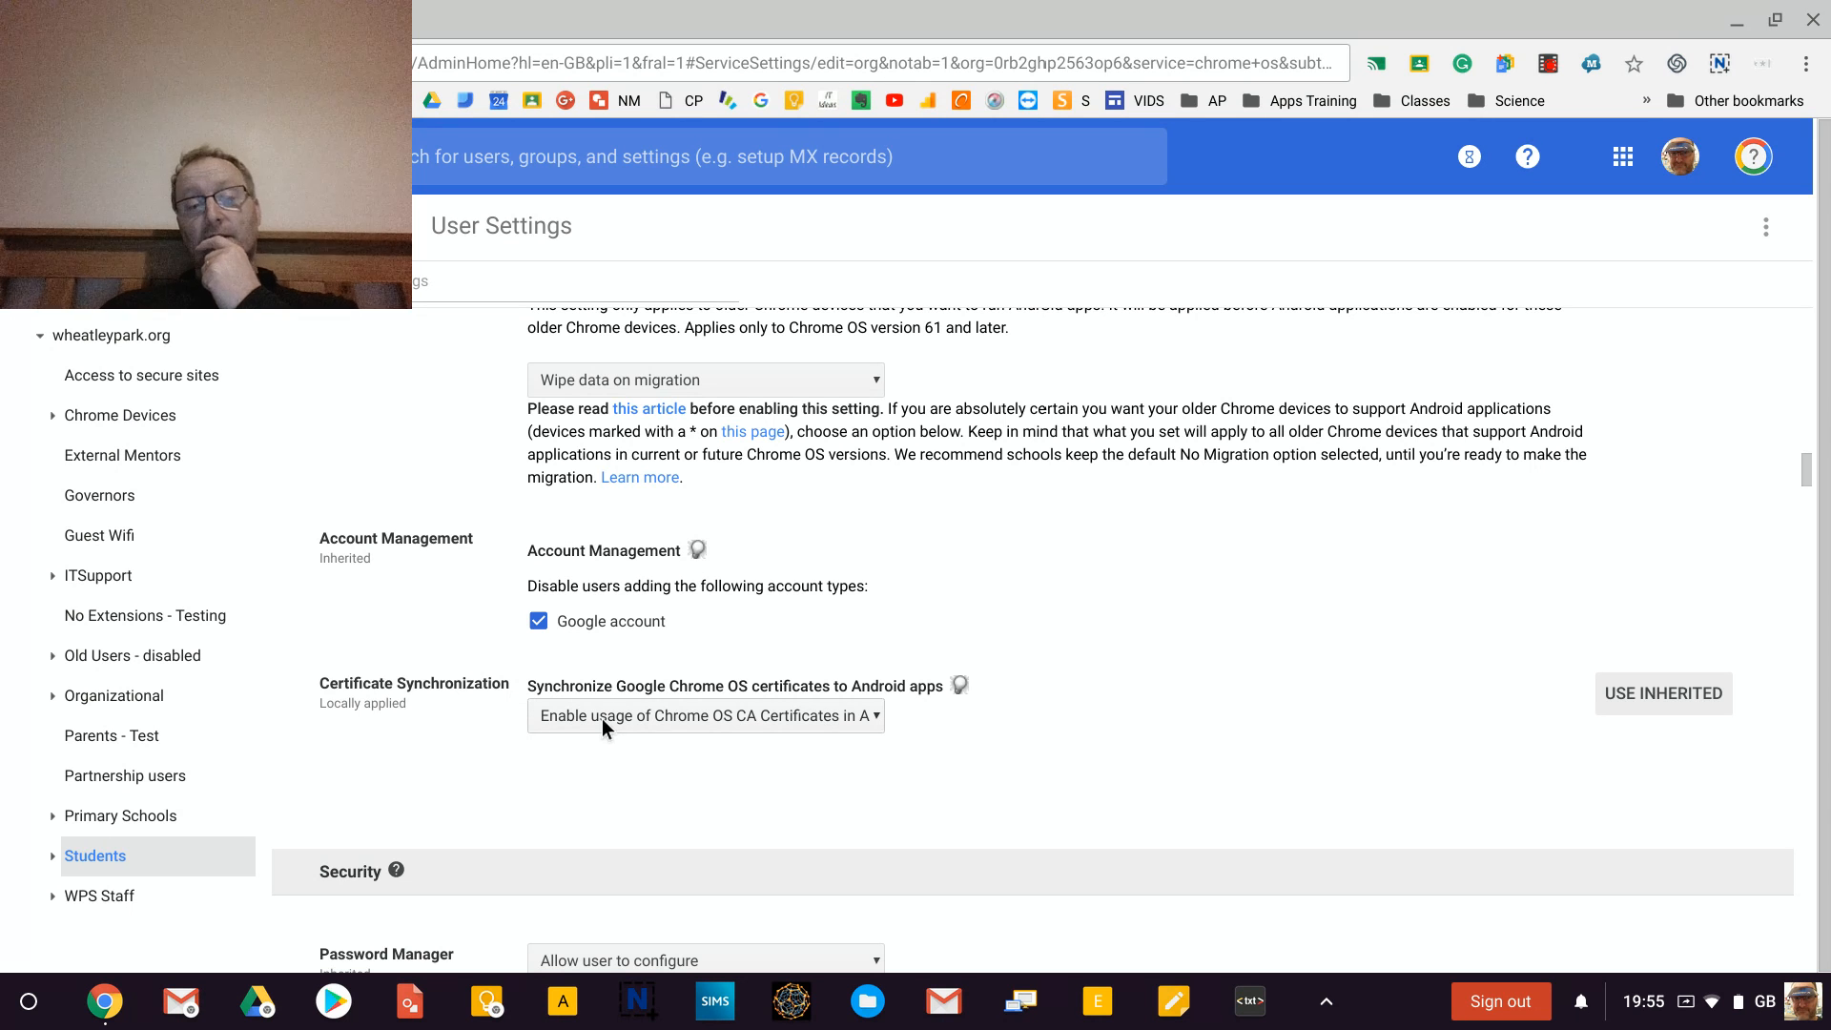
mouse_move(573, 737)
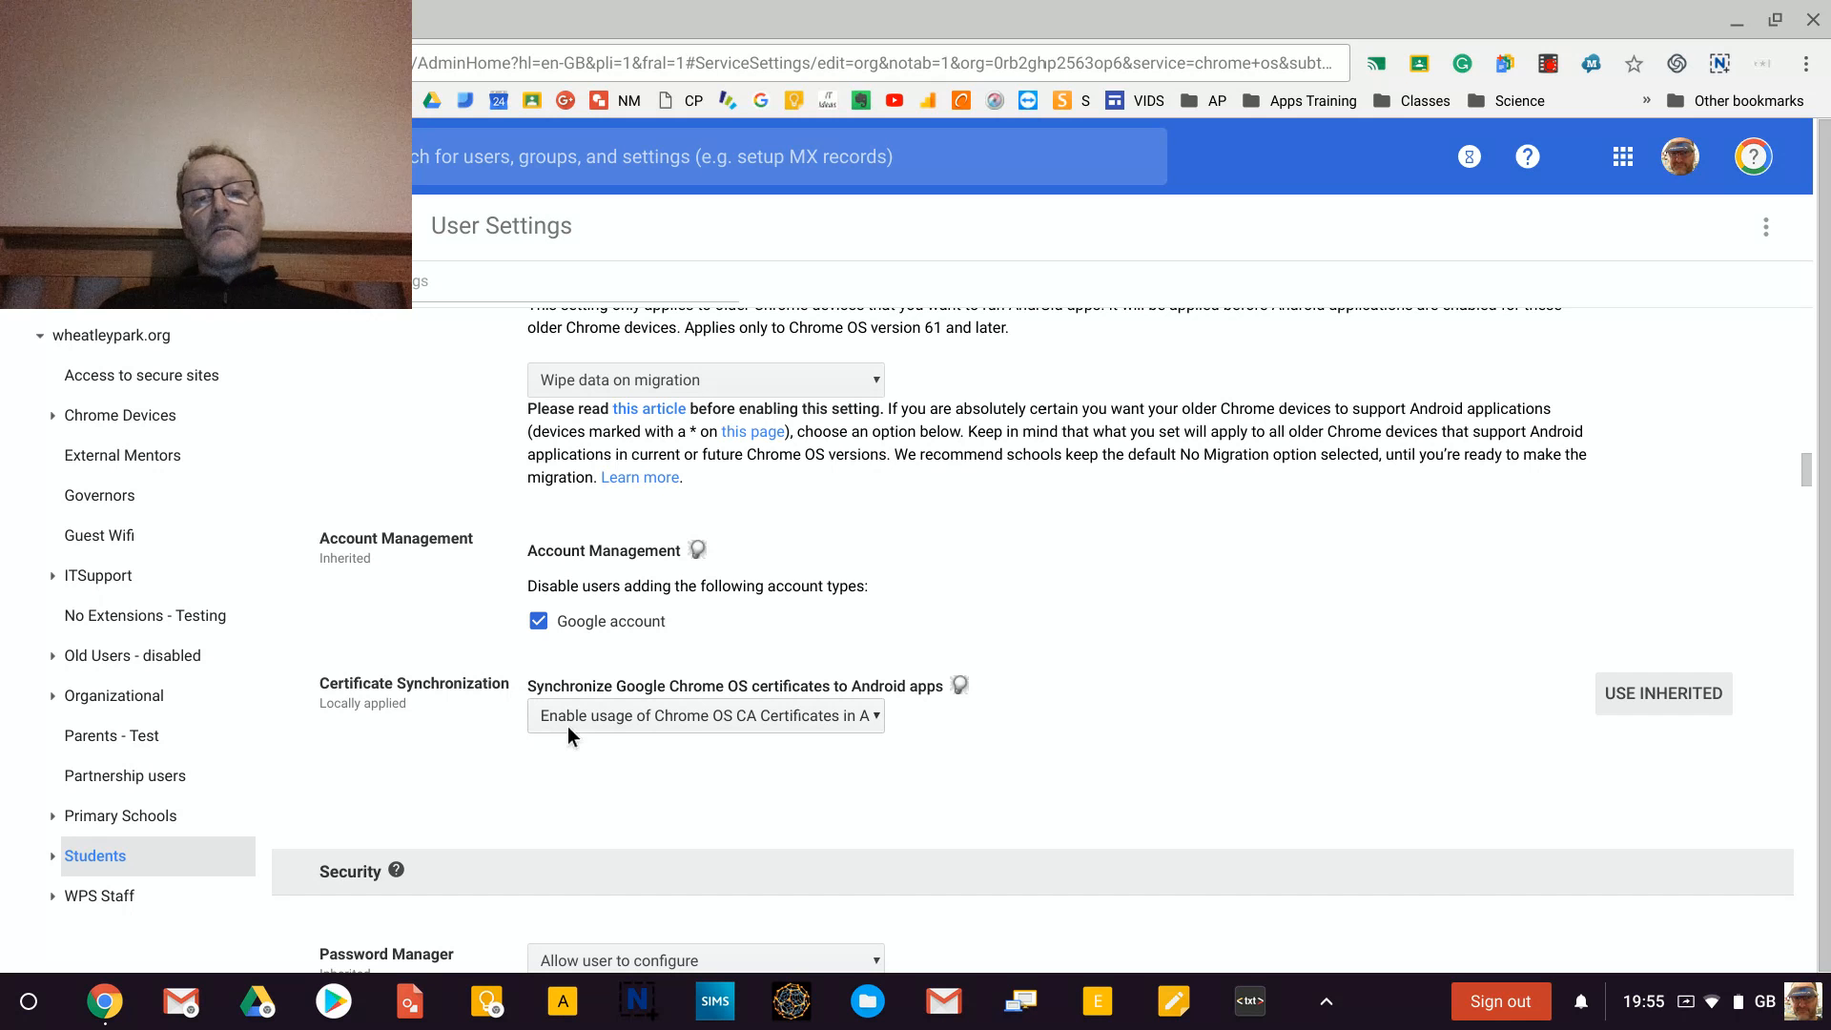
mouse_move(584, 725)
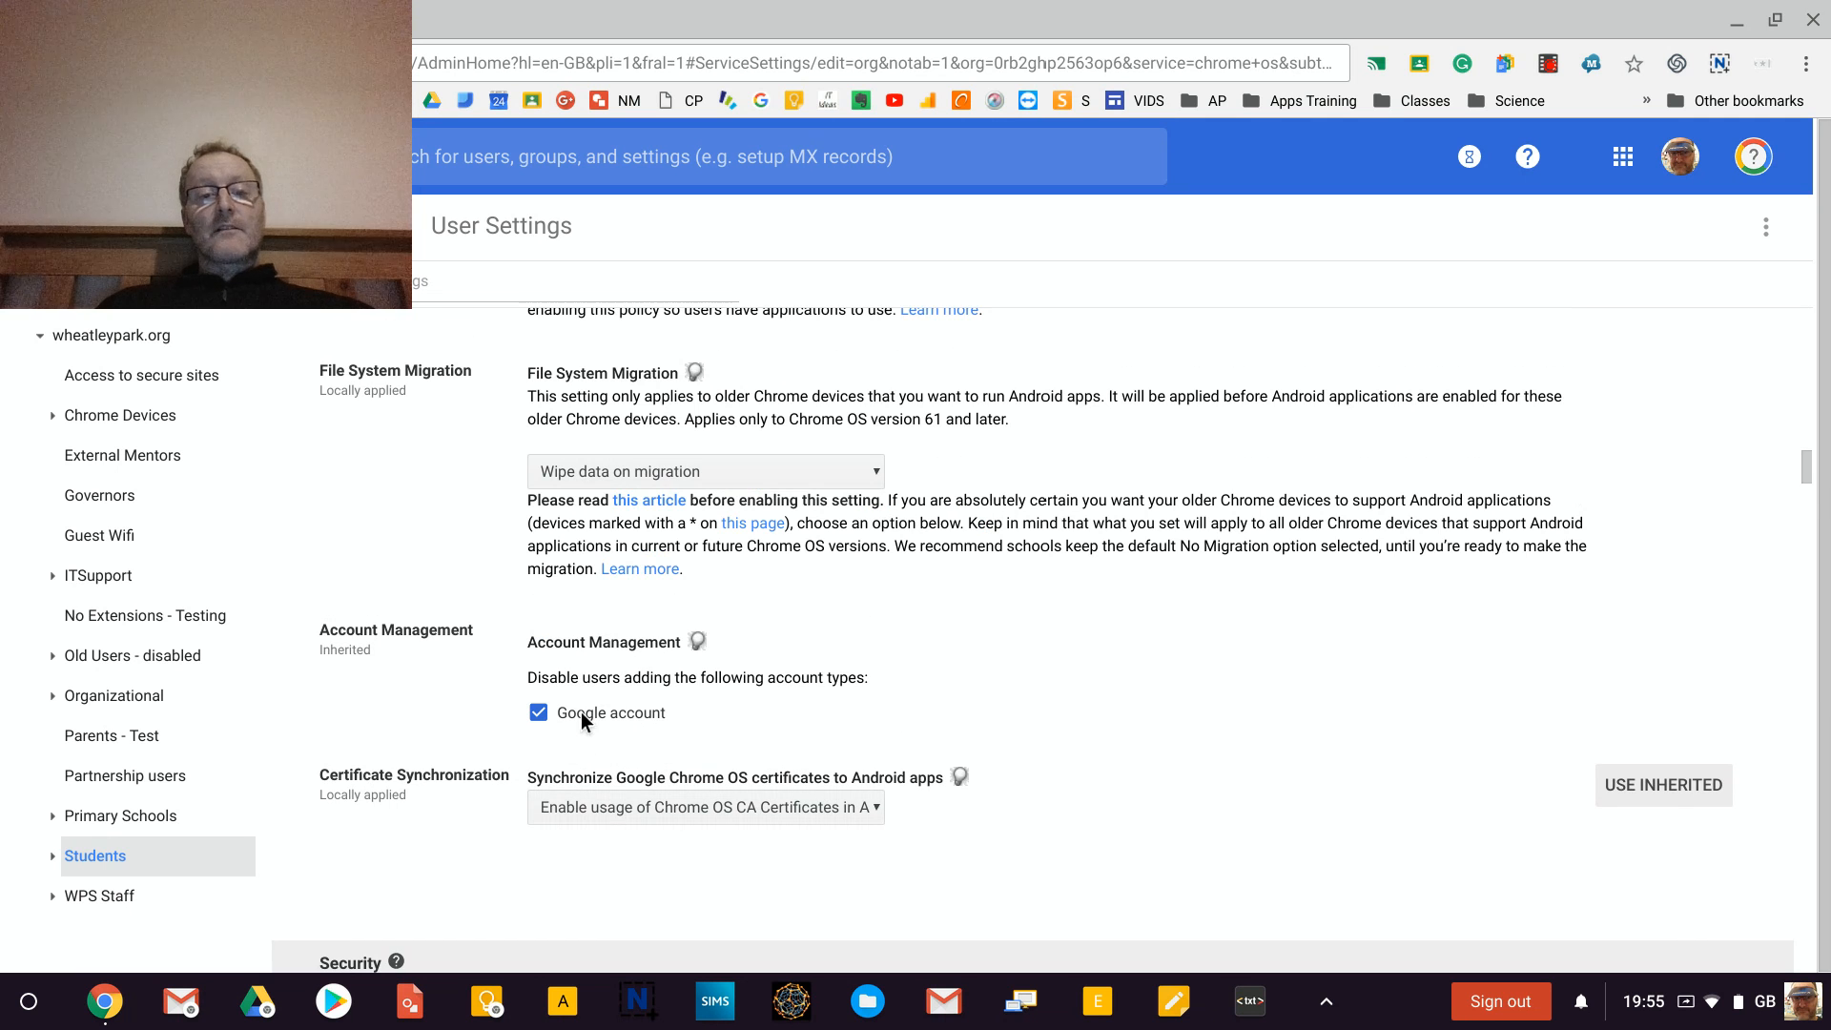
scroll("down", 3)
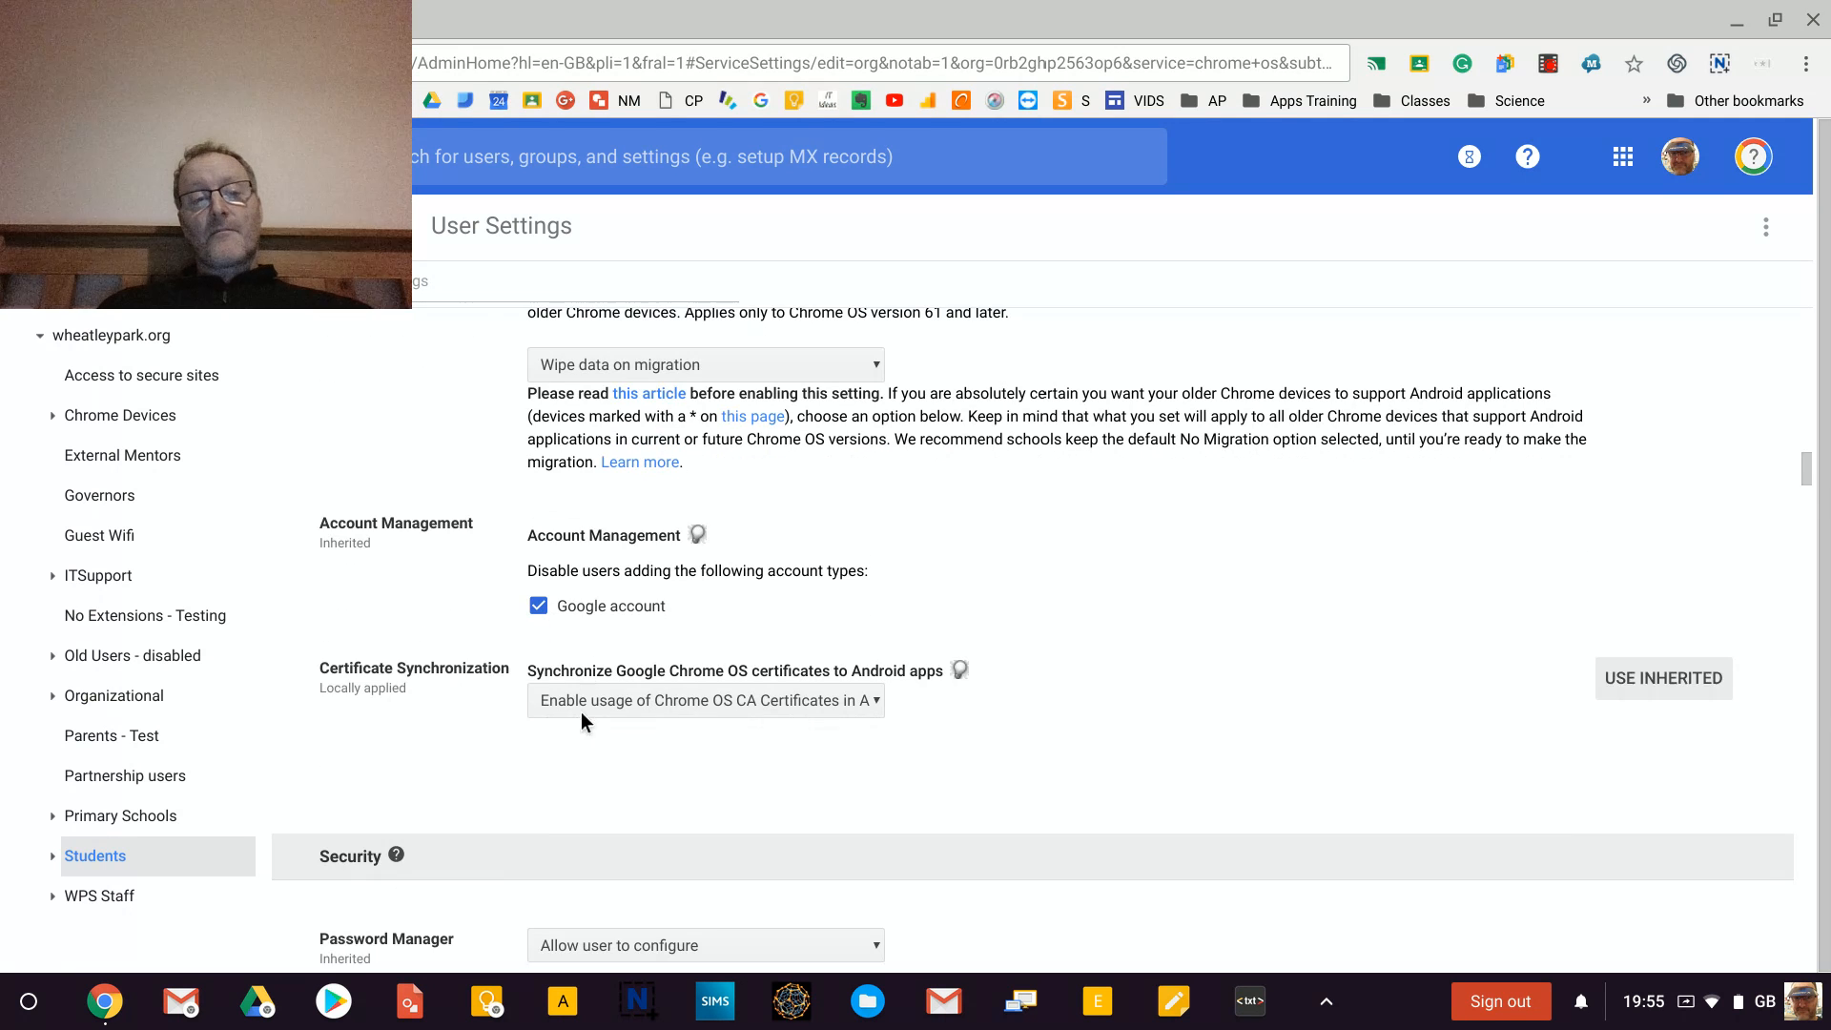
left_click(1664, 677)
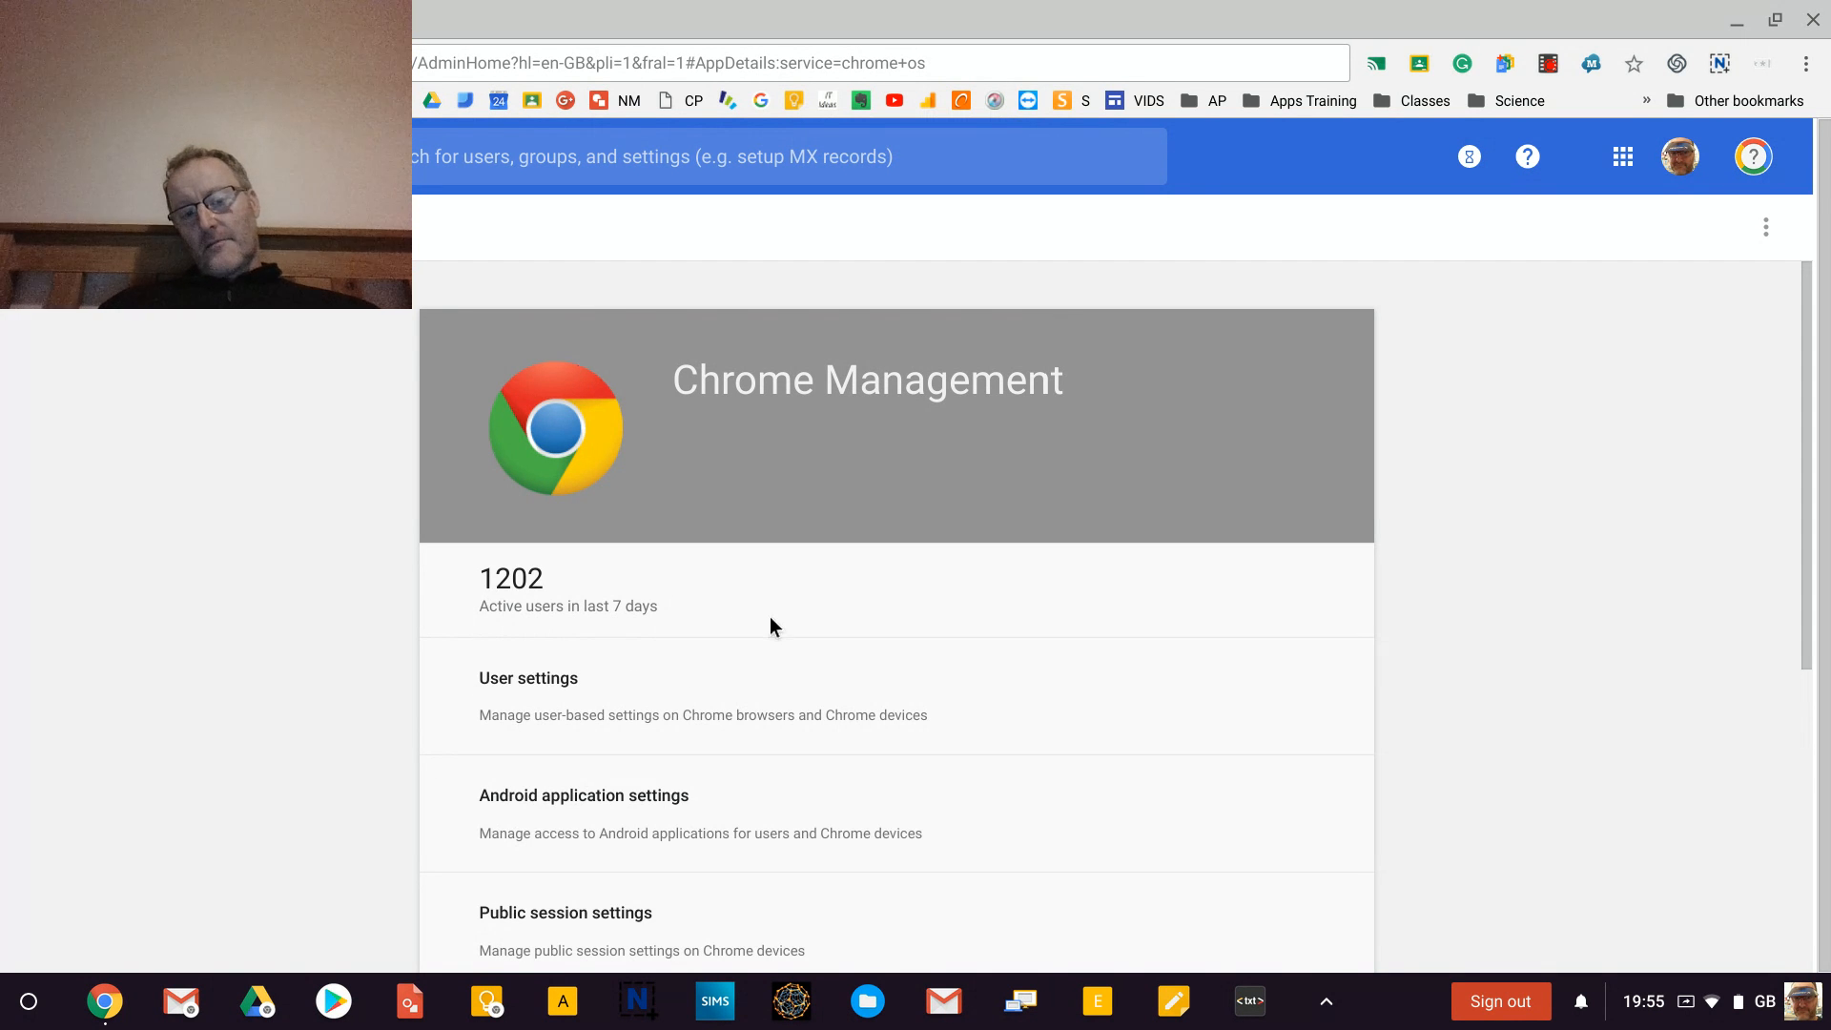
Reach App Management in the Chrome Management section list.
scroll("down", 3)
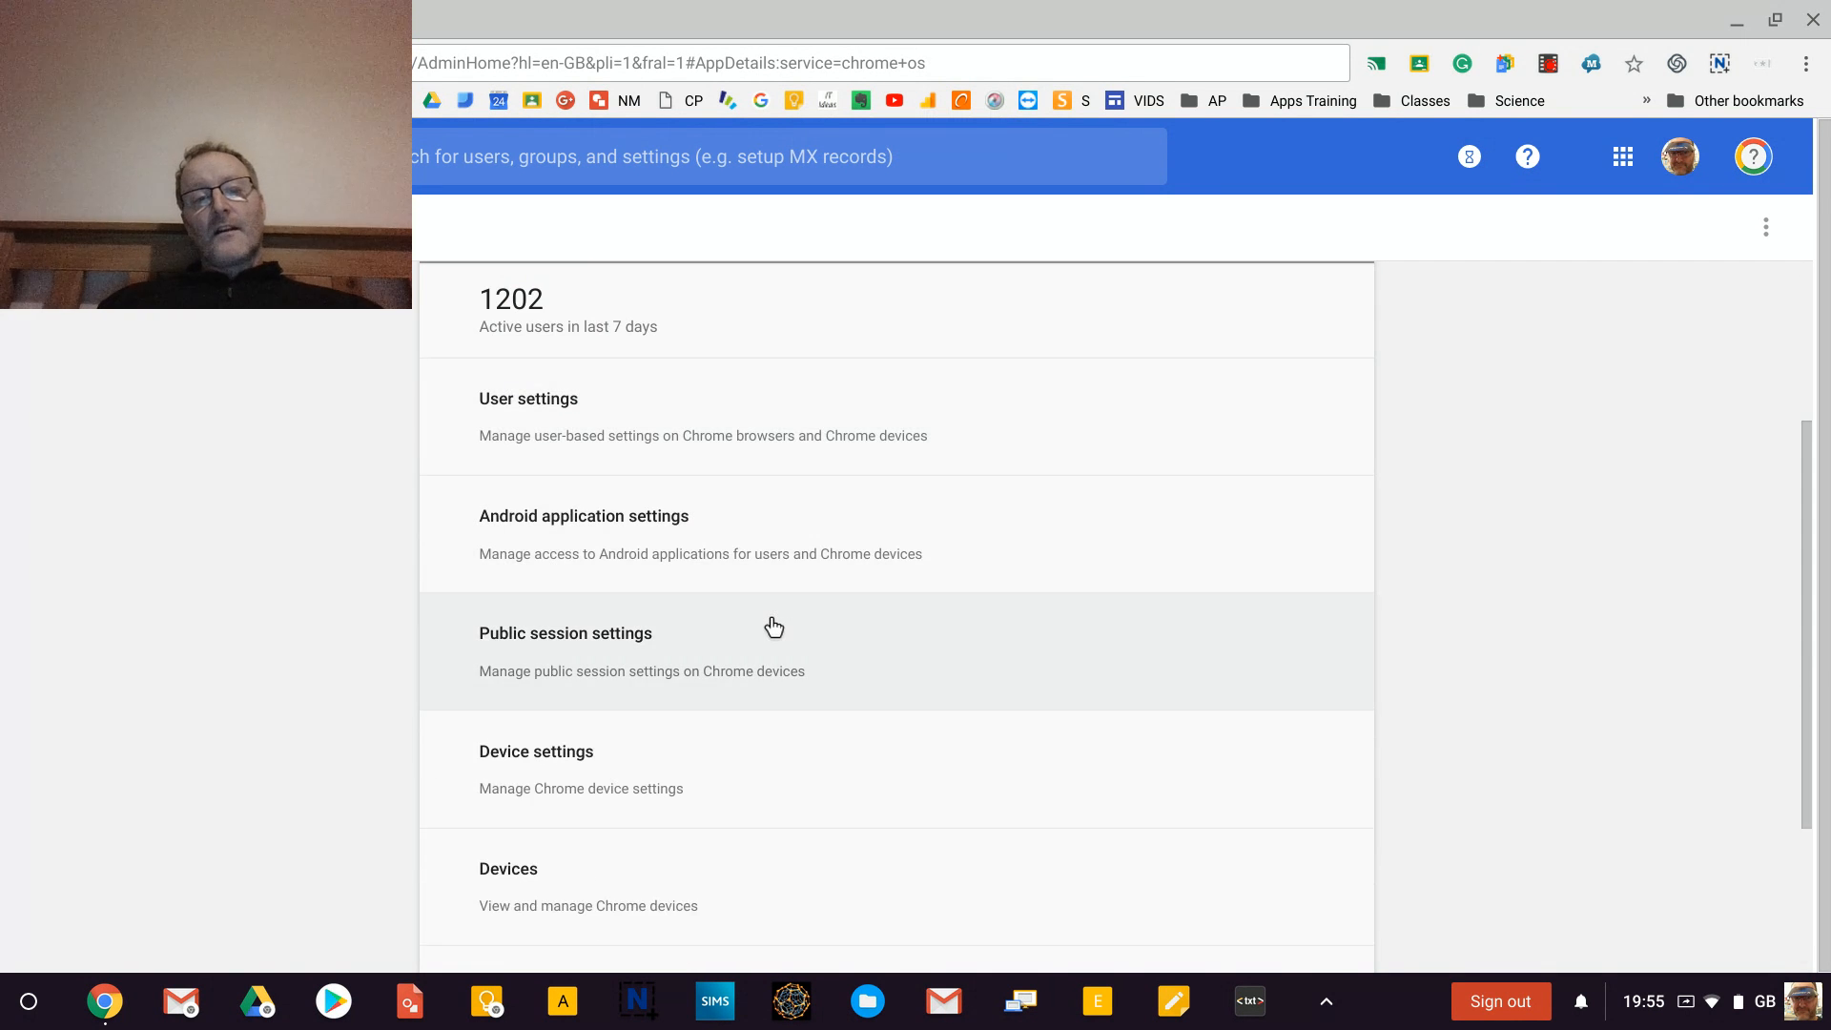
scroll("down", 3)
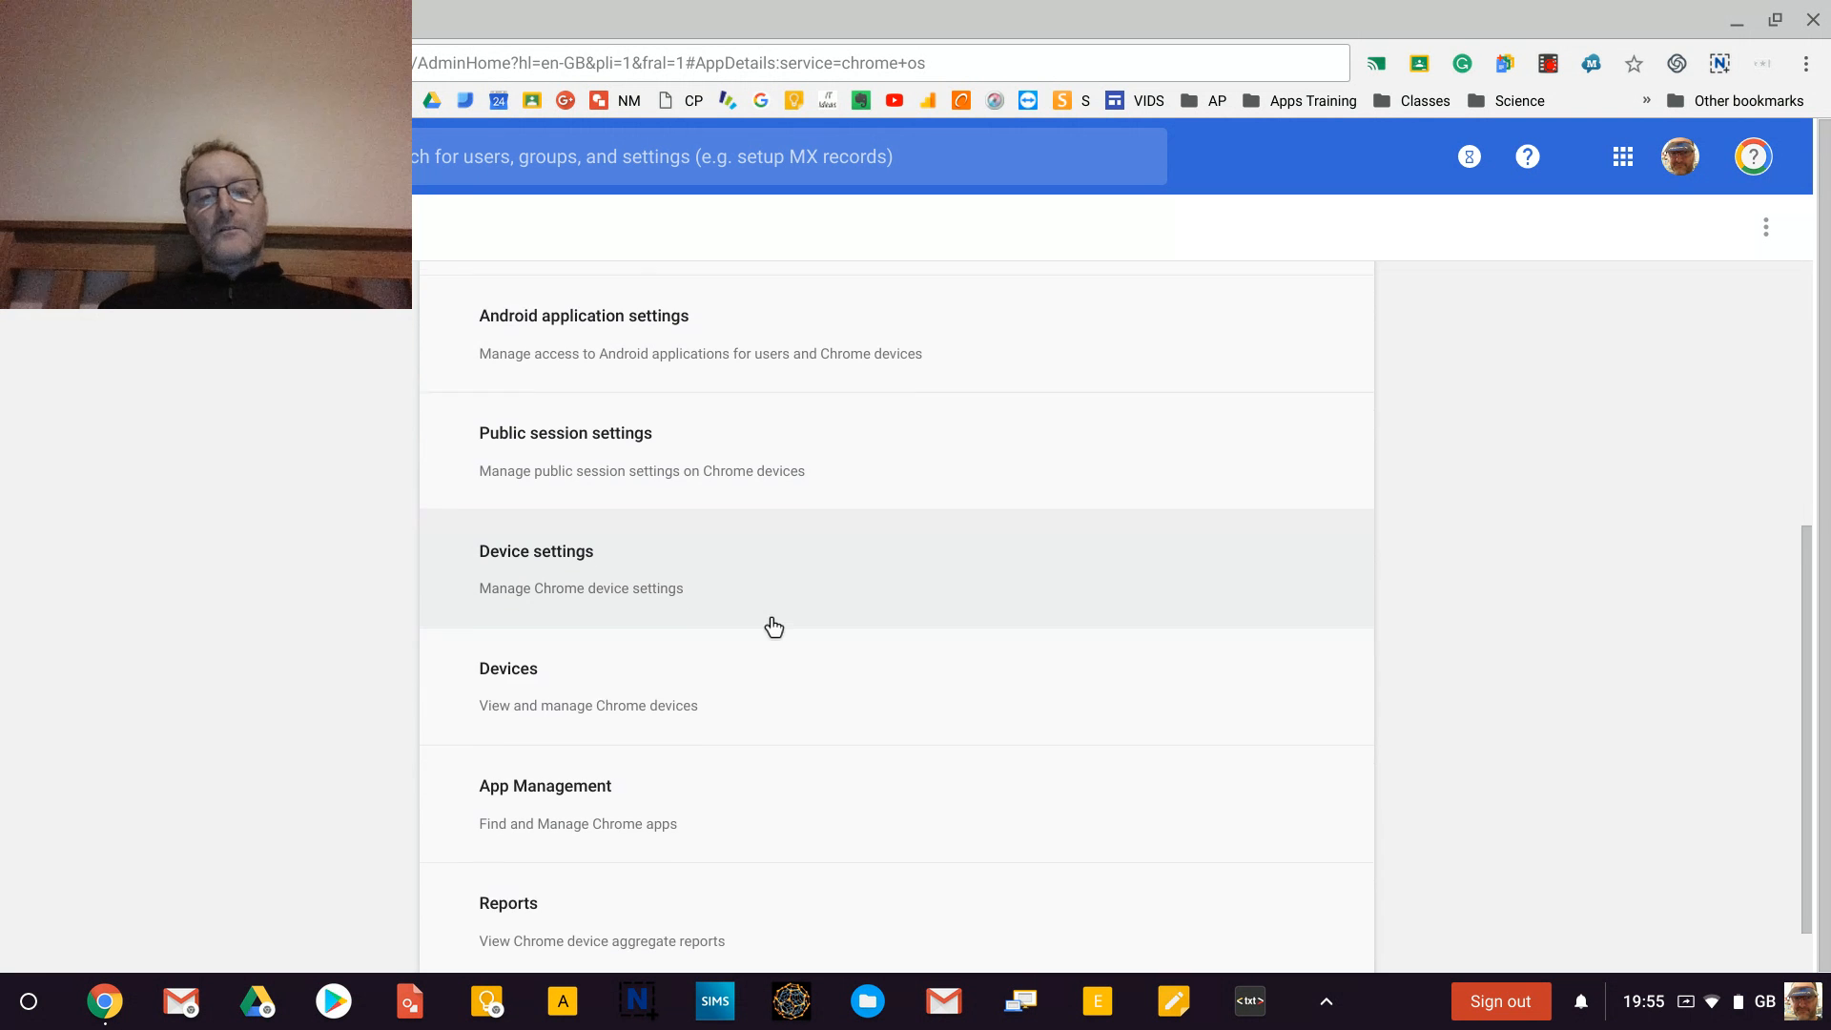
left_click(544, 784)
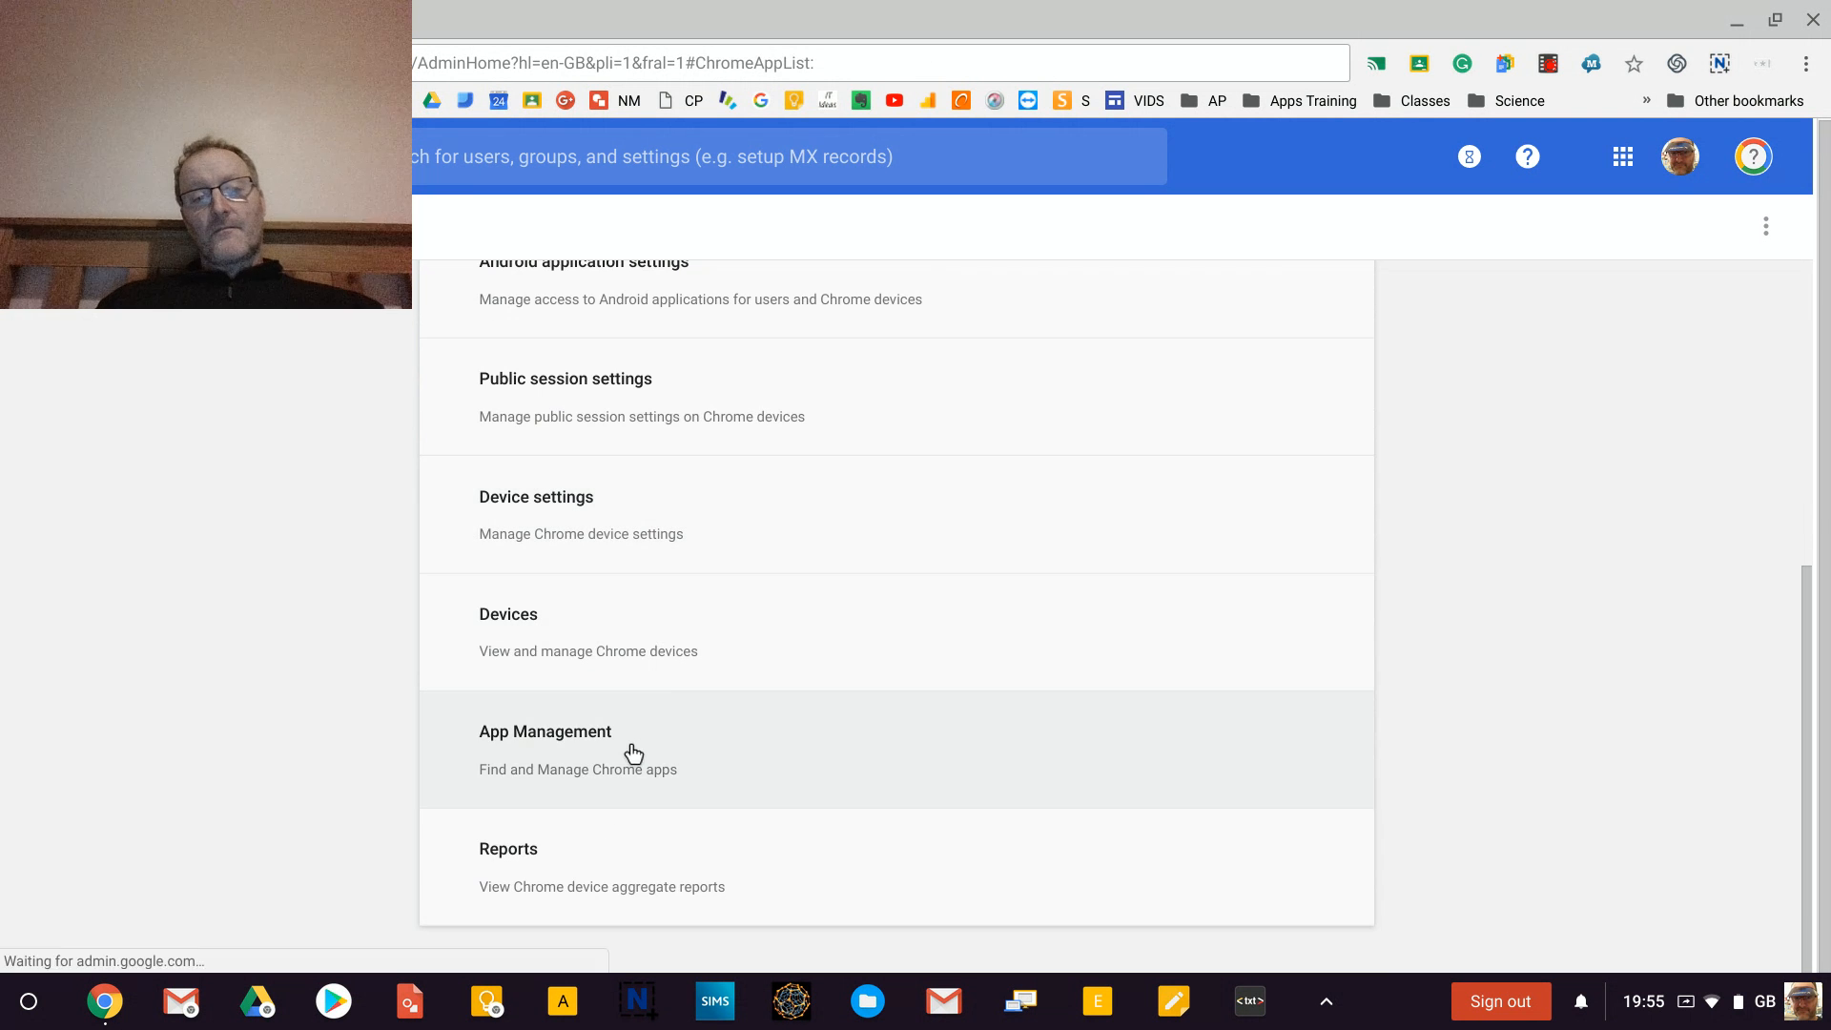
Switch App Management's App Type from Chrome Apps to Android Apps to list approved Android apps.
left_click(543, 750)
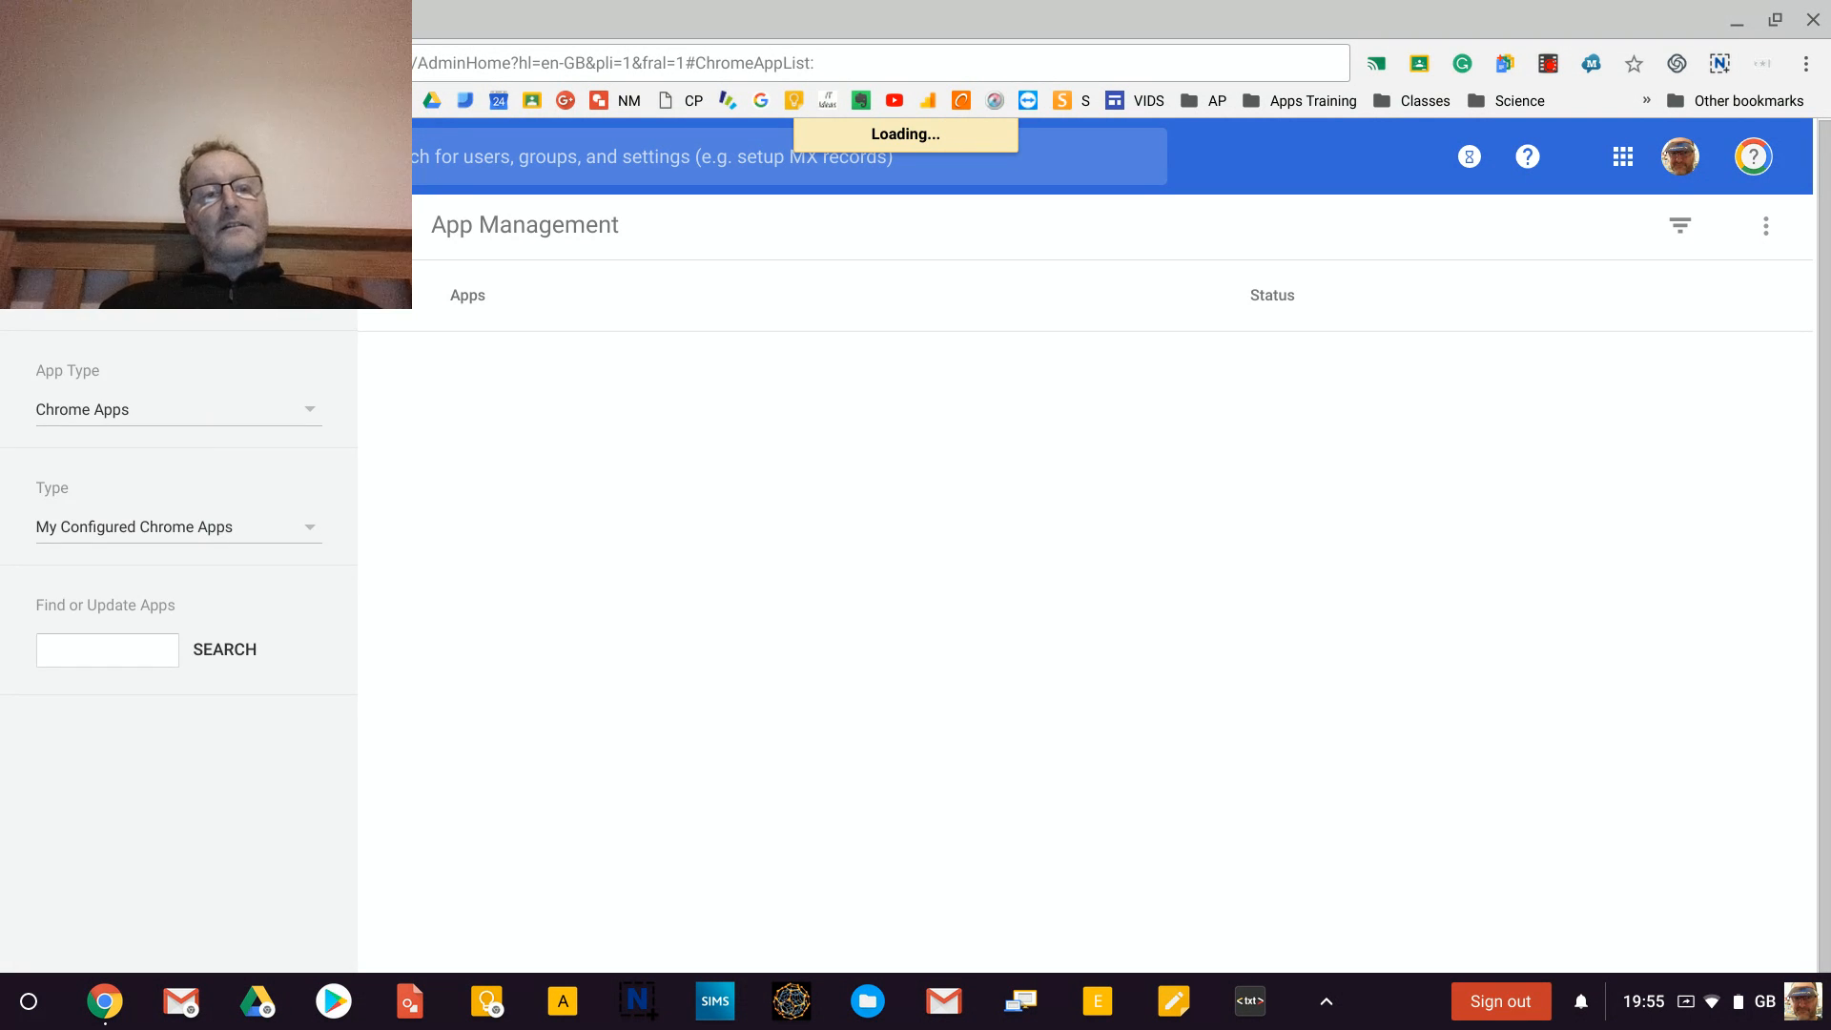
left_click(178, 408)
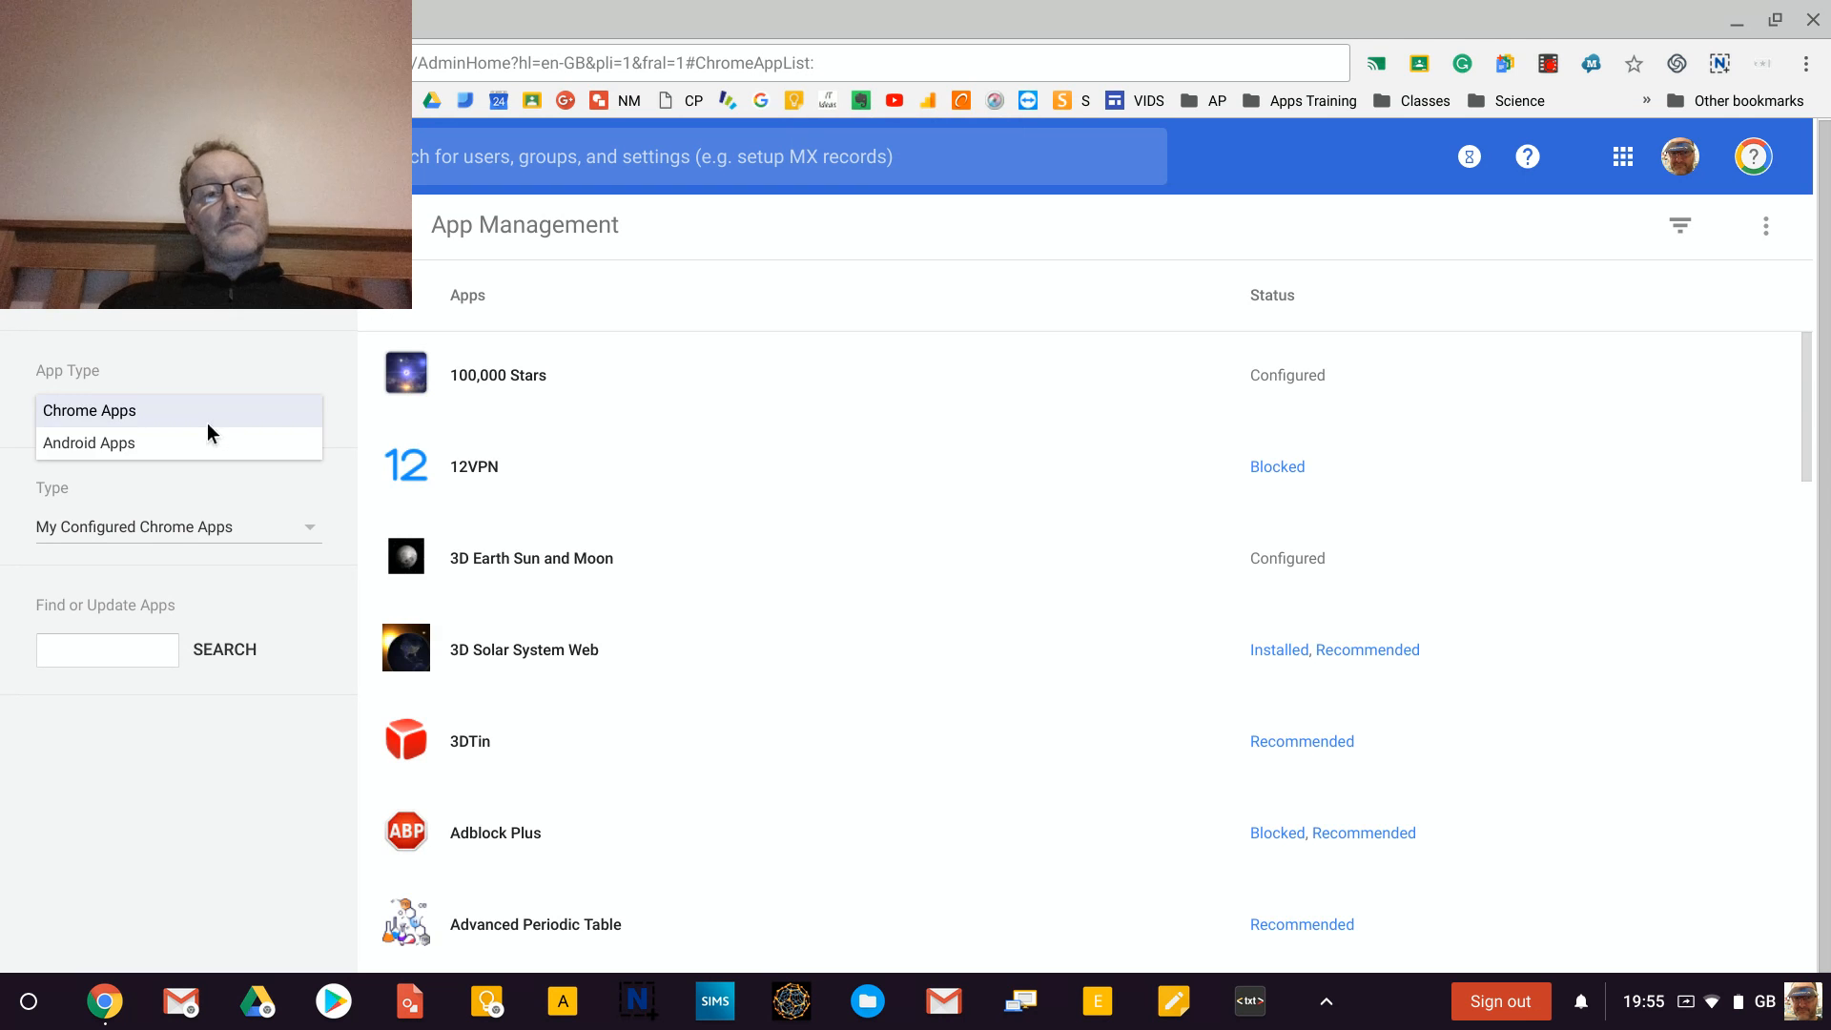
left_click(88, 441)
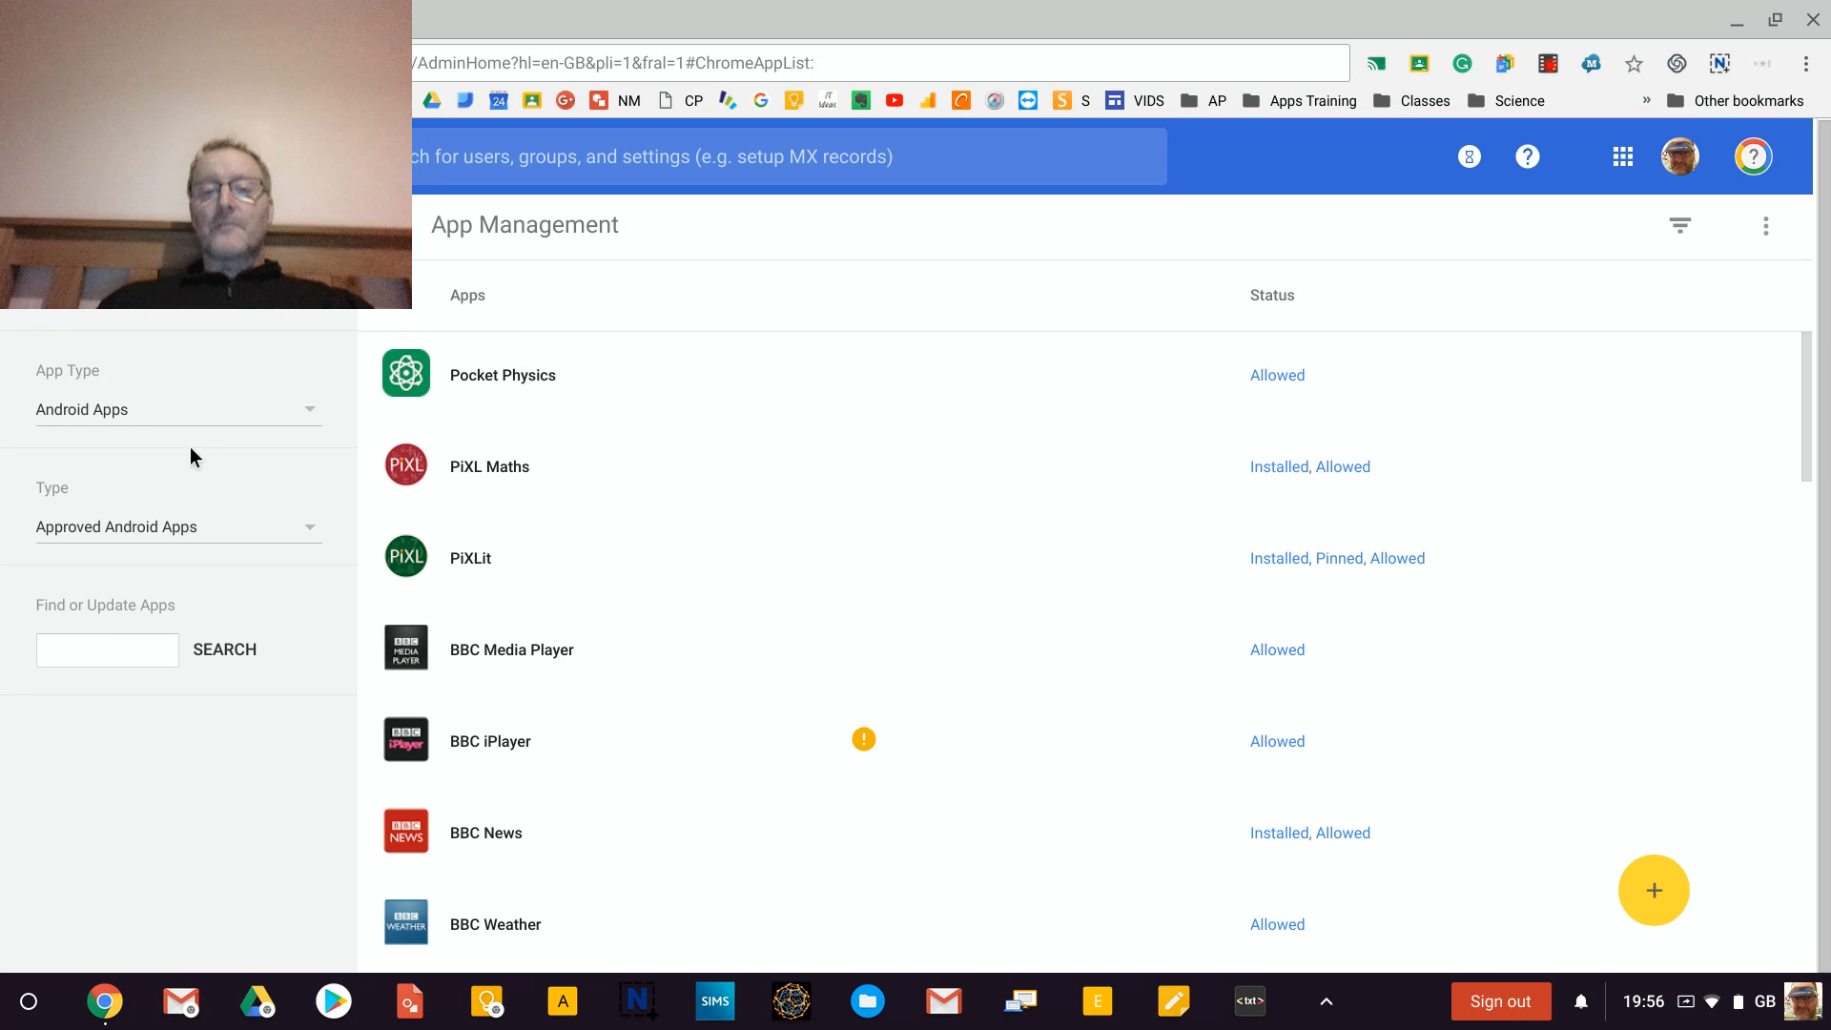
mouse_move(1654, 891)
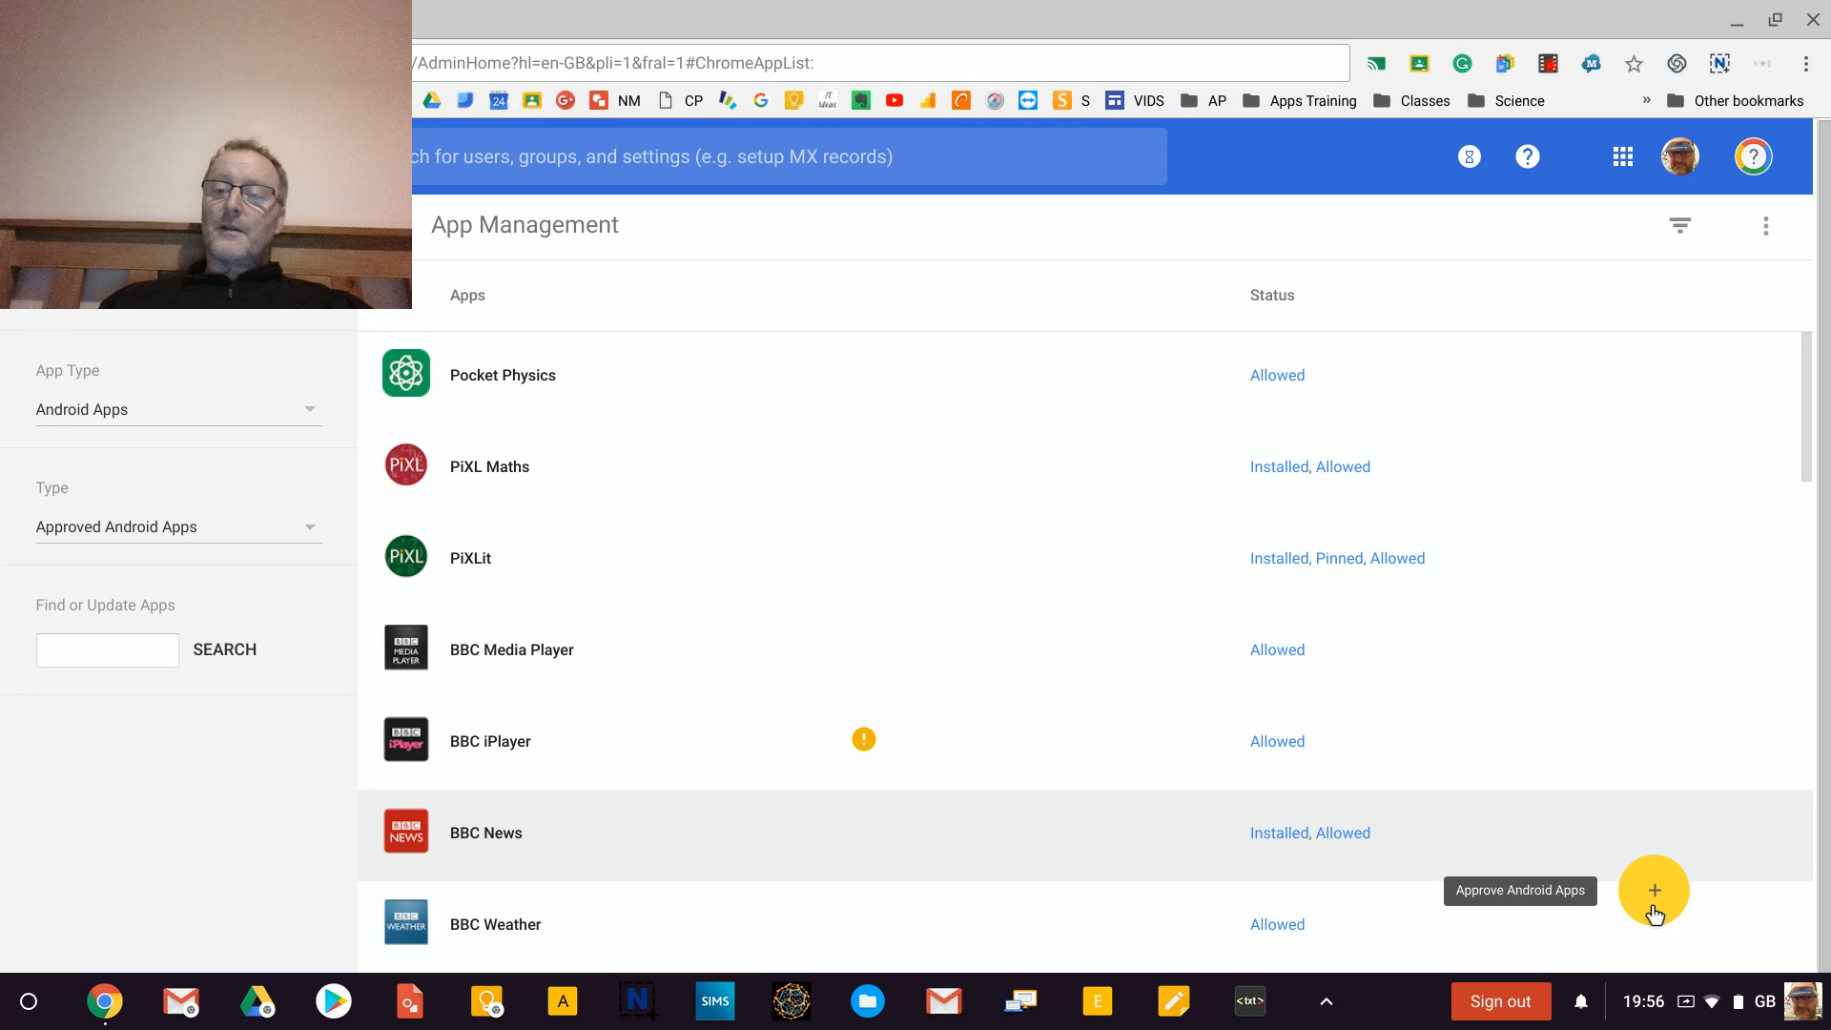
Start approving a new Android app and browse the managed Play catalogue down to the STEM Tools row.
left_click(1652, 891)
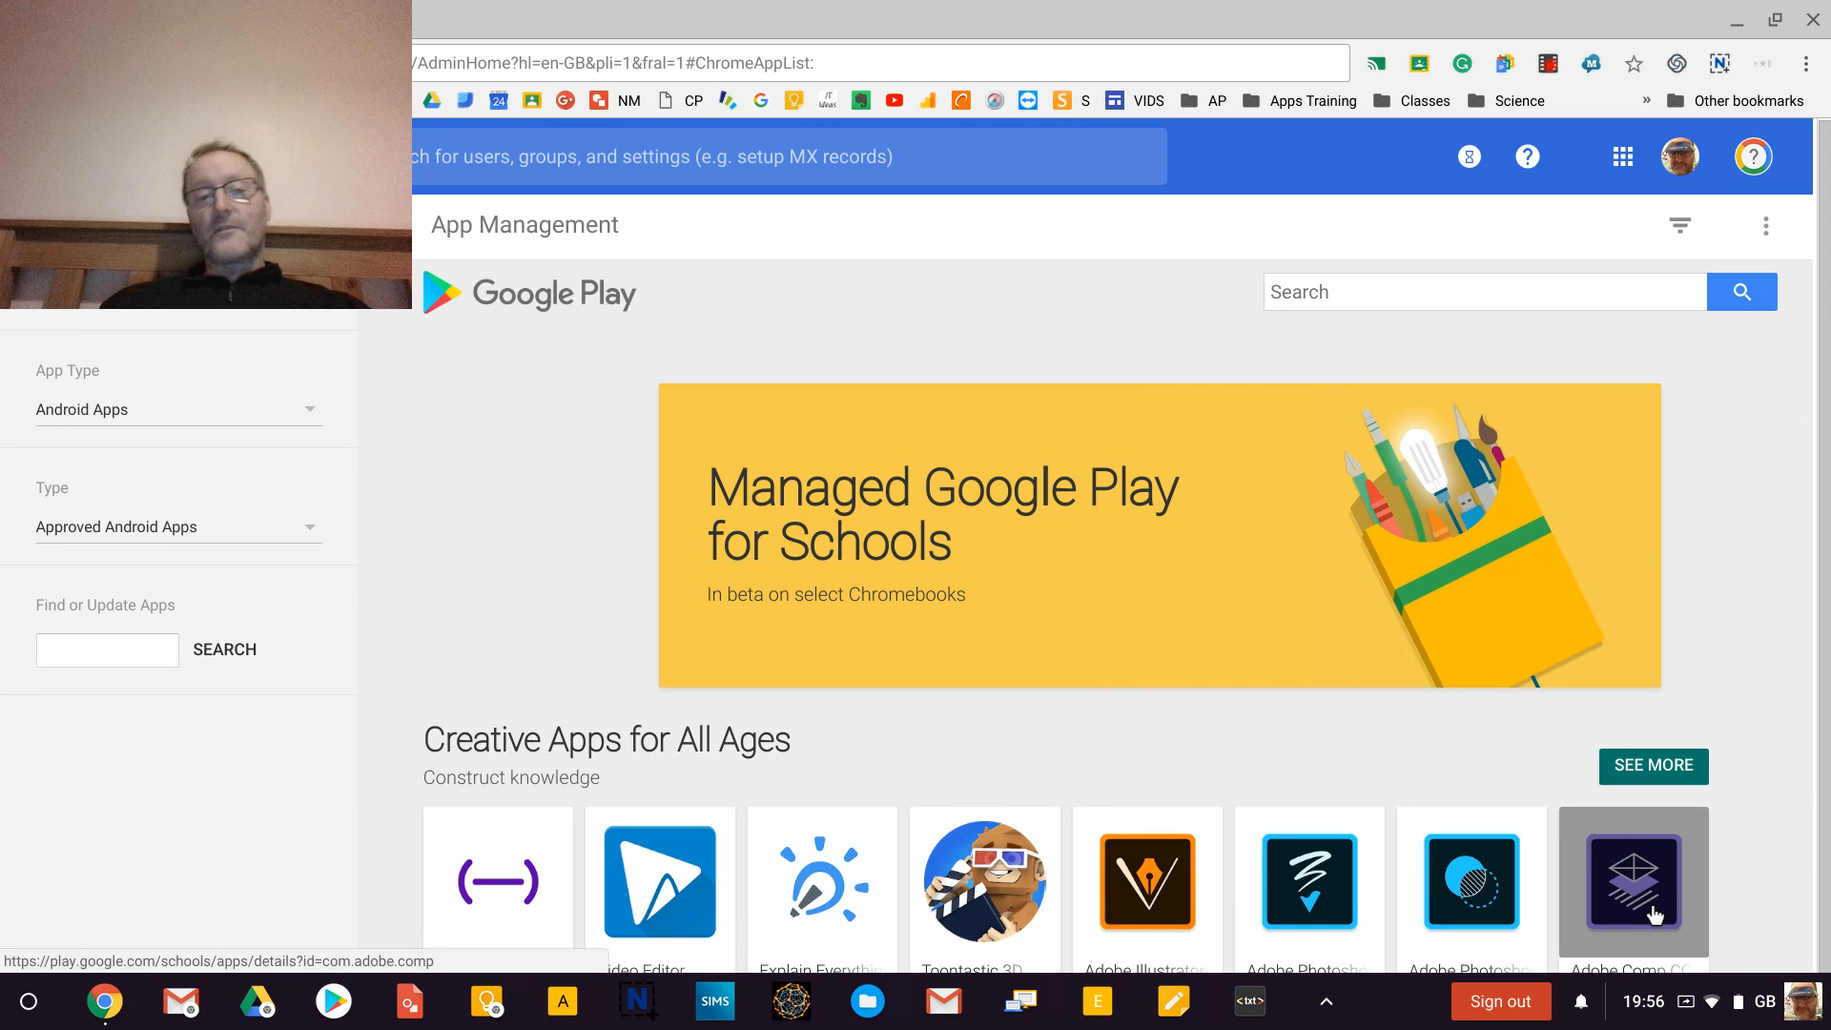
mouse_move(1111, 804)
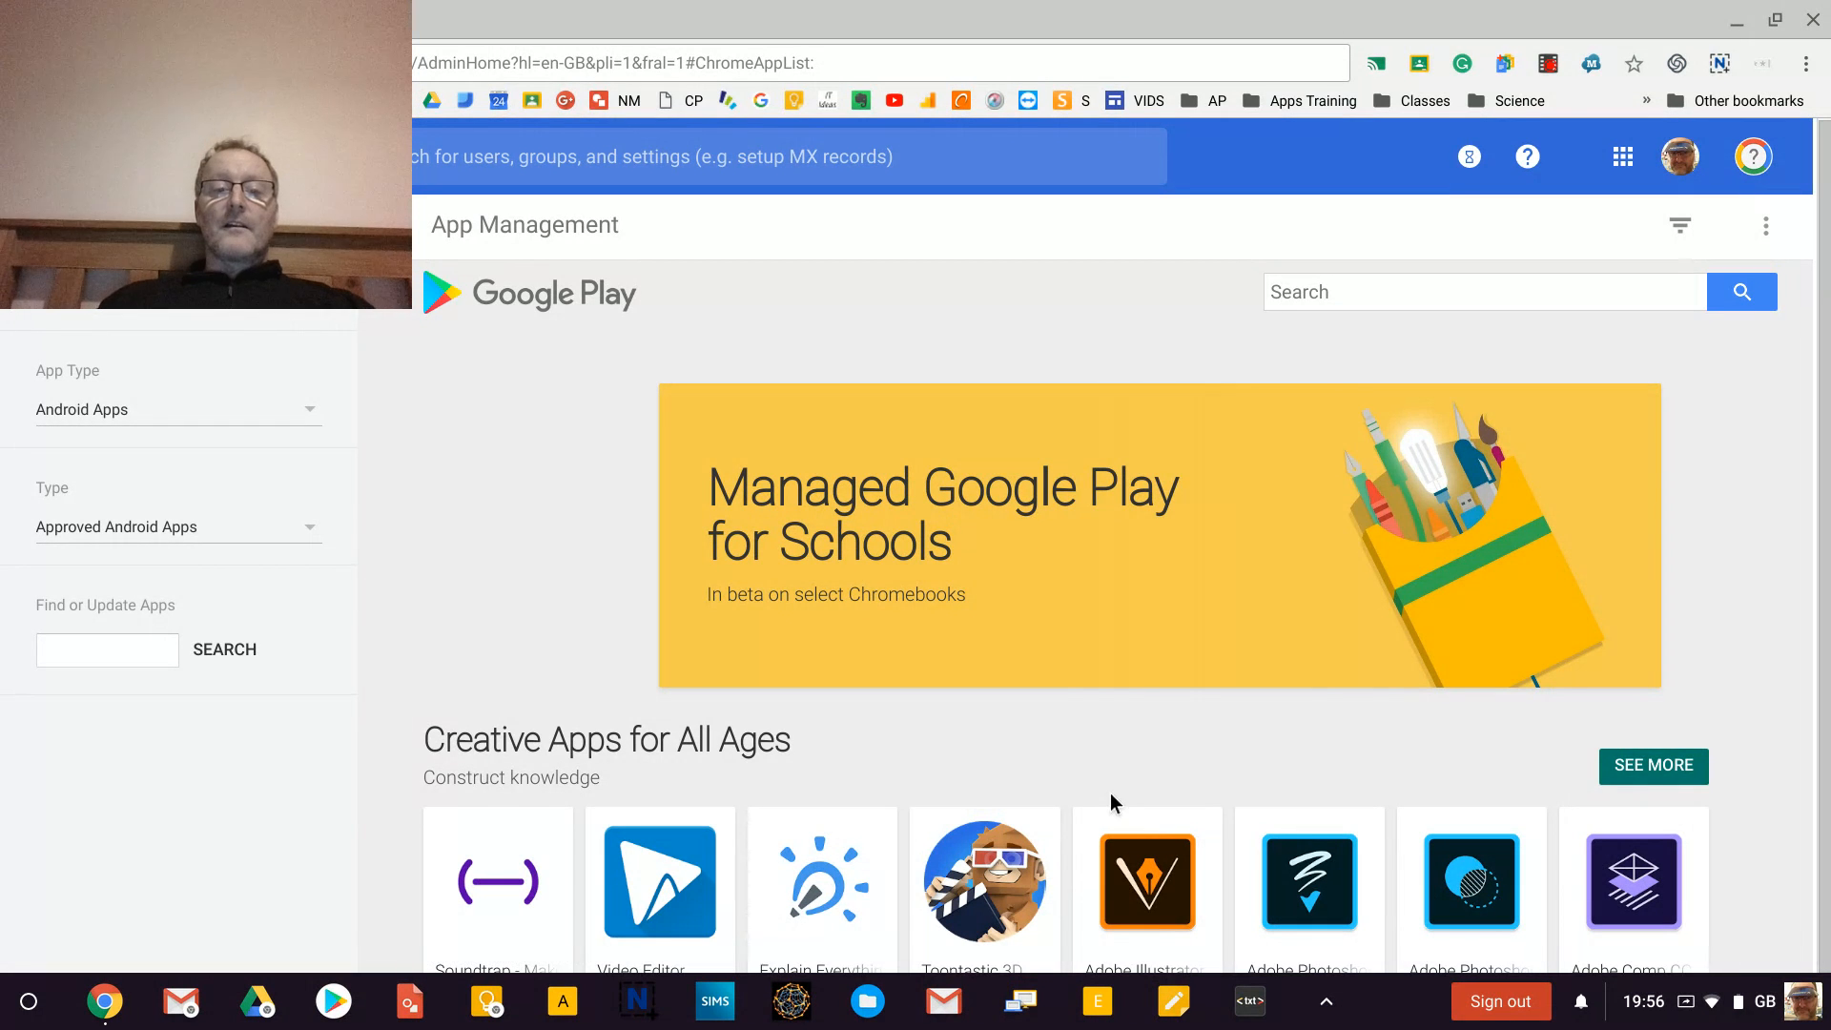
mouse_move(1385, 339)
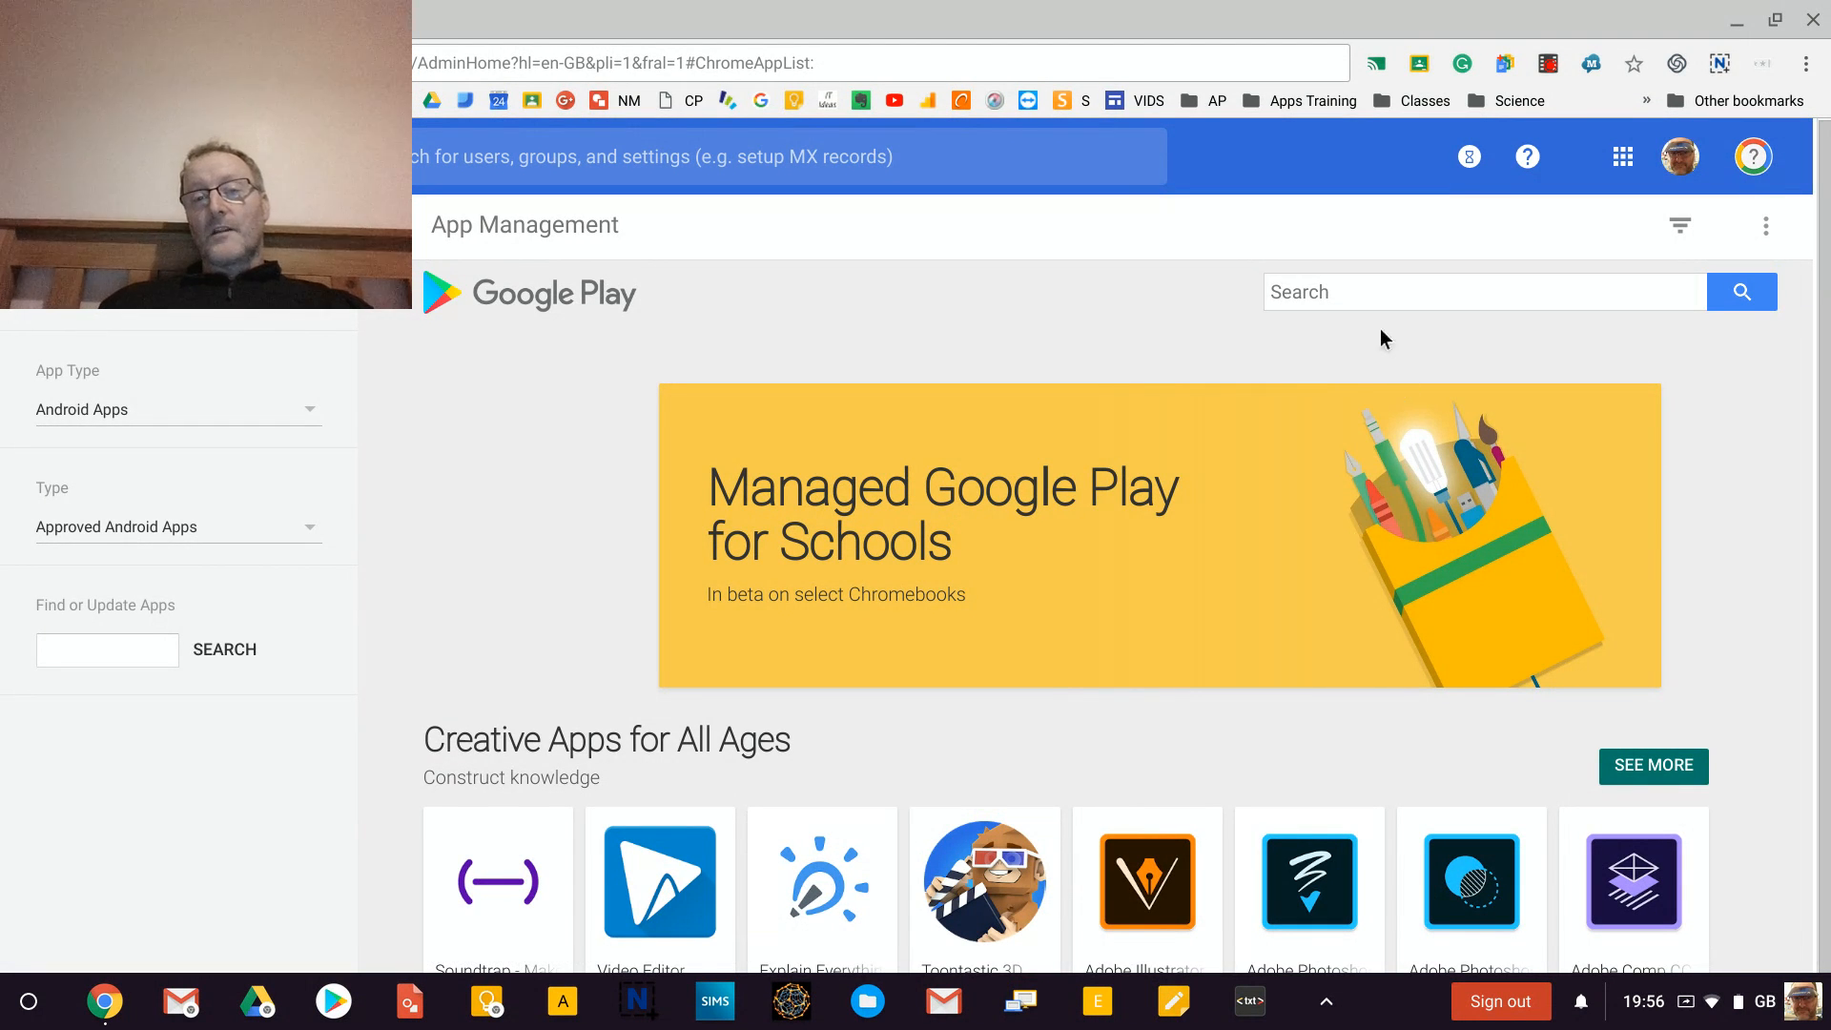
left_click(1484, 292)
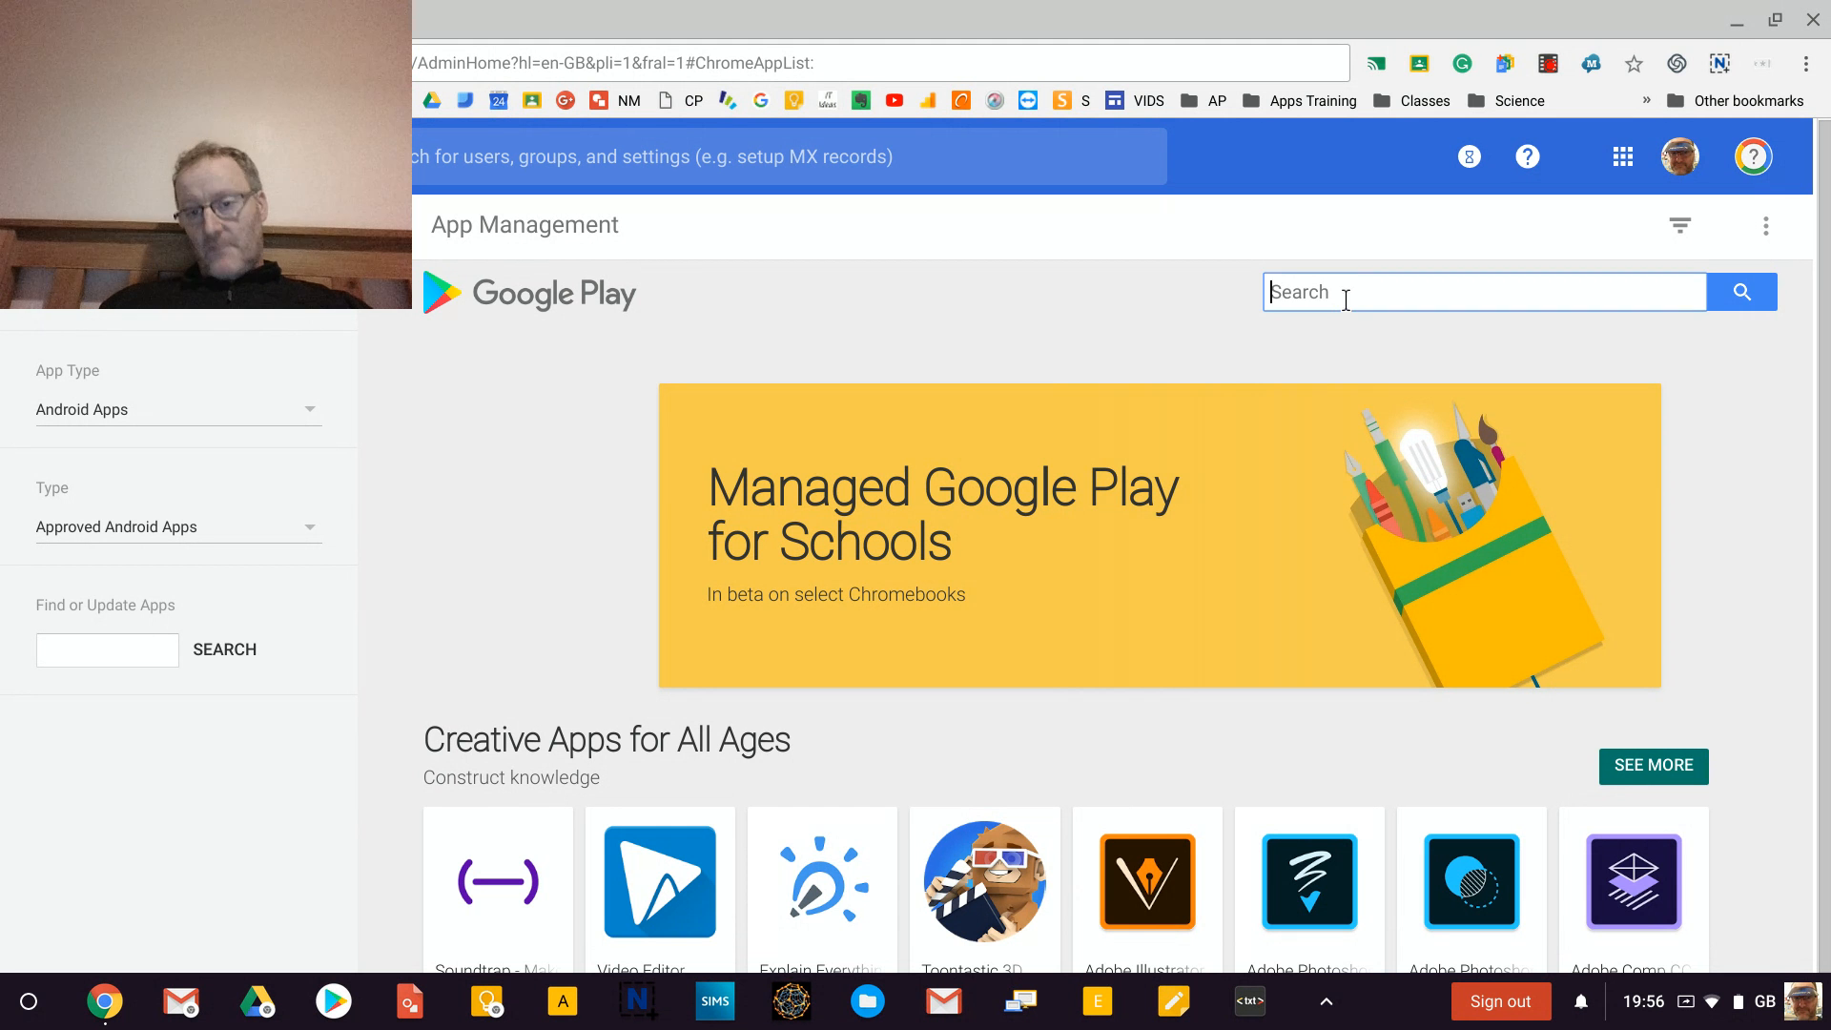
scroll("down", 3)
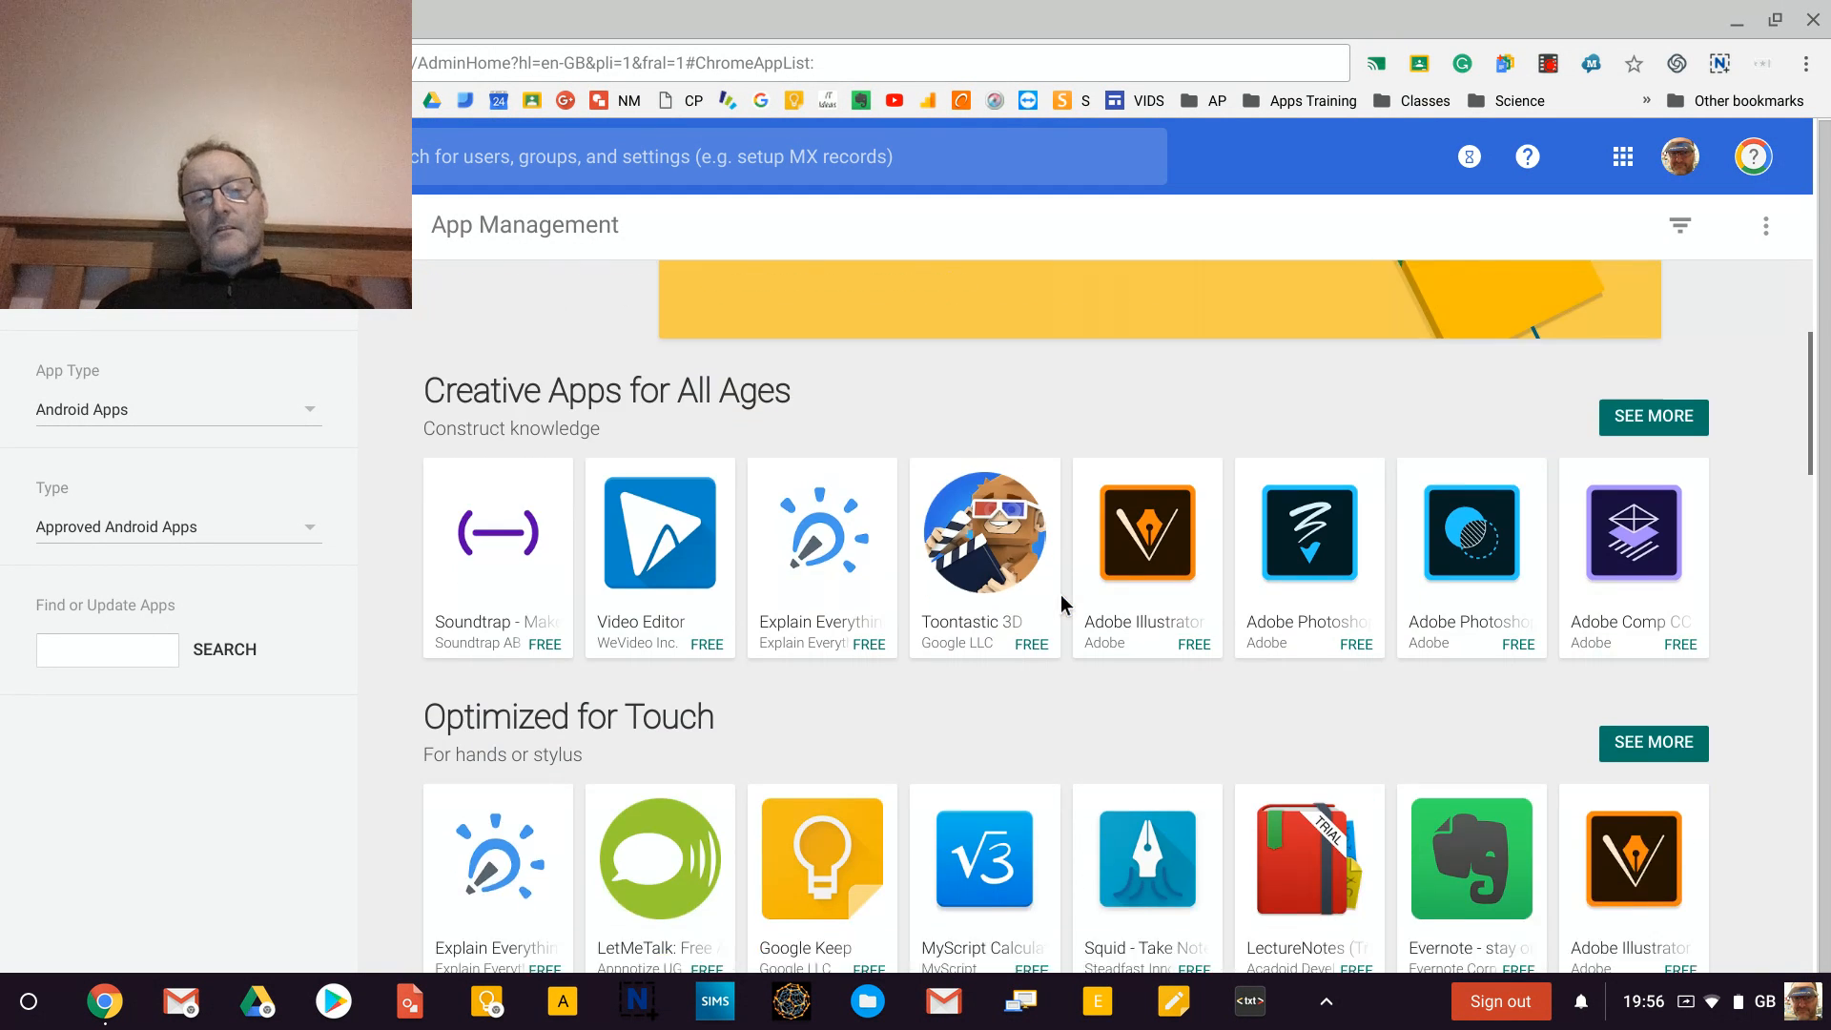
scroll("down", 3)
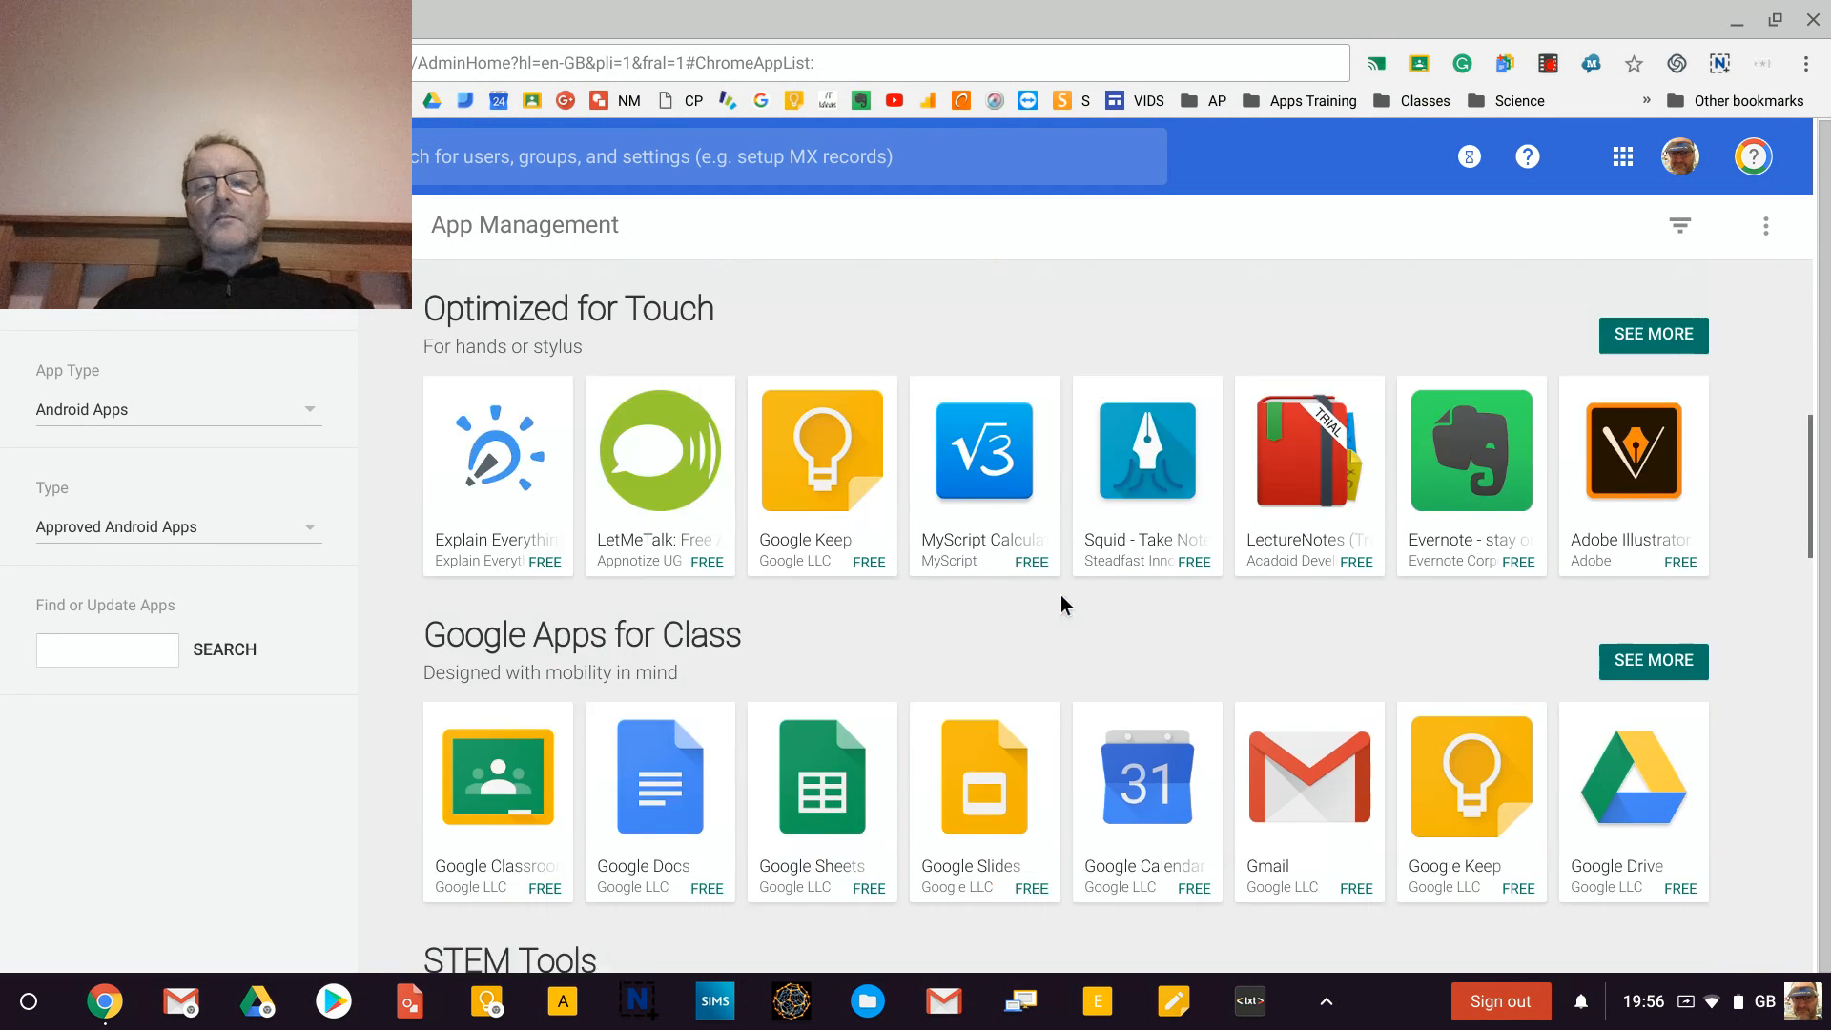
scroll("down", 3)
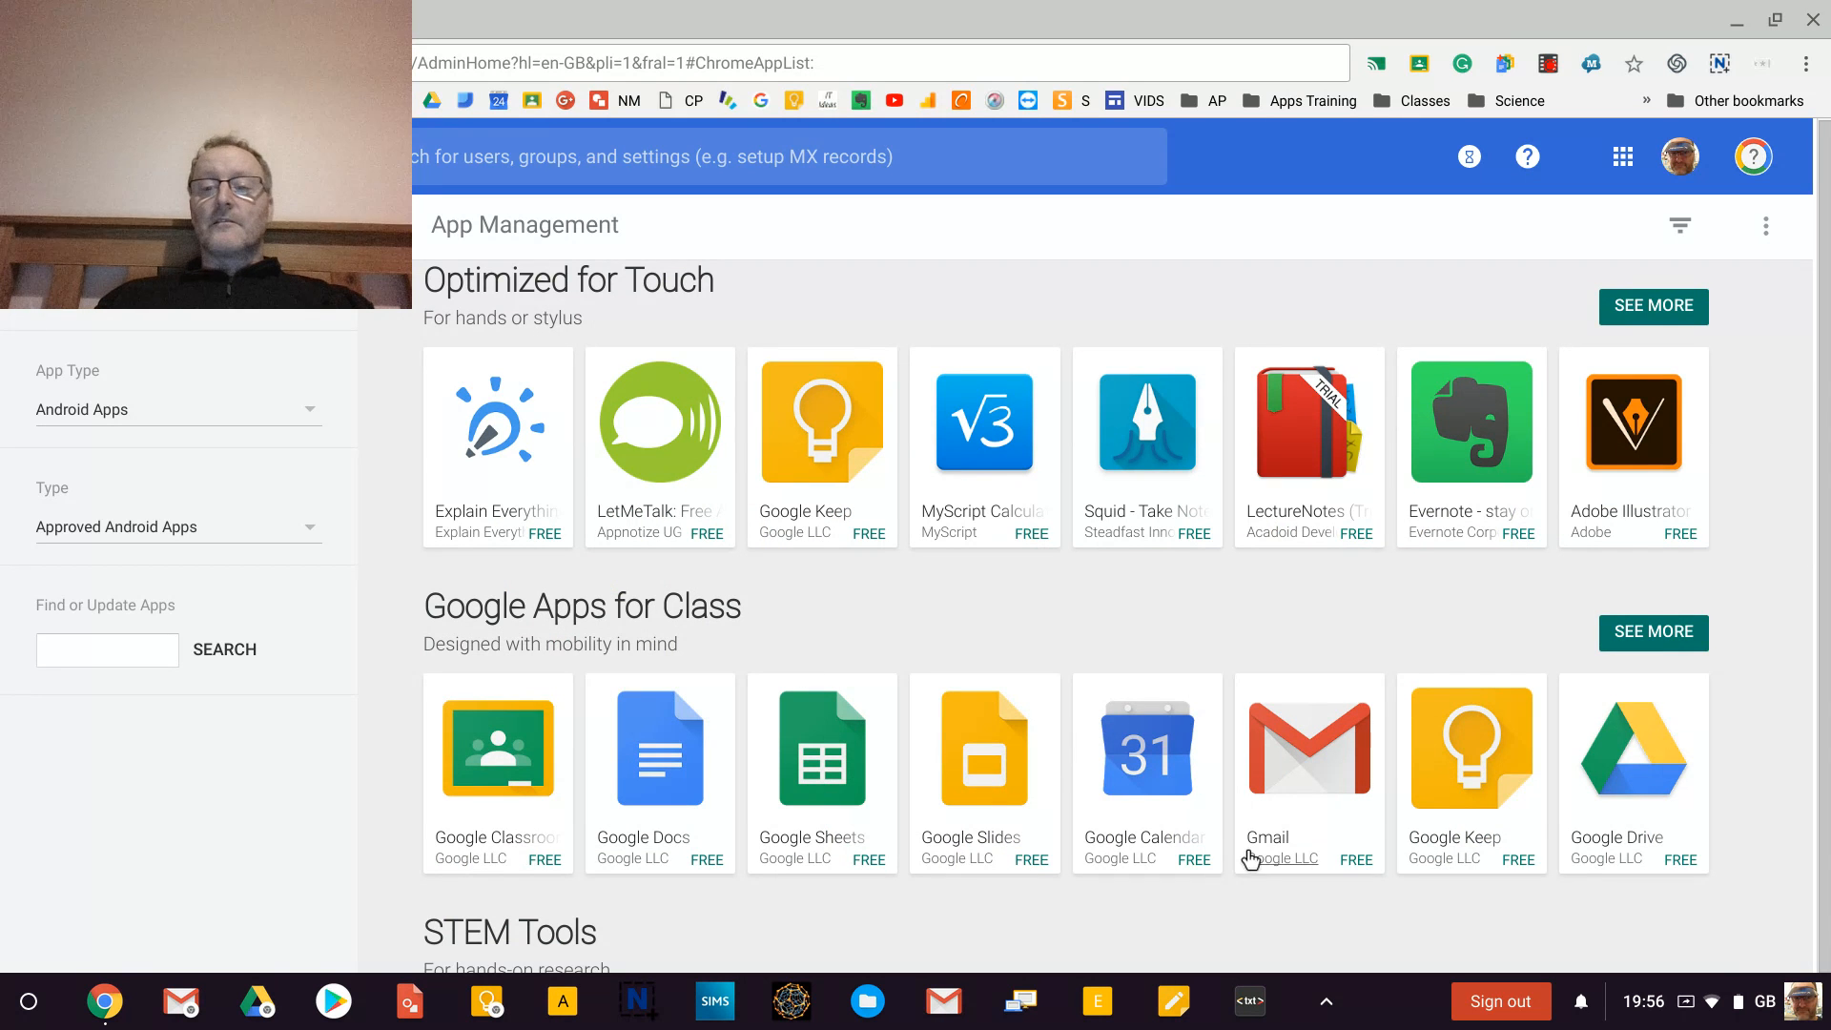
scroll("down", 3)
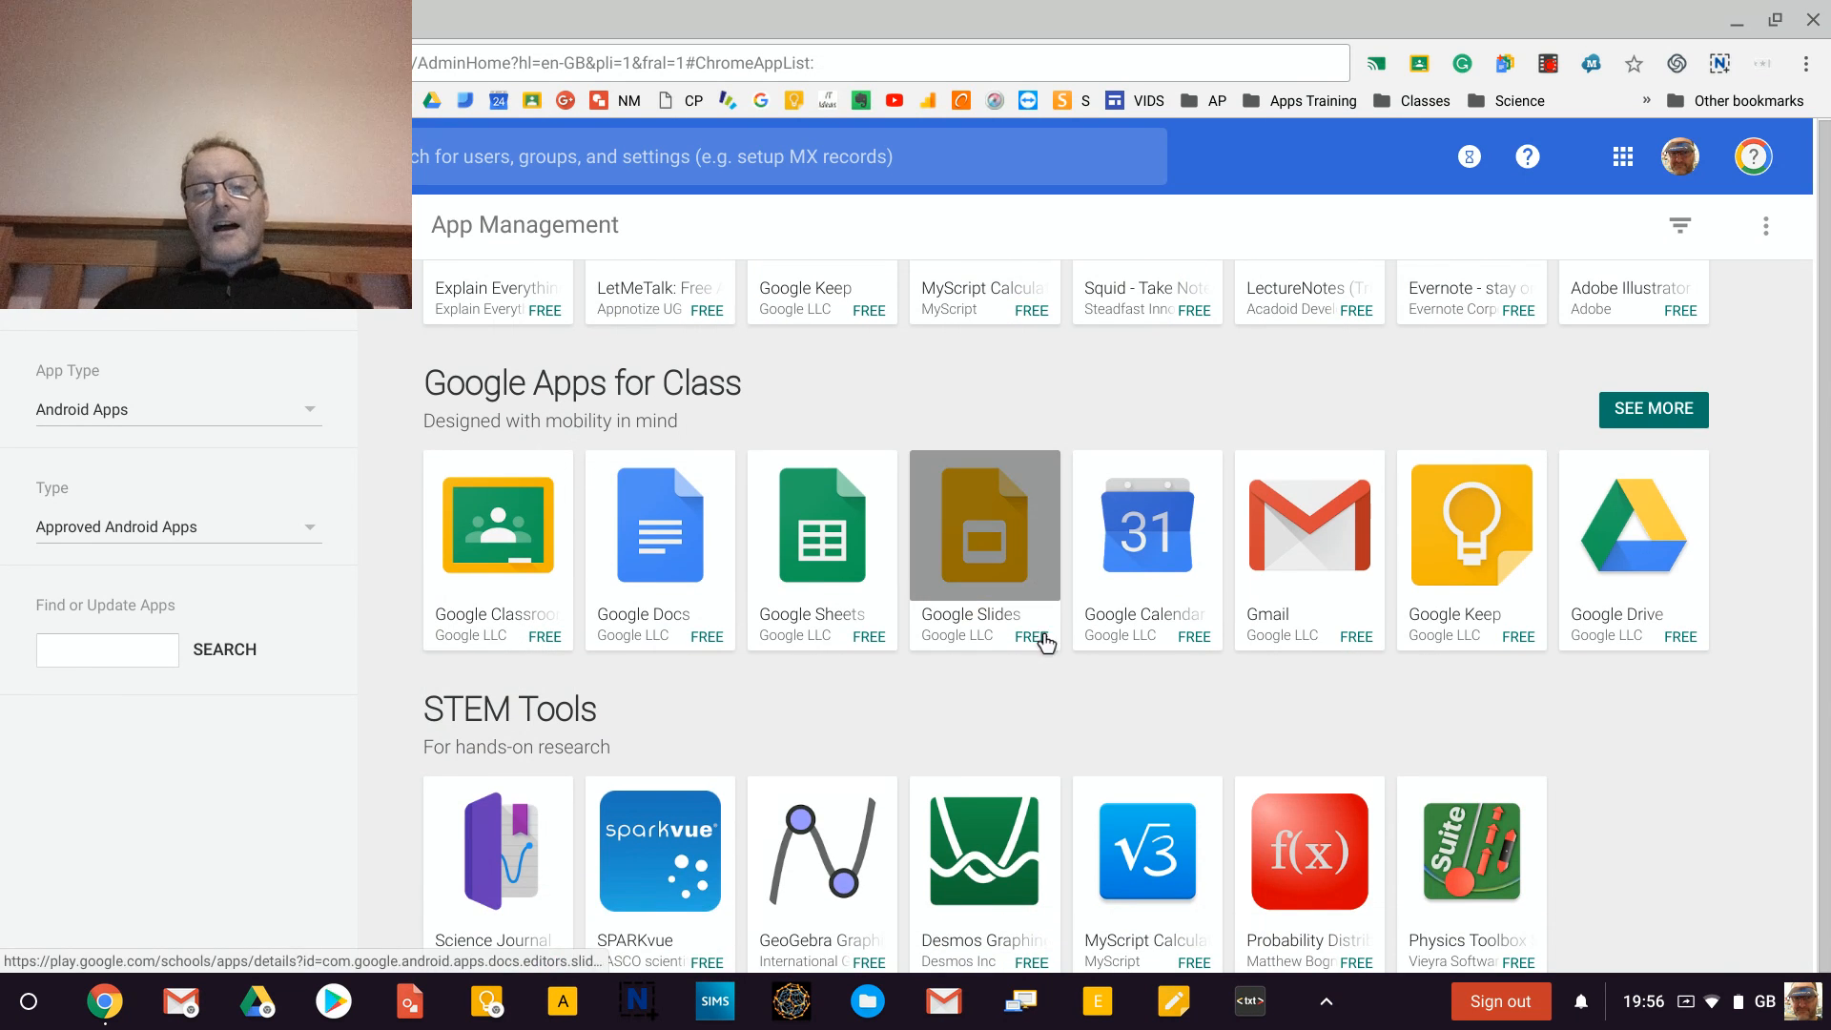
scroll("down", 3)
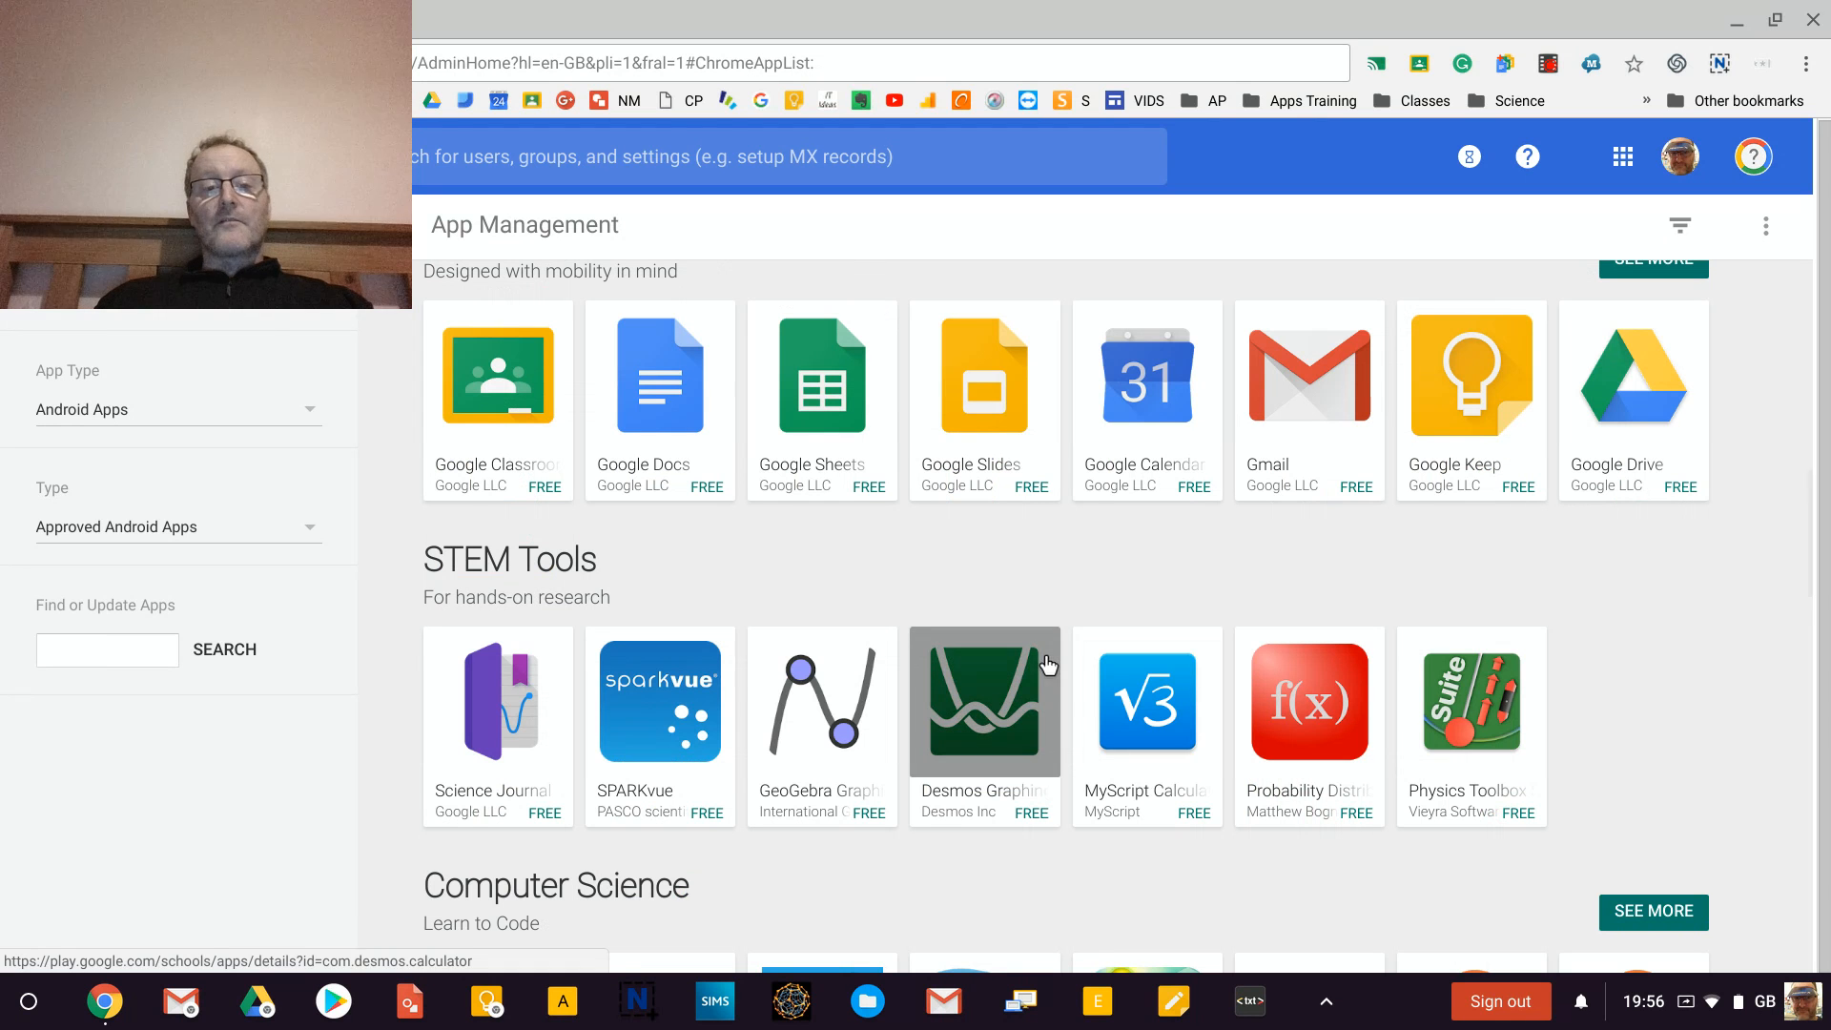
mouse_move(679, 744)
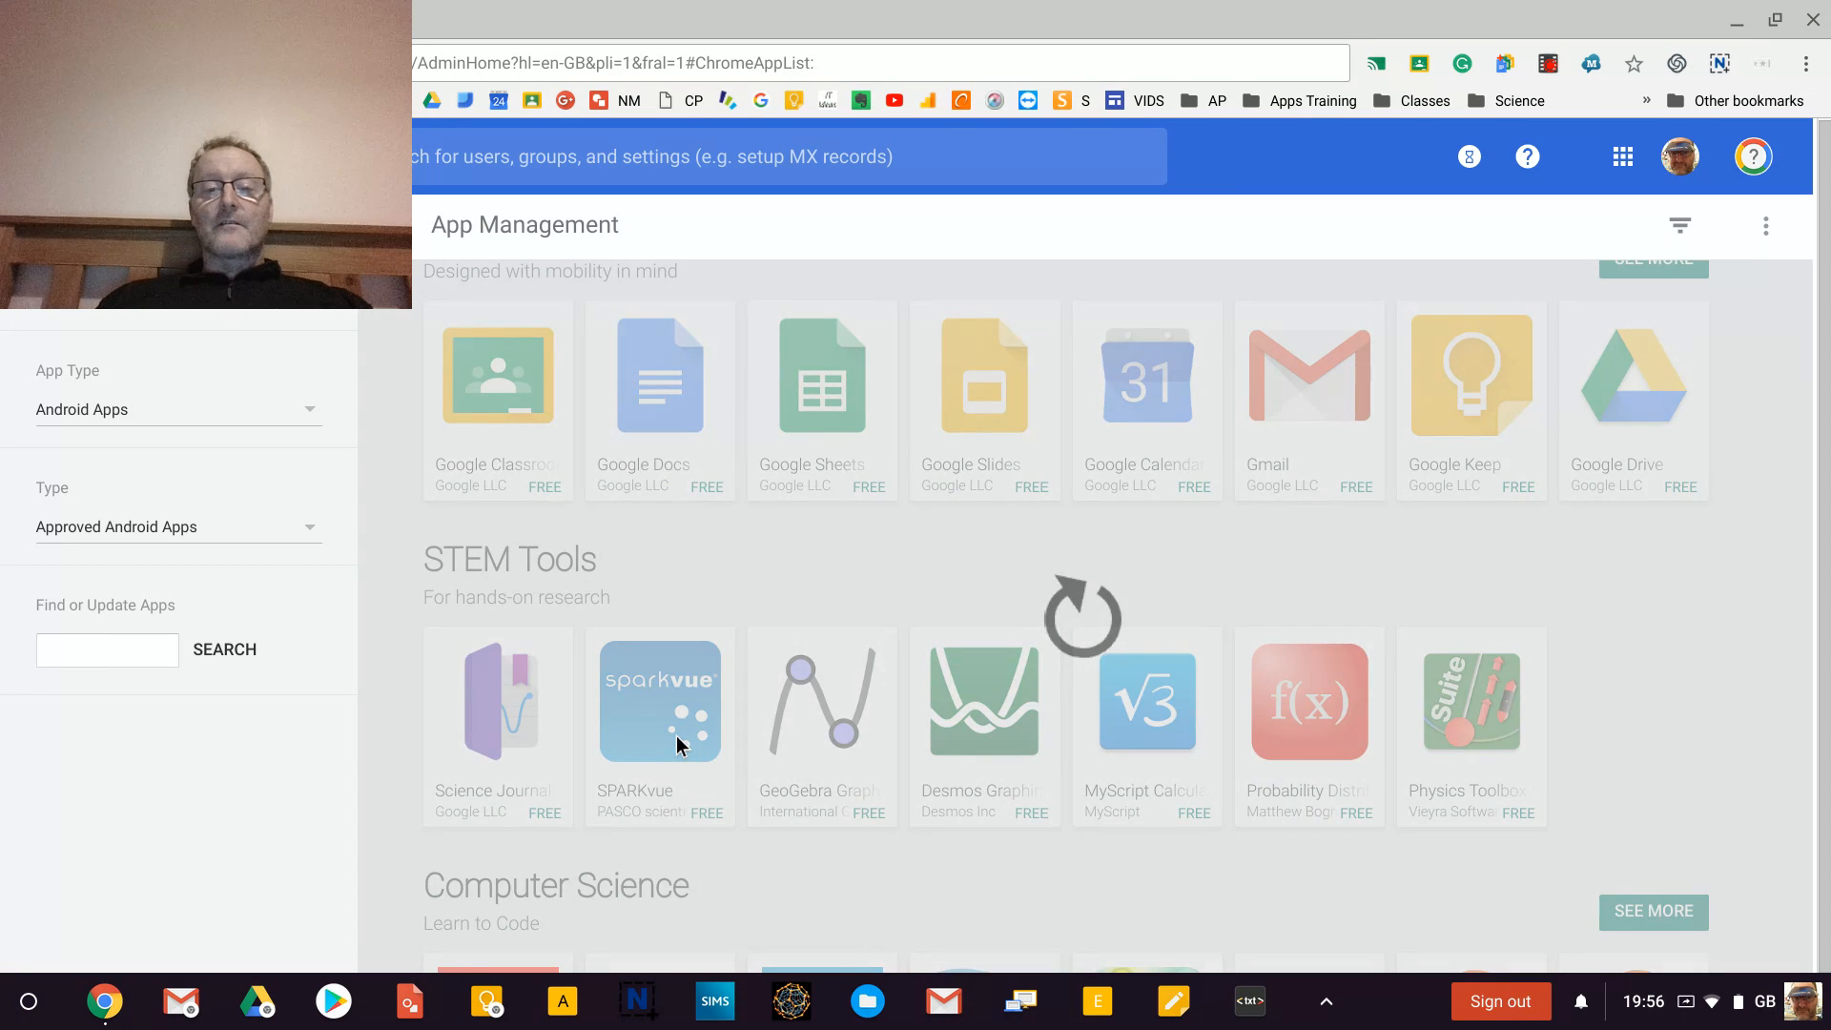
Approve SPARKvue from its app details and accept its permissions for the organisation.
left_click(660, 702)
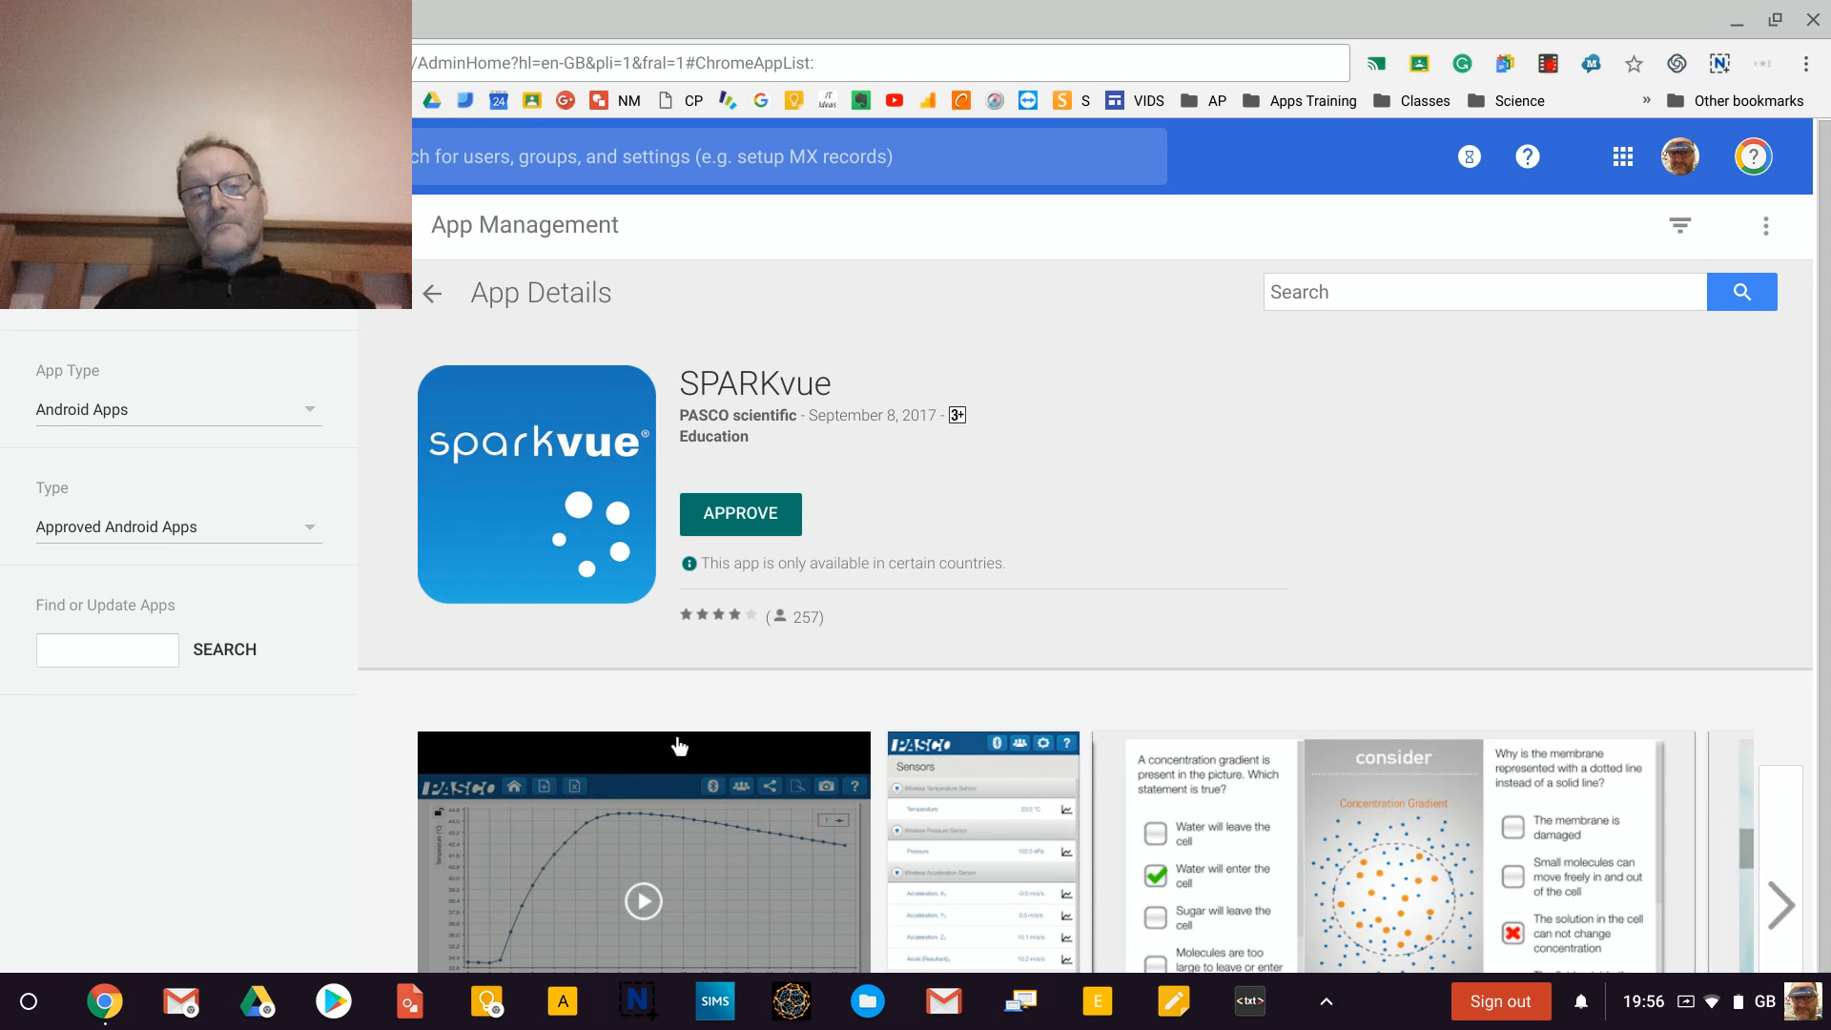
mouse_move(857, 578)
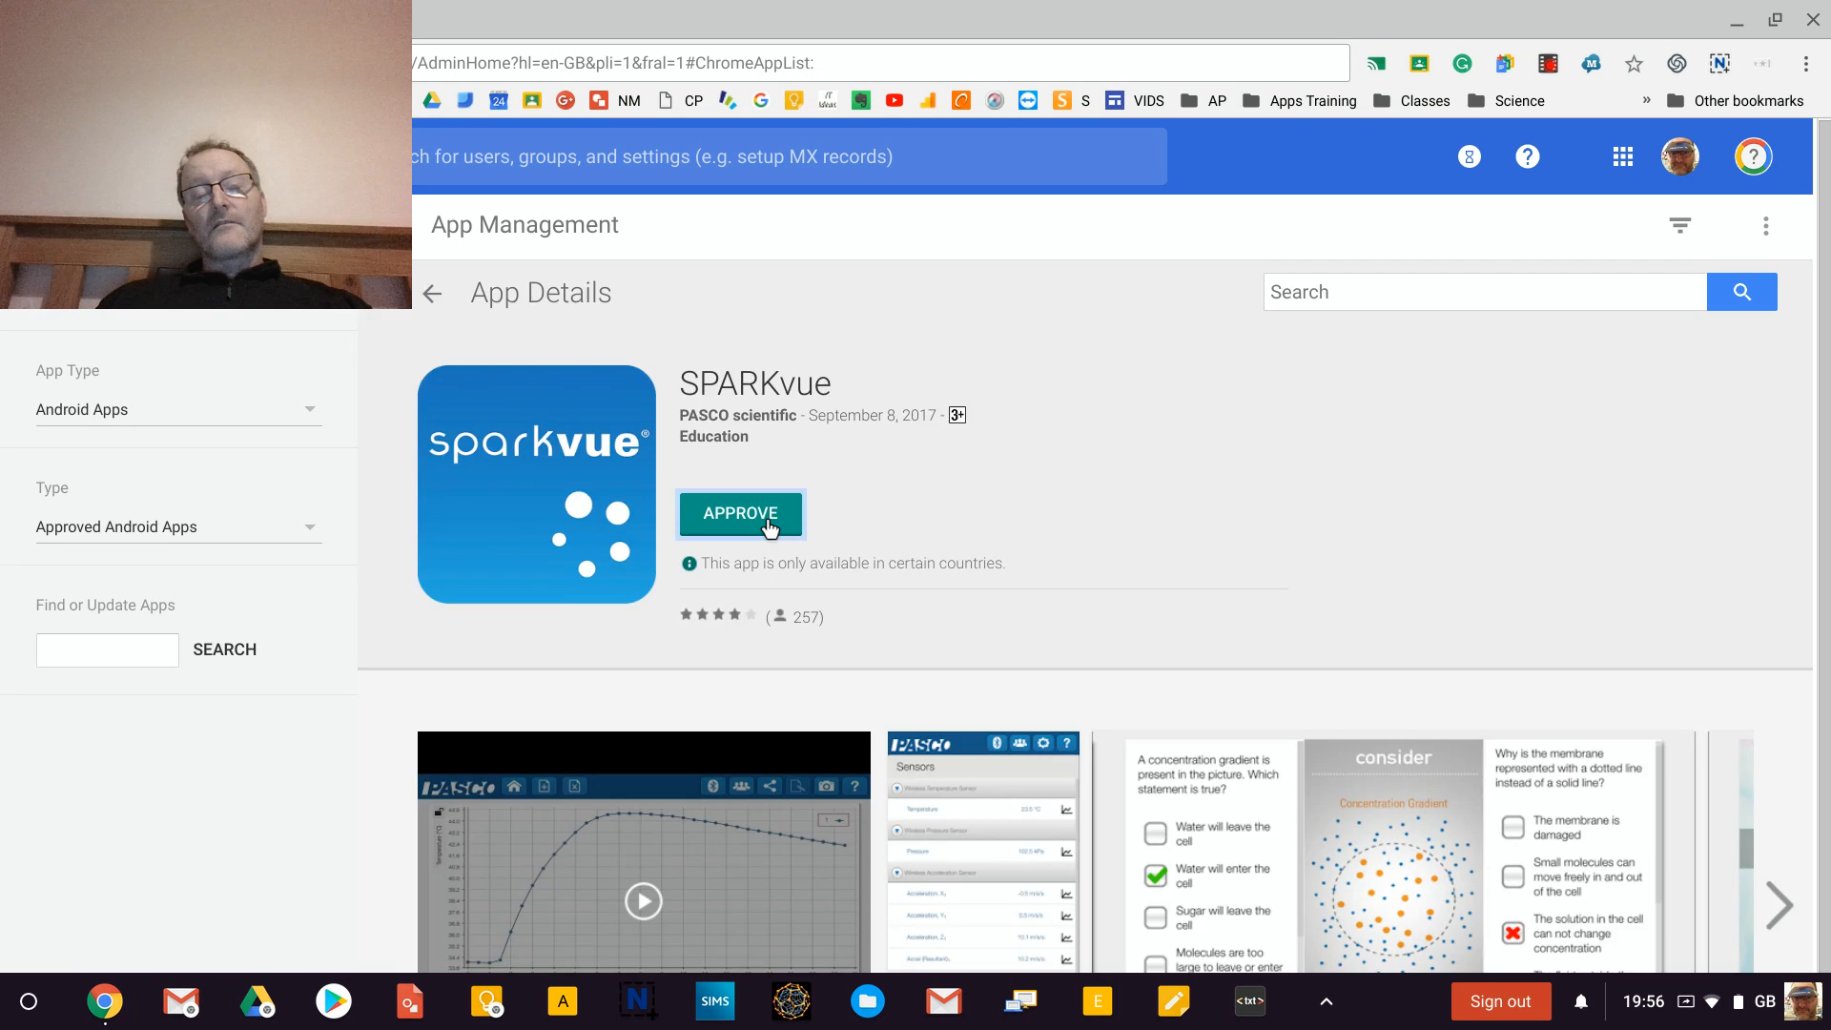
left_click(740, 513)
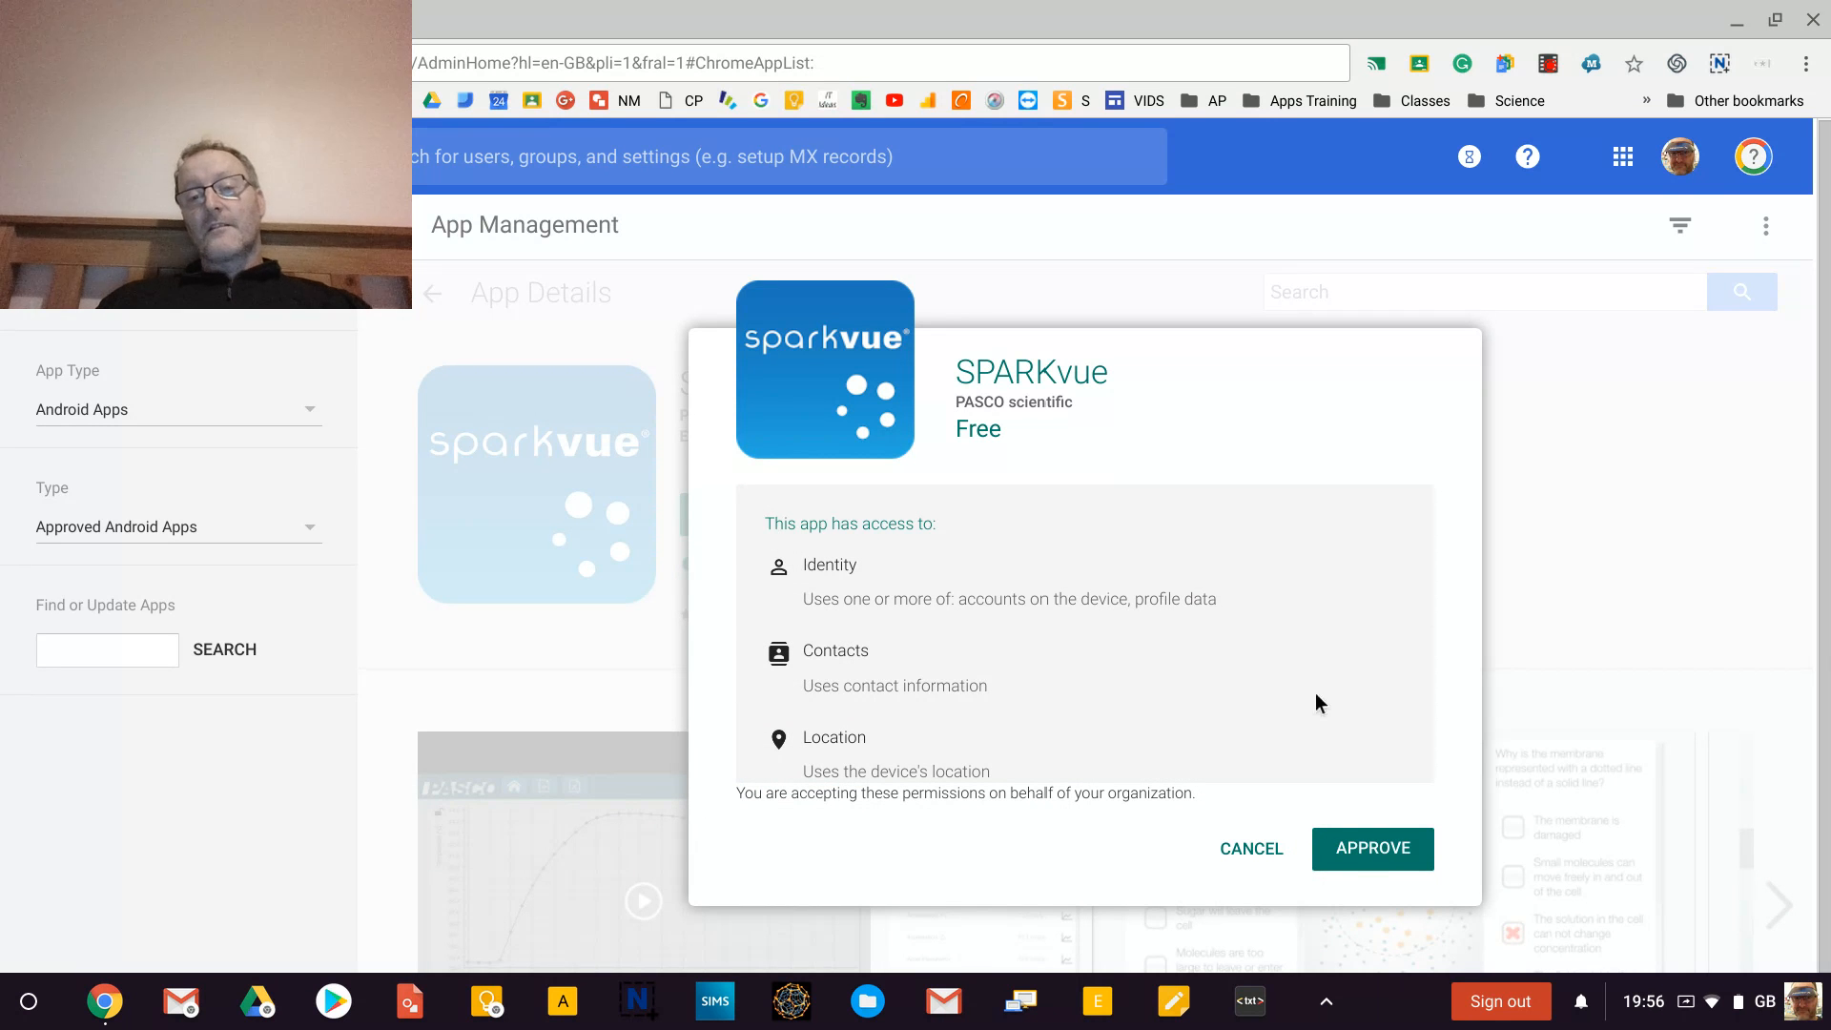
left_click(1371, 847)
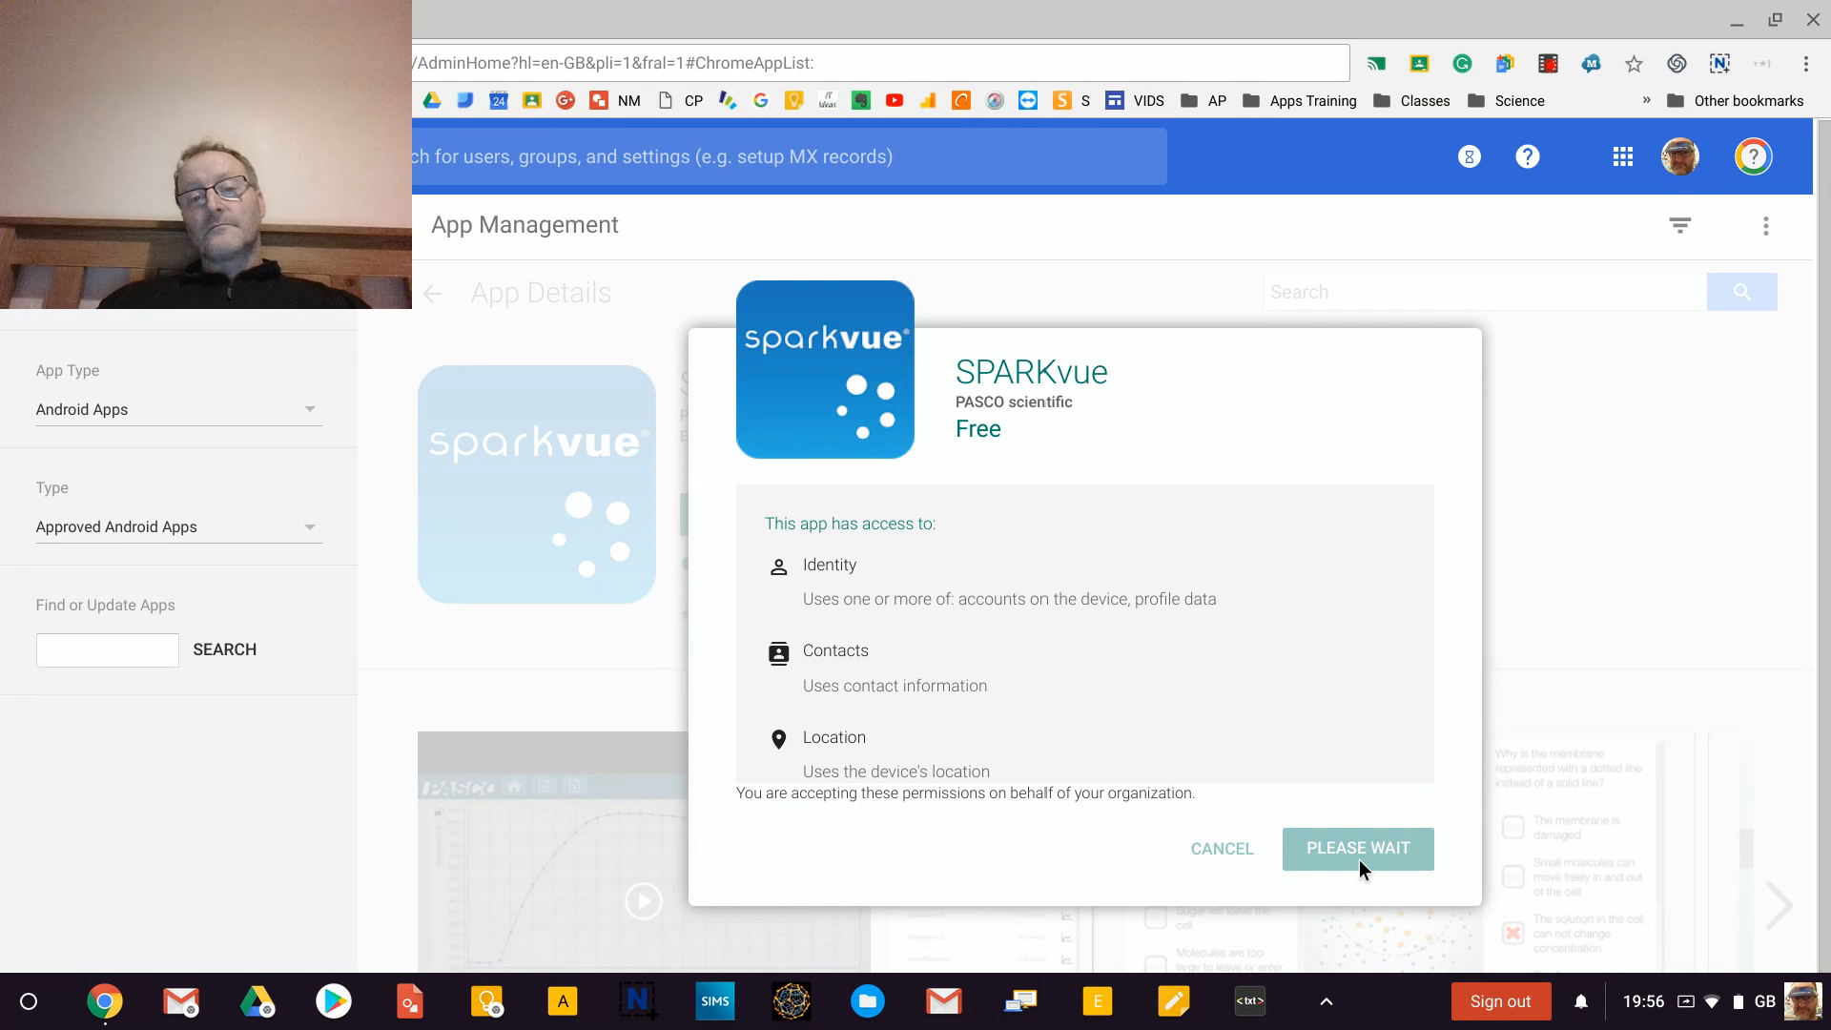
Choose 'Keep approved when app requests new permissions' for SPARKvue and save the preference.
left_click(1357, 847)
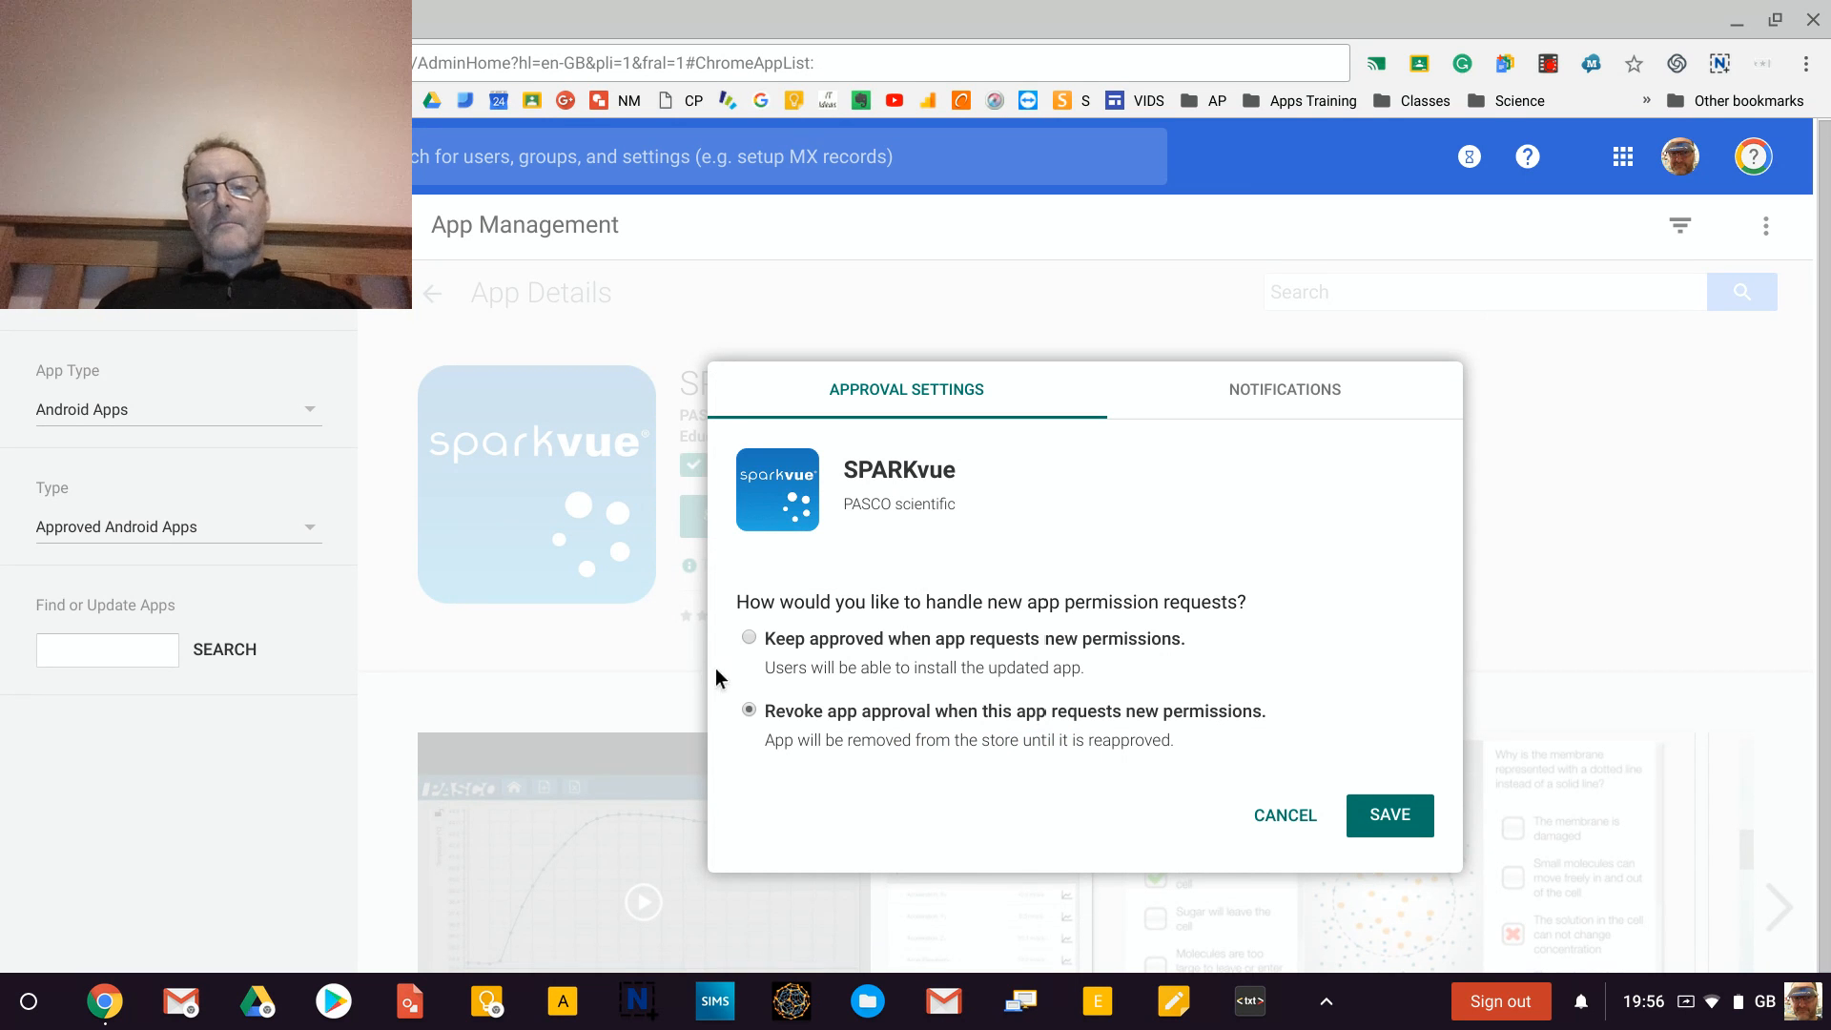
left_click(747, 639)
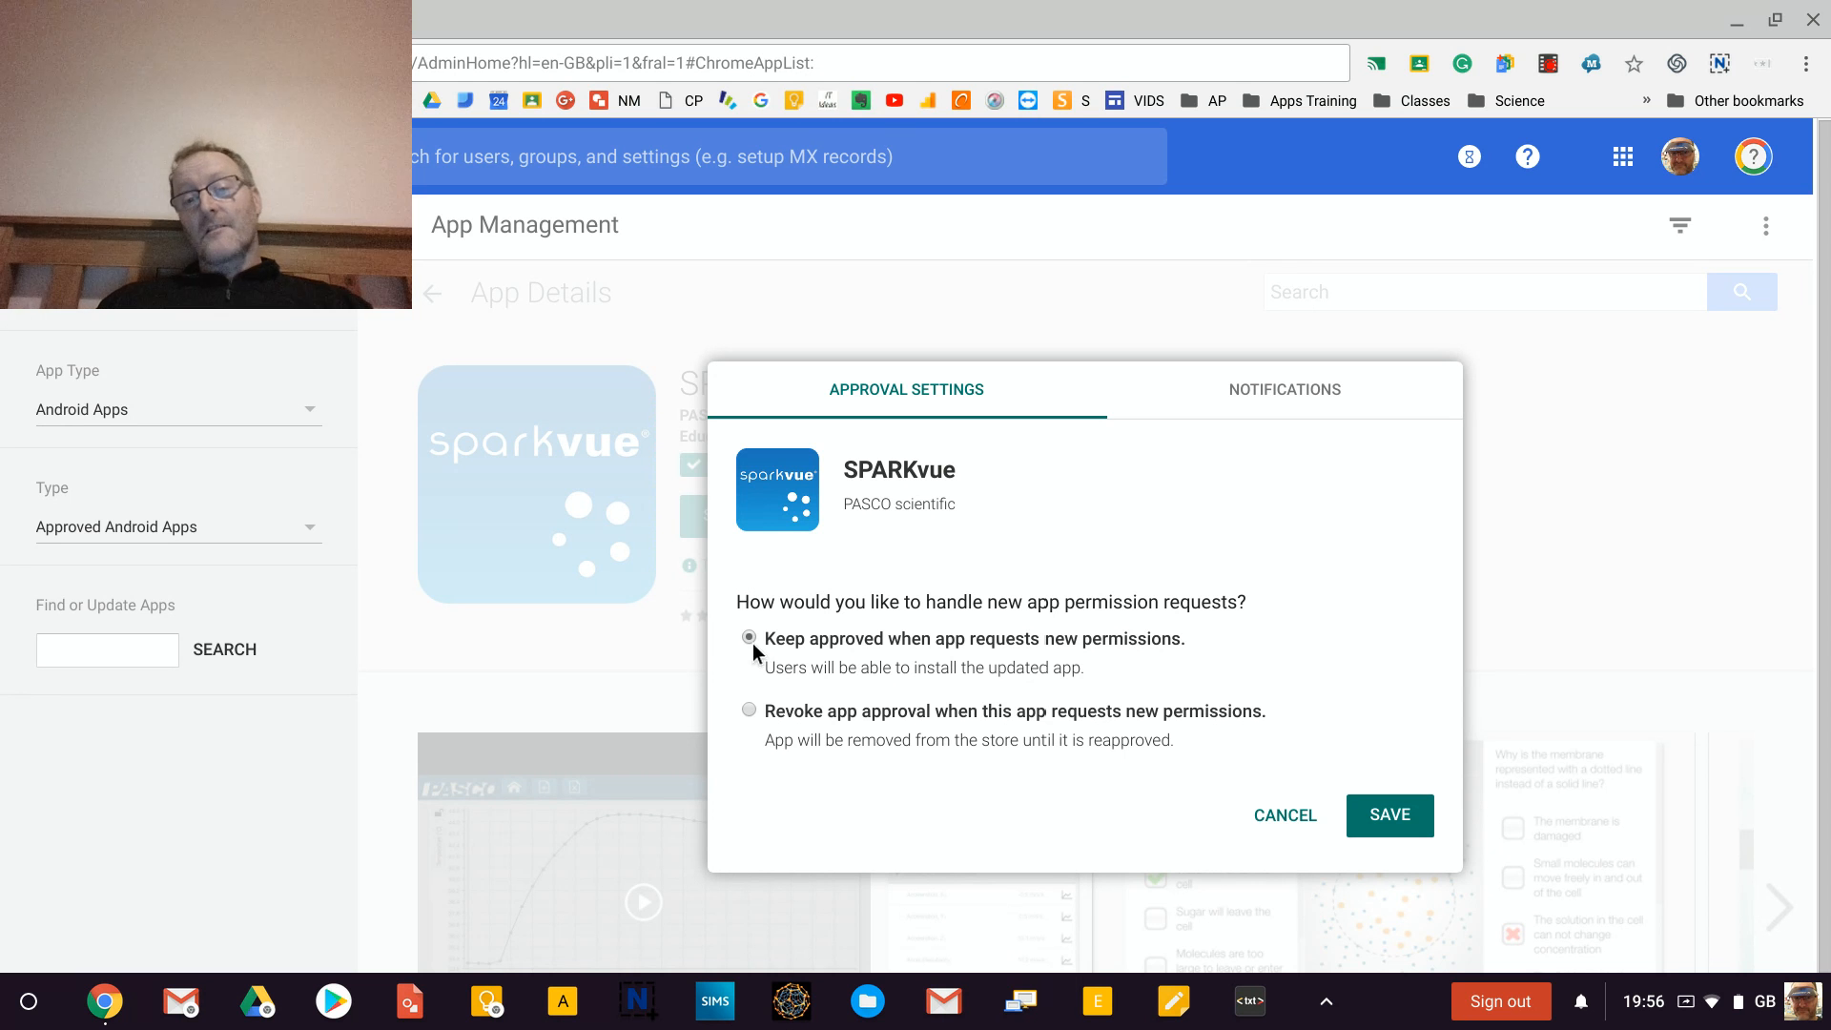
mouse_move(753, 727)
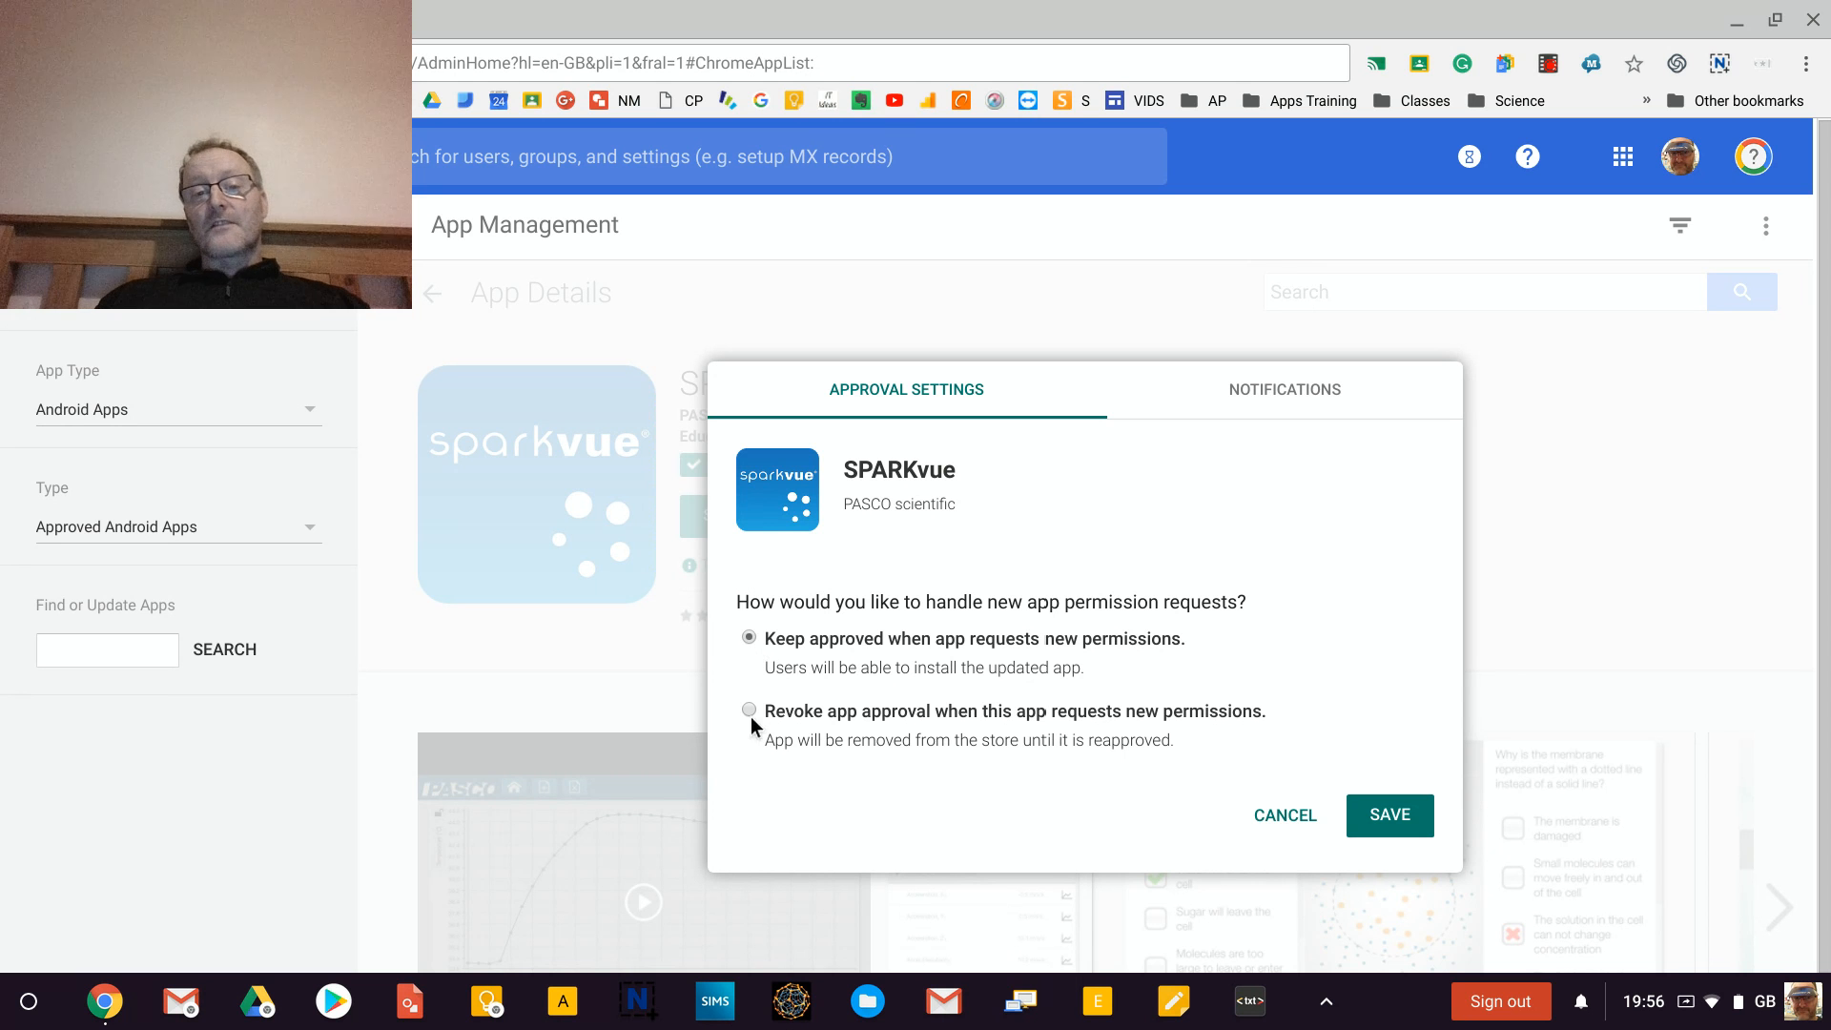
mouse_move(995, 746)
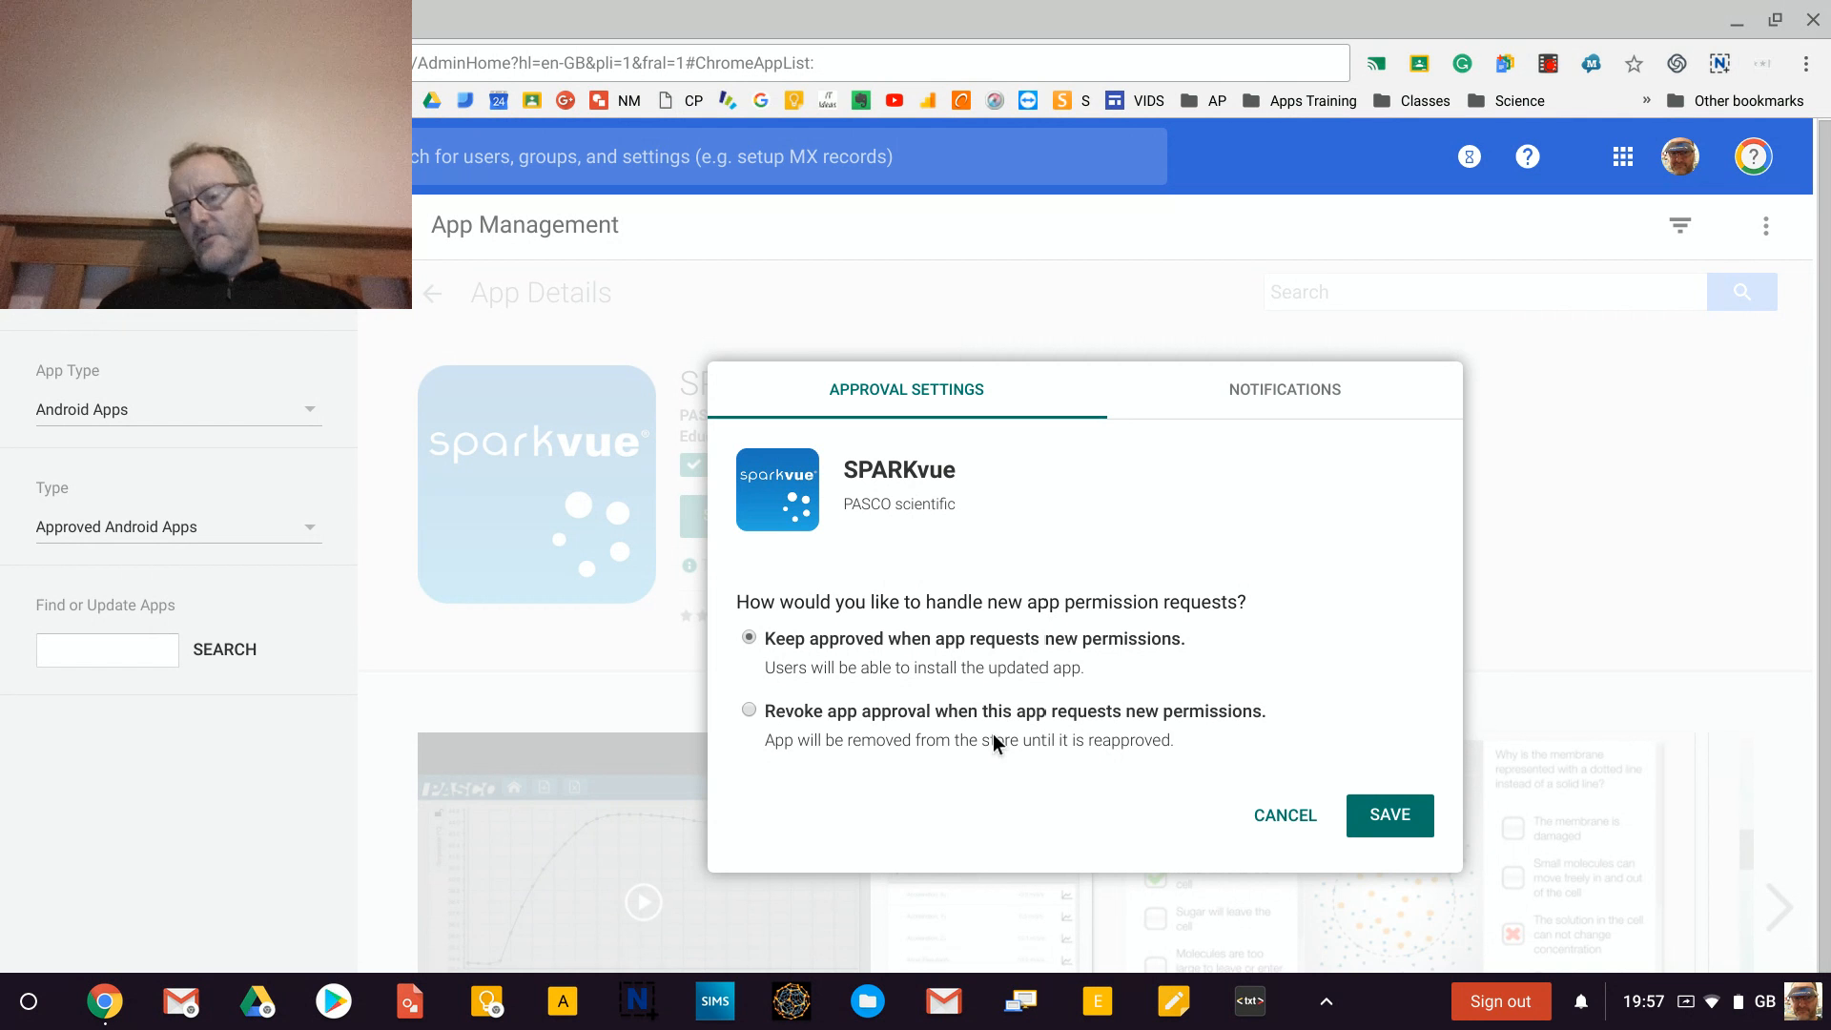
left_click(1389, 815)
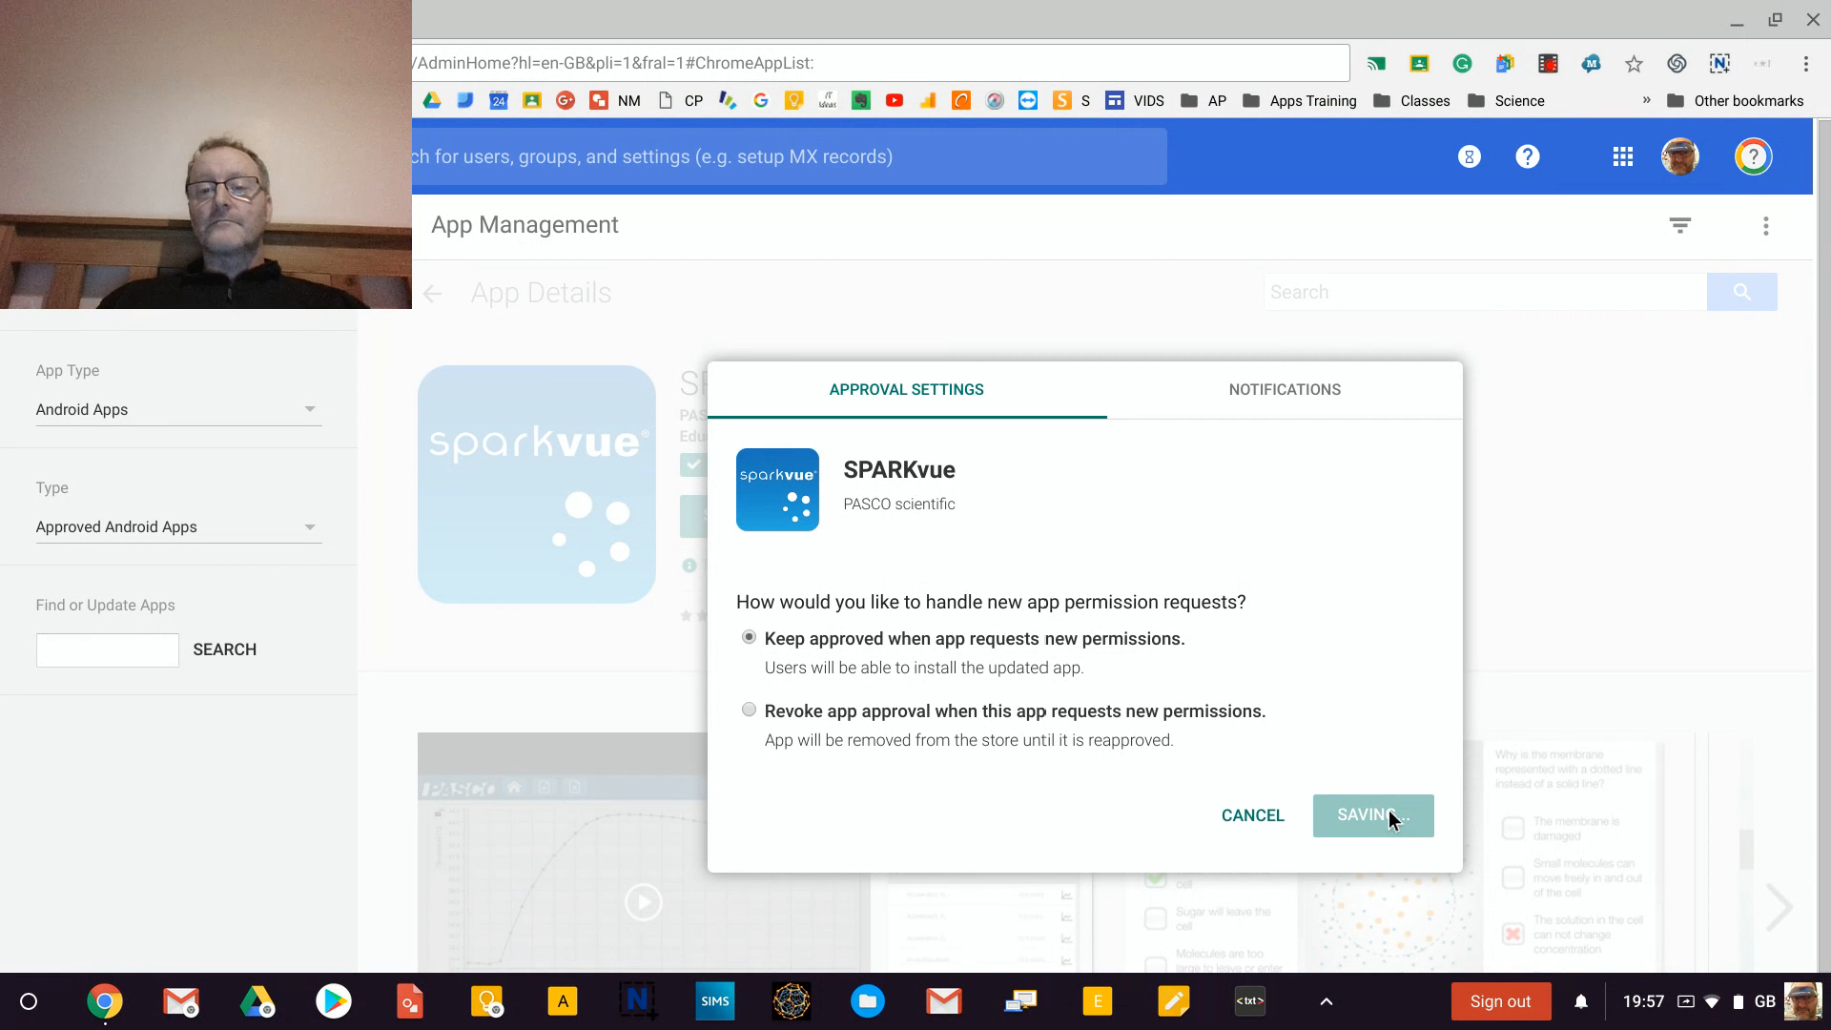
left_click(1373, 815)
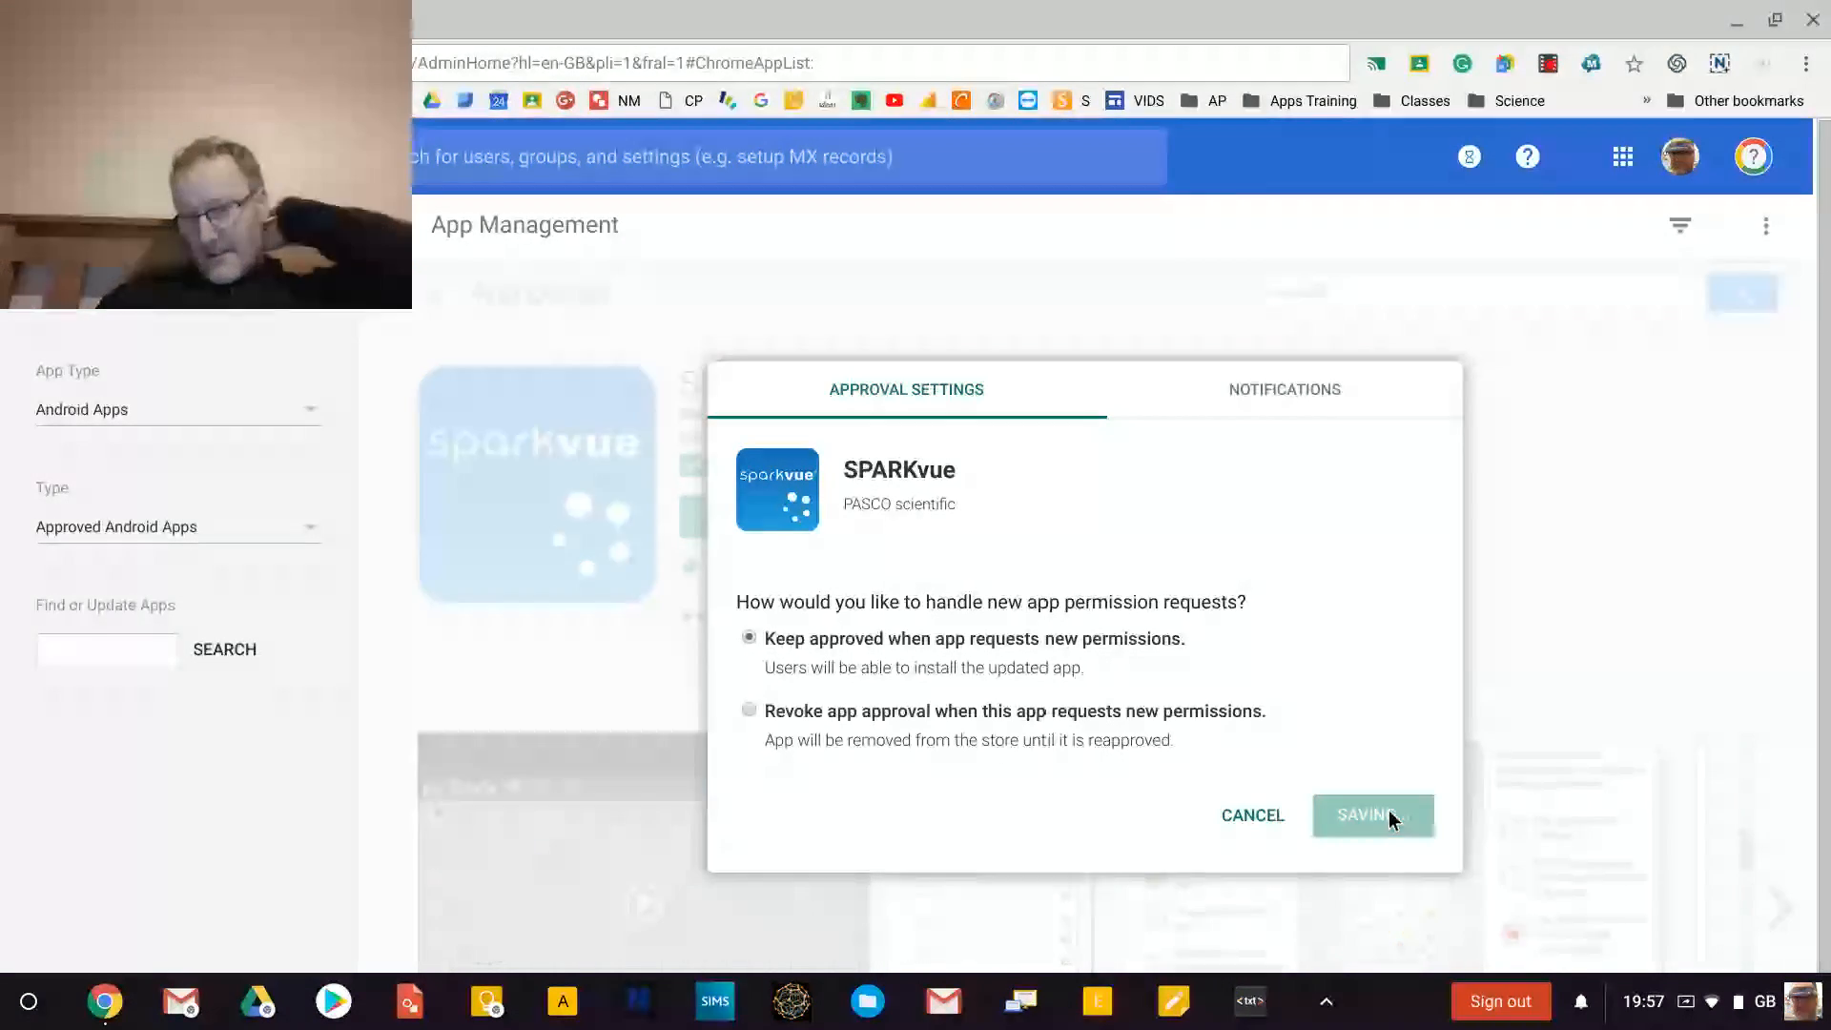
Finish saving the keep-approved preference and return toward the SPARKvue App Details page.
left_click(1371, 814)
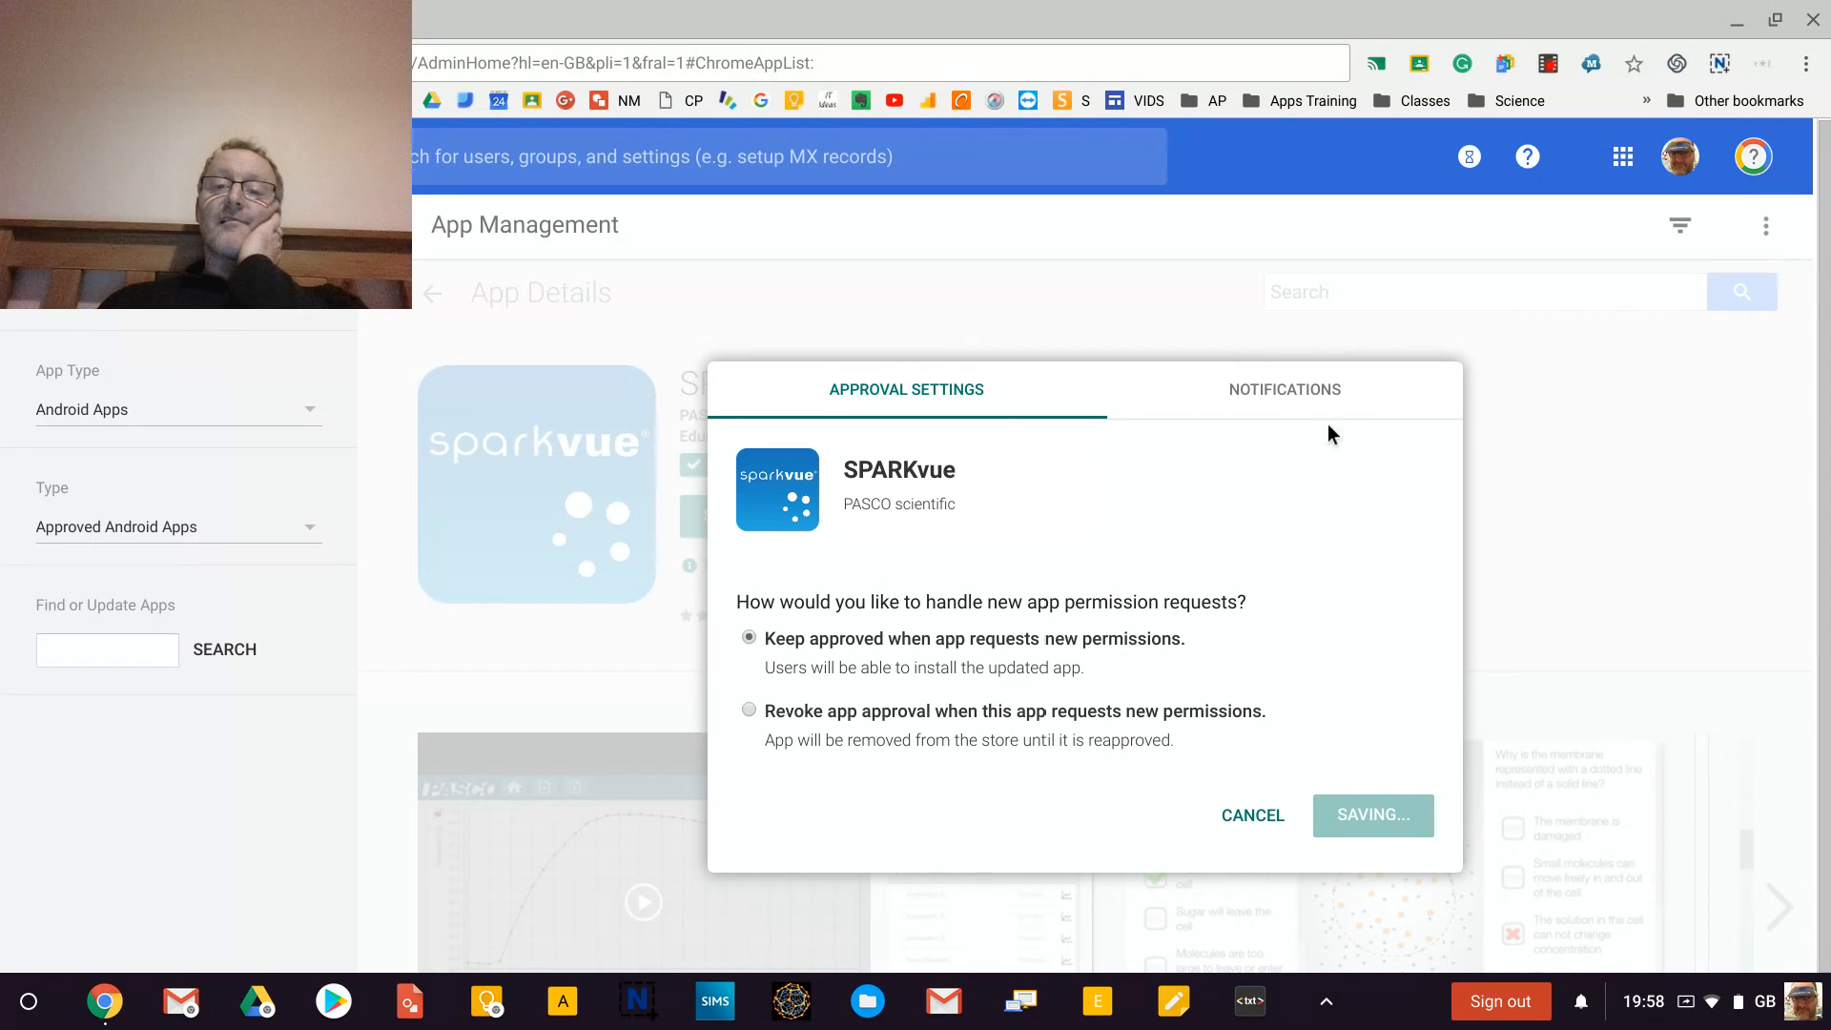
left_click(1284, 389)
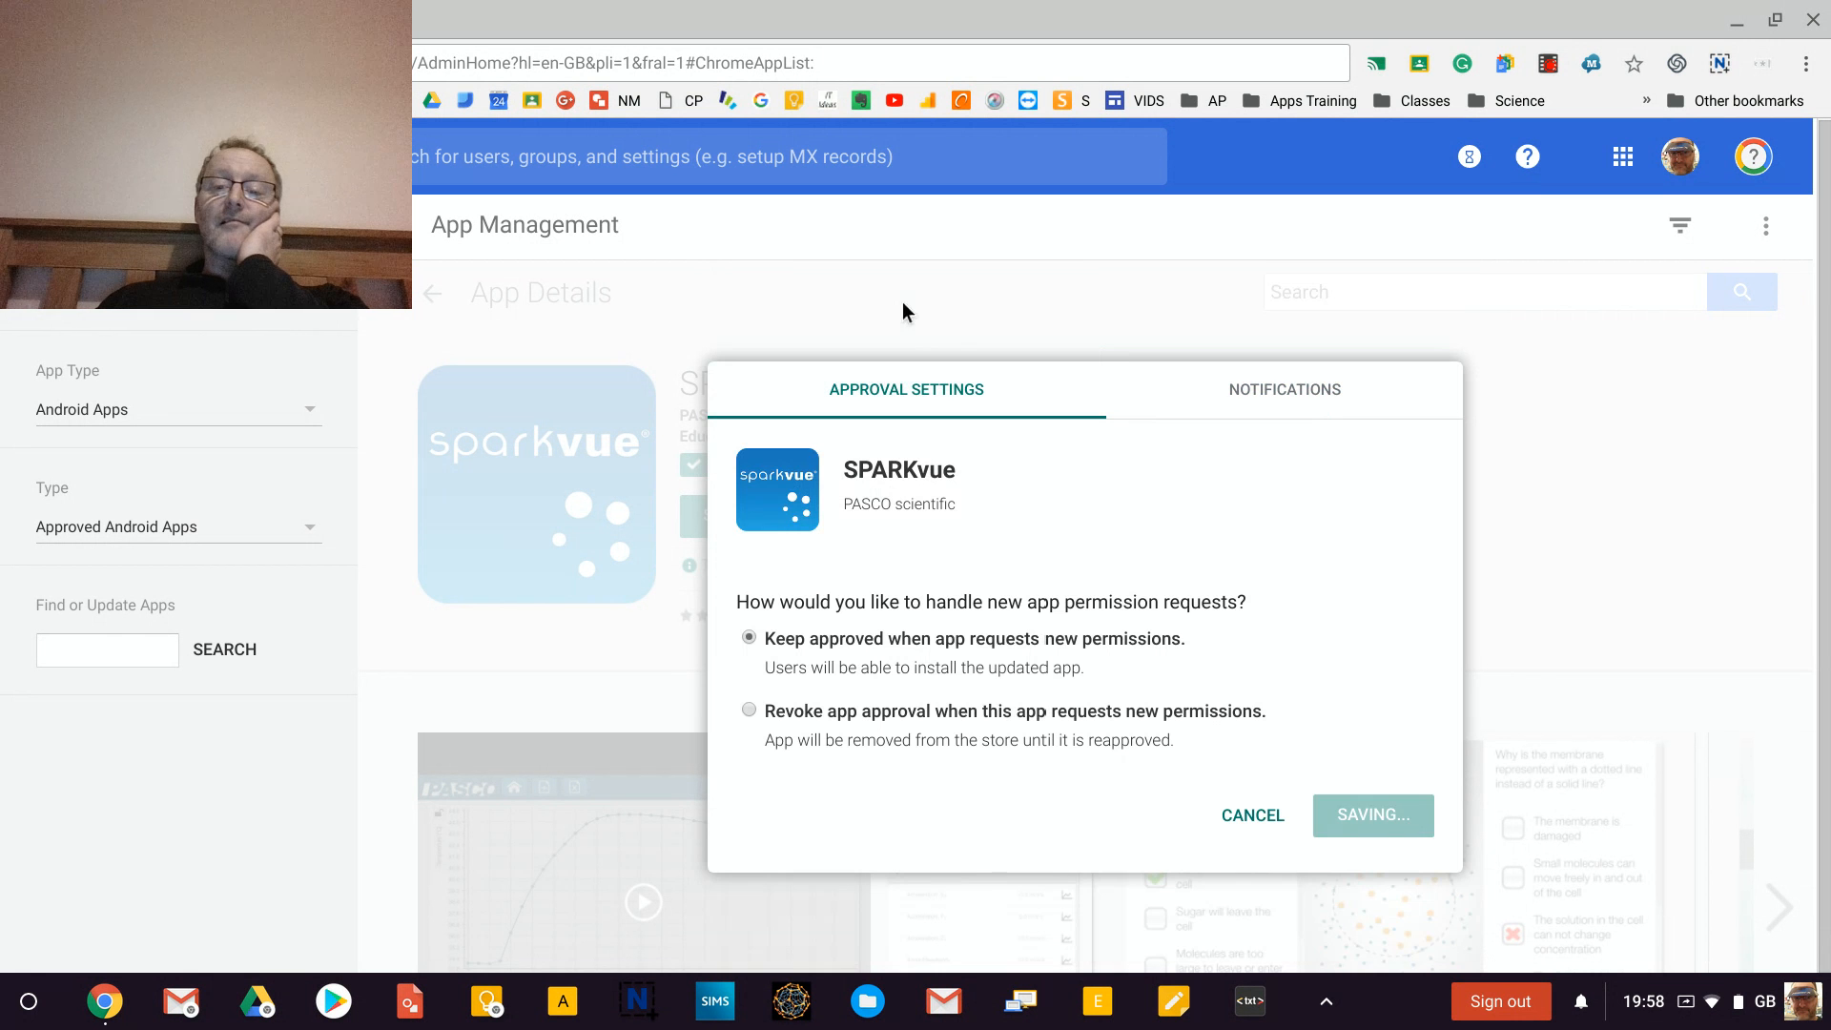
mouse_move(1098, 958)
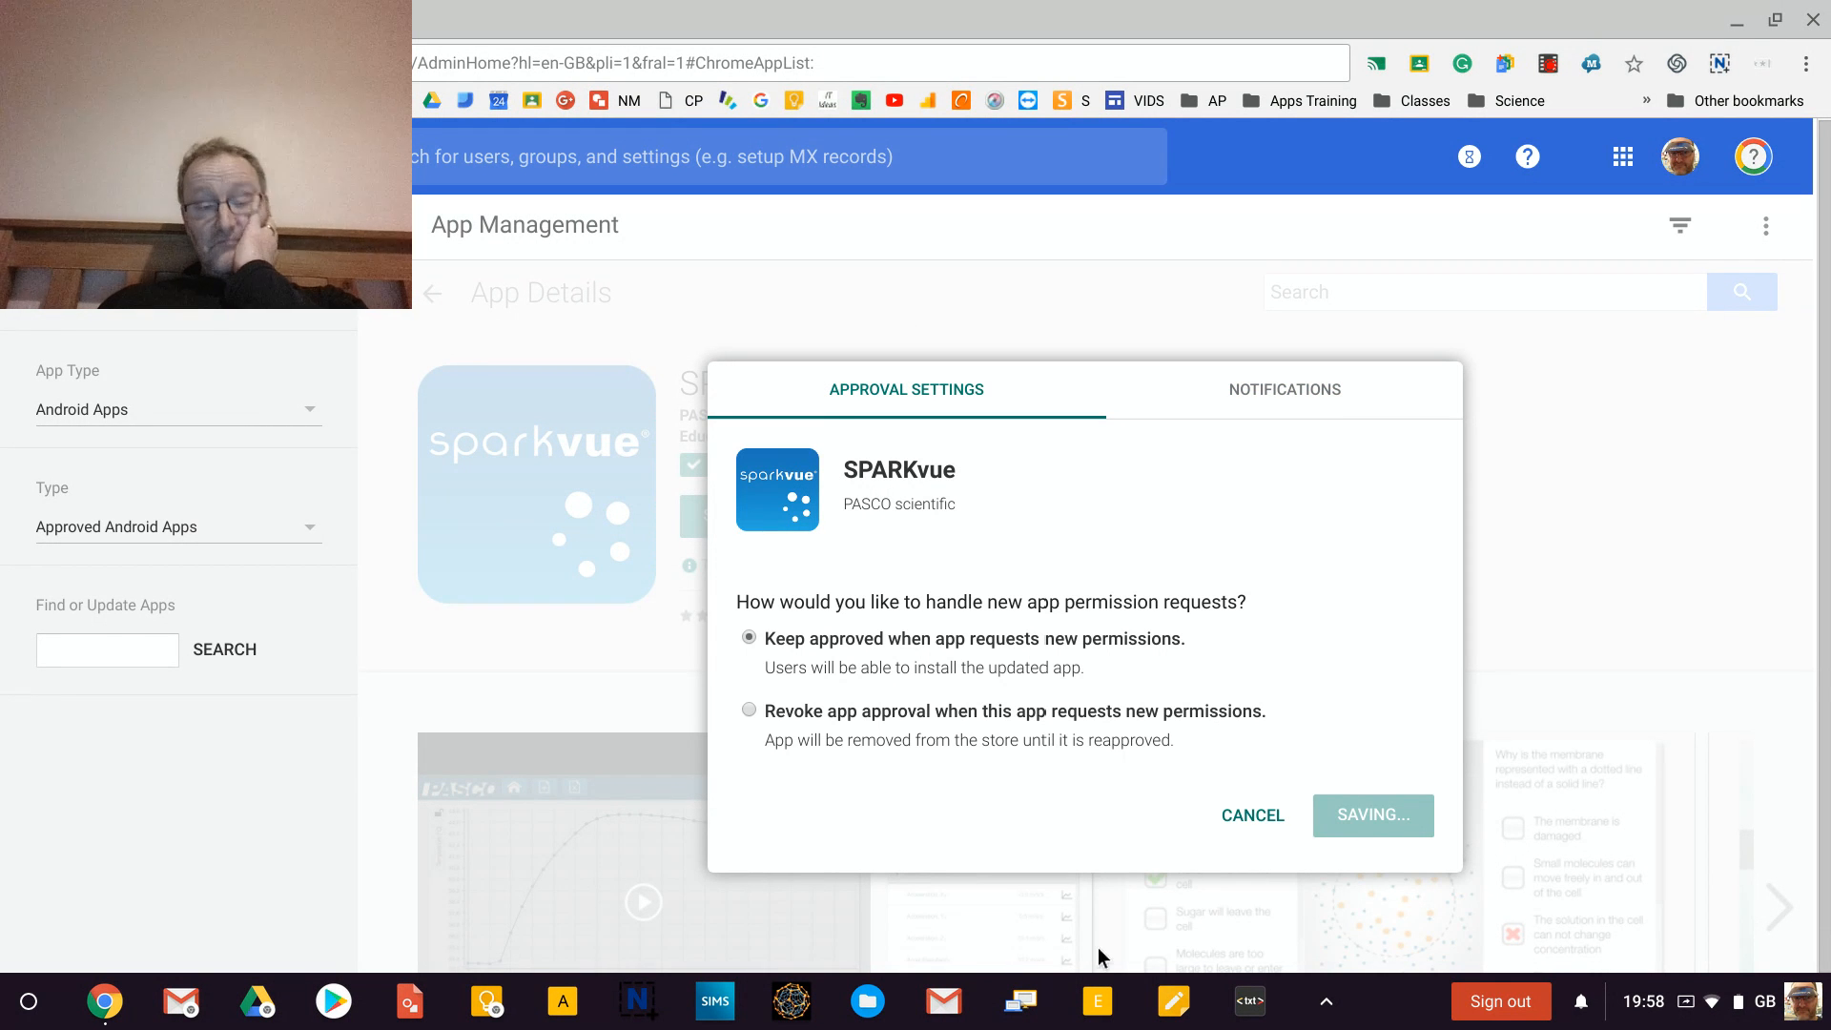
mouse_move(513, 386)
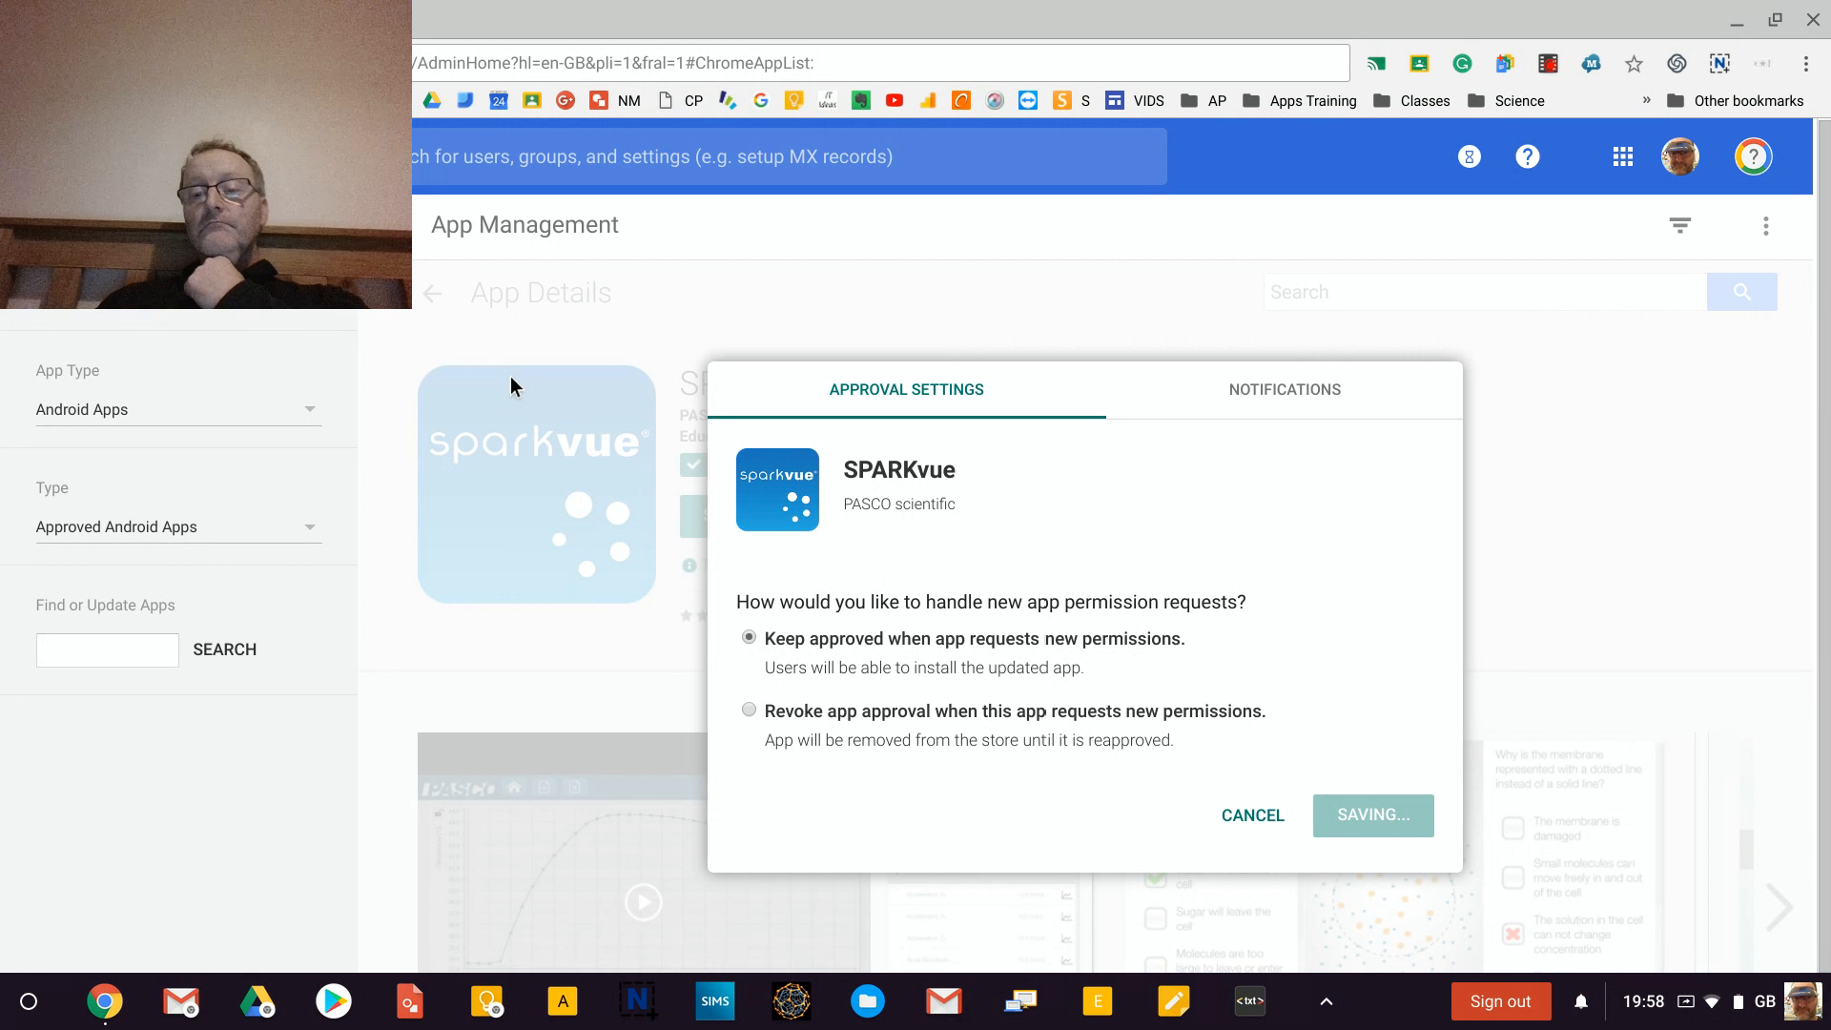
mouse_move(1251, 814)
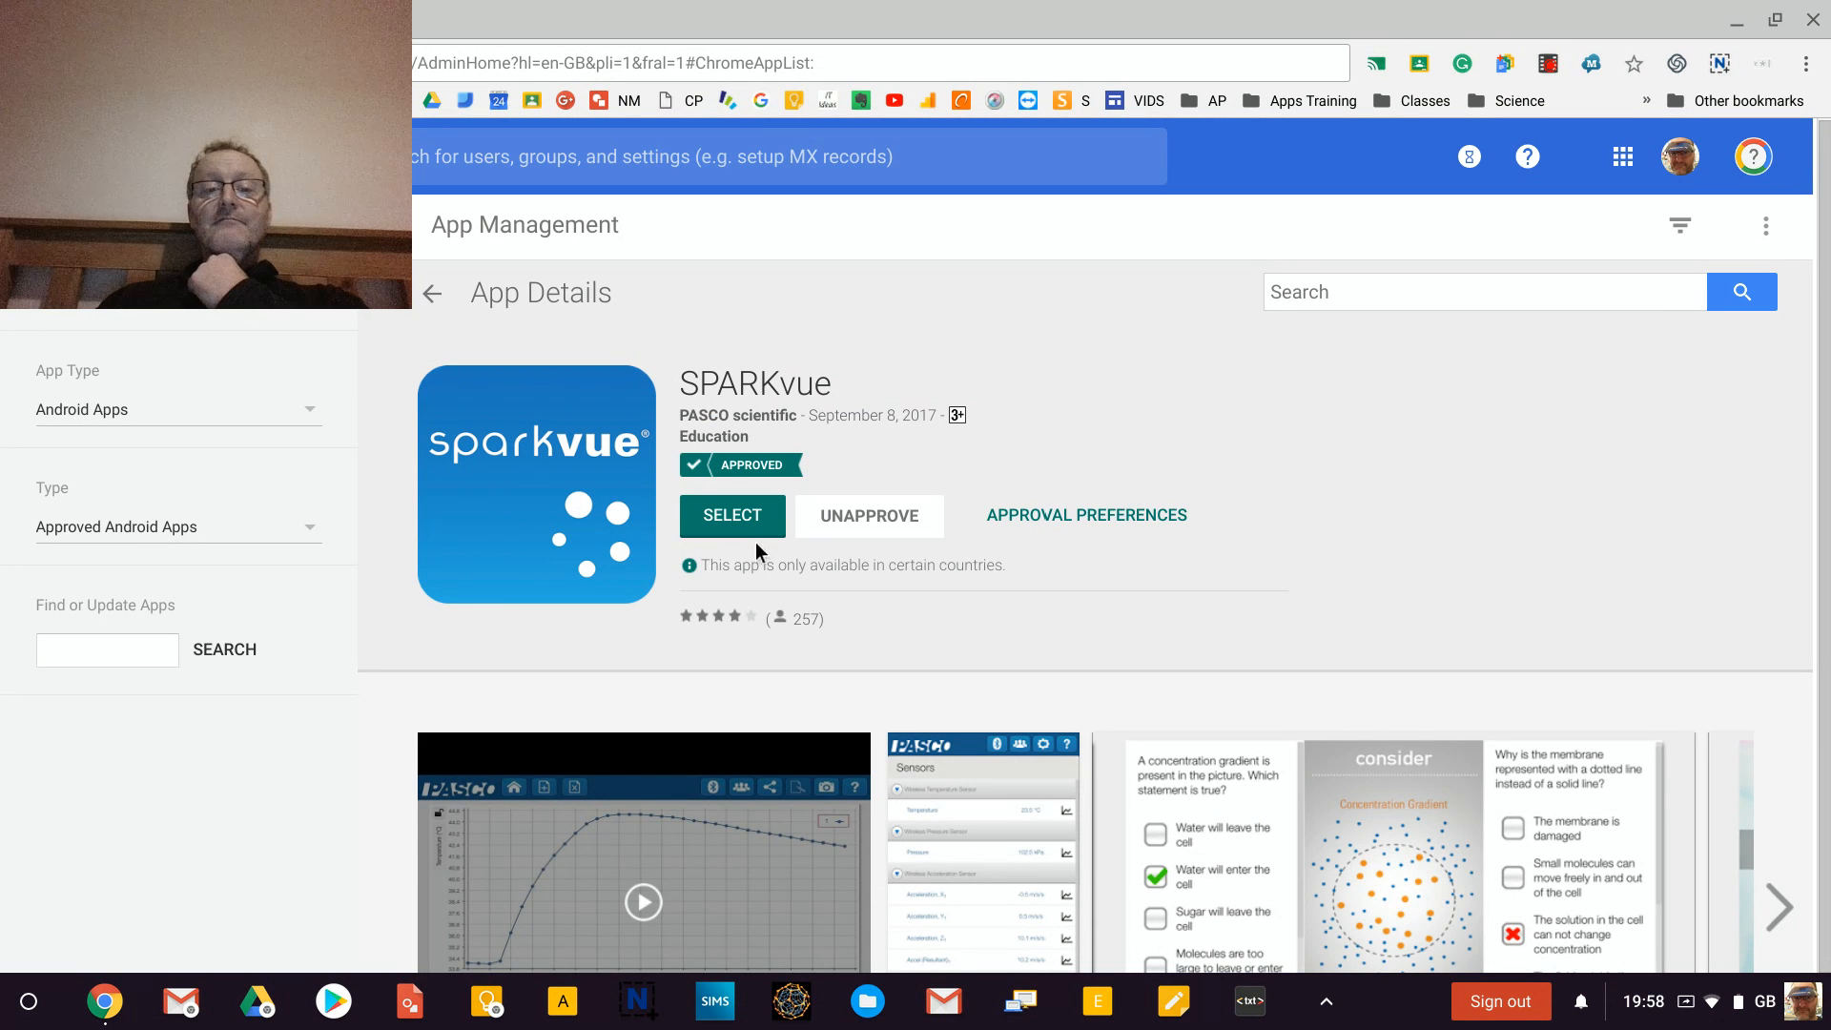
mouse_move(715, 482)
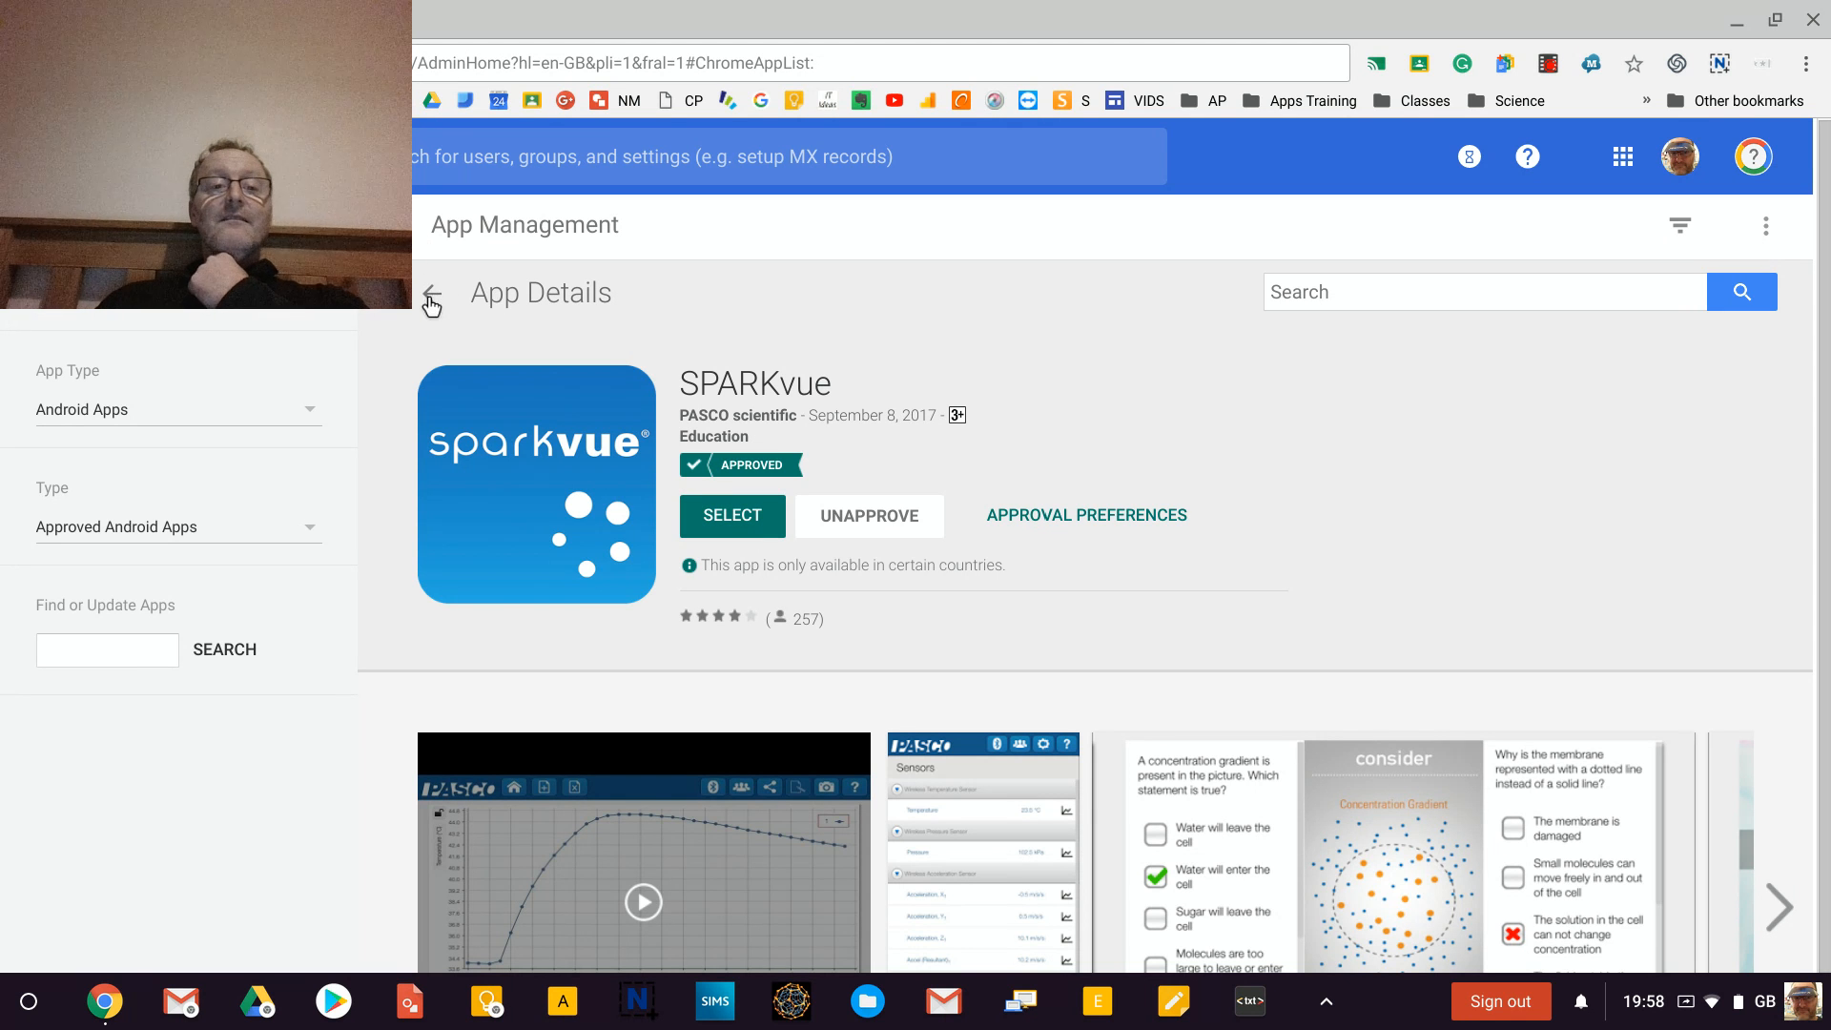
Scroll through SPARKvue's app details before returning to the Managed Play home.
scroll("down", 3)
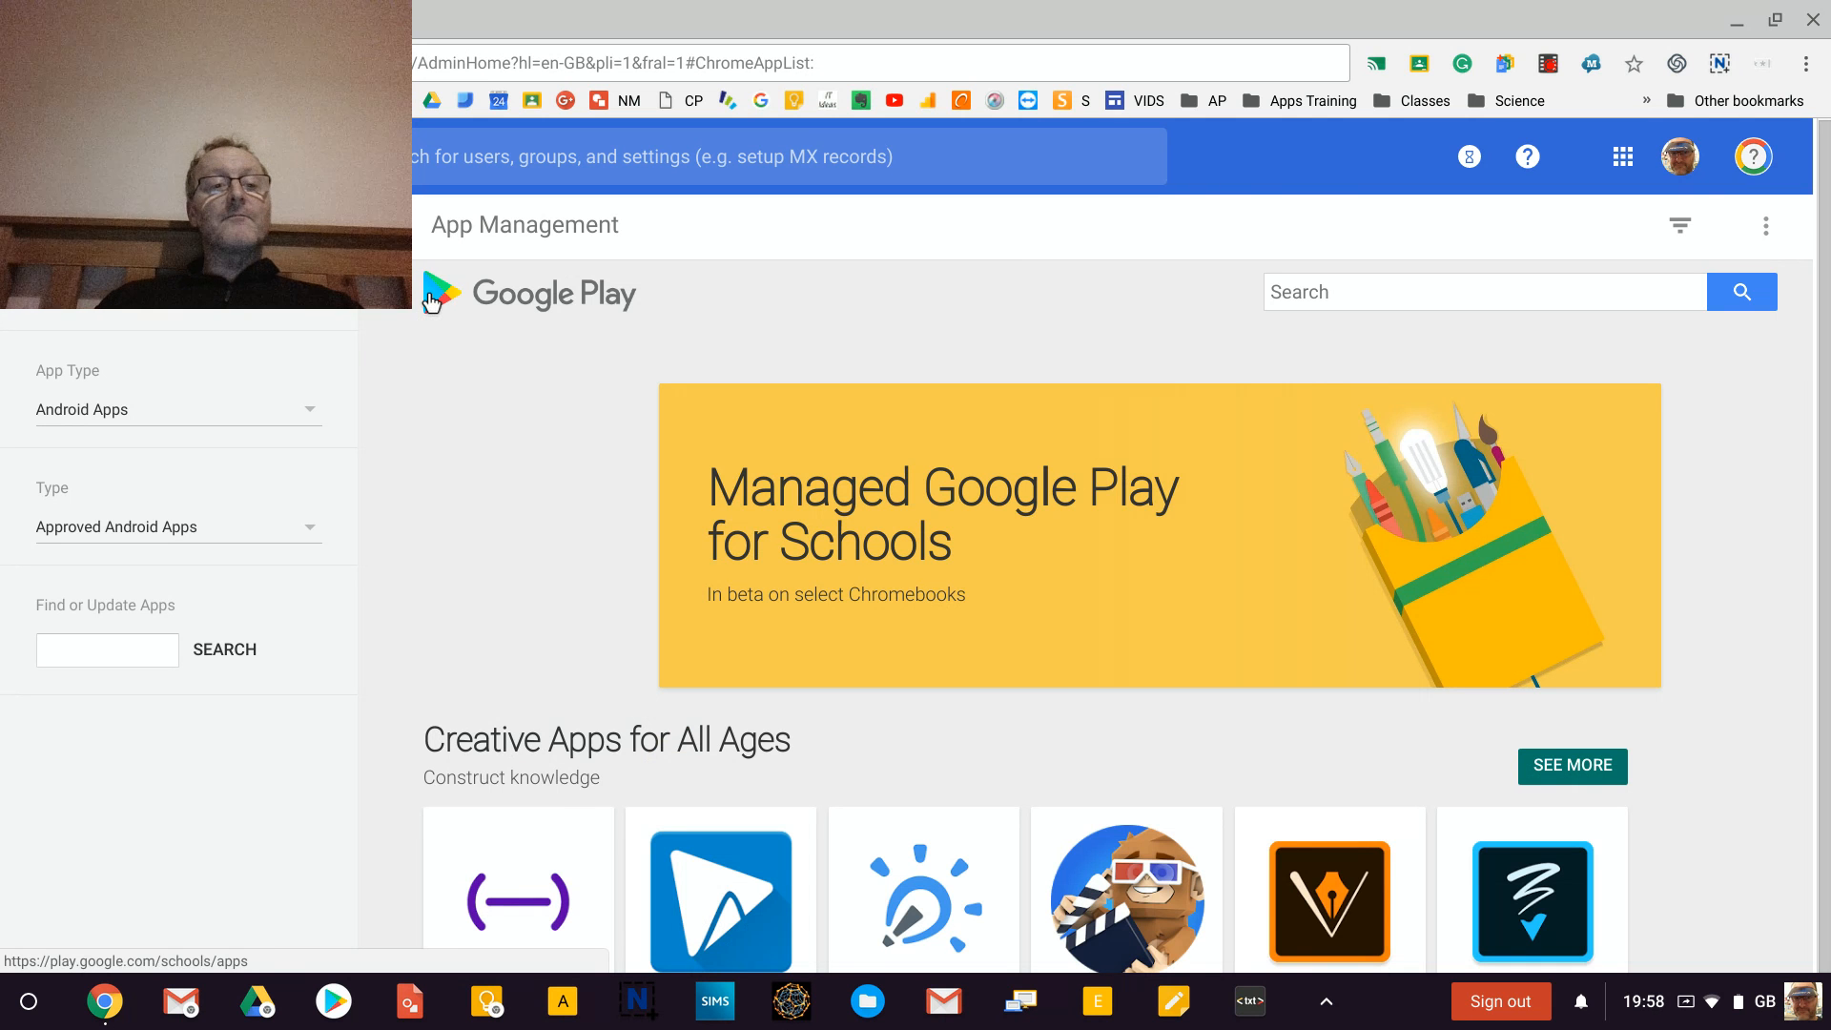
mouse_move(147, 820)
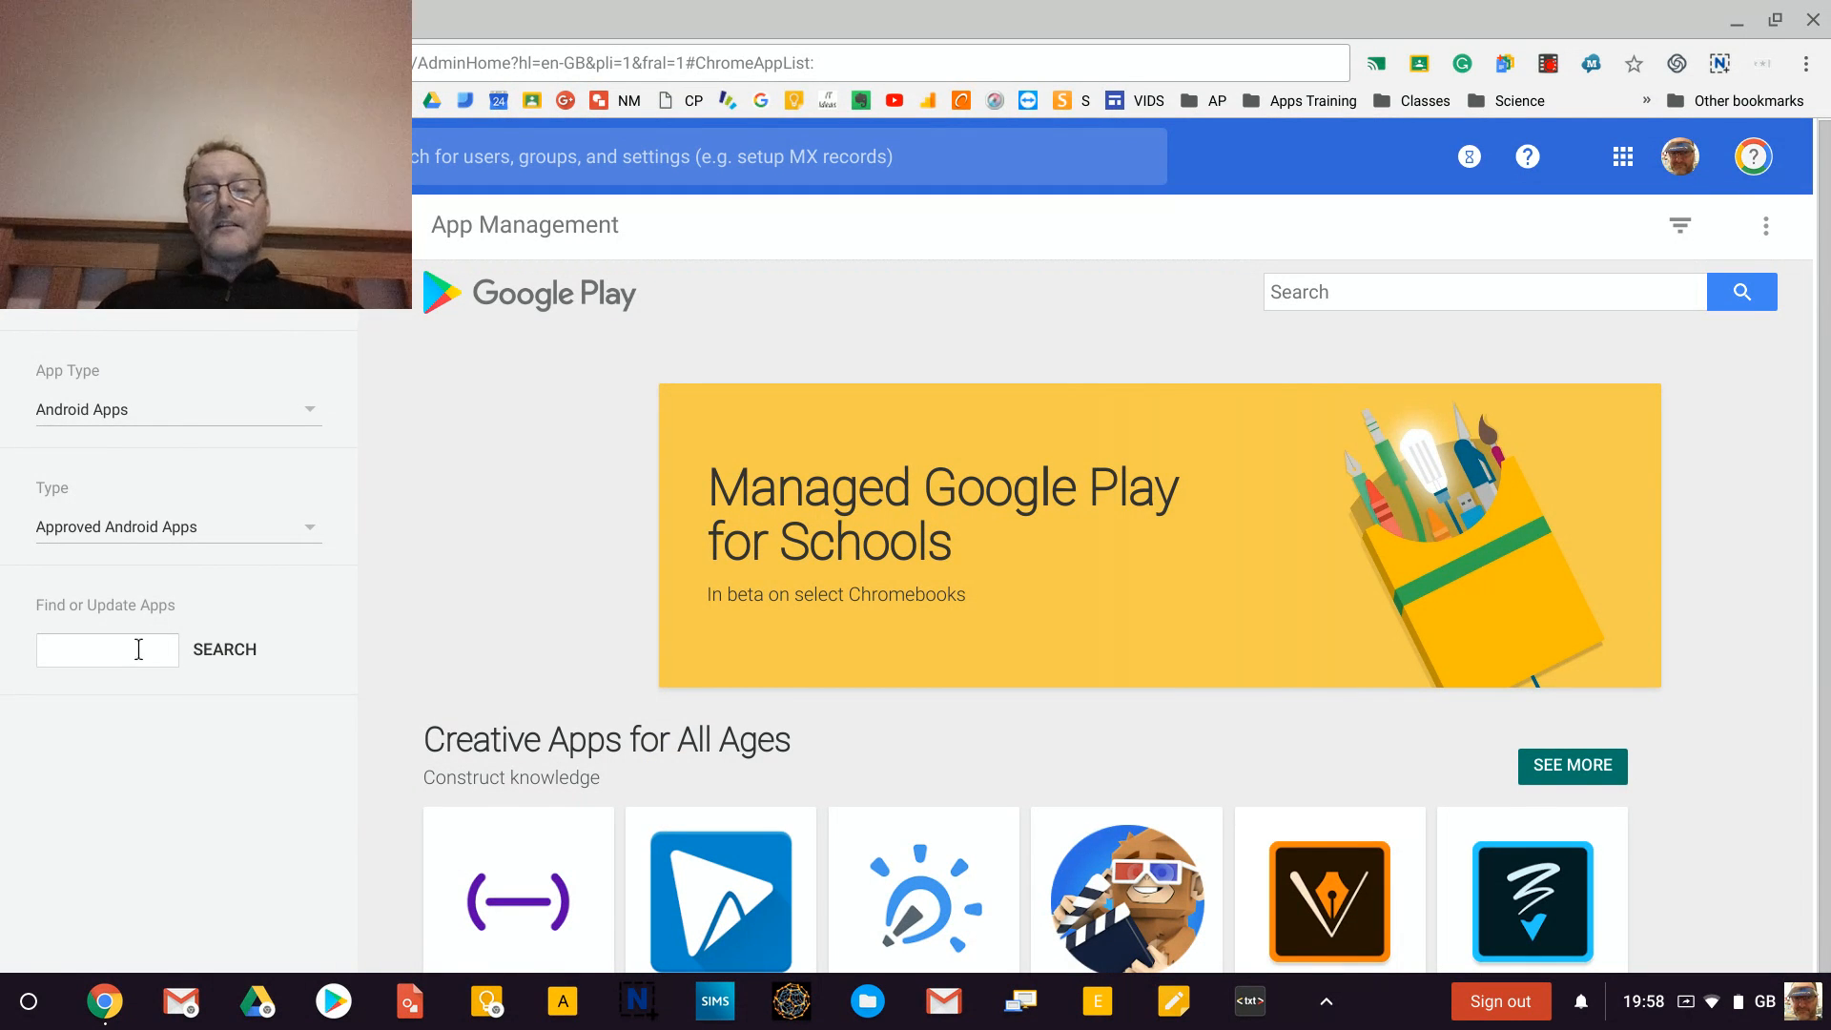
Search for 'spark' under Find or Update Apps and select SPARKvue's deployment settings.
left_click(107, 649)
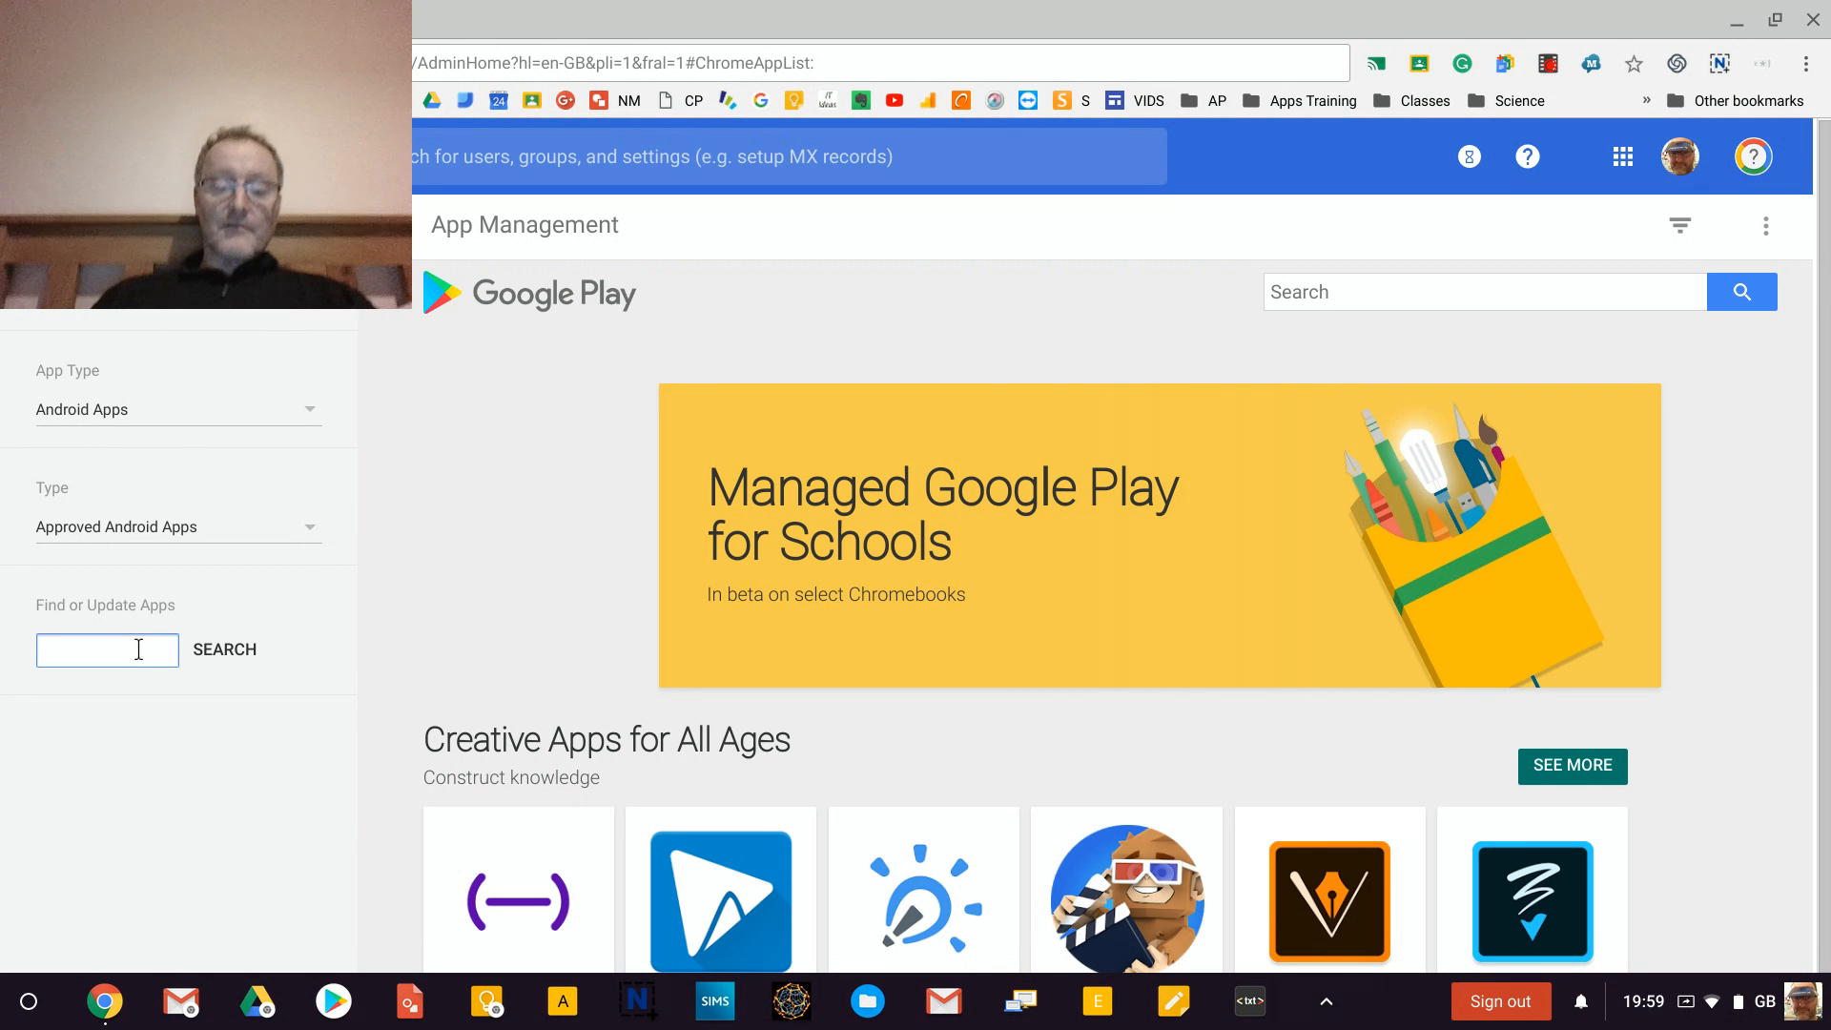
type("spark")
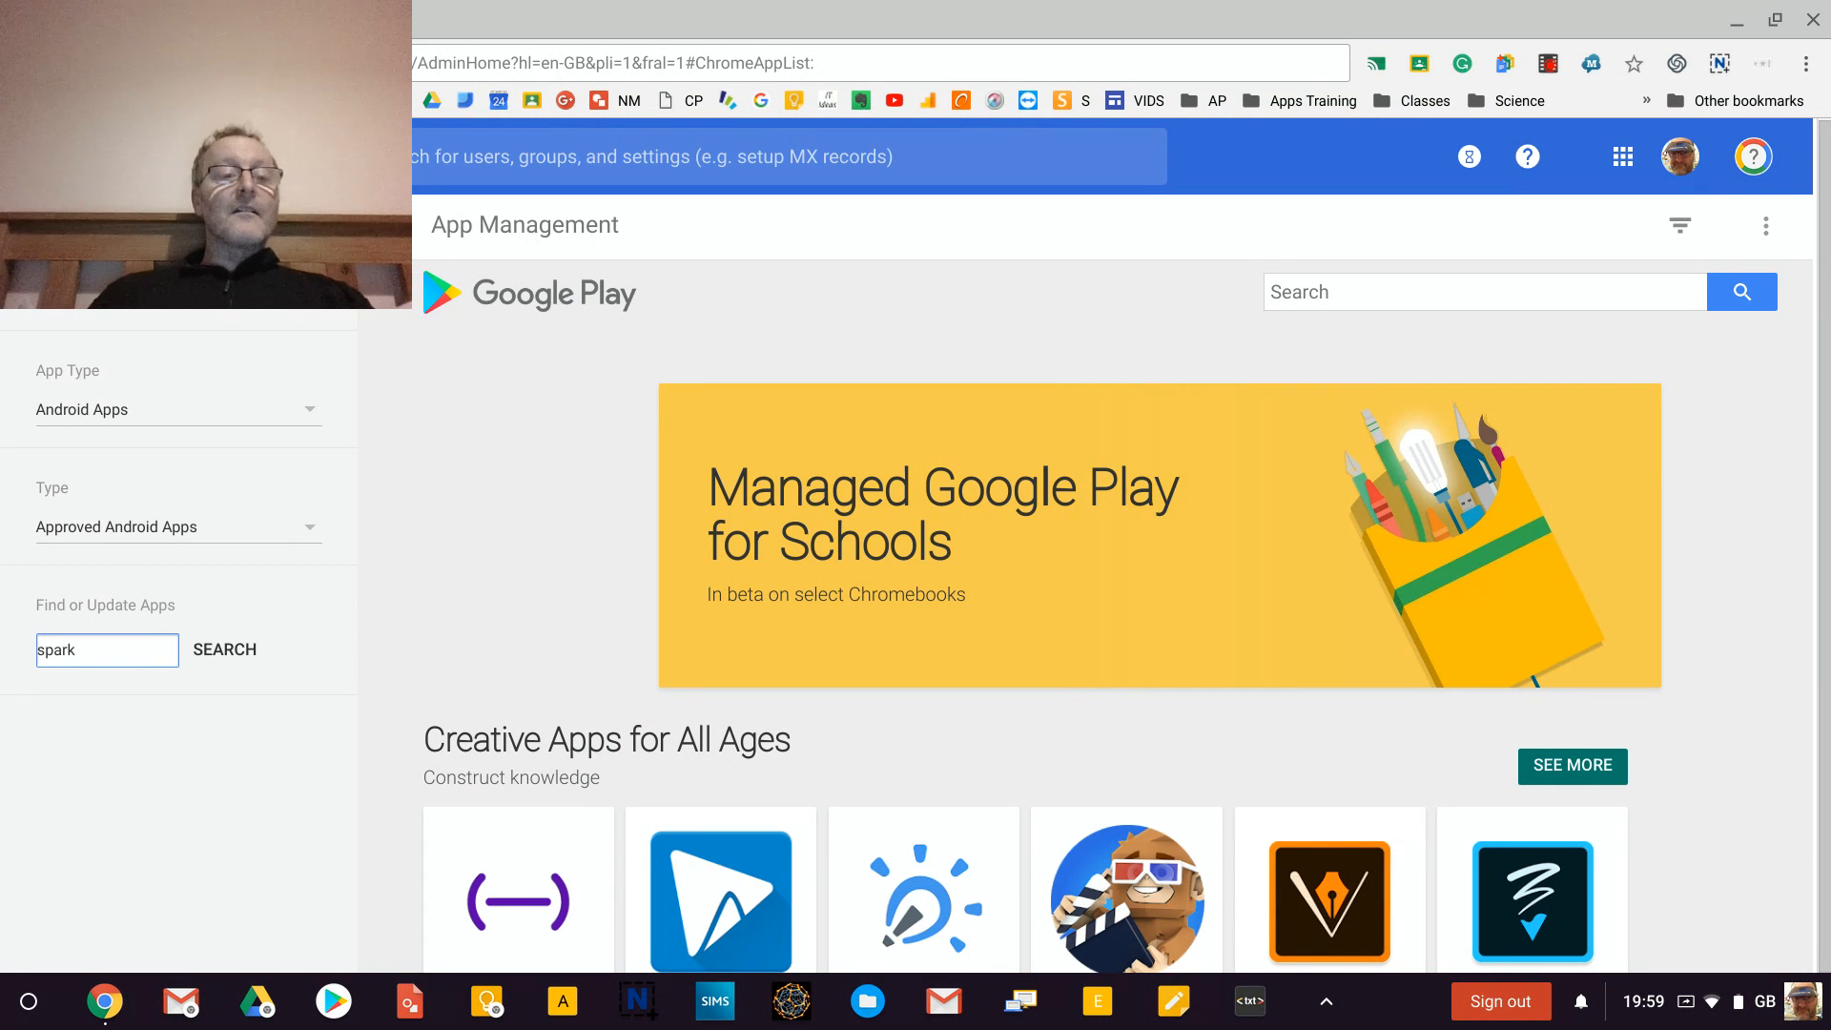
left_click(224, 648)
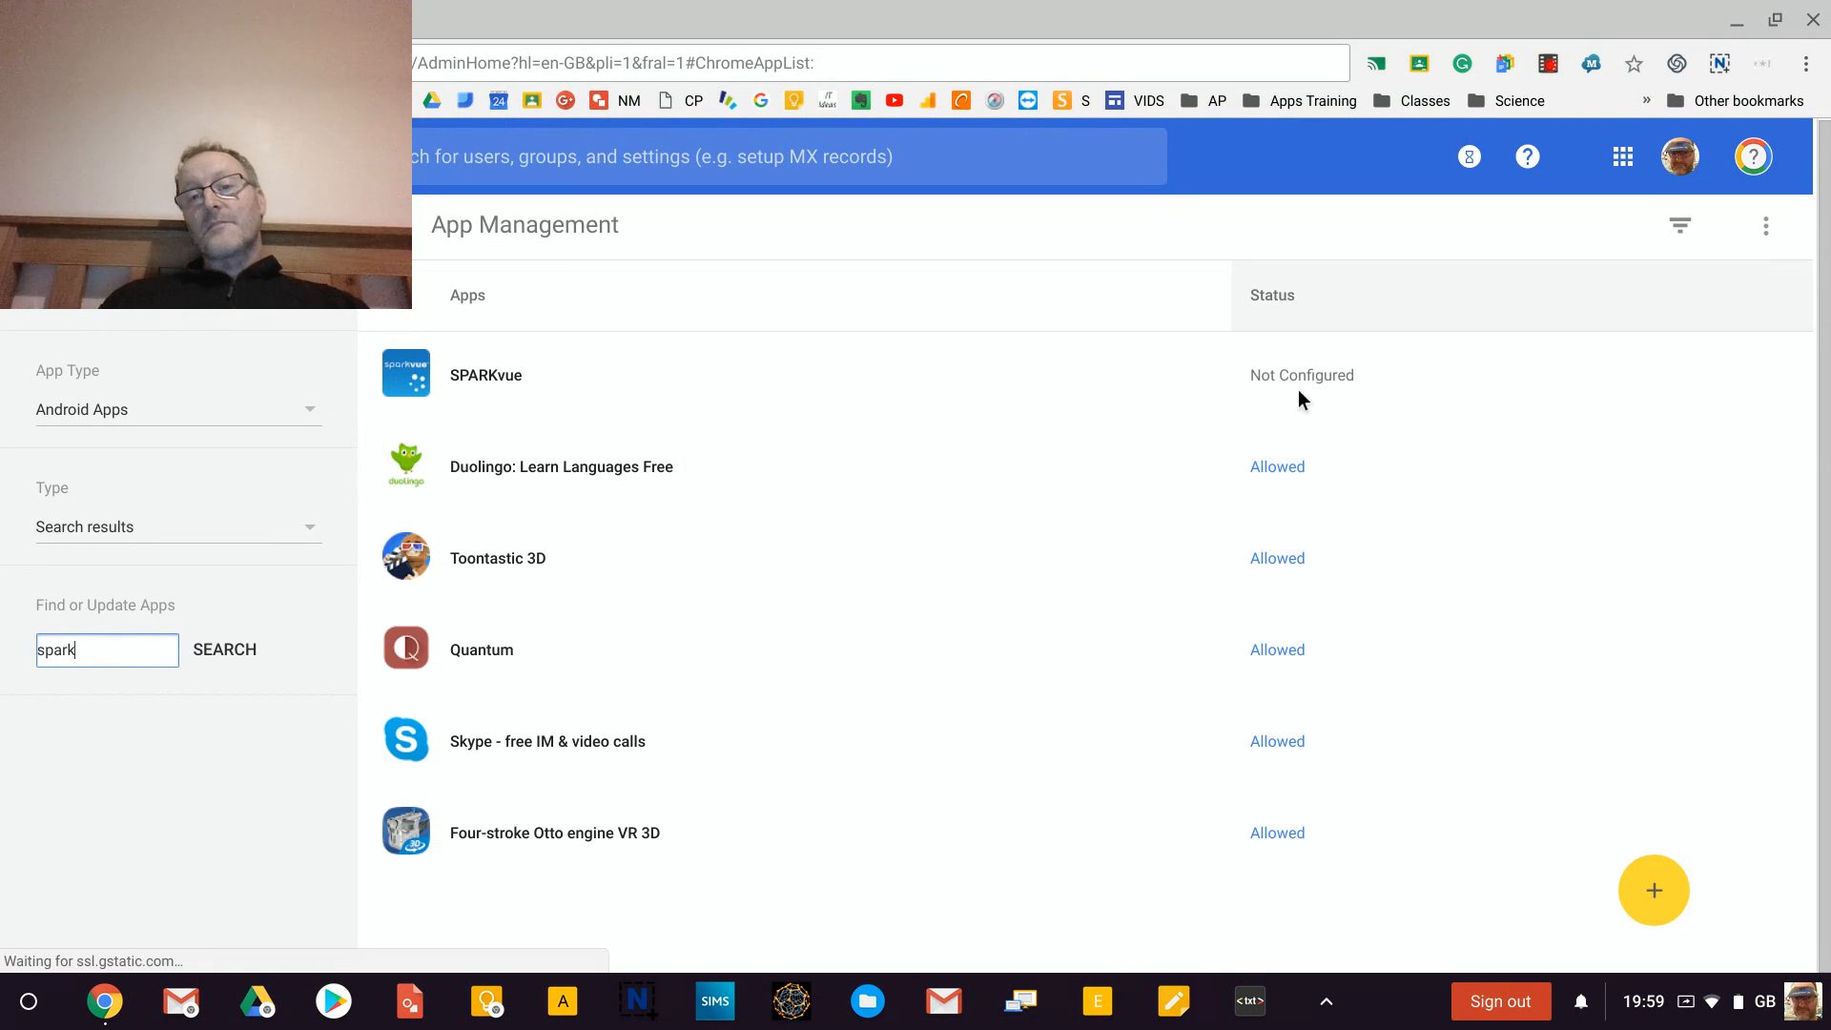
mouse_move(484, 376)
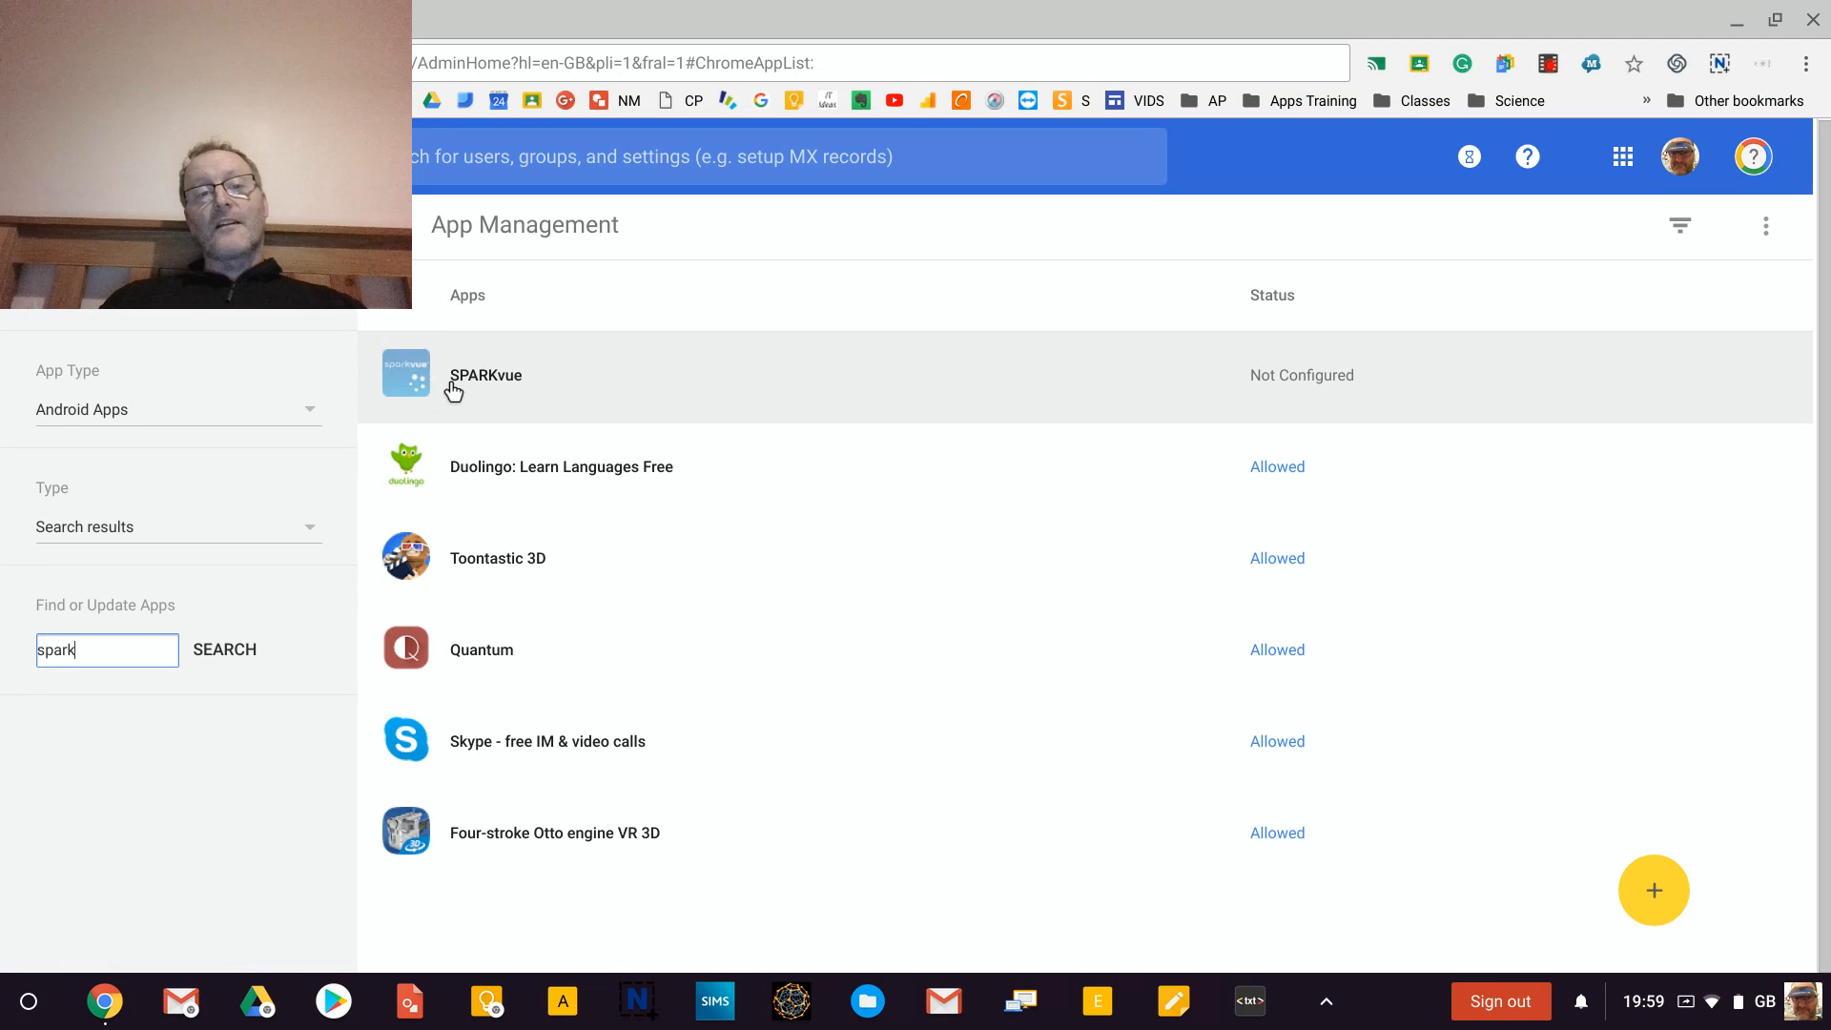
left_click(483, 376)
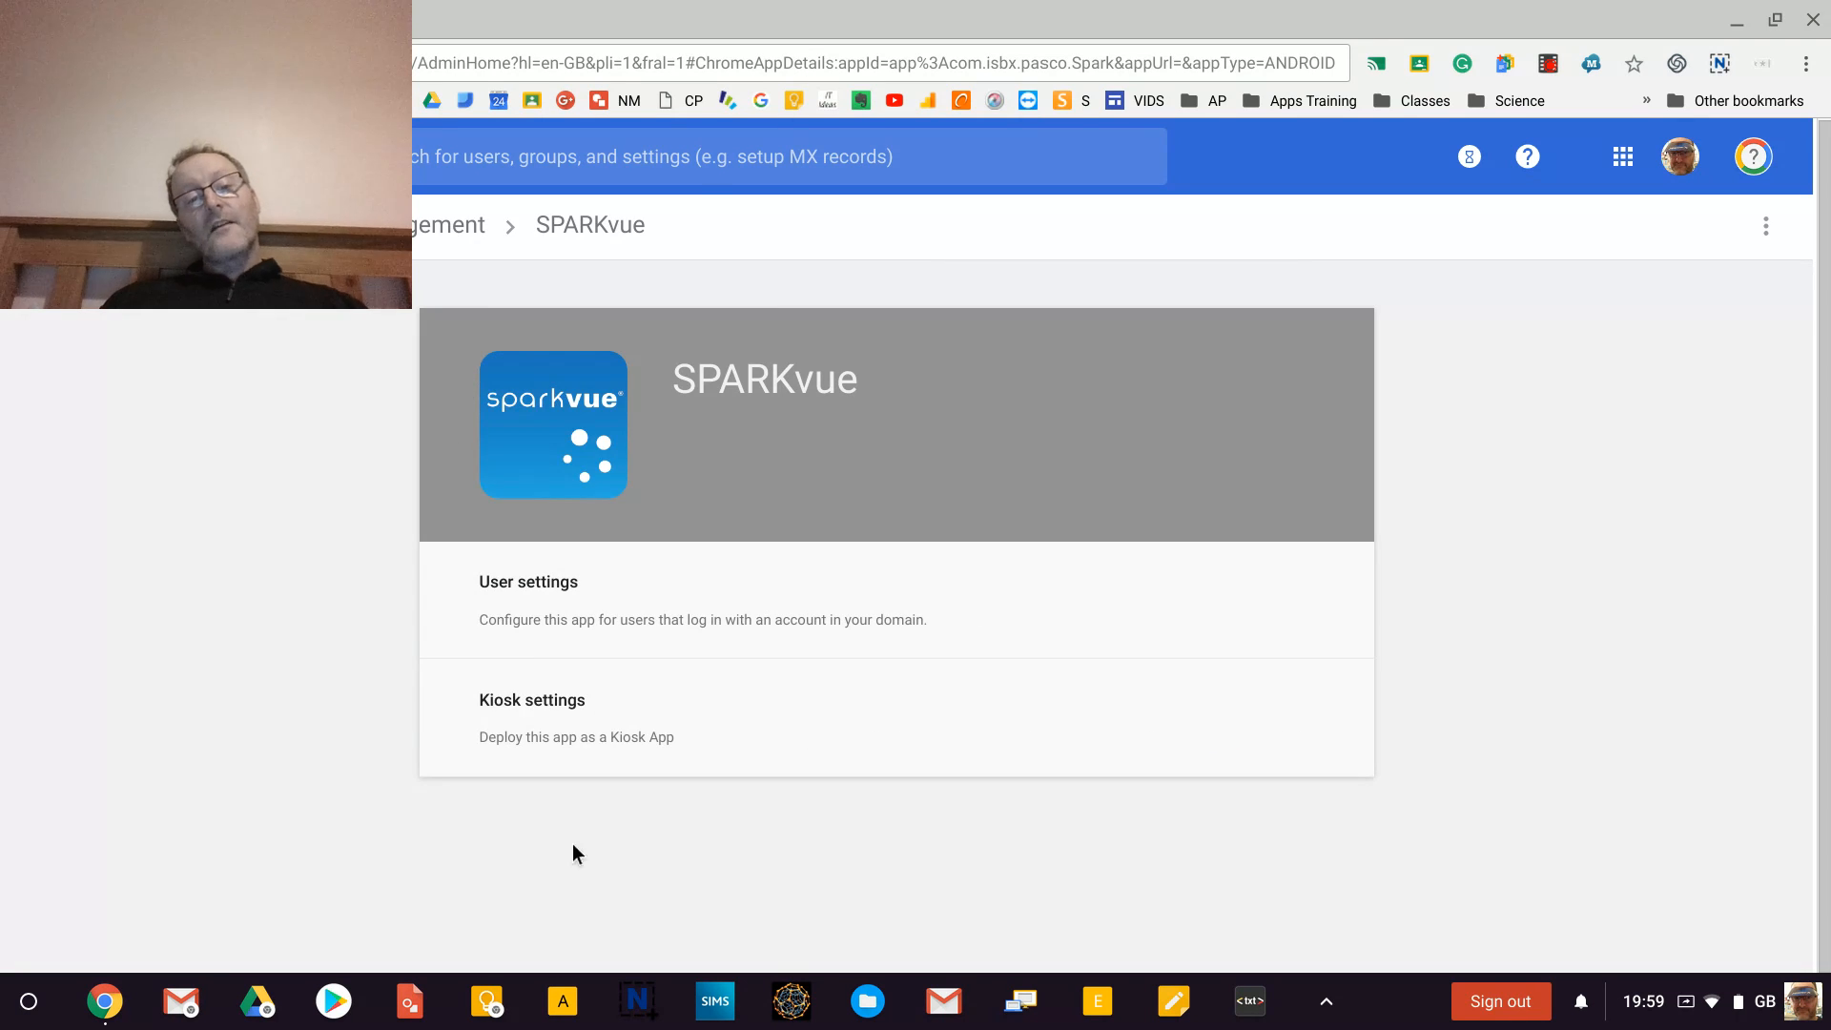
mouse_move(616, 647)
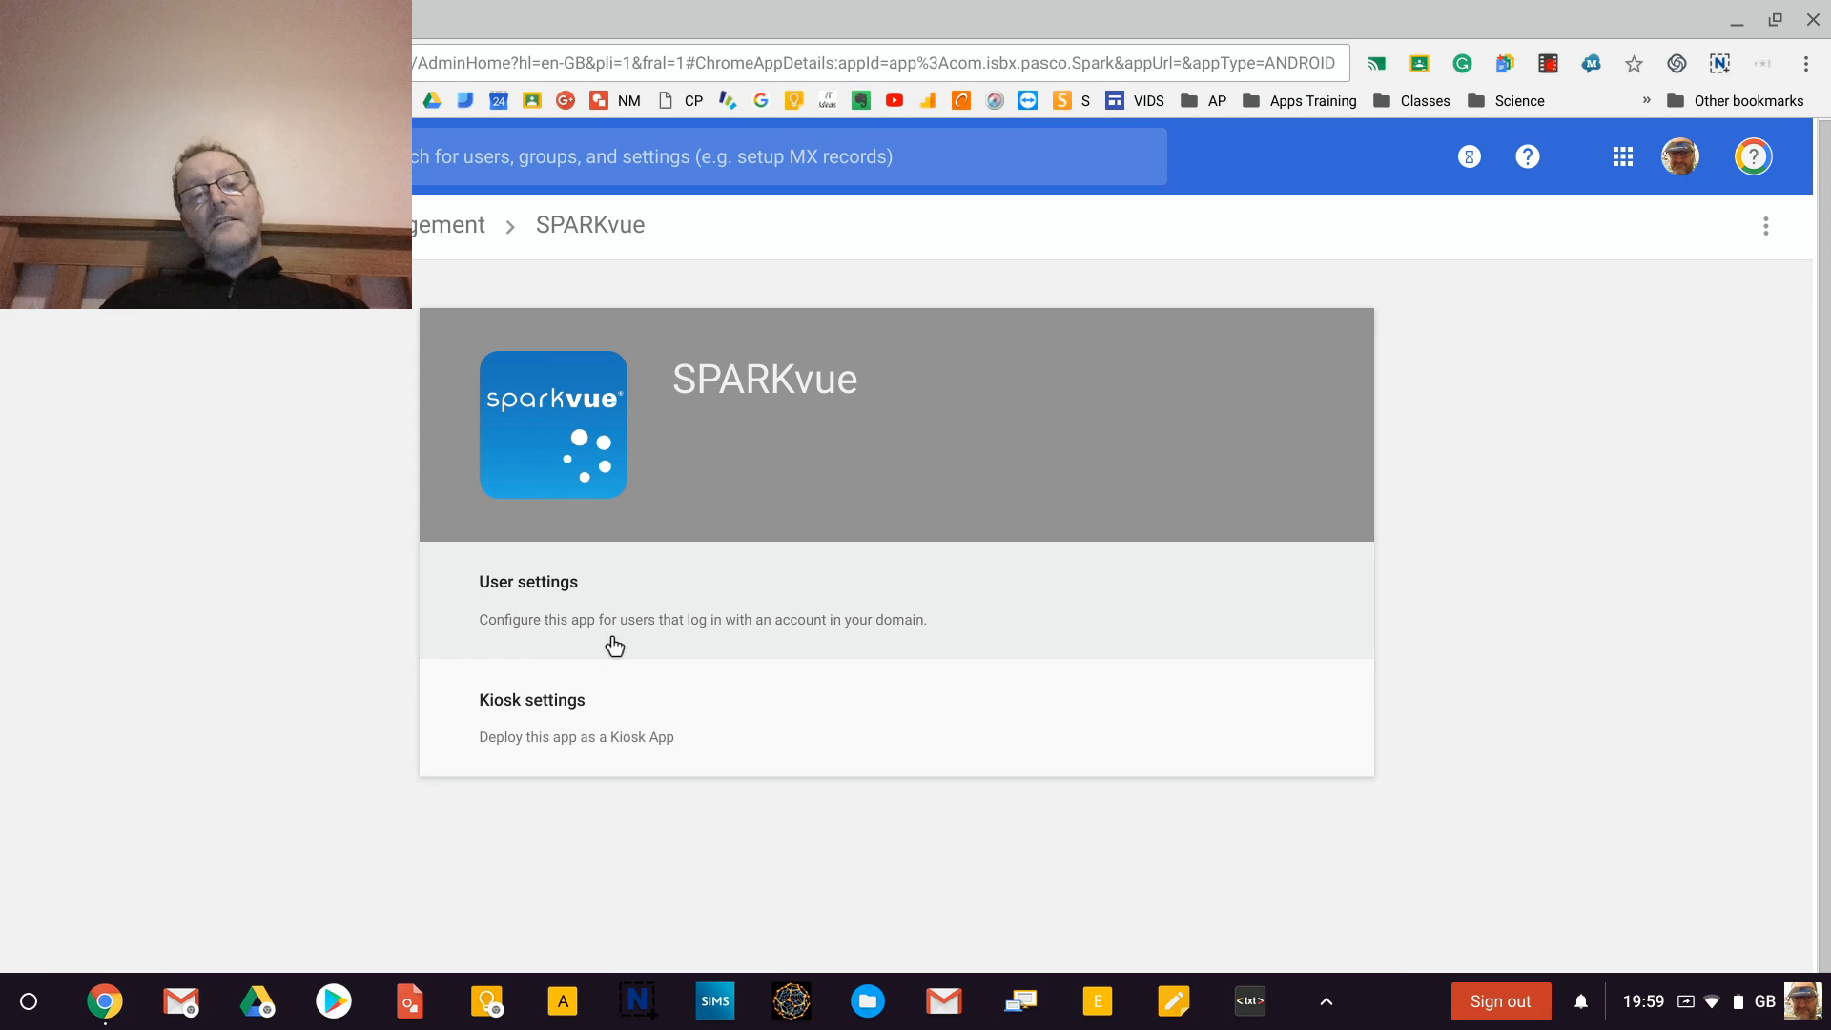
In User settings, allow SPARKvue installation for the whole wheatleypark.org domain and save.
left_click(528, 582)
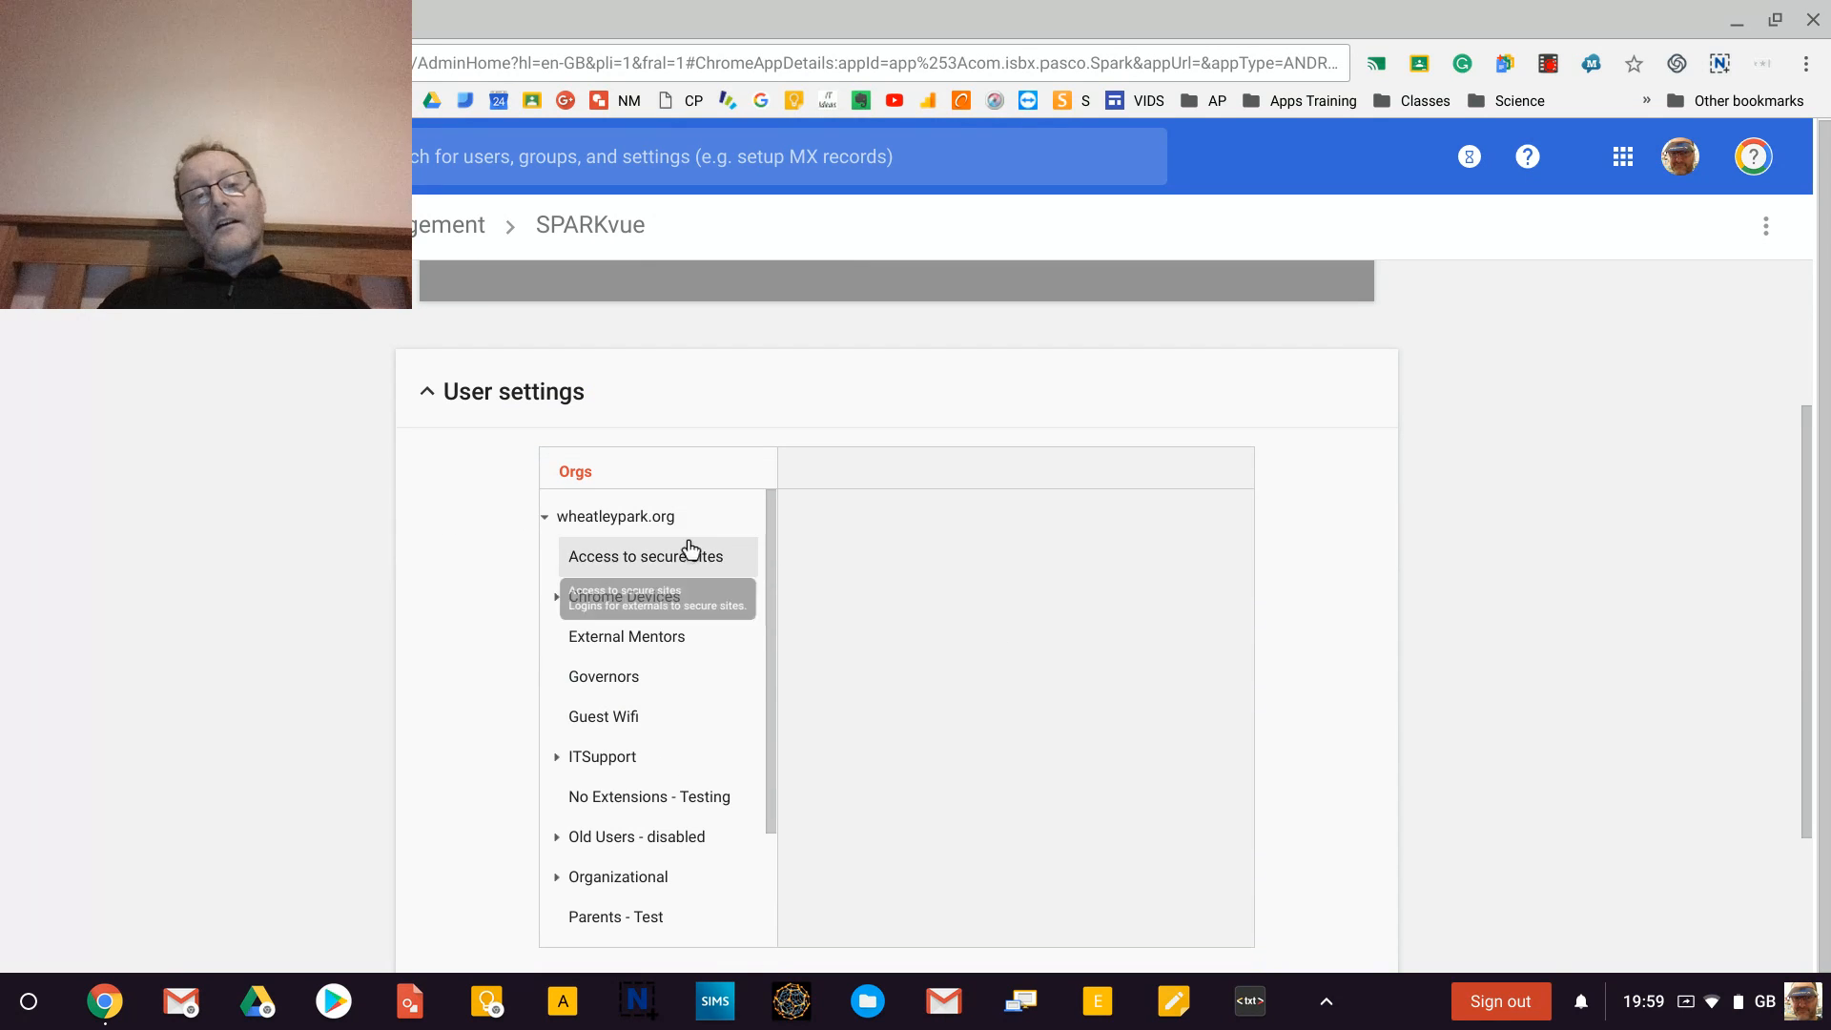
left_click(616, 516)
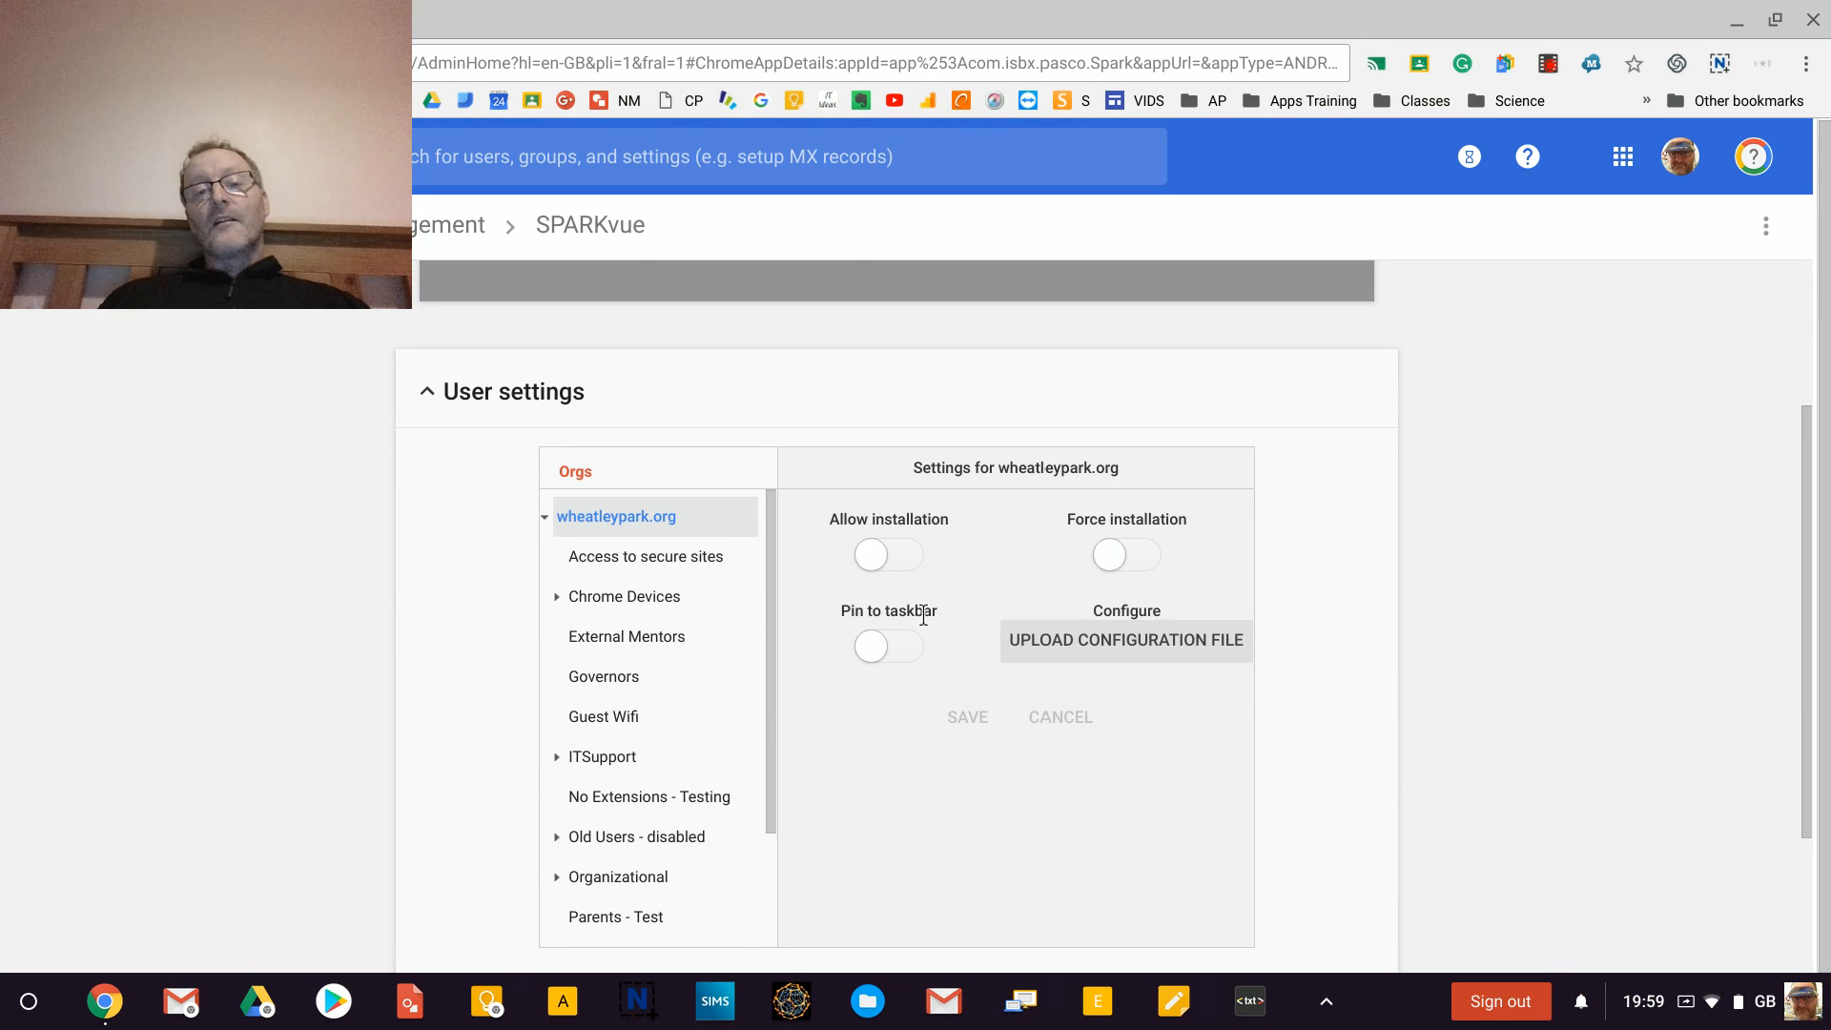
left_click(887, 553)
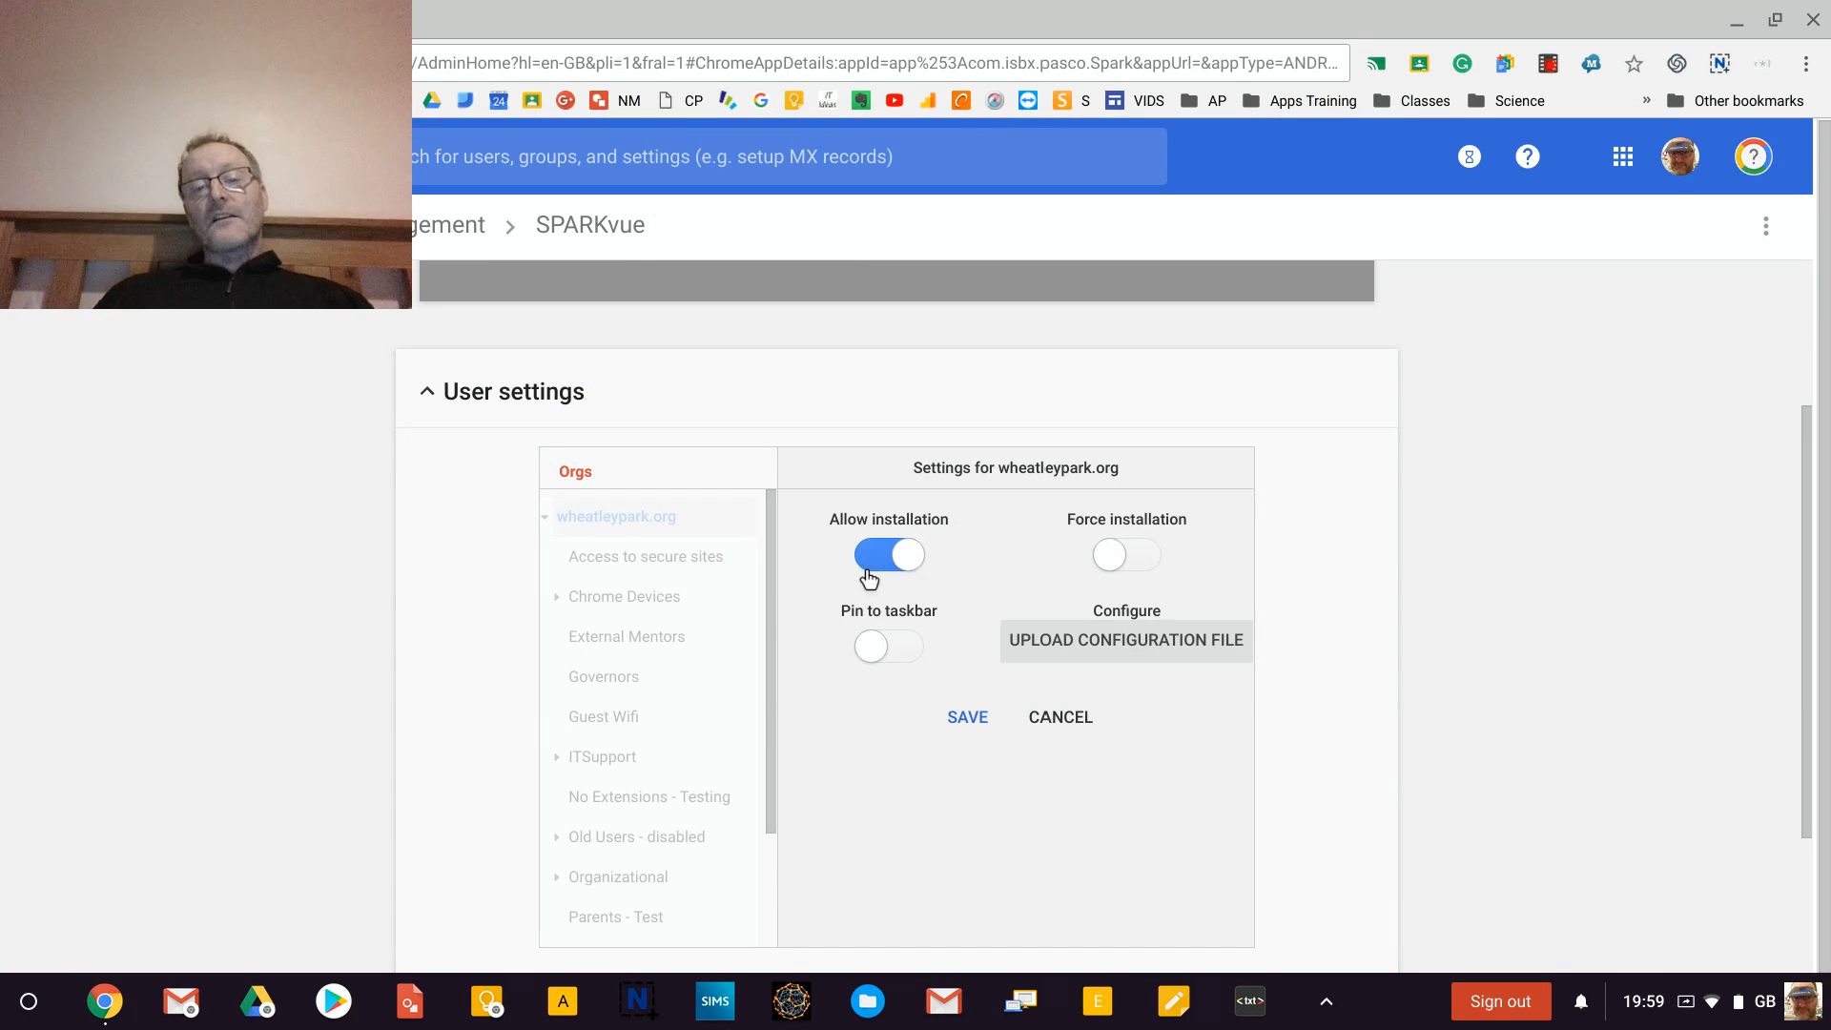
left_click(967, 717)
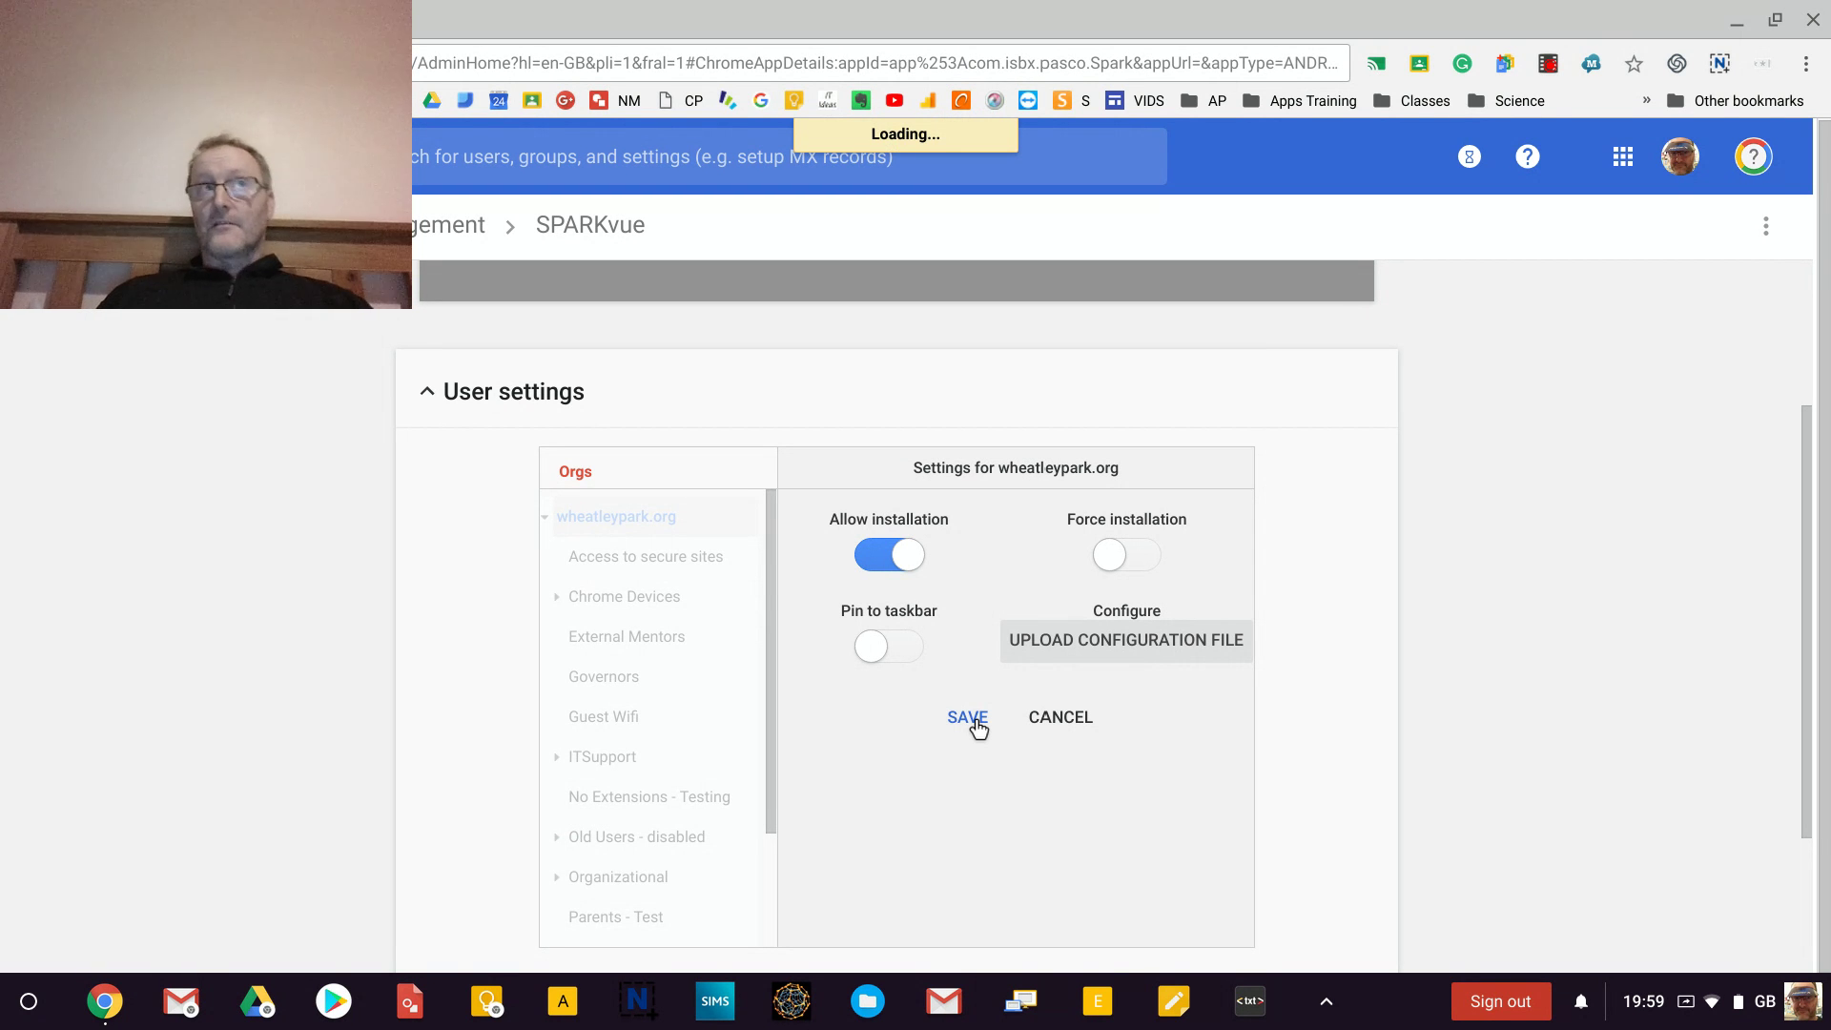
left_click(967, 717)
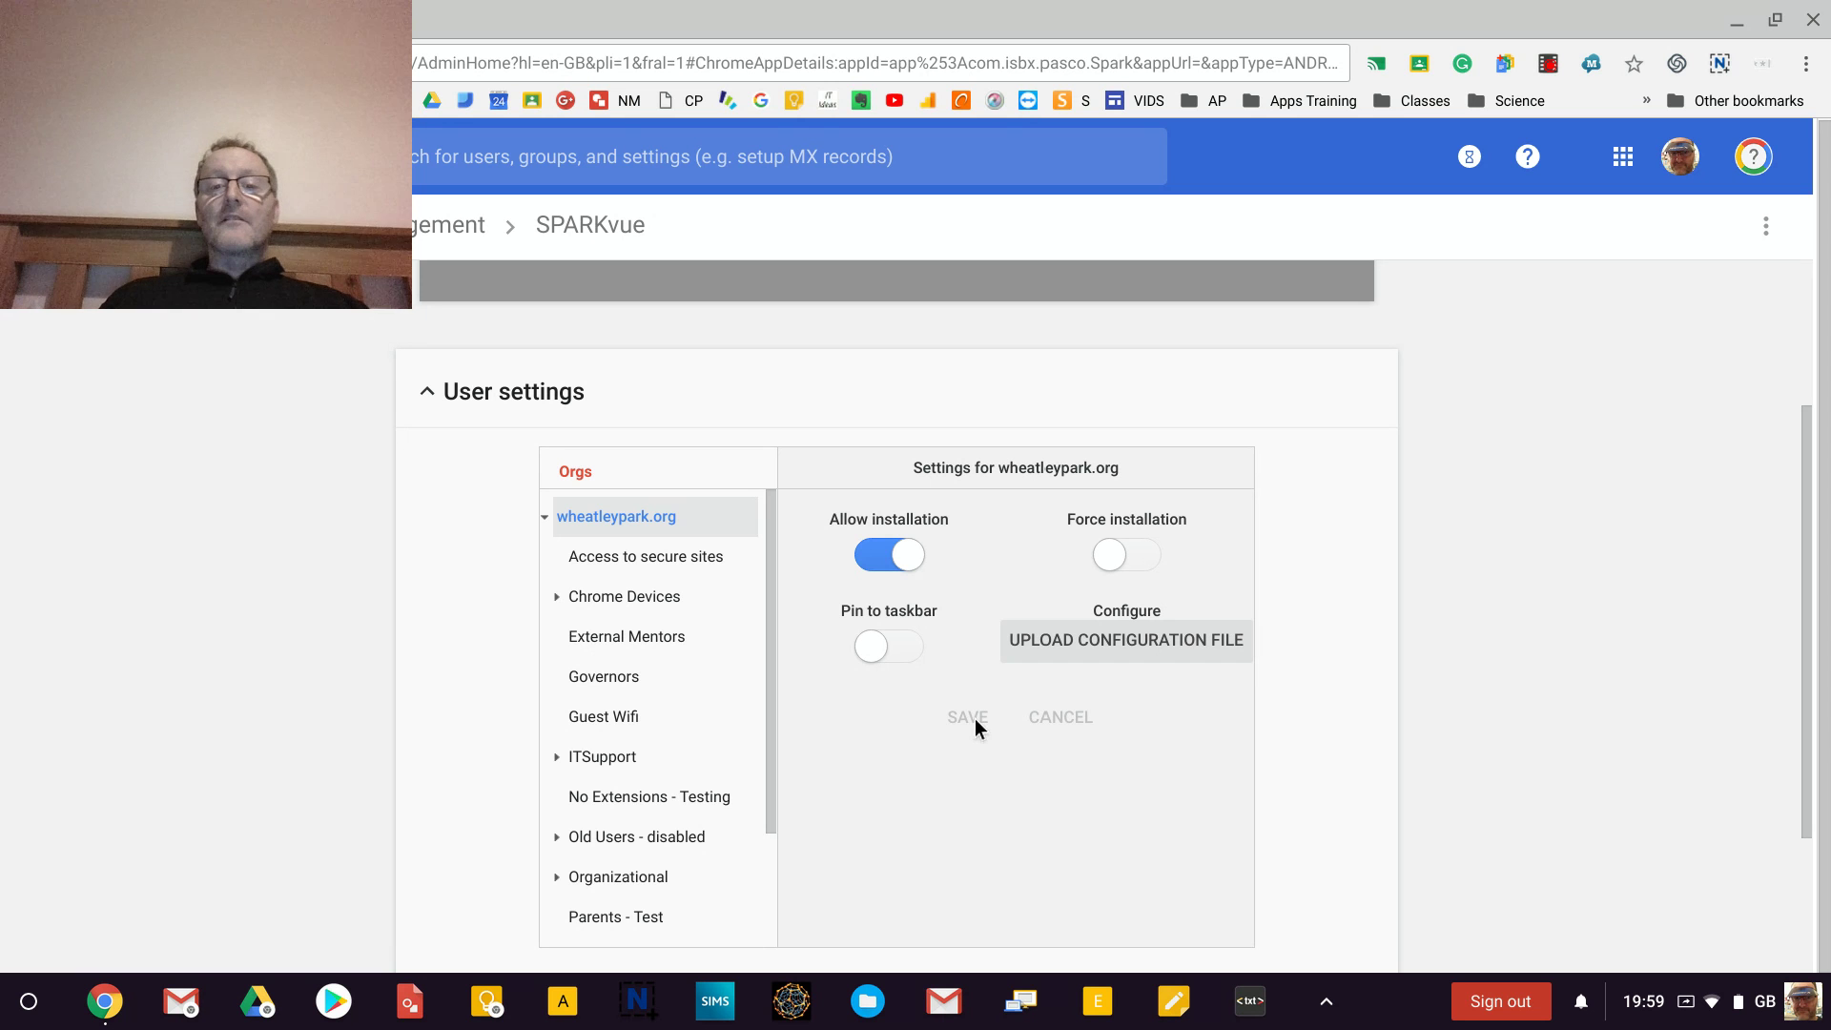
mouse_move(877, 676)
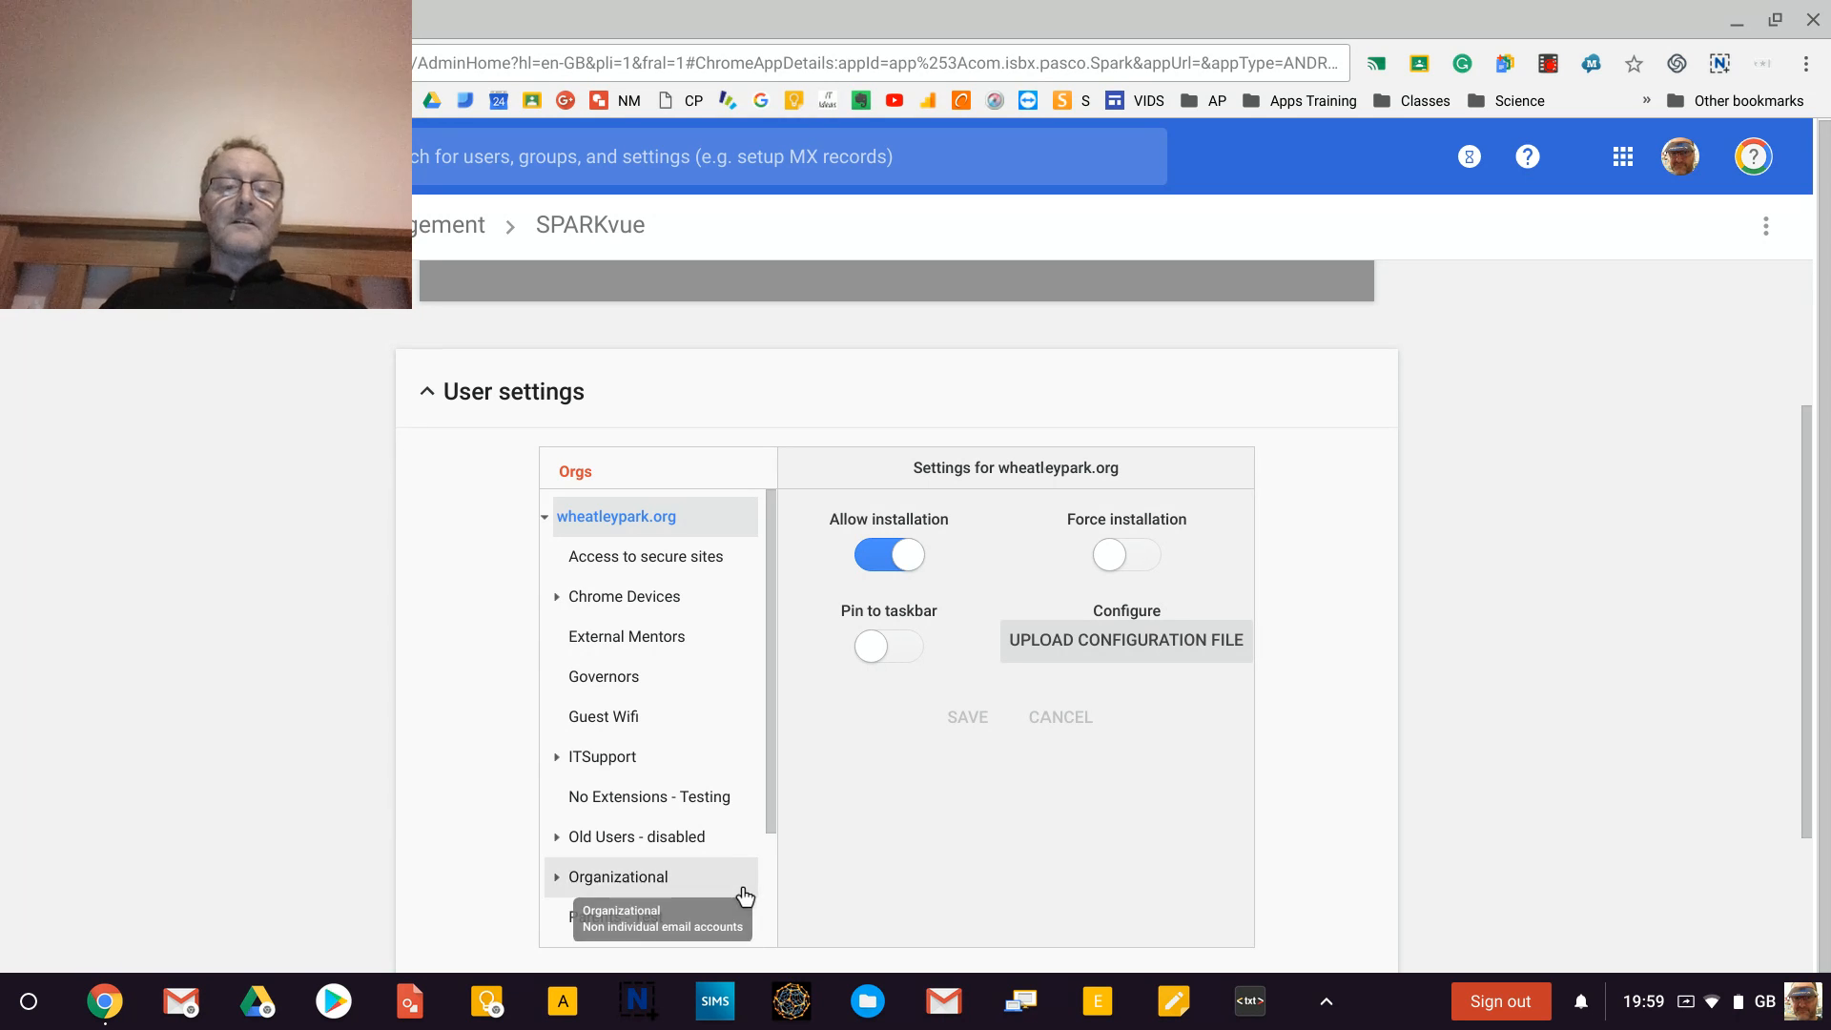
mouse_move(670, 637)
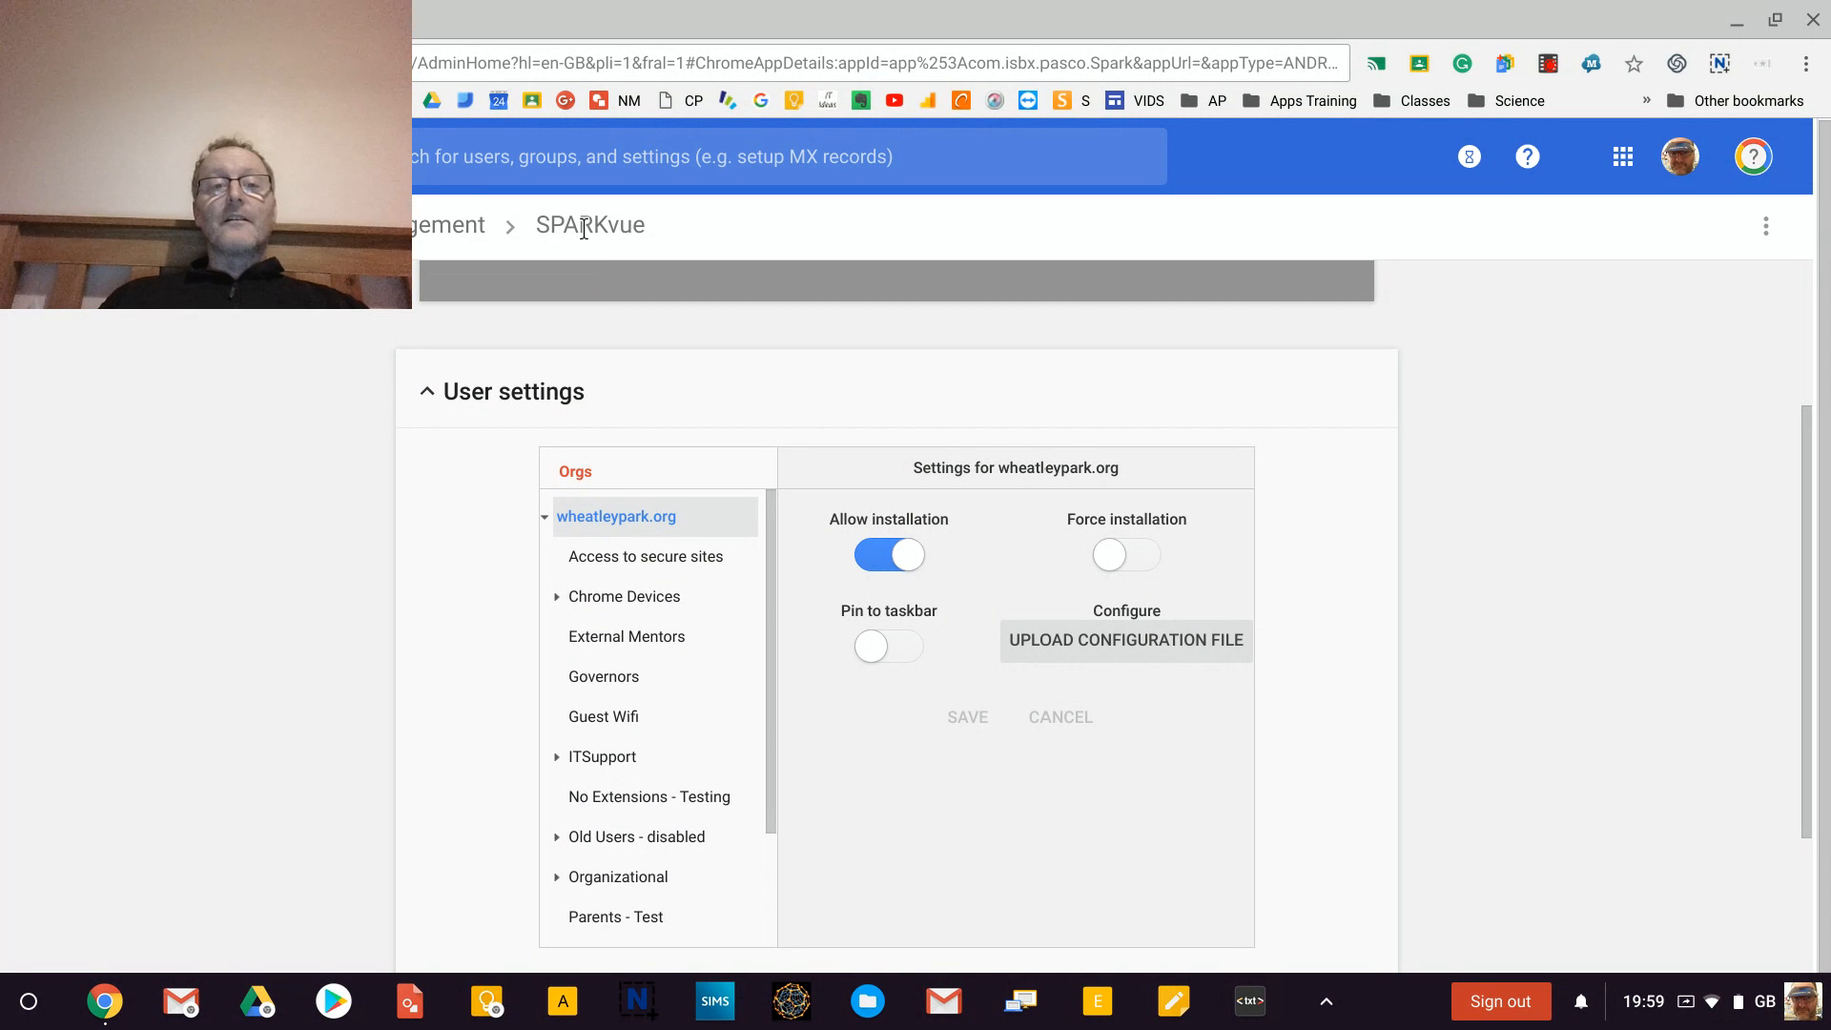
mouse_move(458, 225)
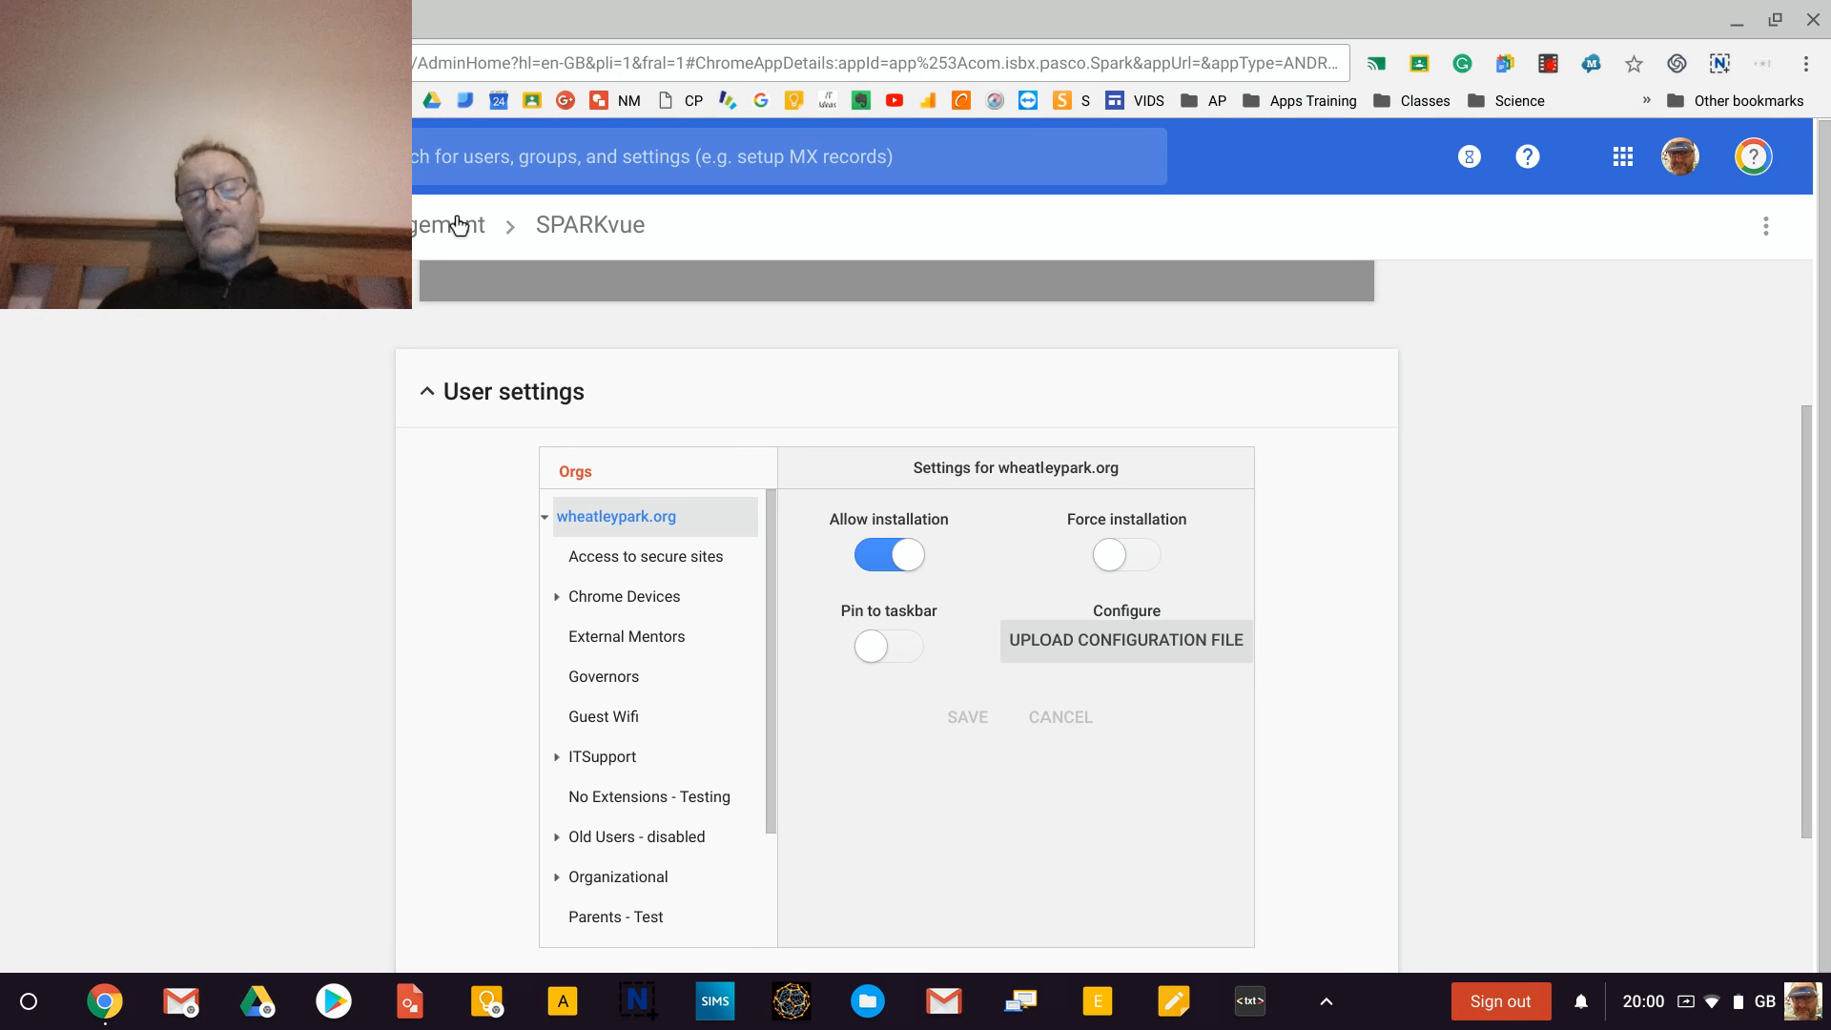
Launch the Play Store from the Chromebook shelf to check the deployed apps.
scroll("down", 3)
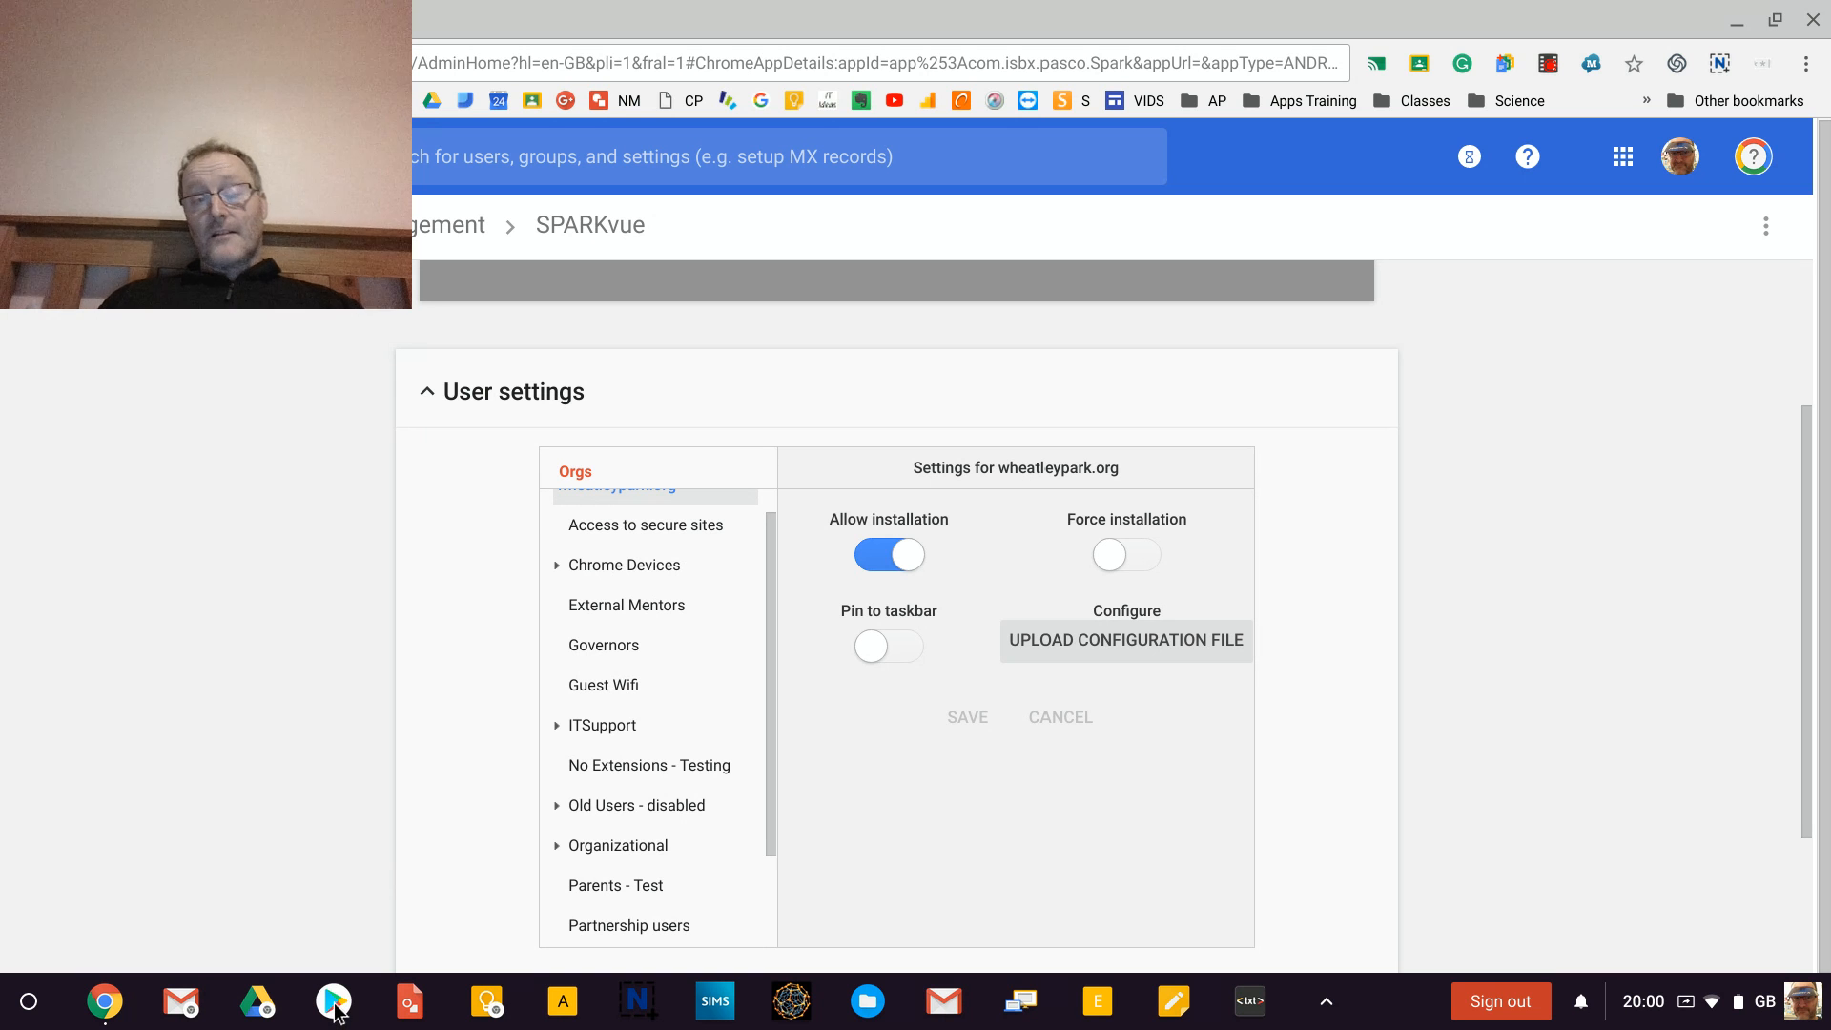
mouse_move(332, 1002)
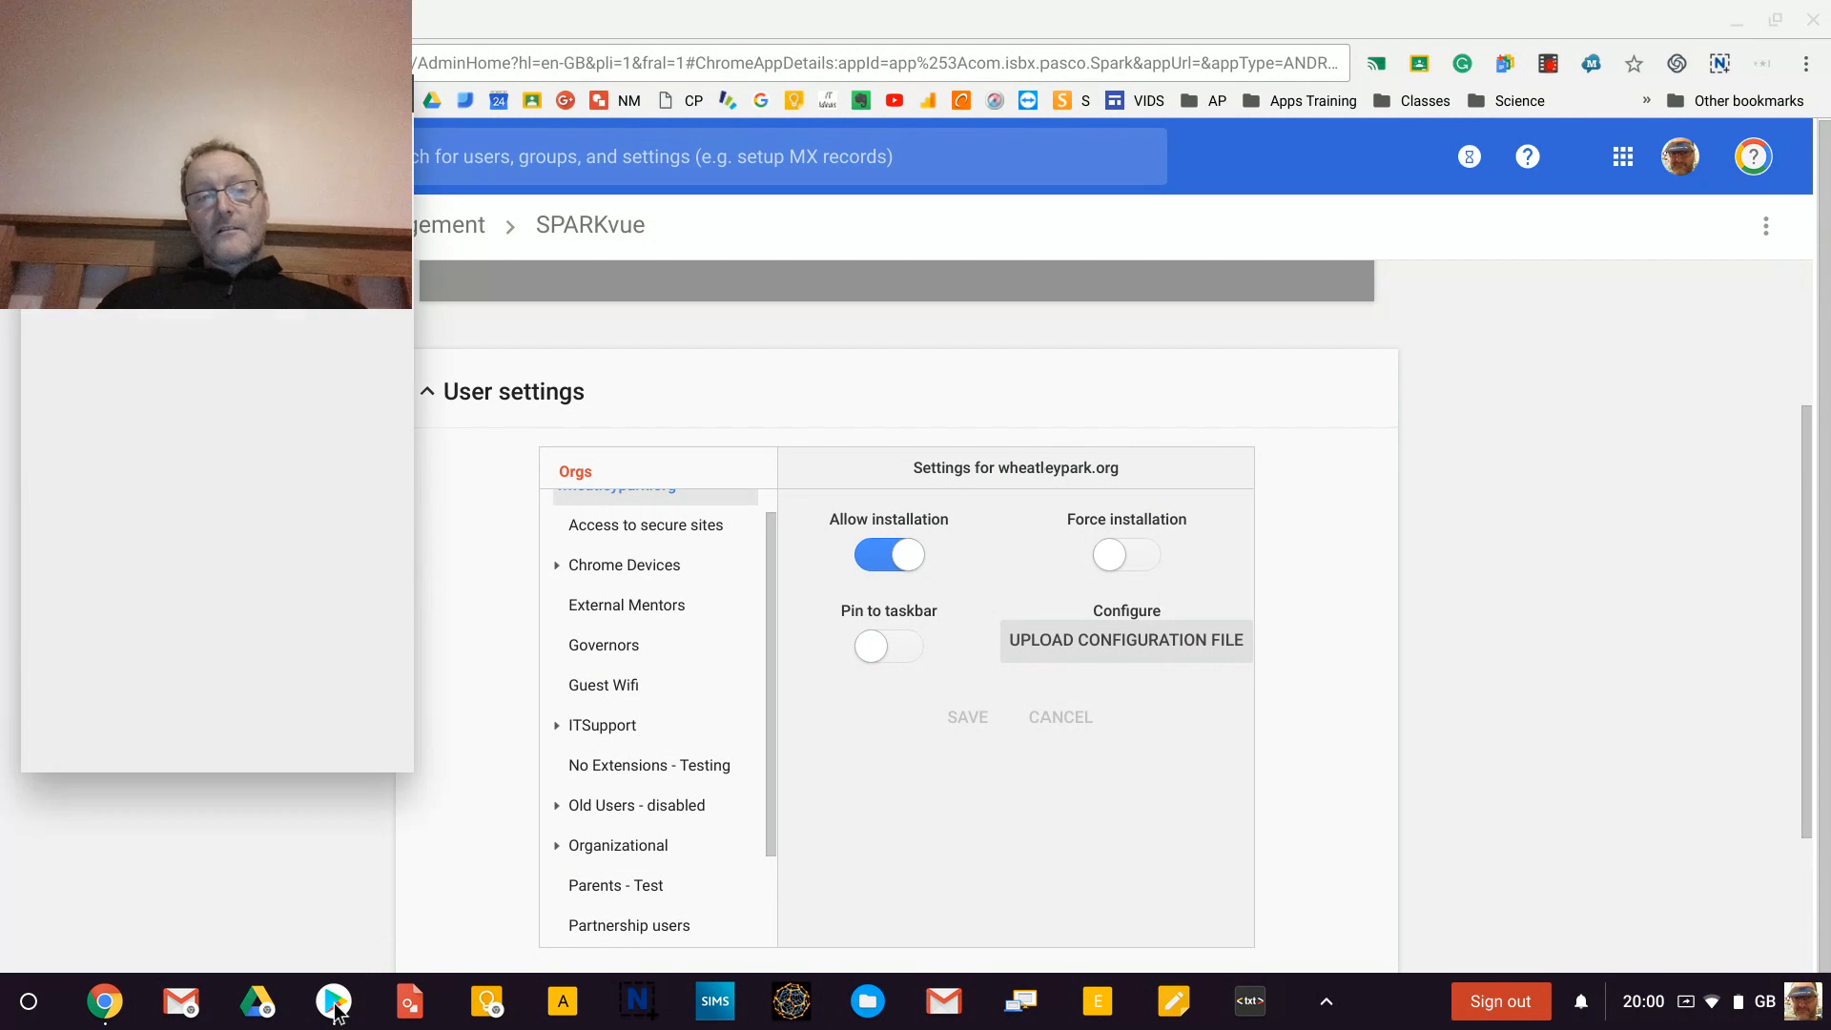
left_click(331, 1001)
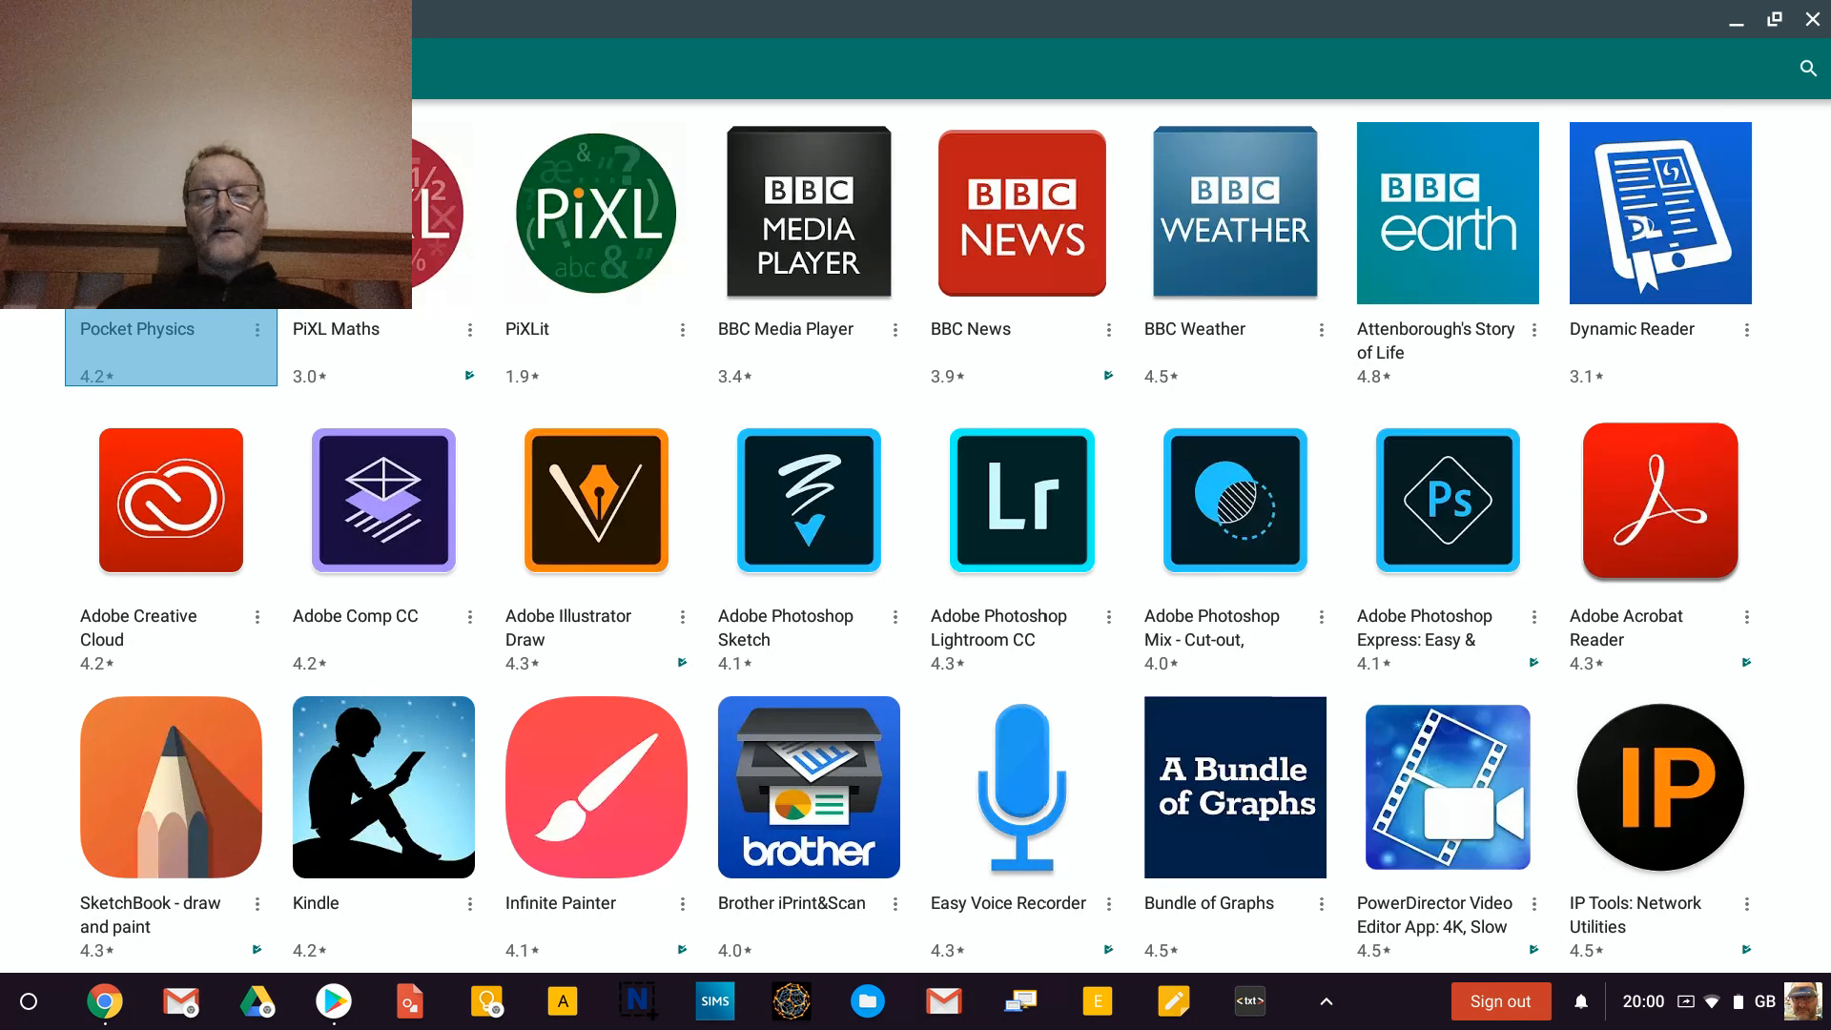
scroll("down", 3)
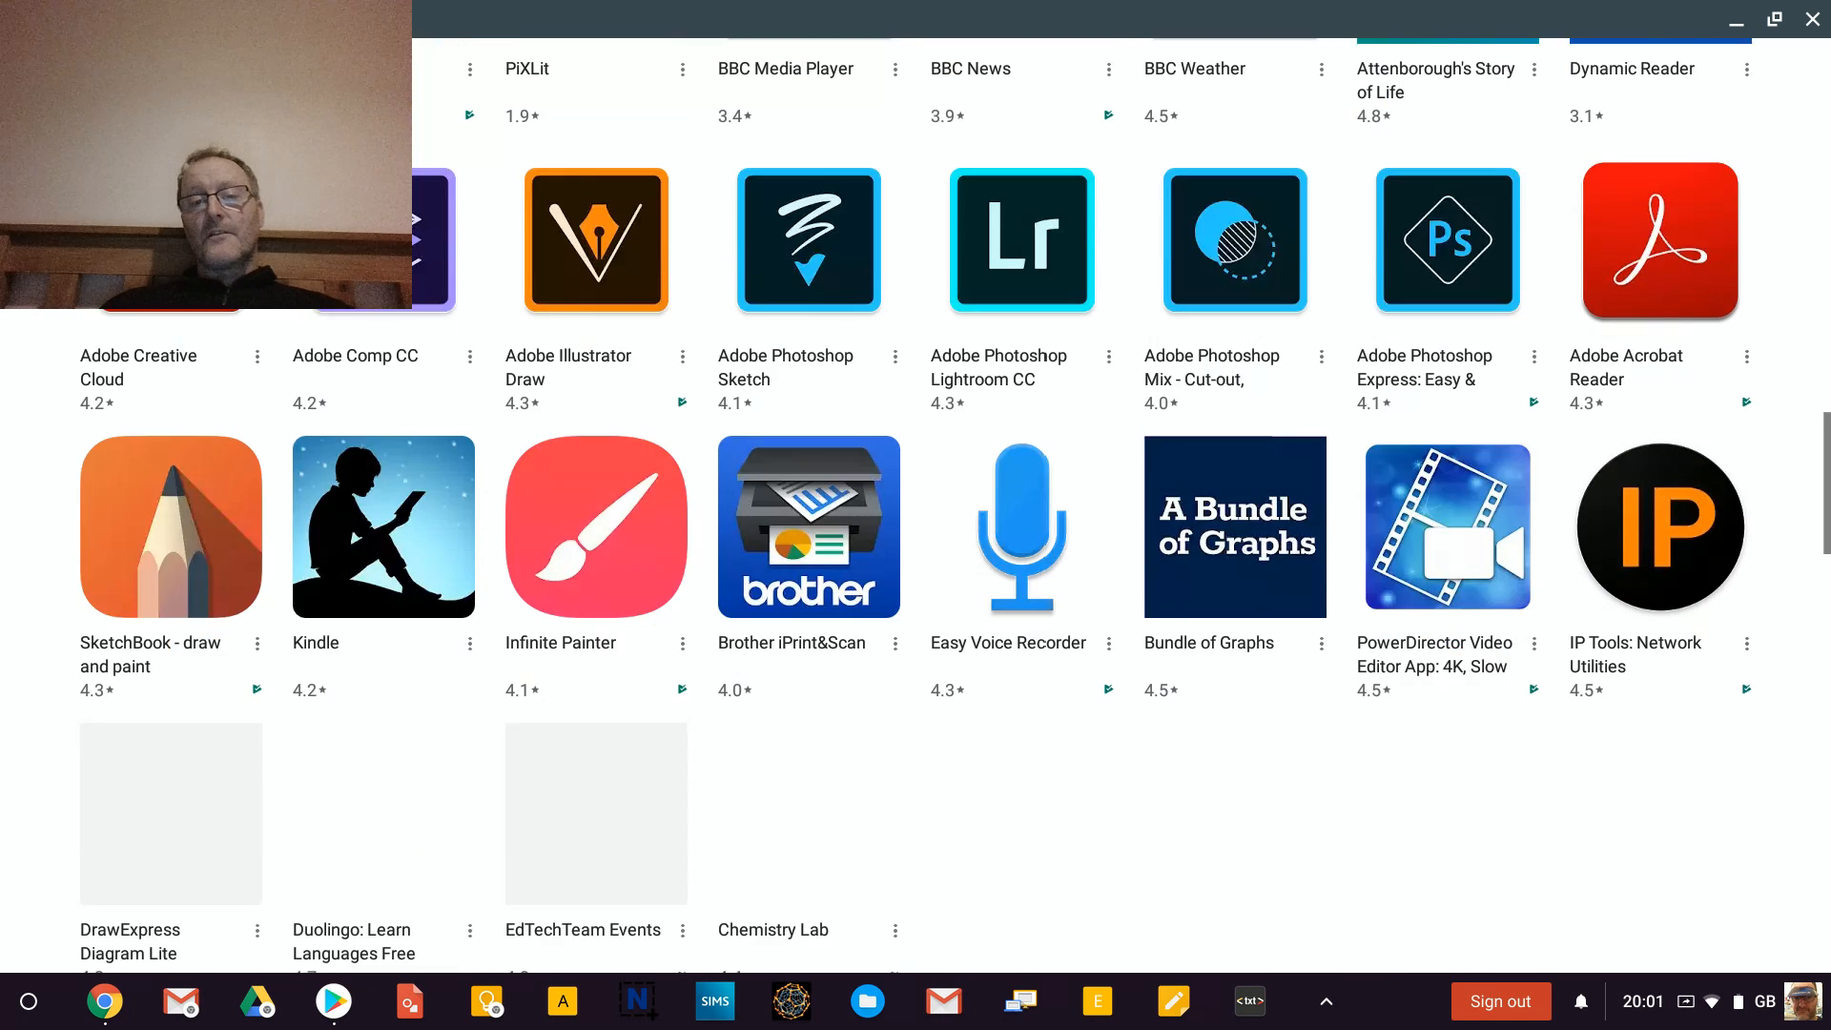
scroll("down", 3)
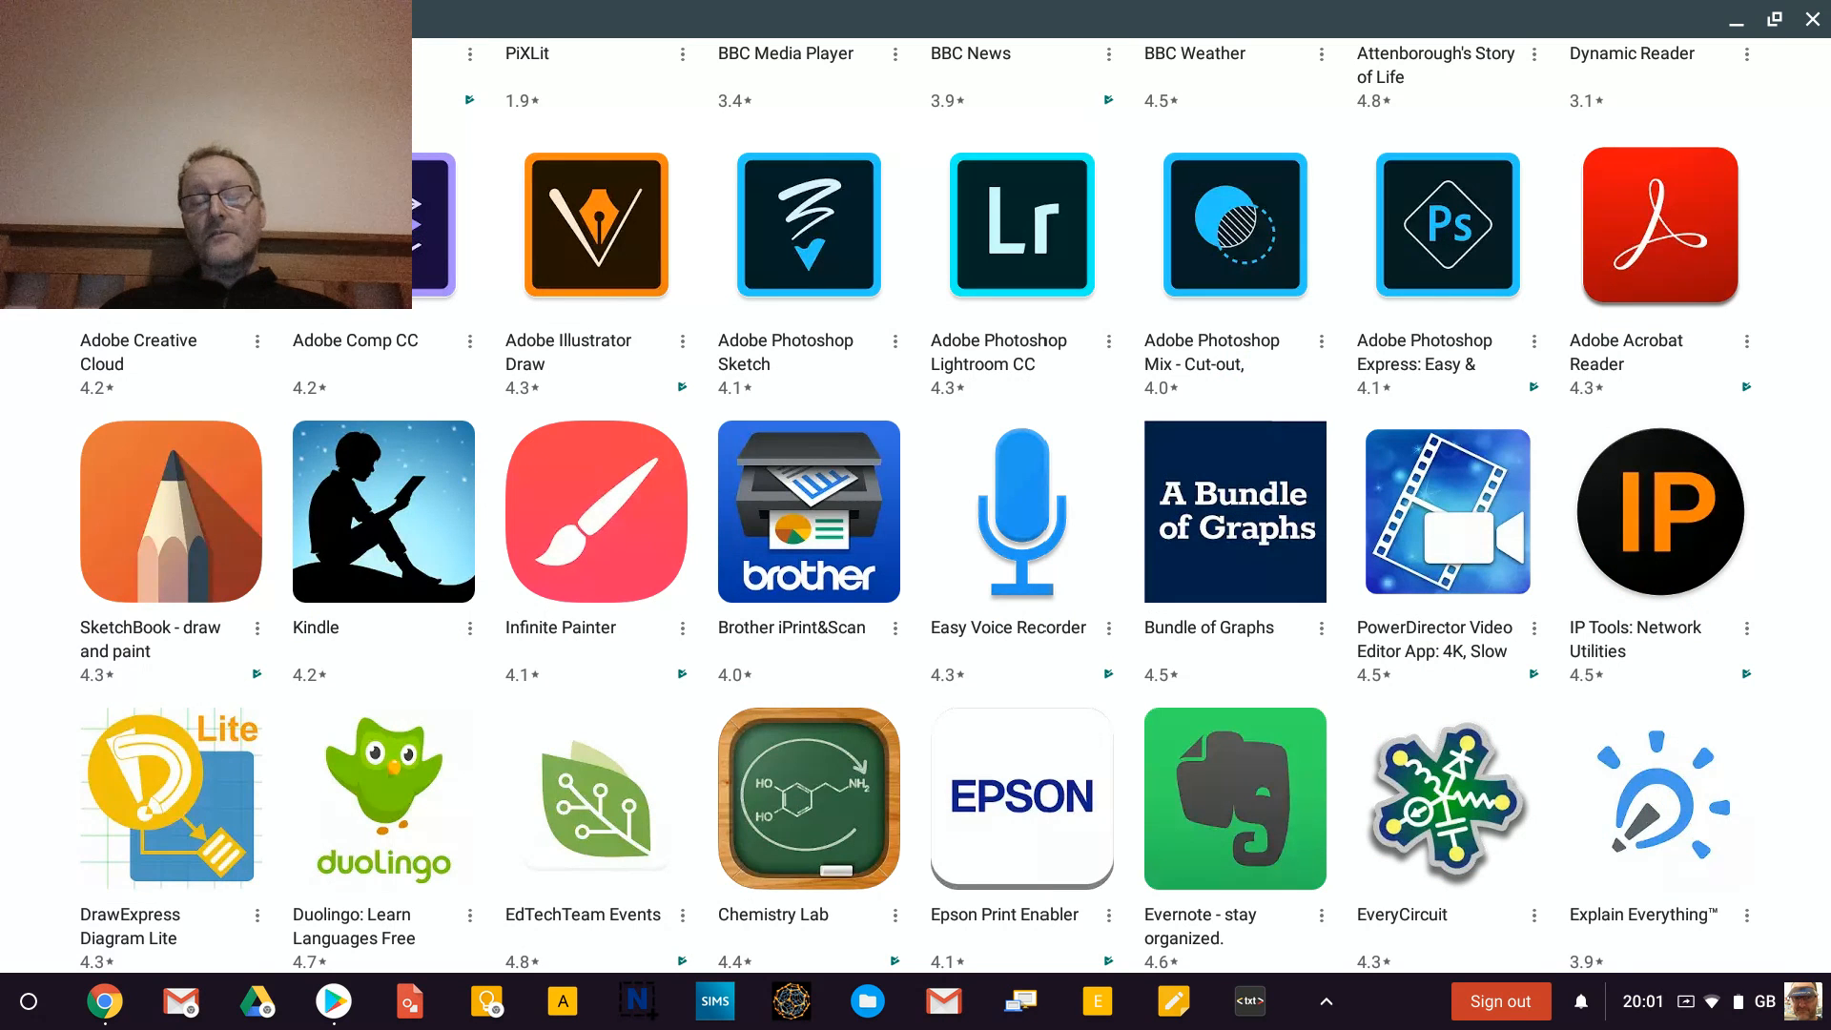
scroll("down", 3)
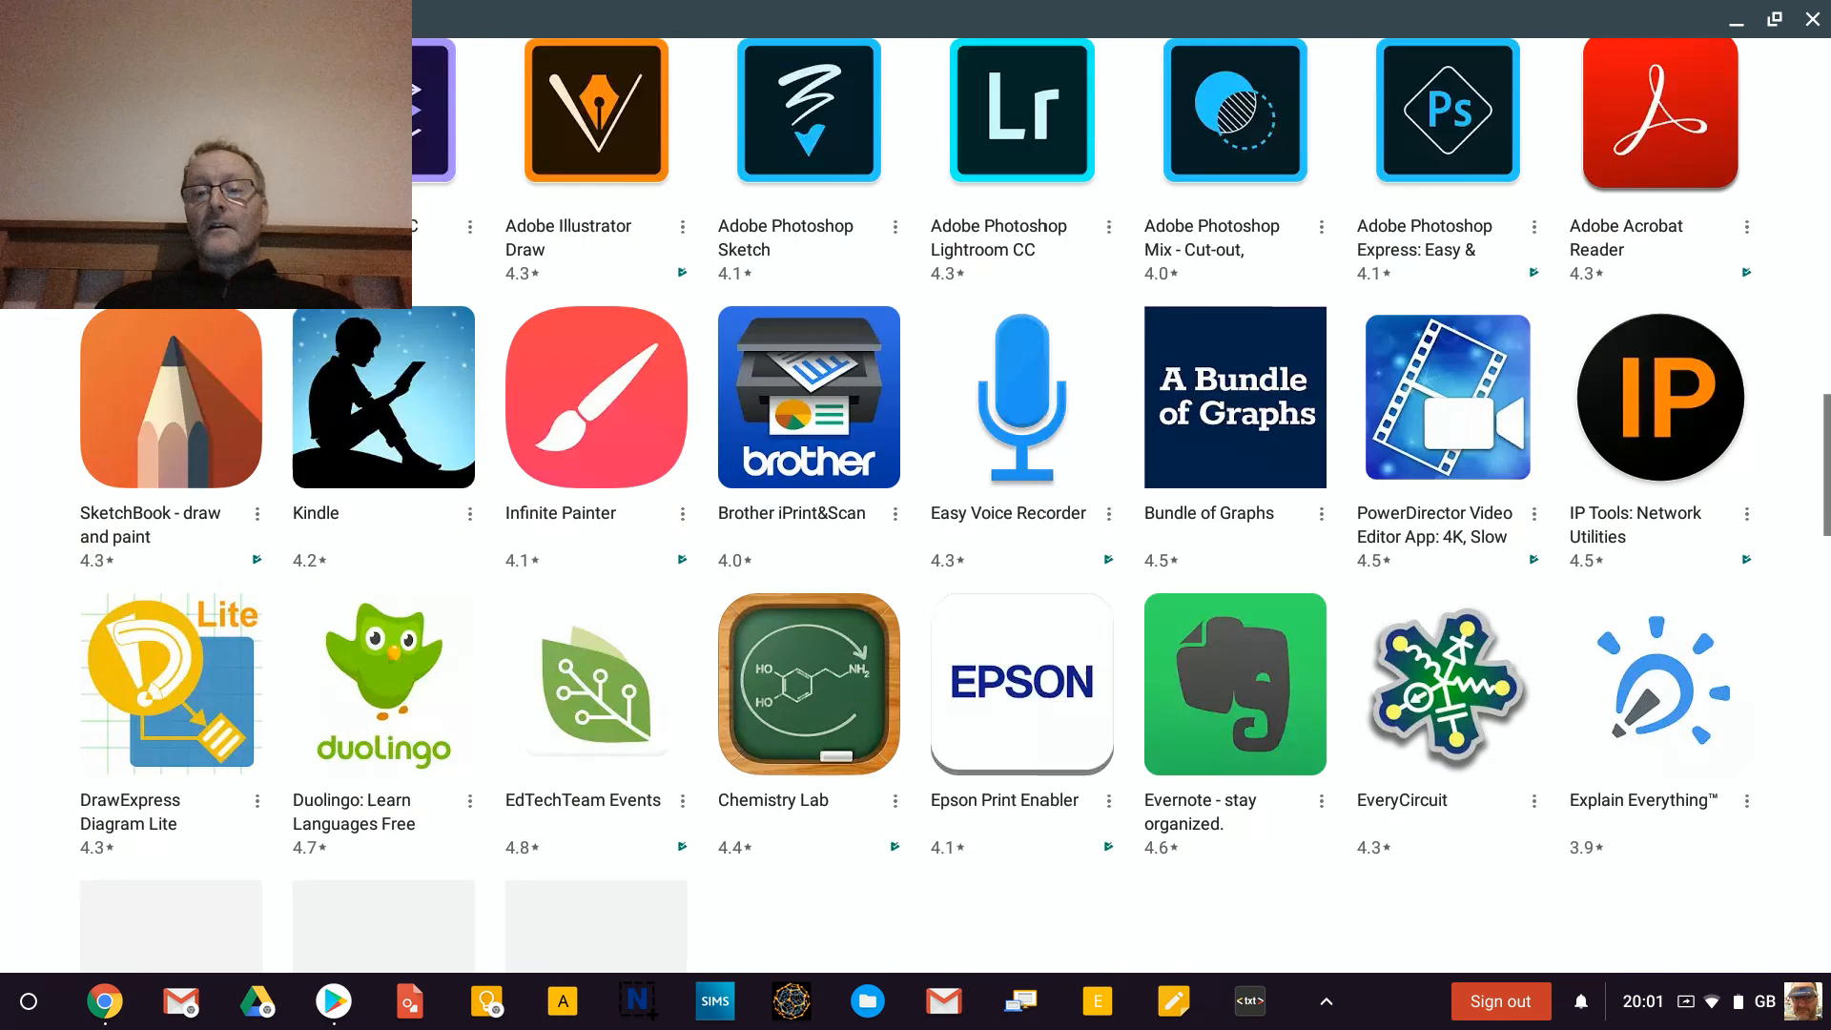
scroll("down", 3)
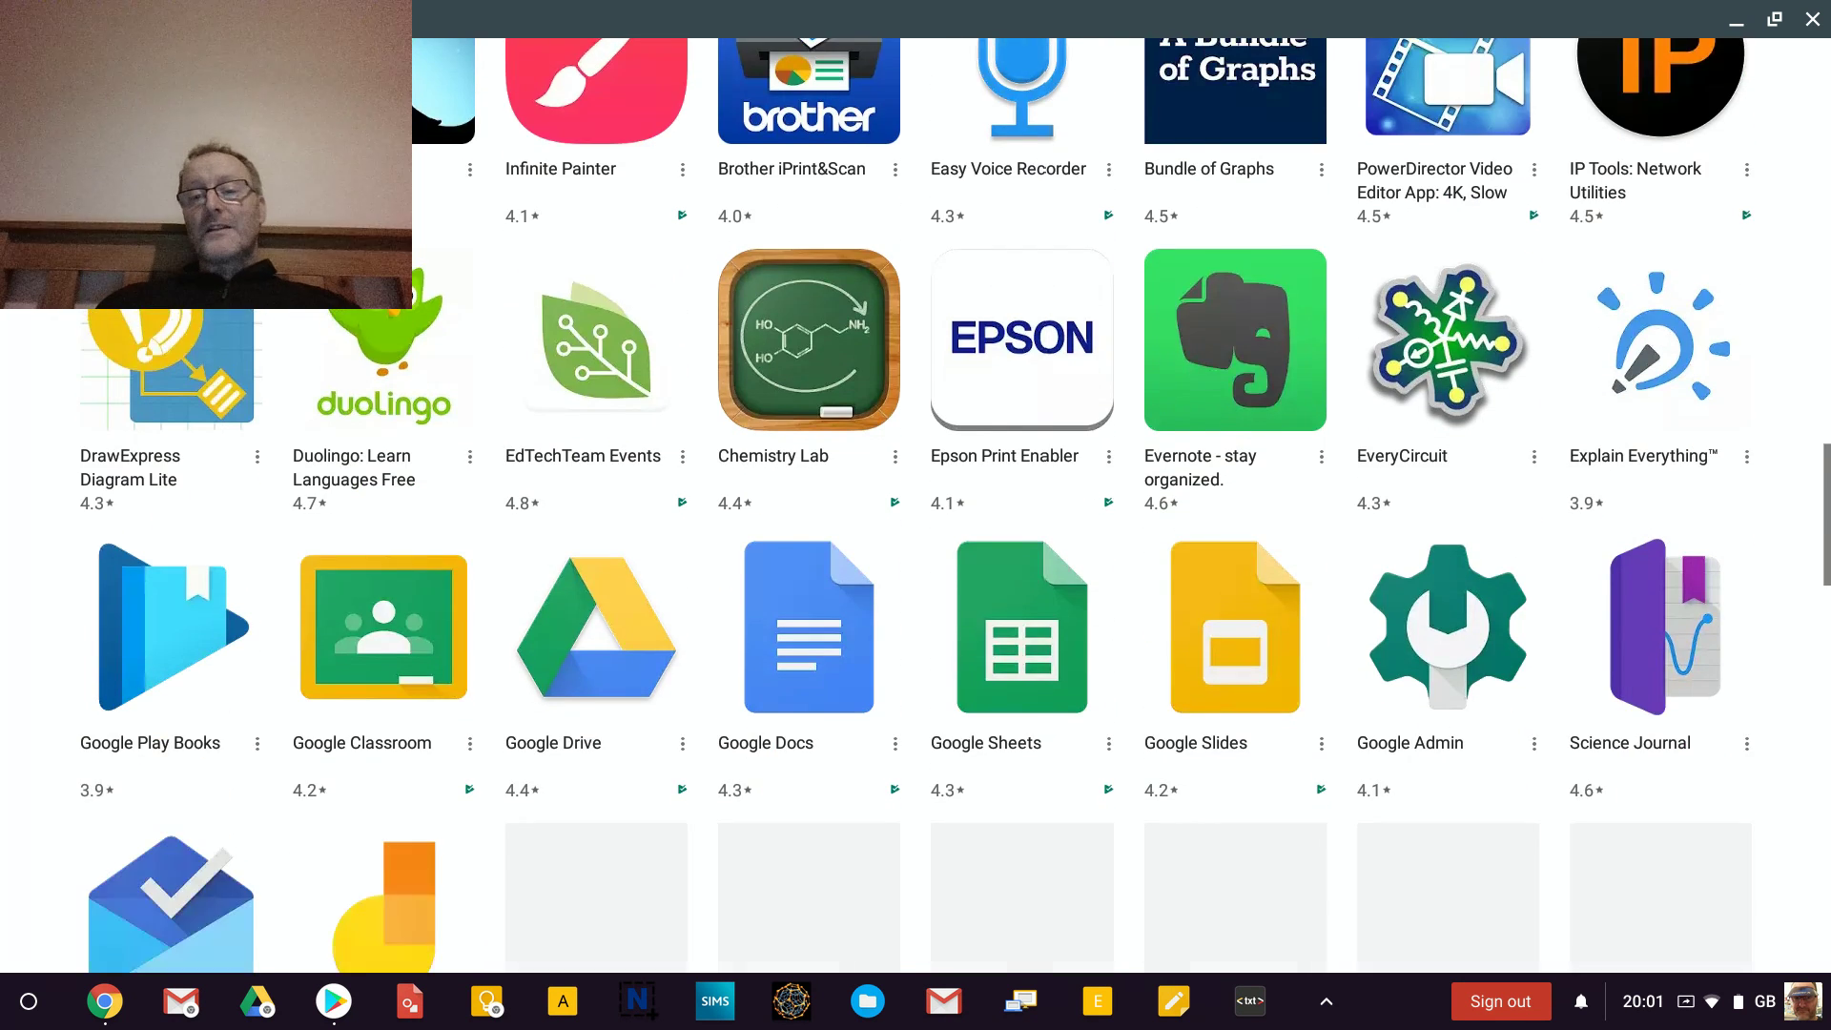
scroll("down", 3)
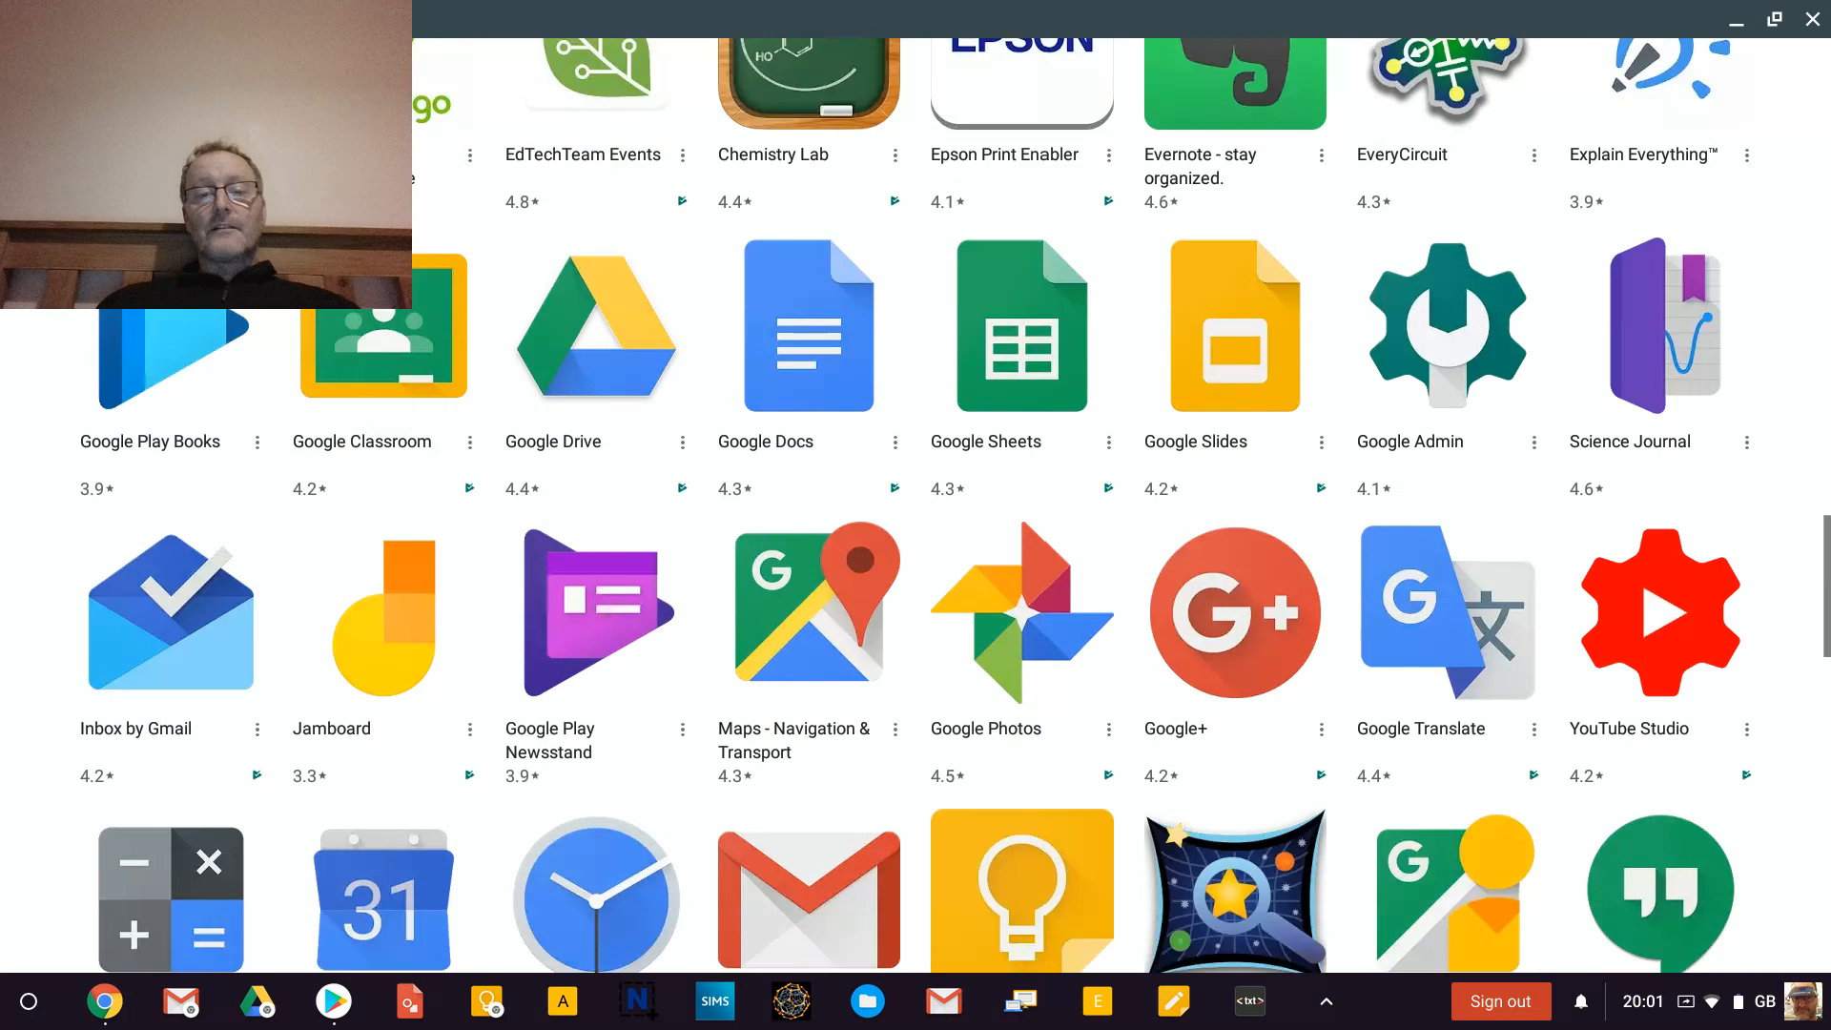
scroll("down", 3)
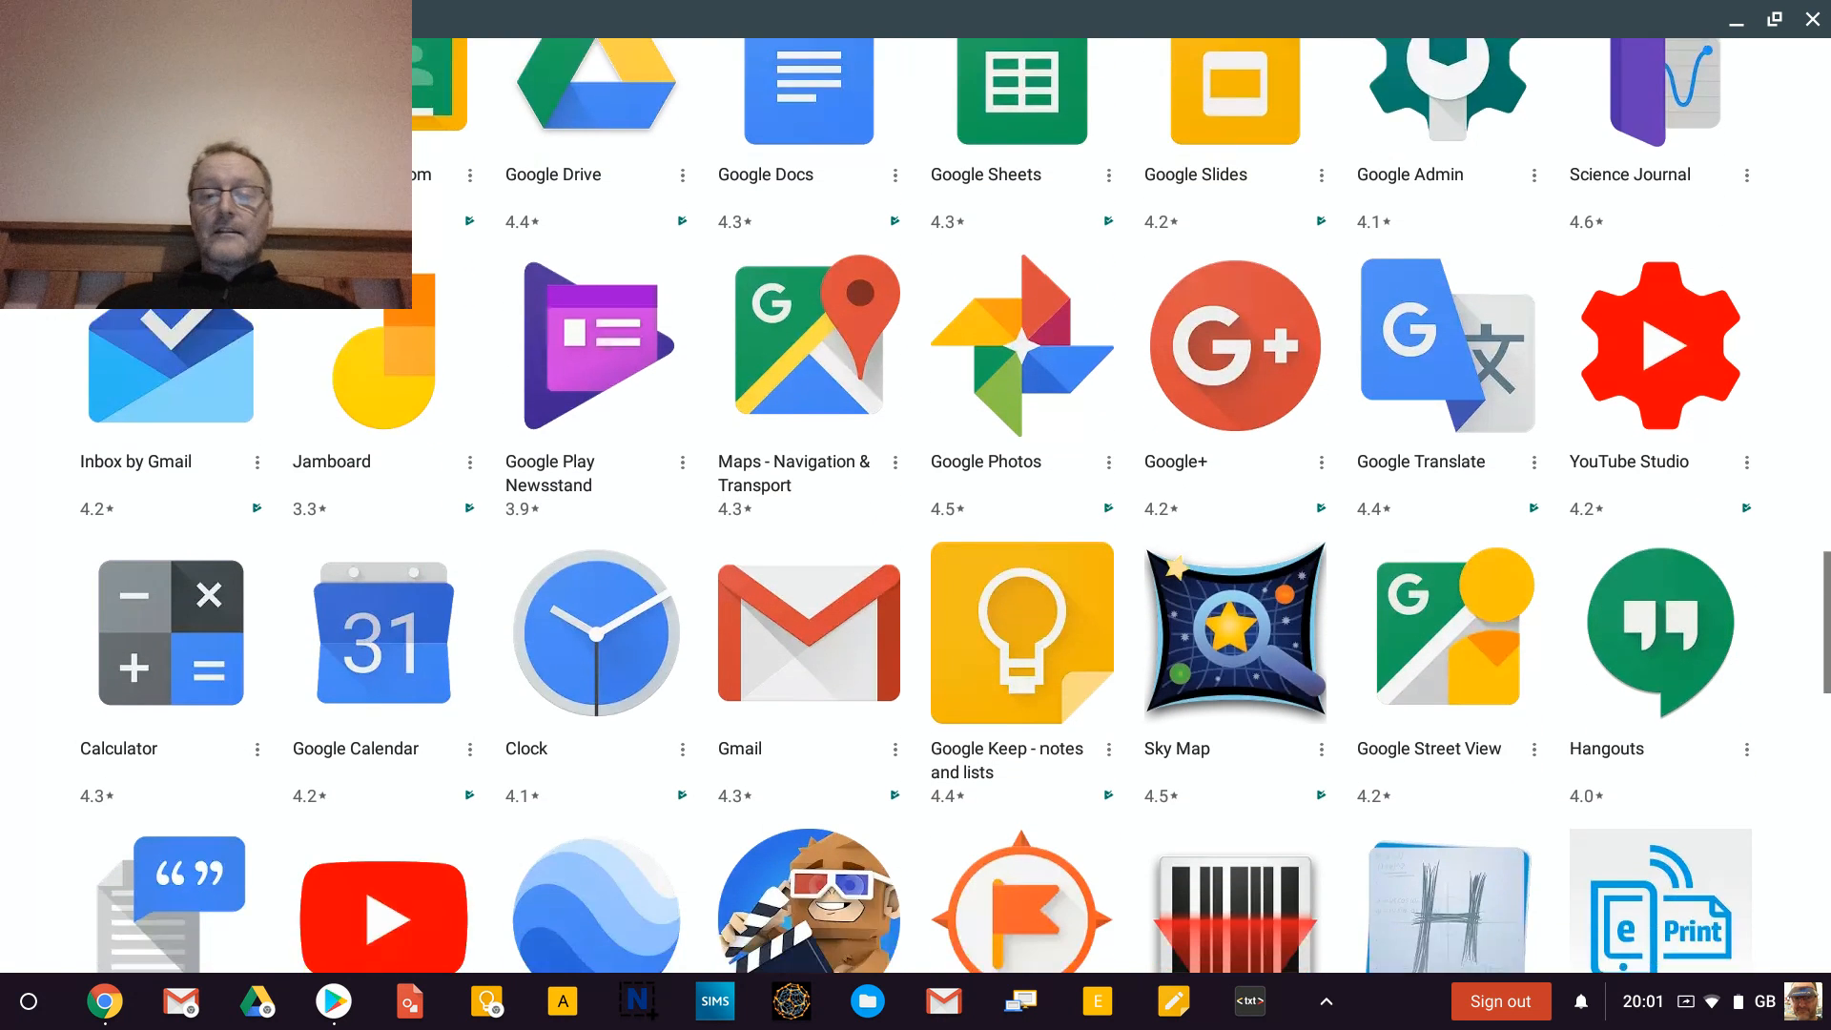
scroll("down", 3)
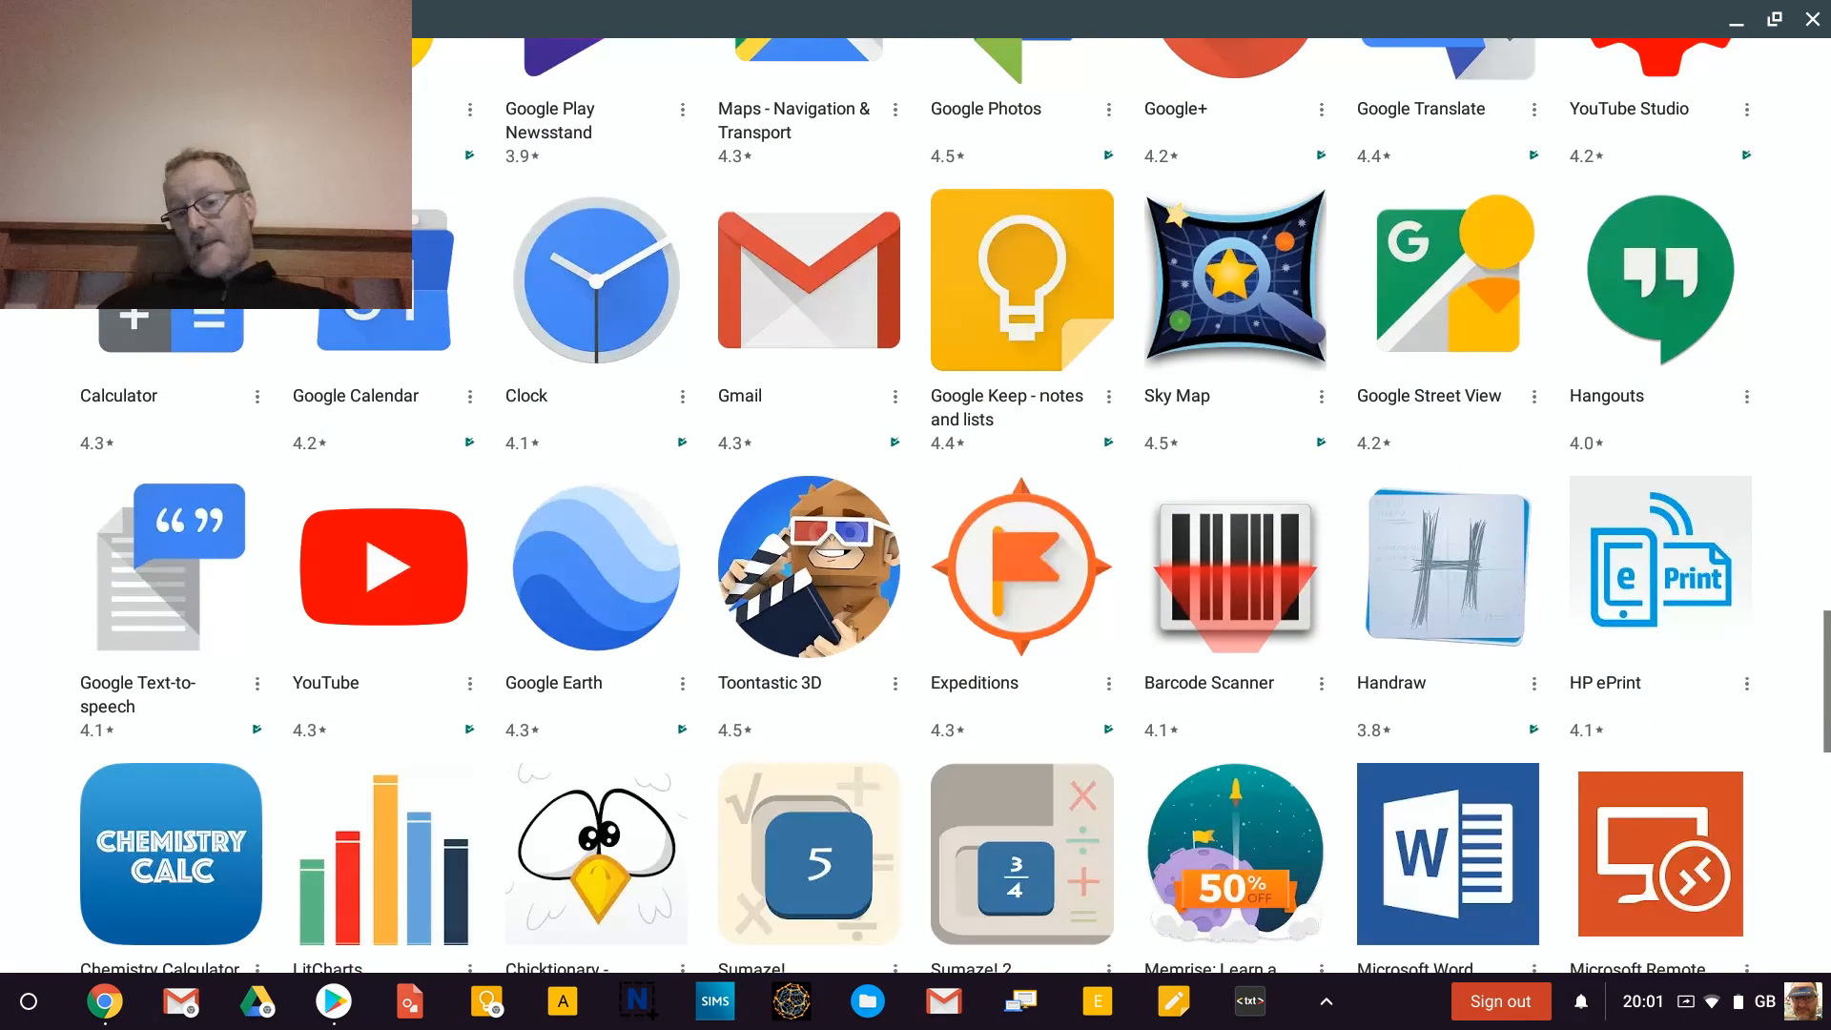
scroll("down", 3)
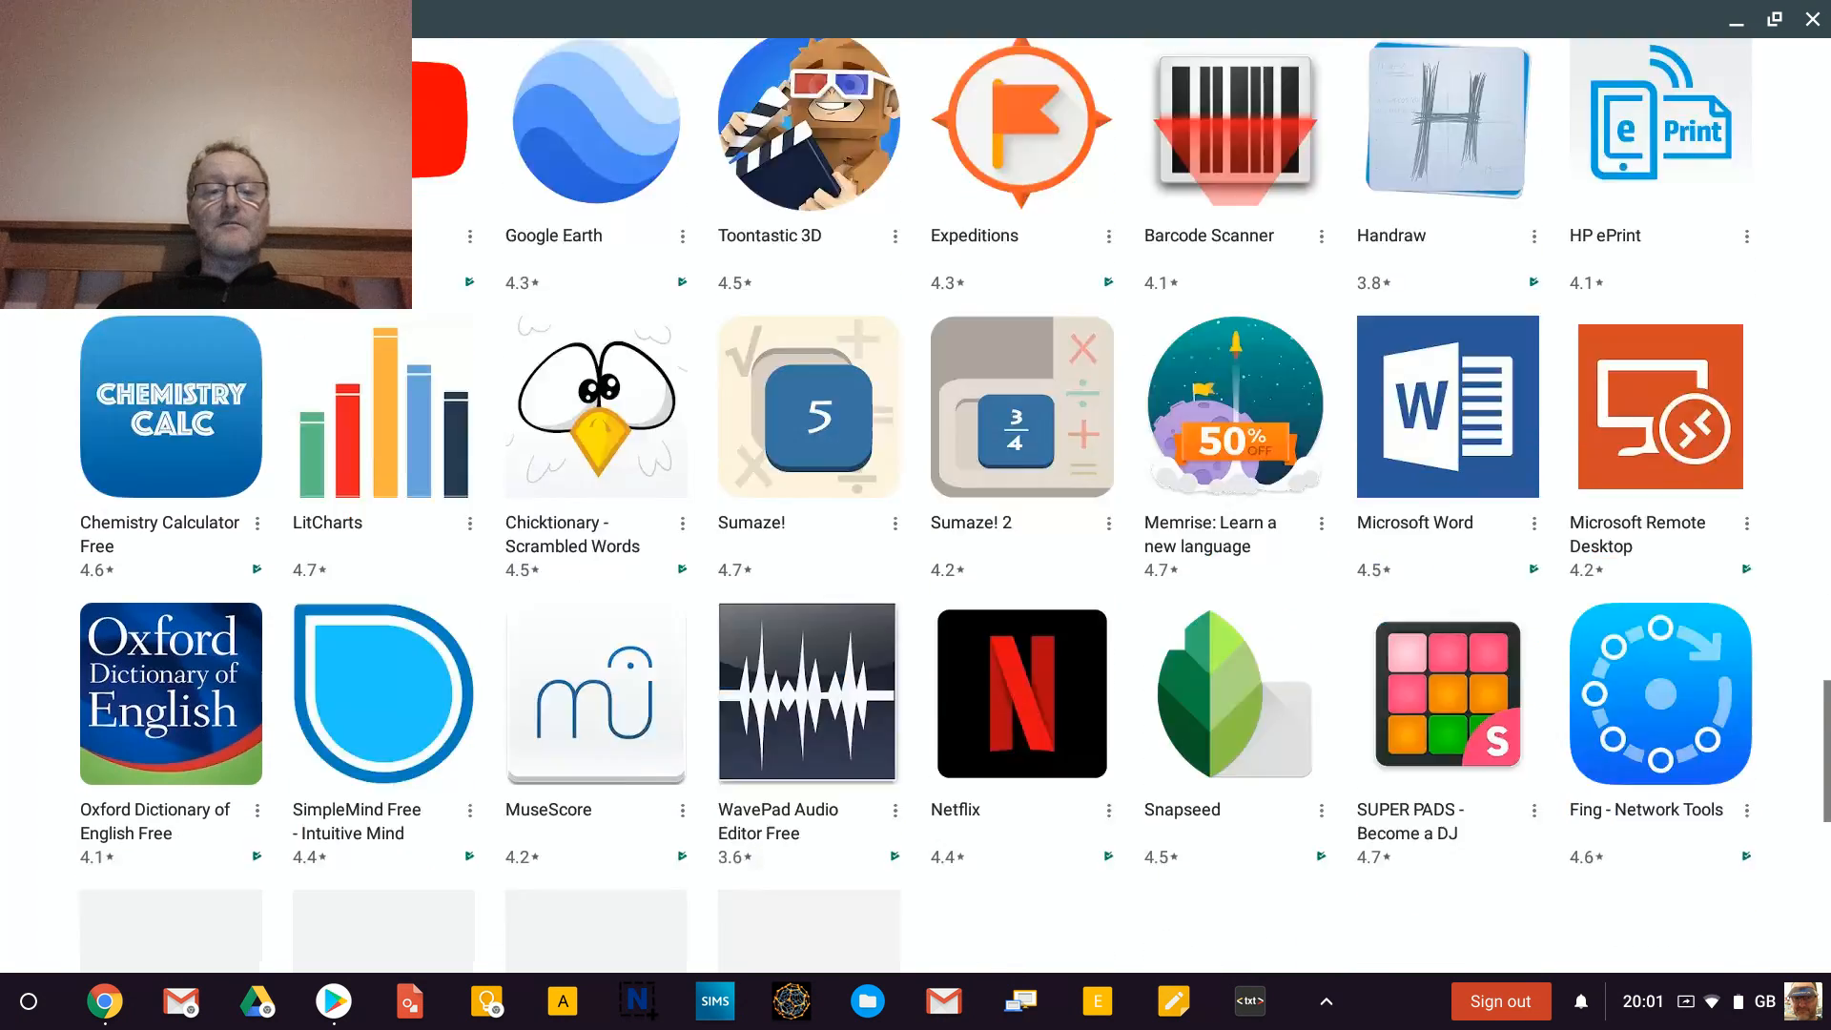
scroll("down", 3)
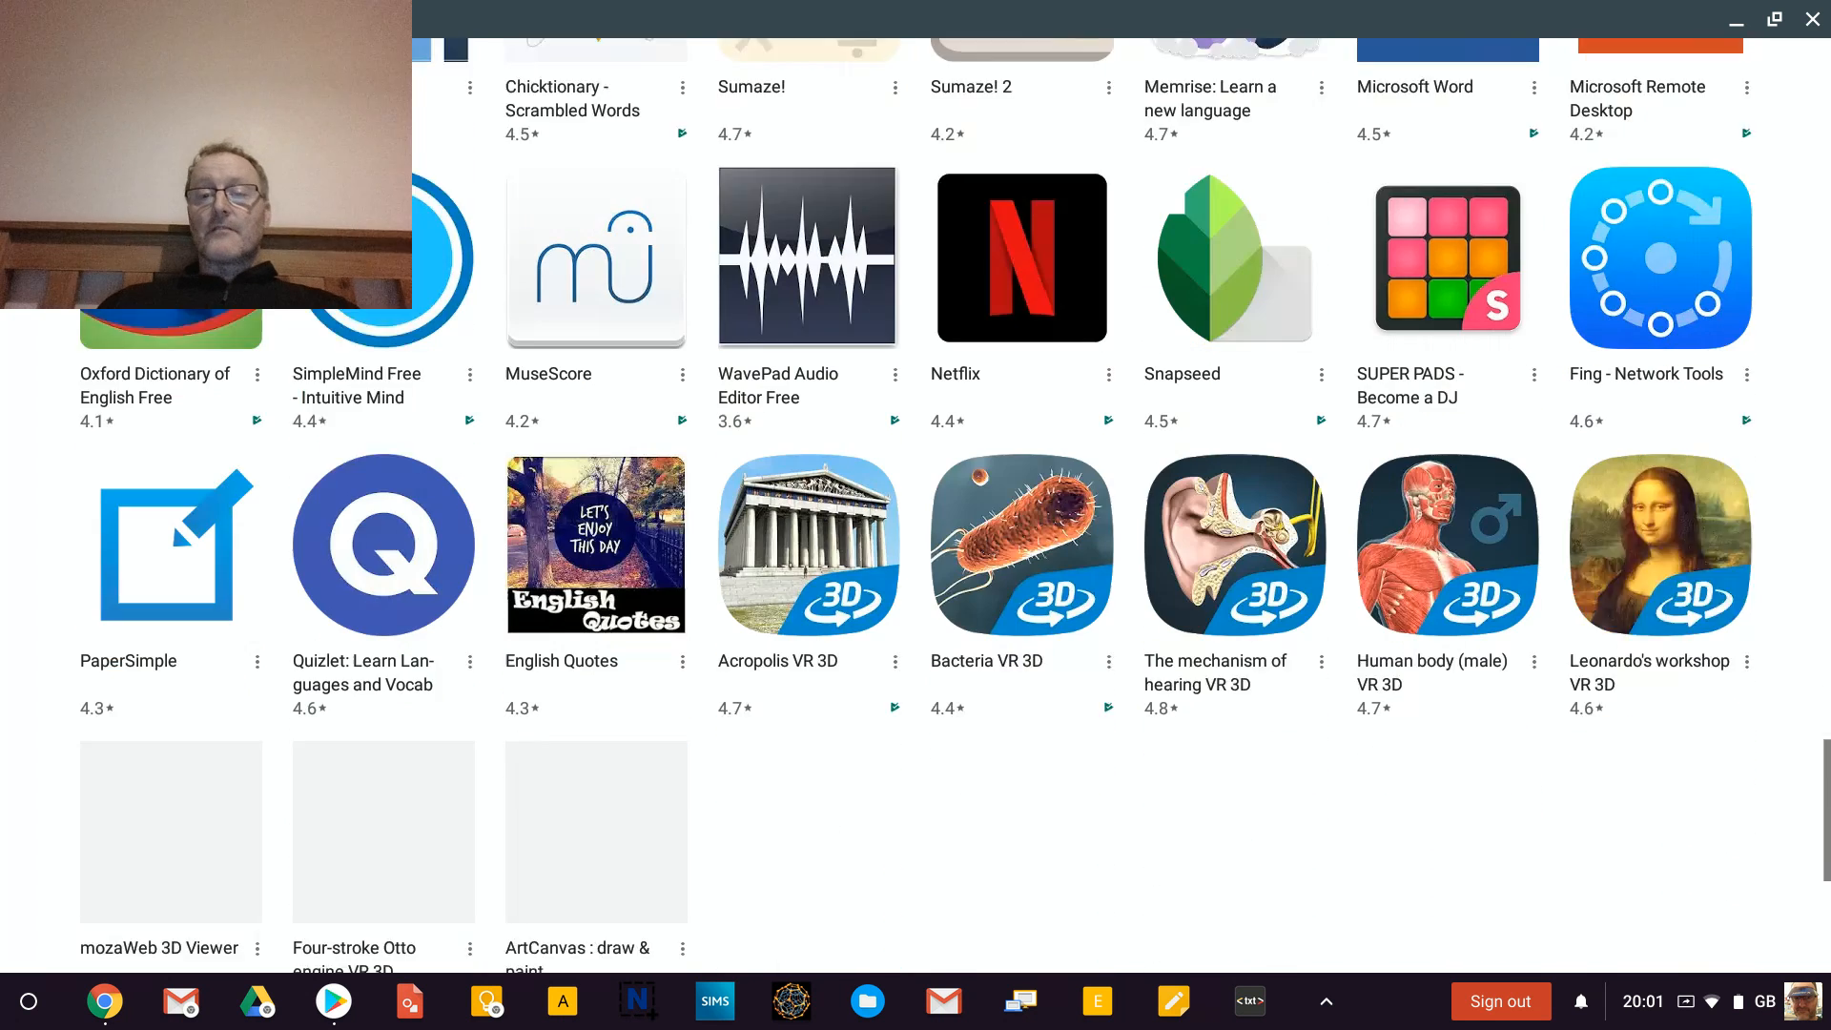
scroll("down", 3)
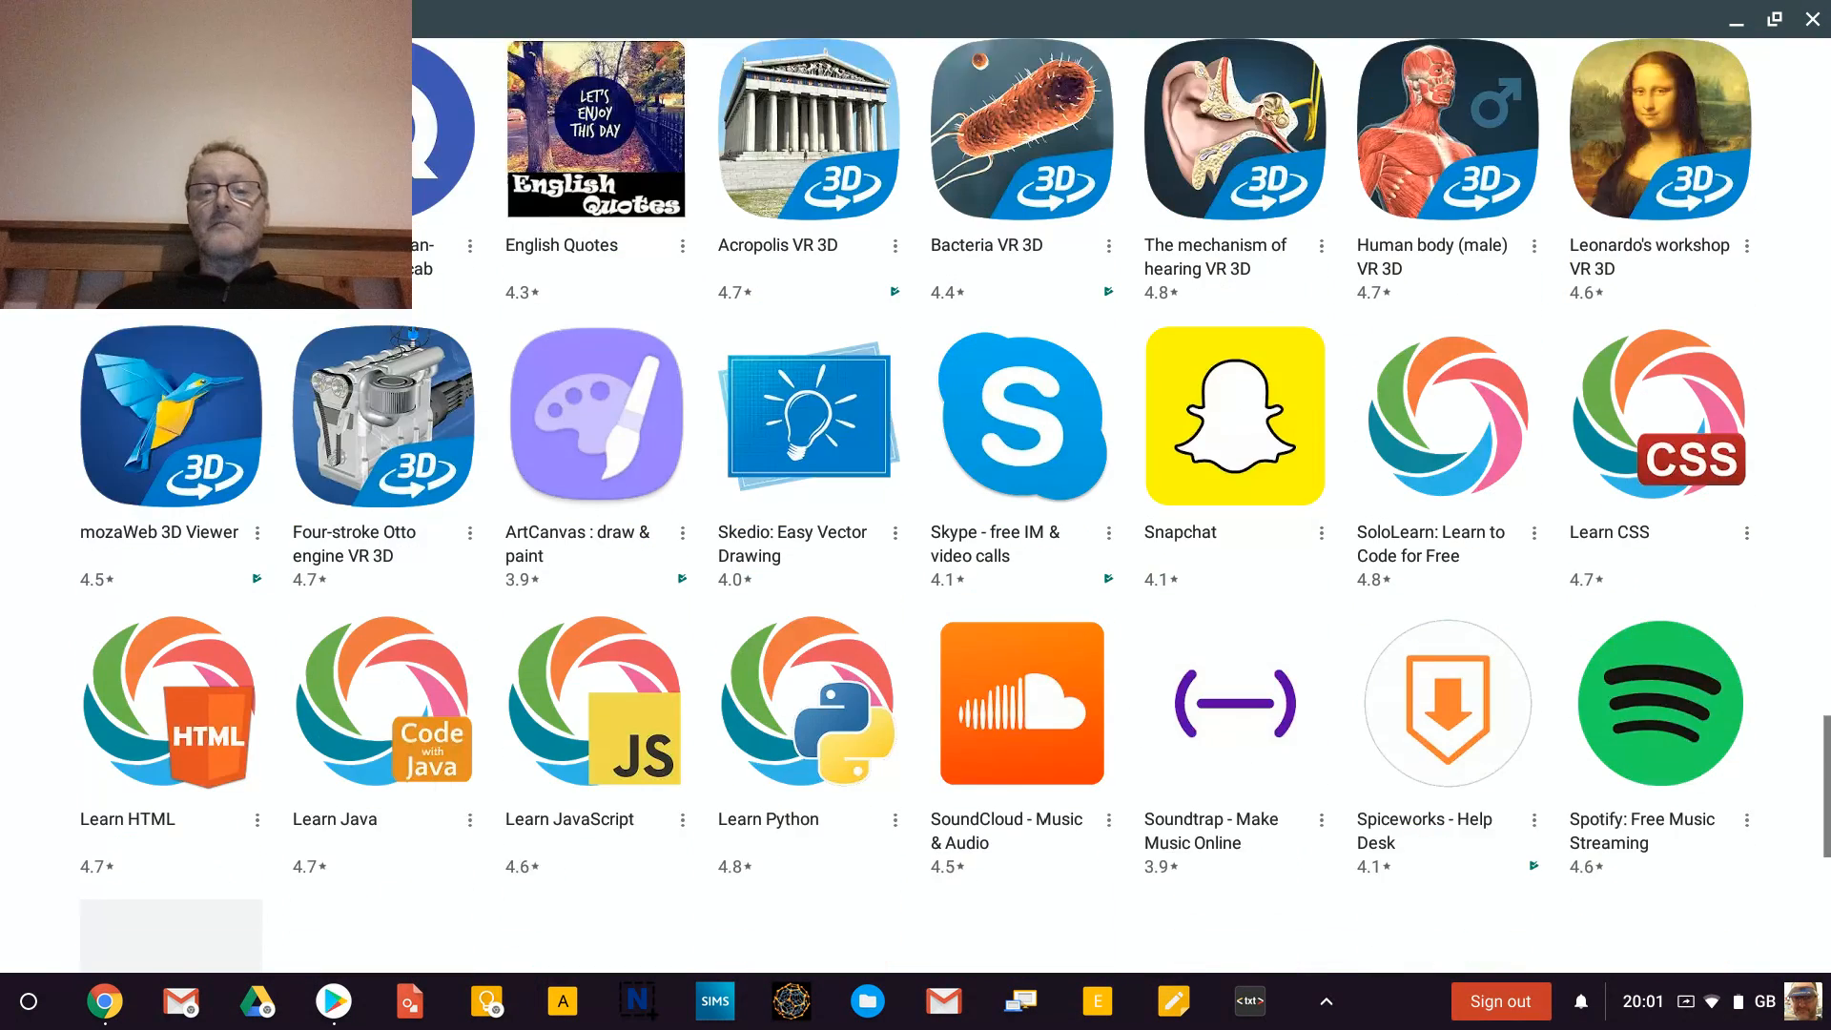
scroll("down", 3)
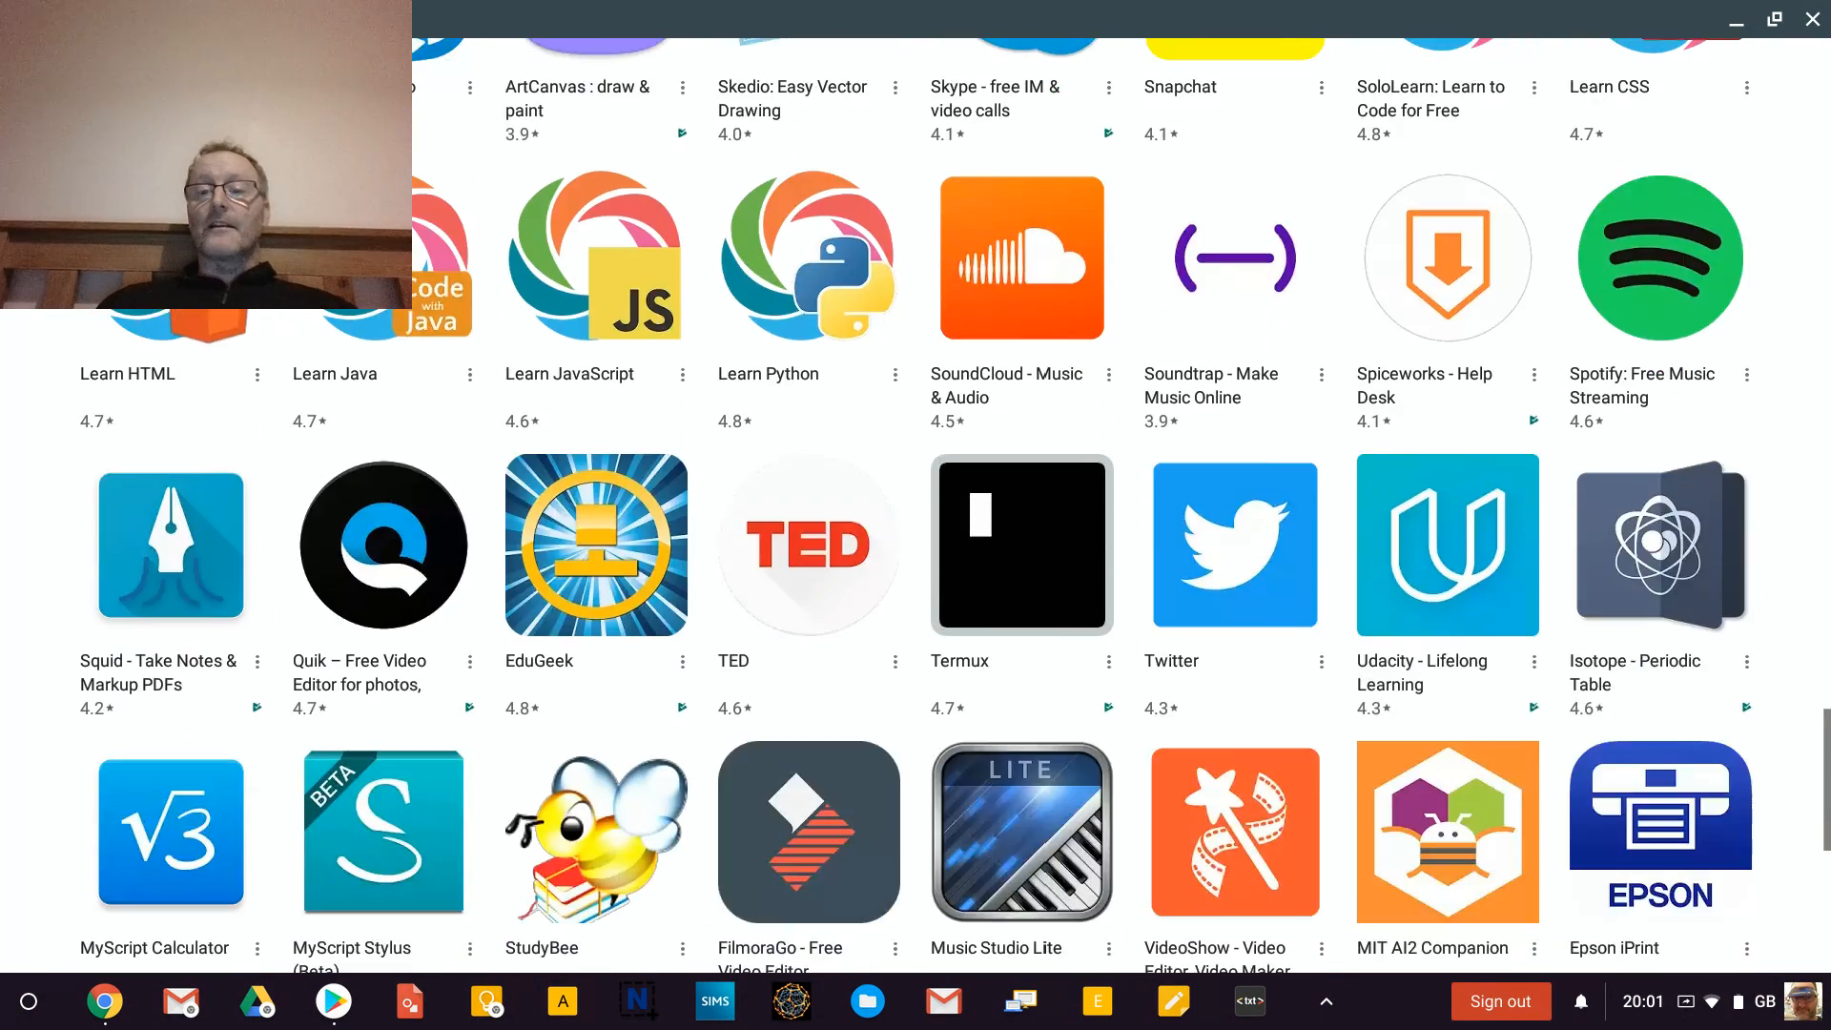
scroll("down", 3)
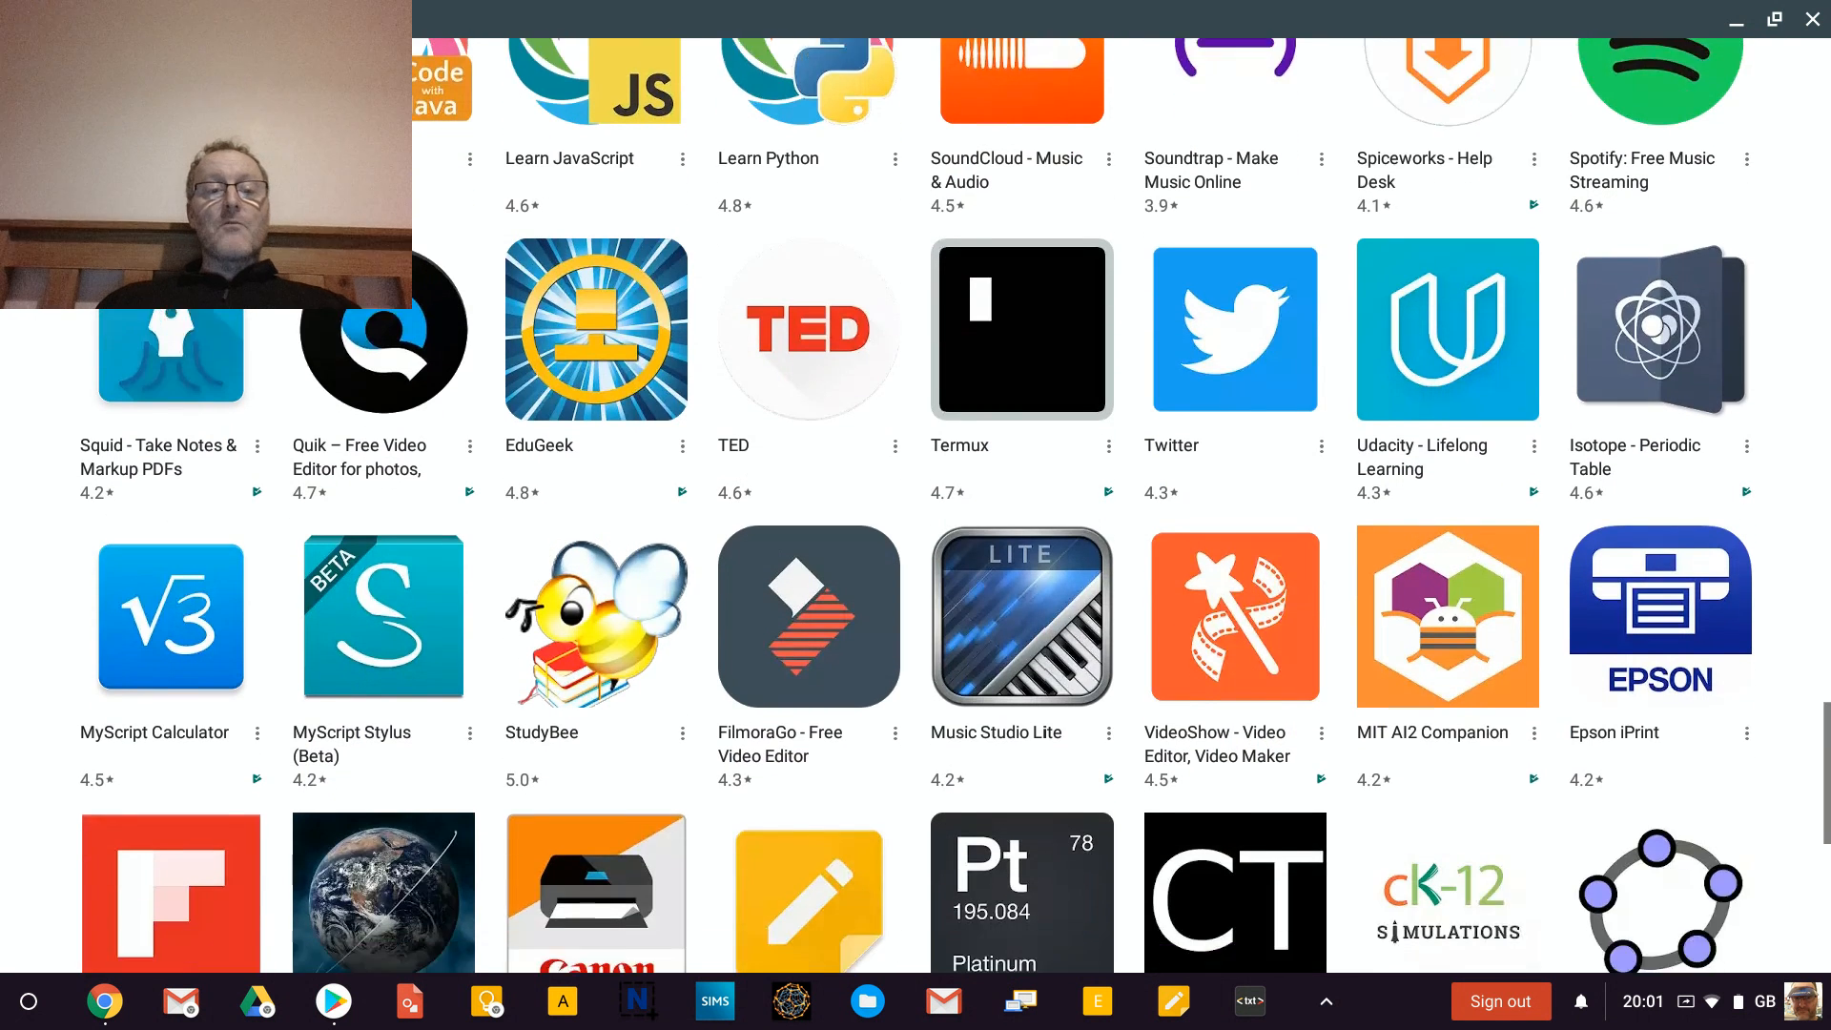
scroll("down", 3)
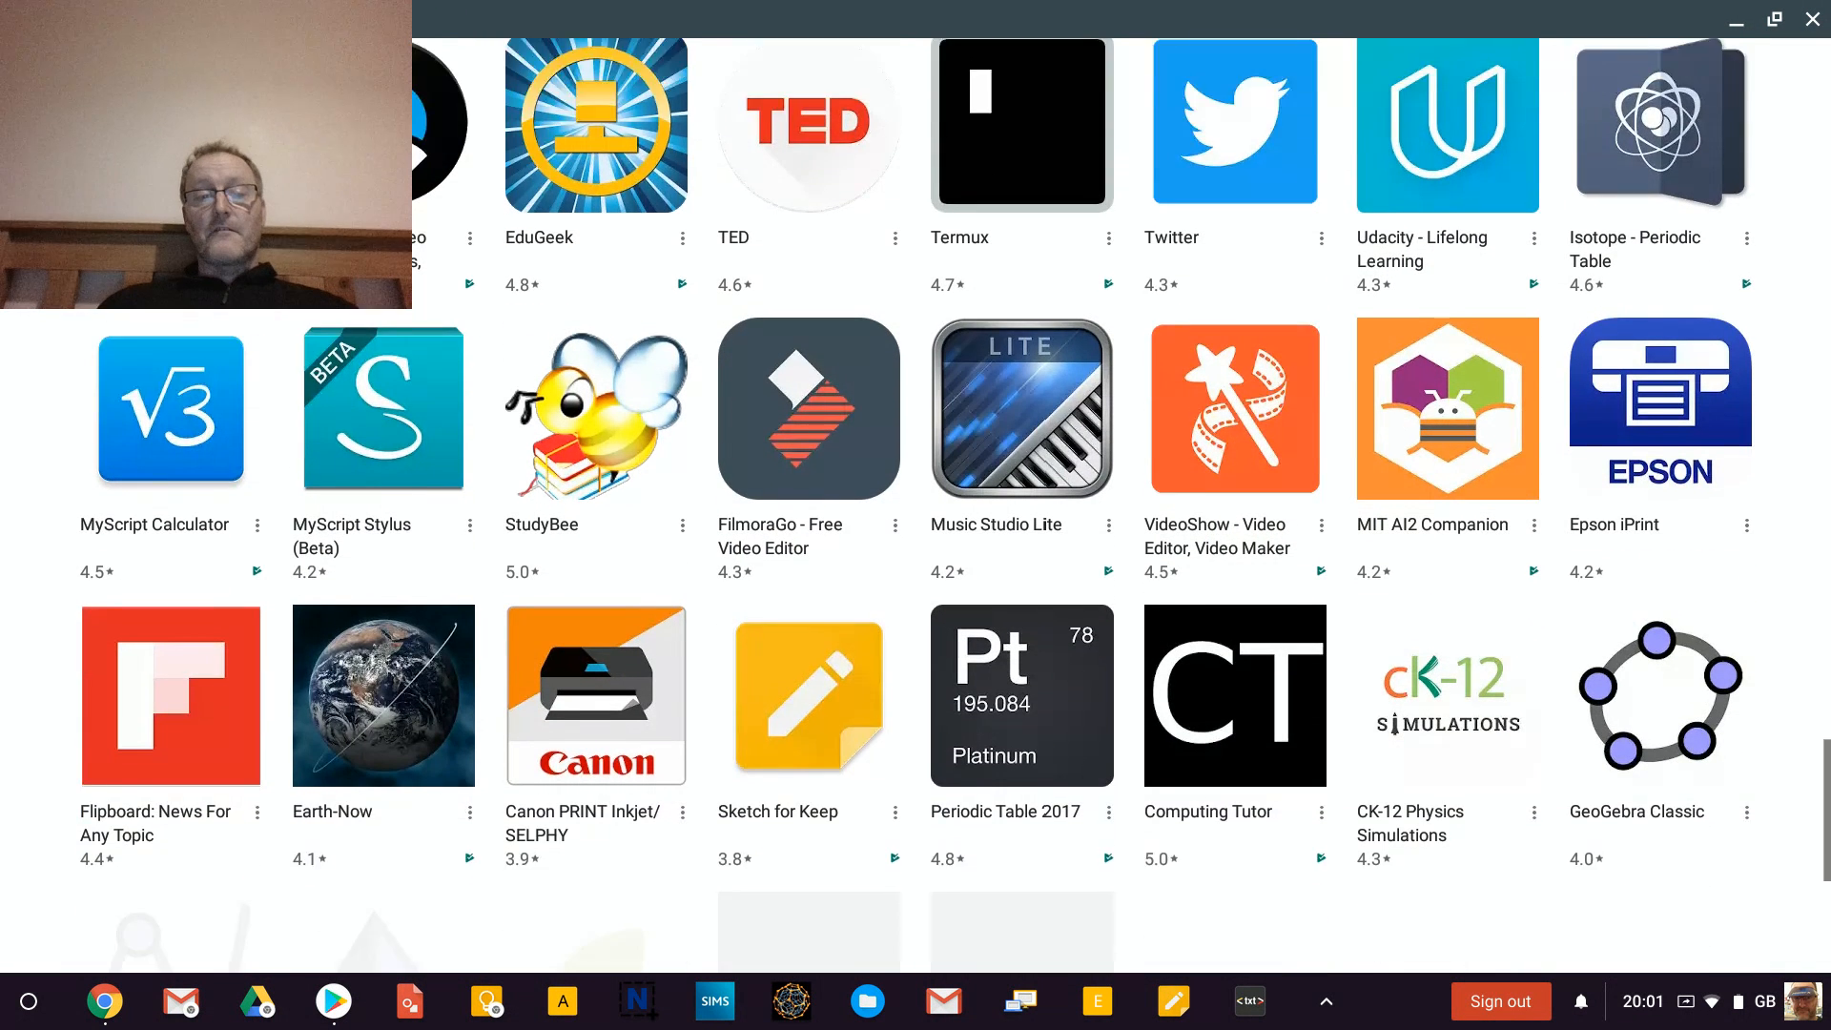
scroll("down", 3)
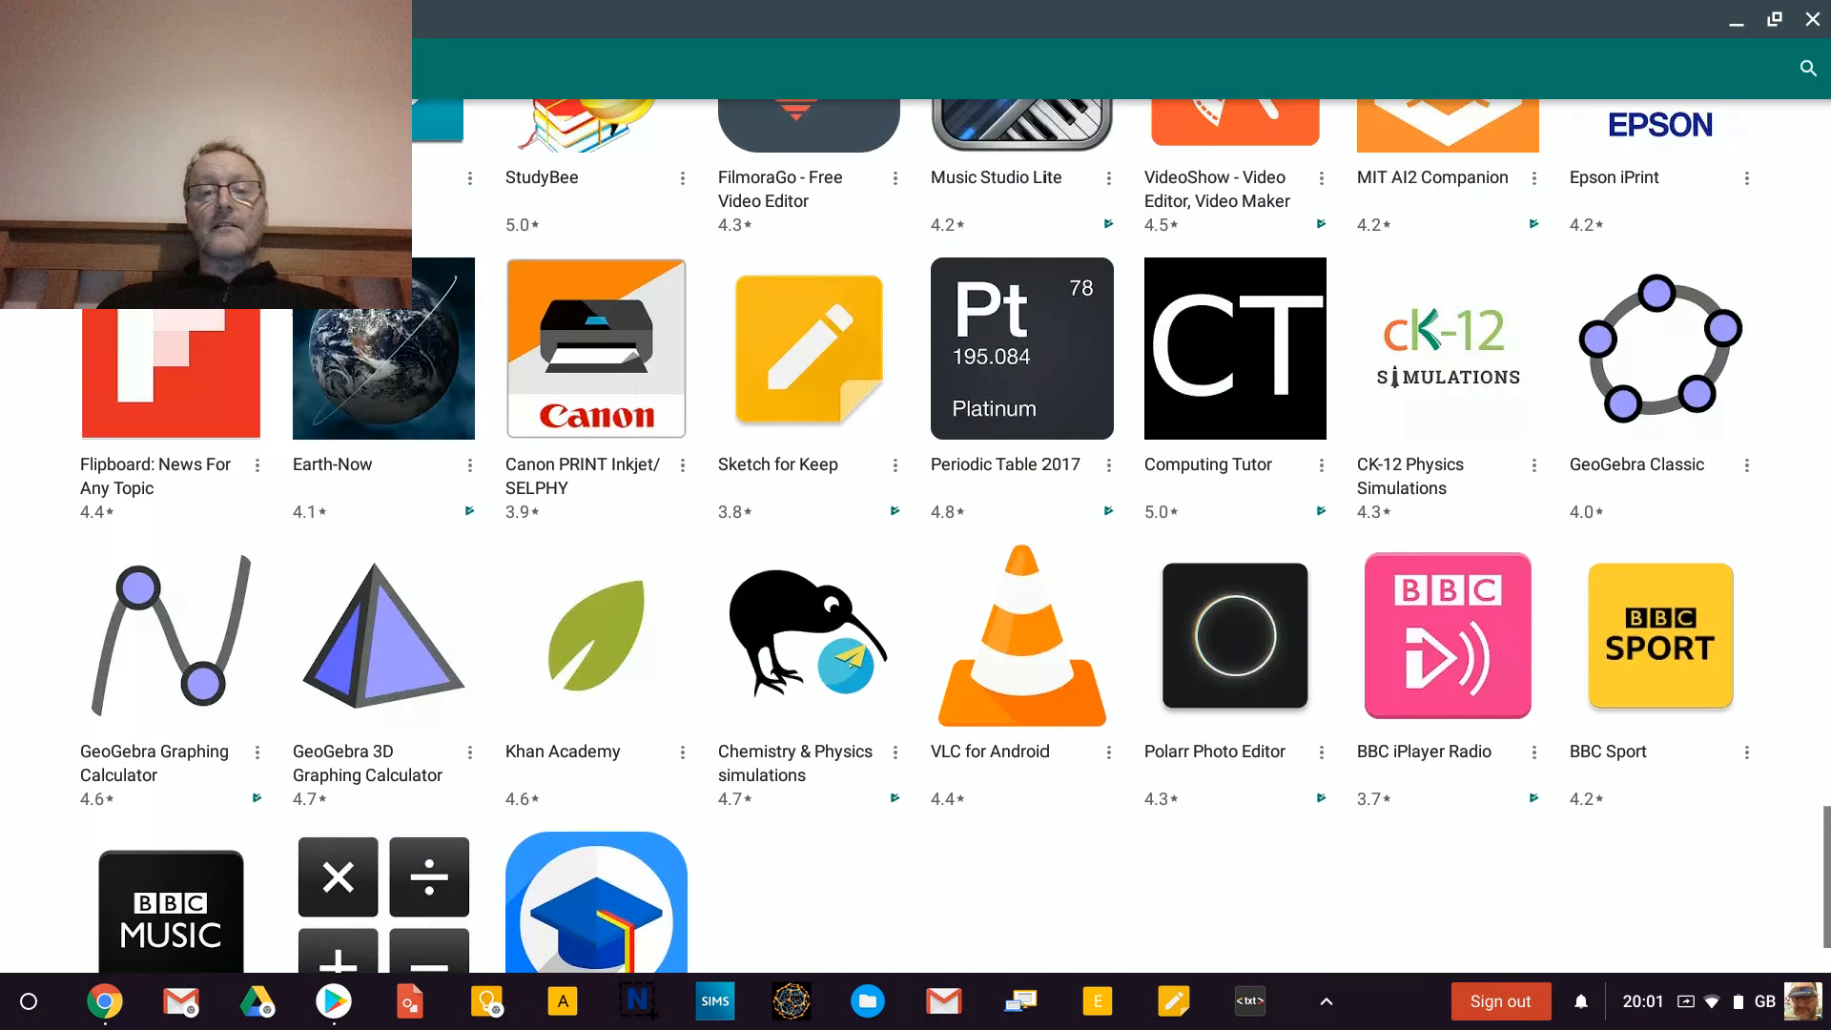
scroll("up", 3)
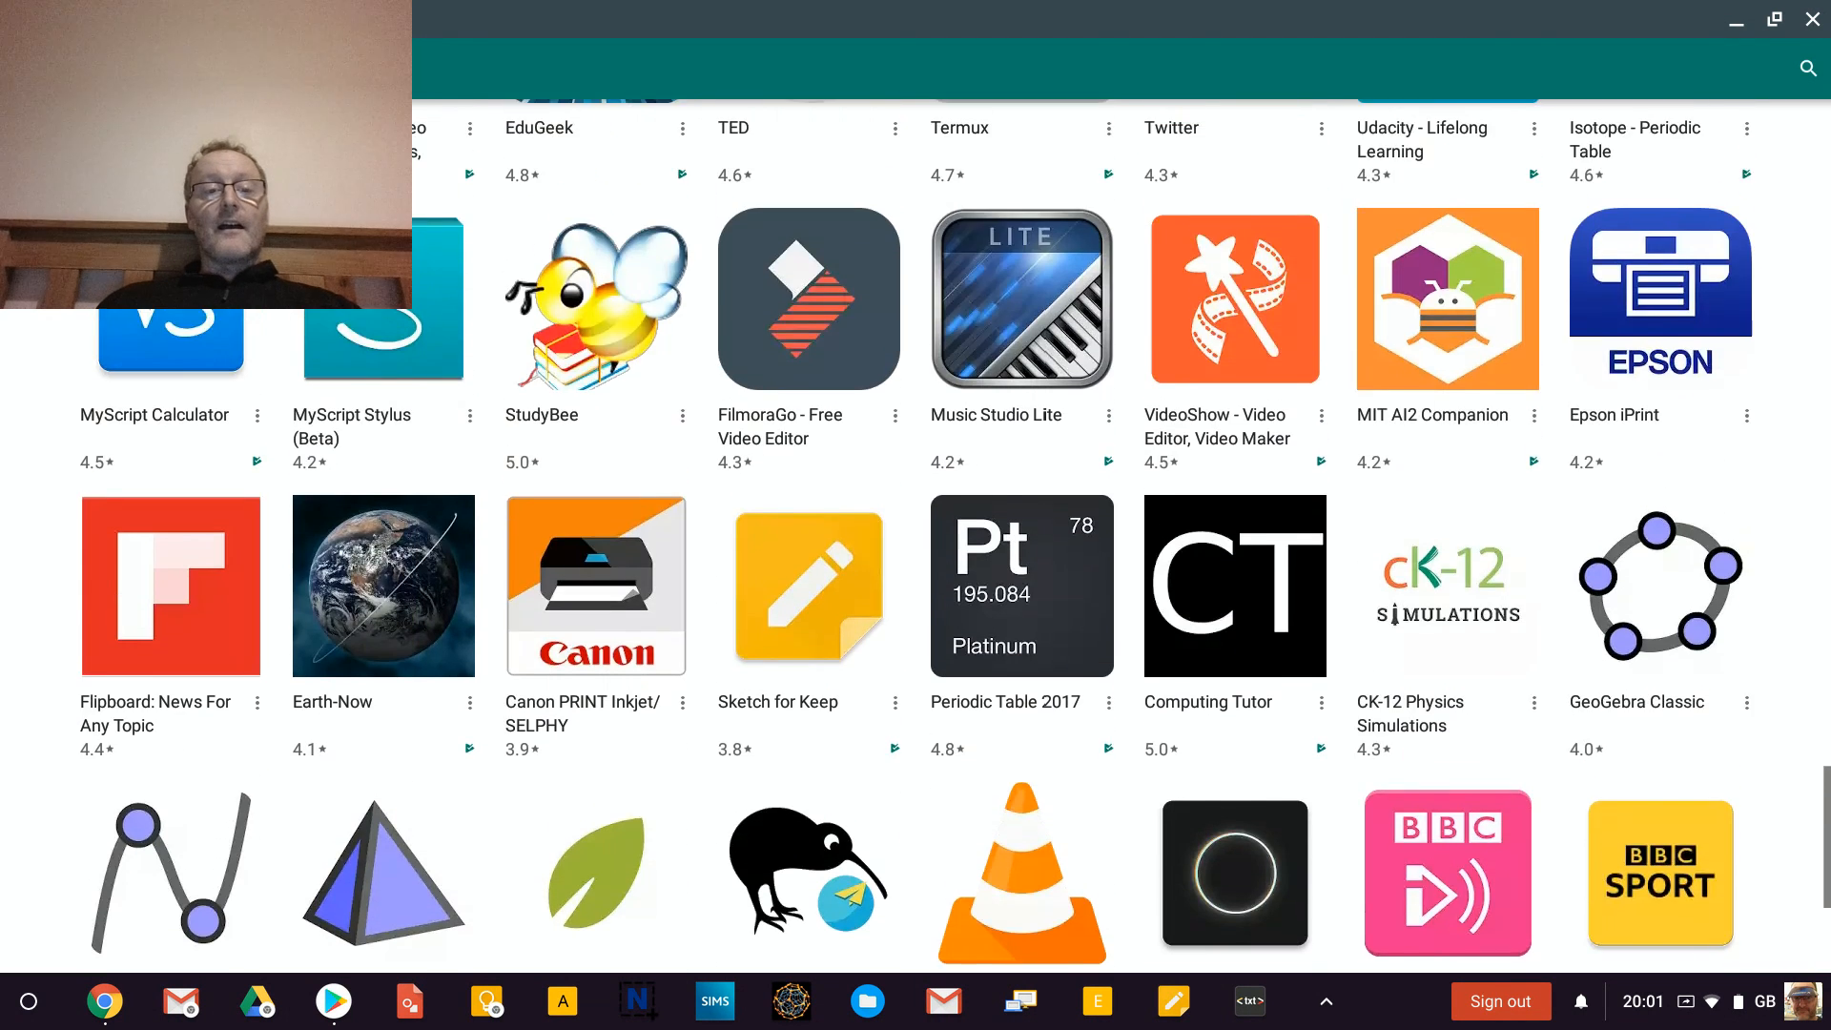
scroll("up", 3)
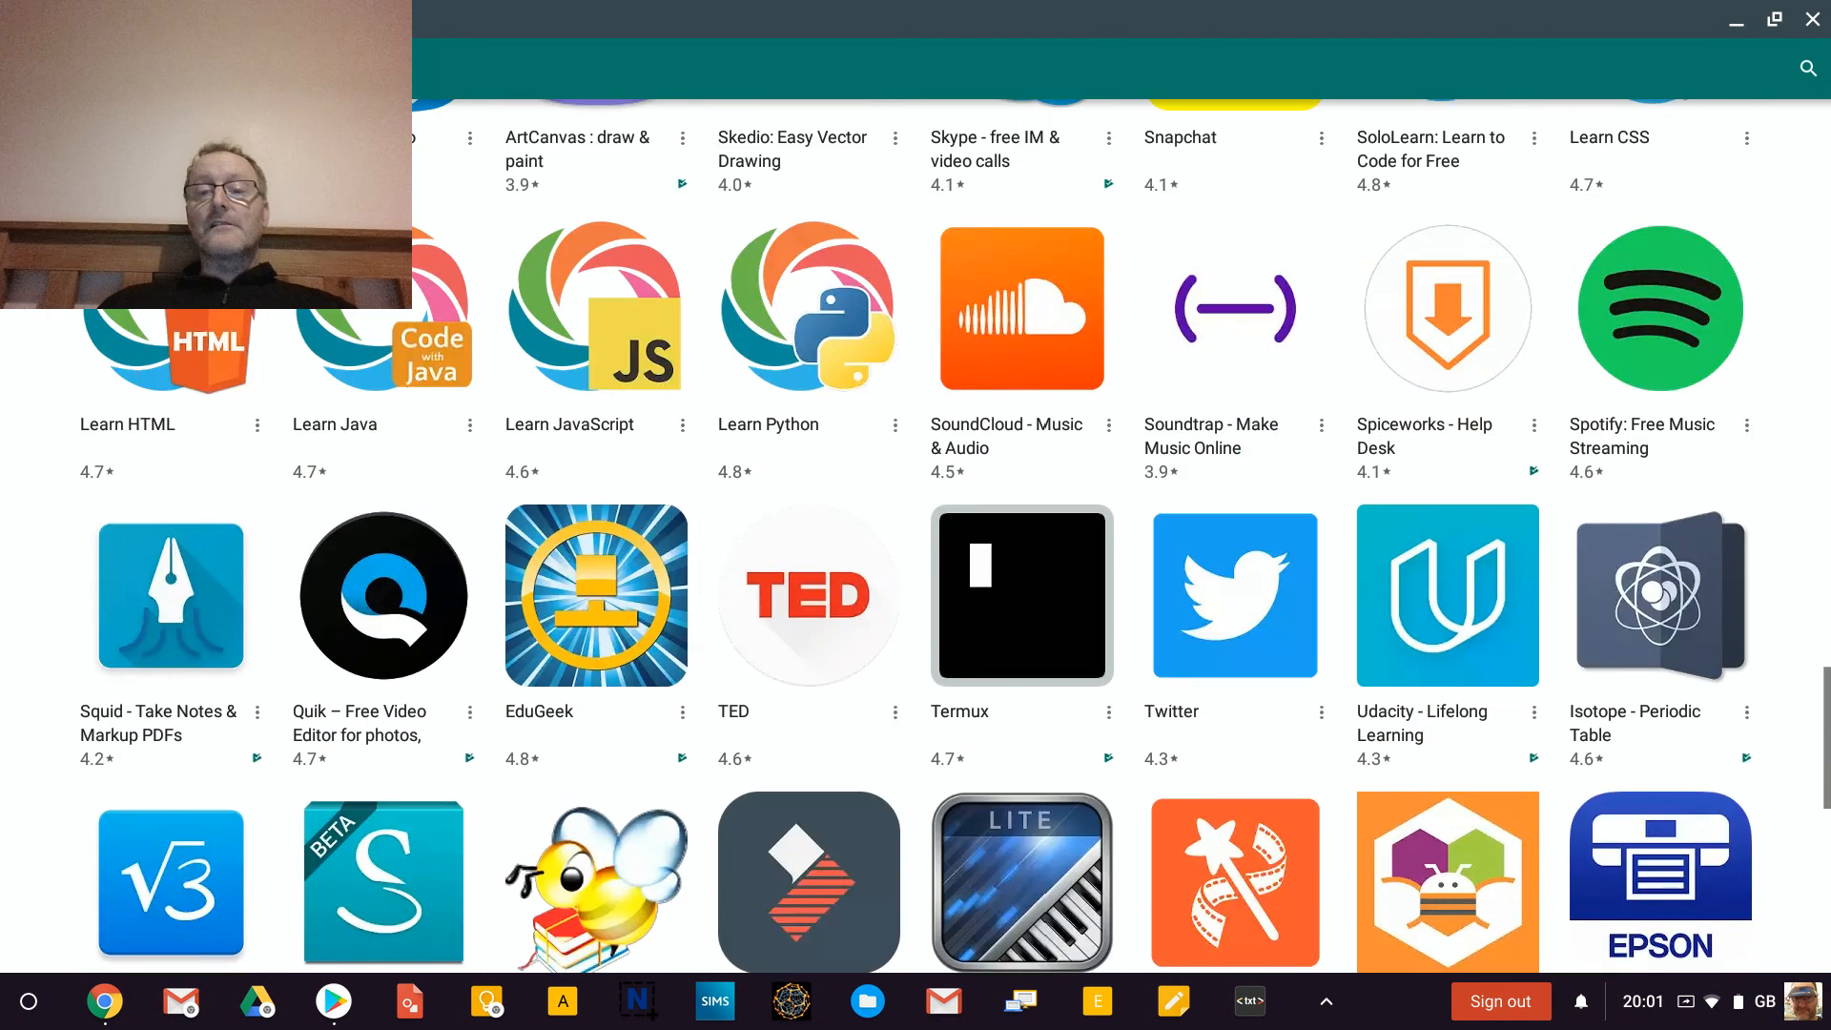
scroll("up", 3)
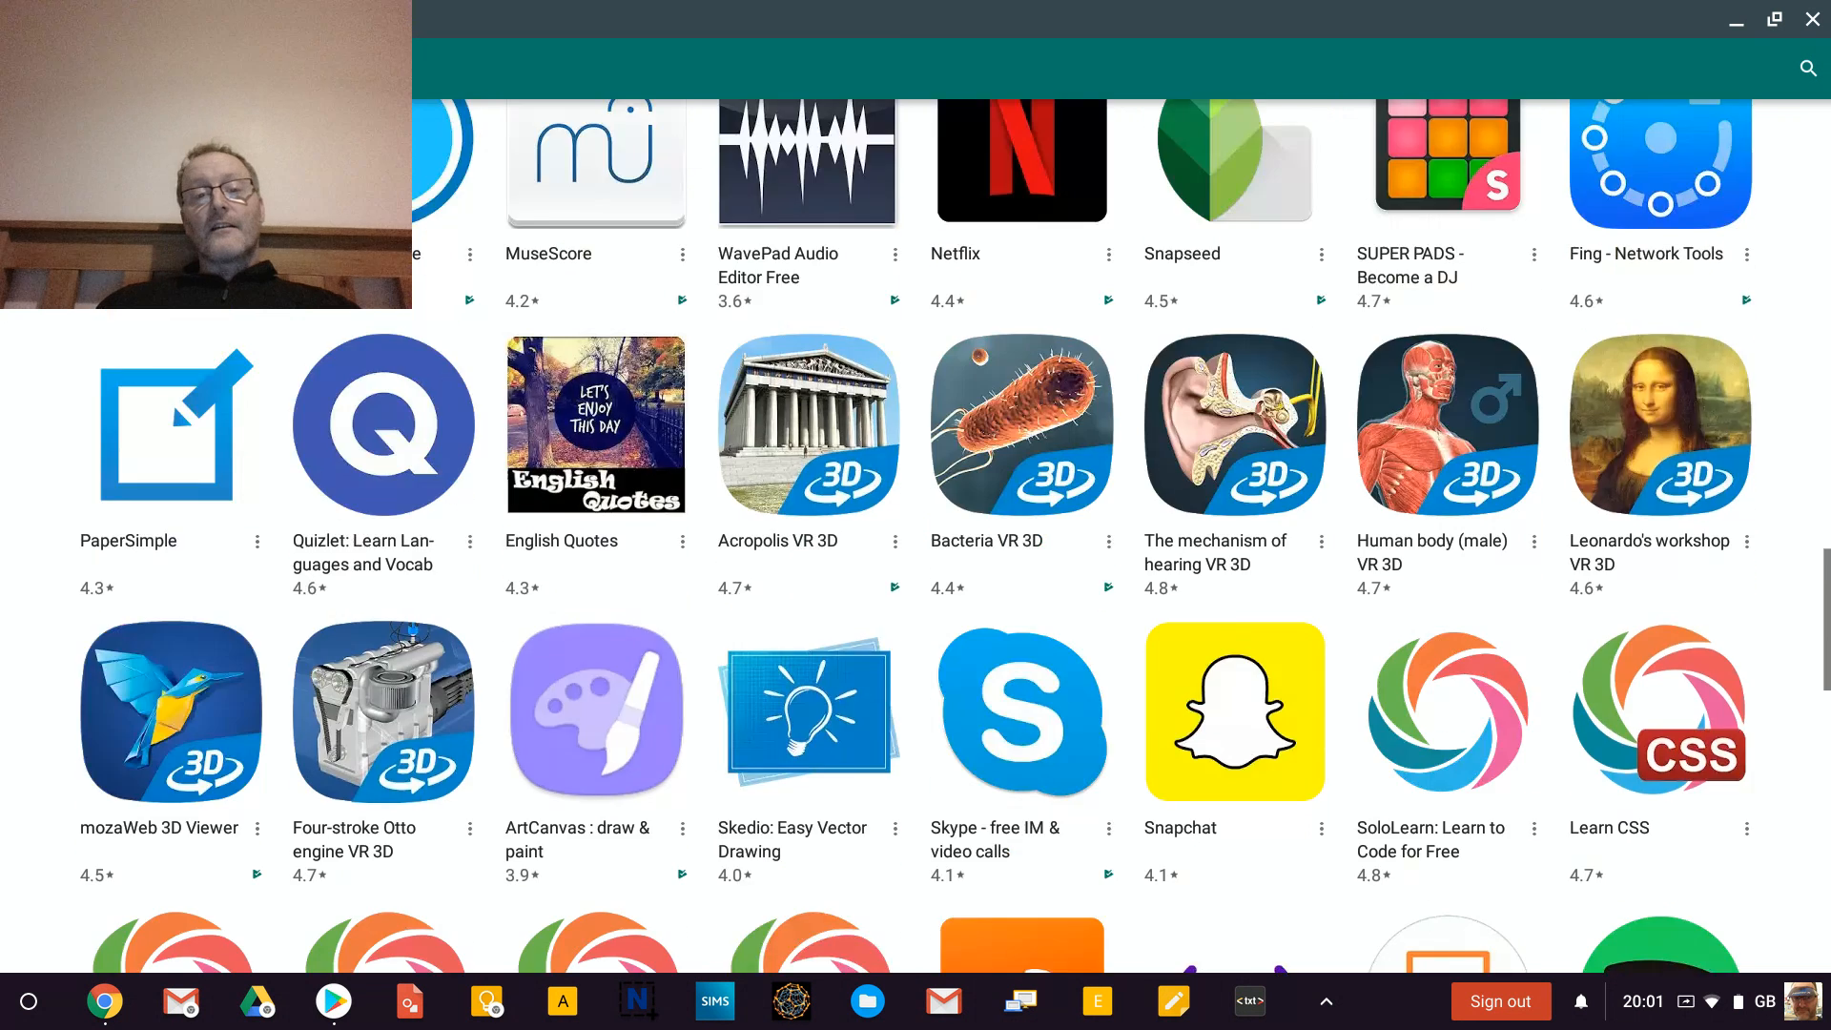
scroll("up", 3)
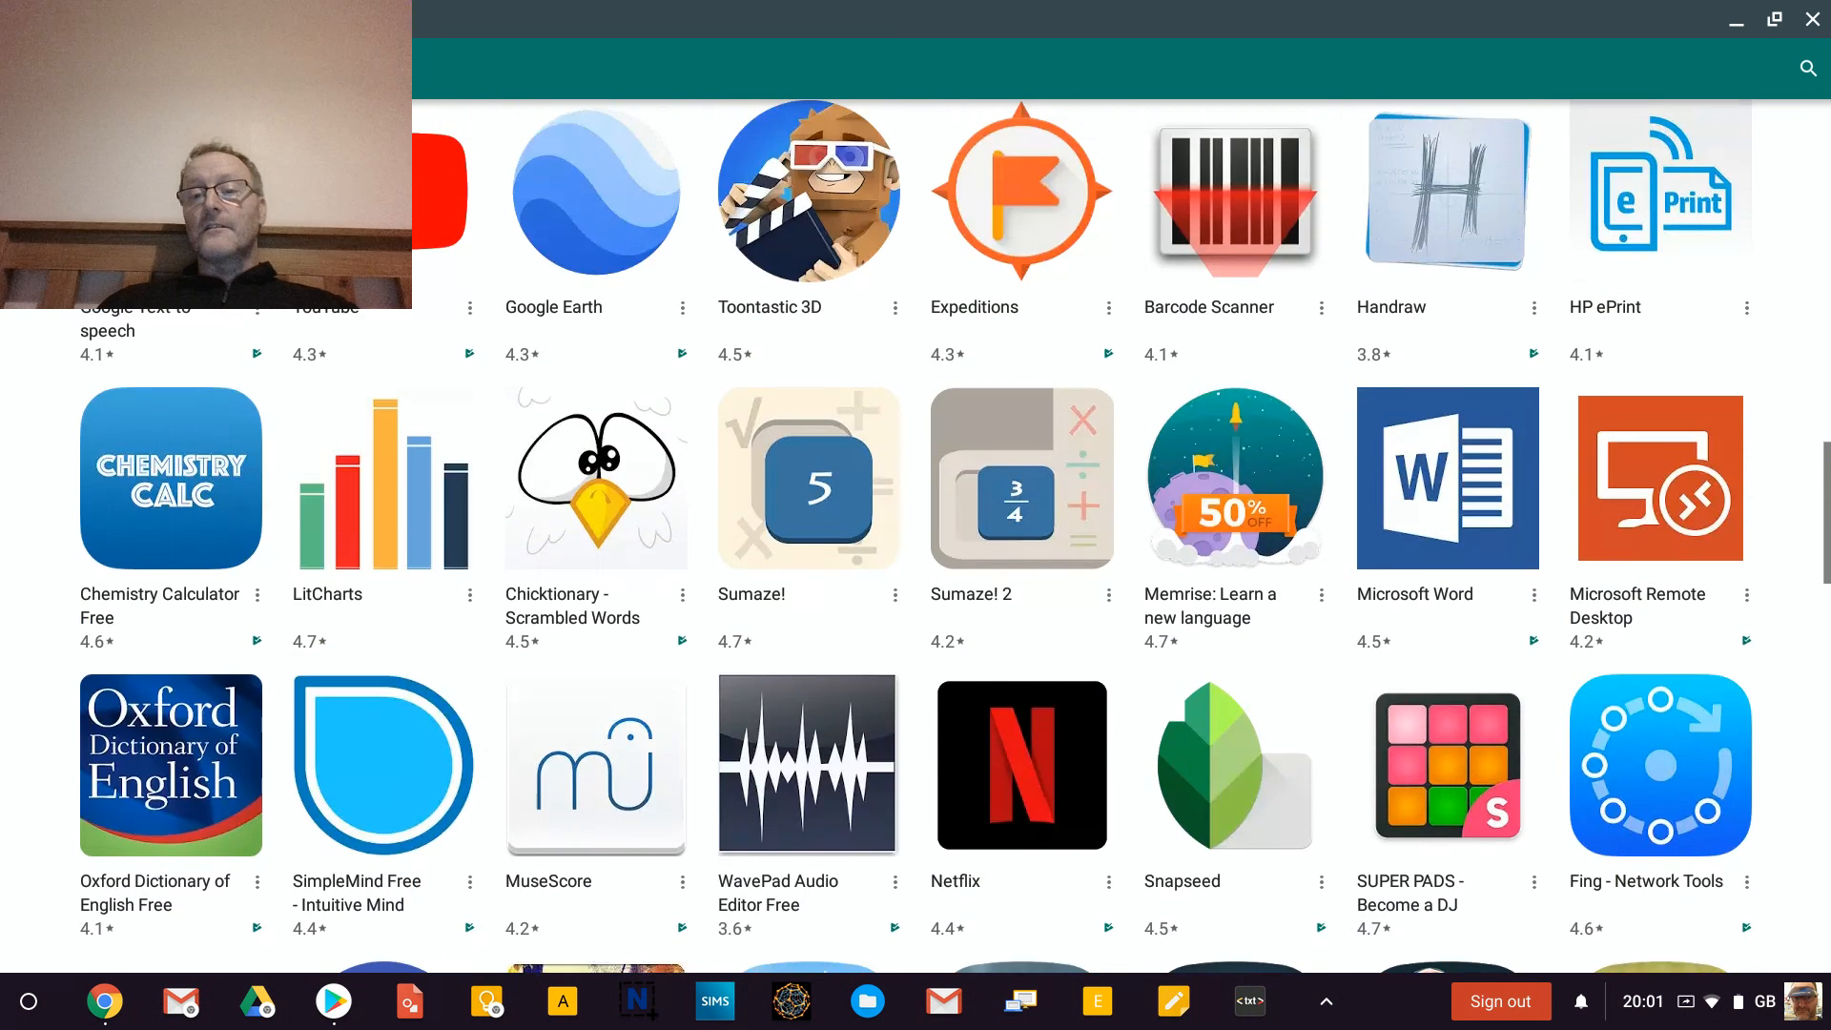
scroll("up", 3)
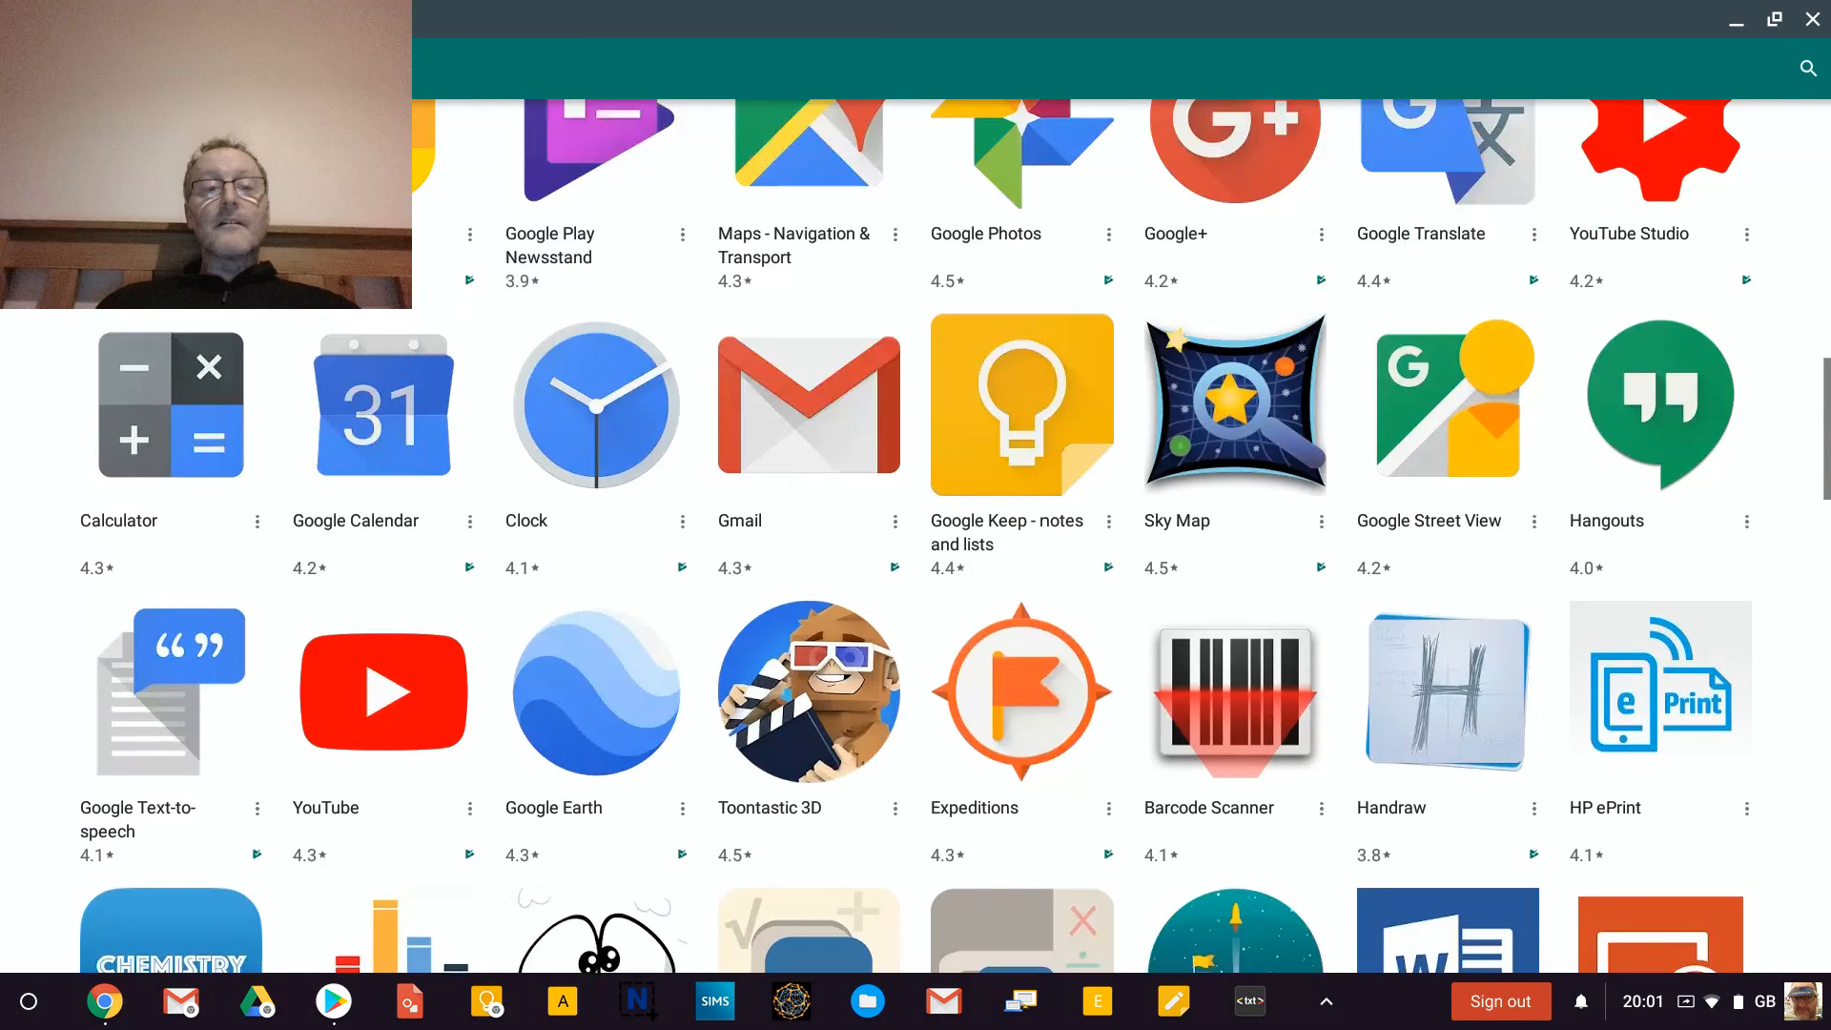
scroll("up", 3)
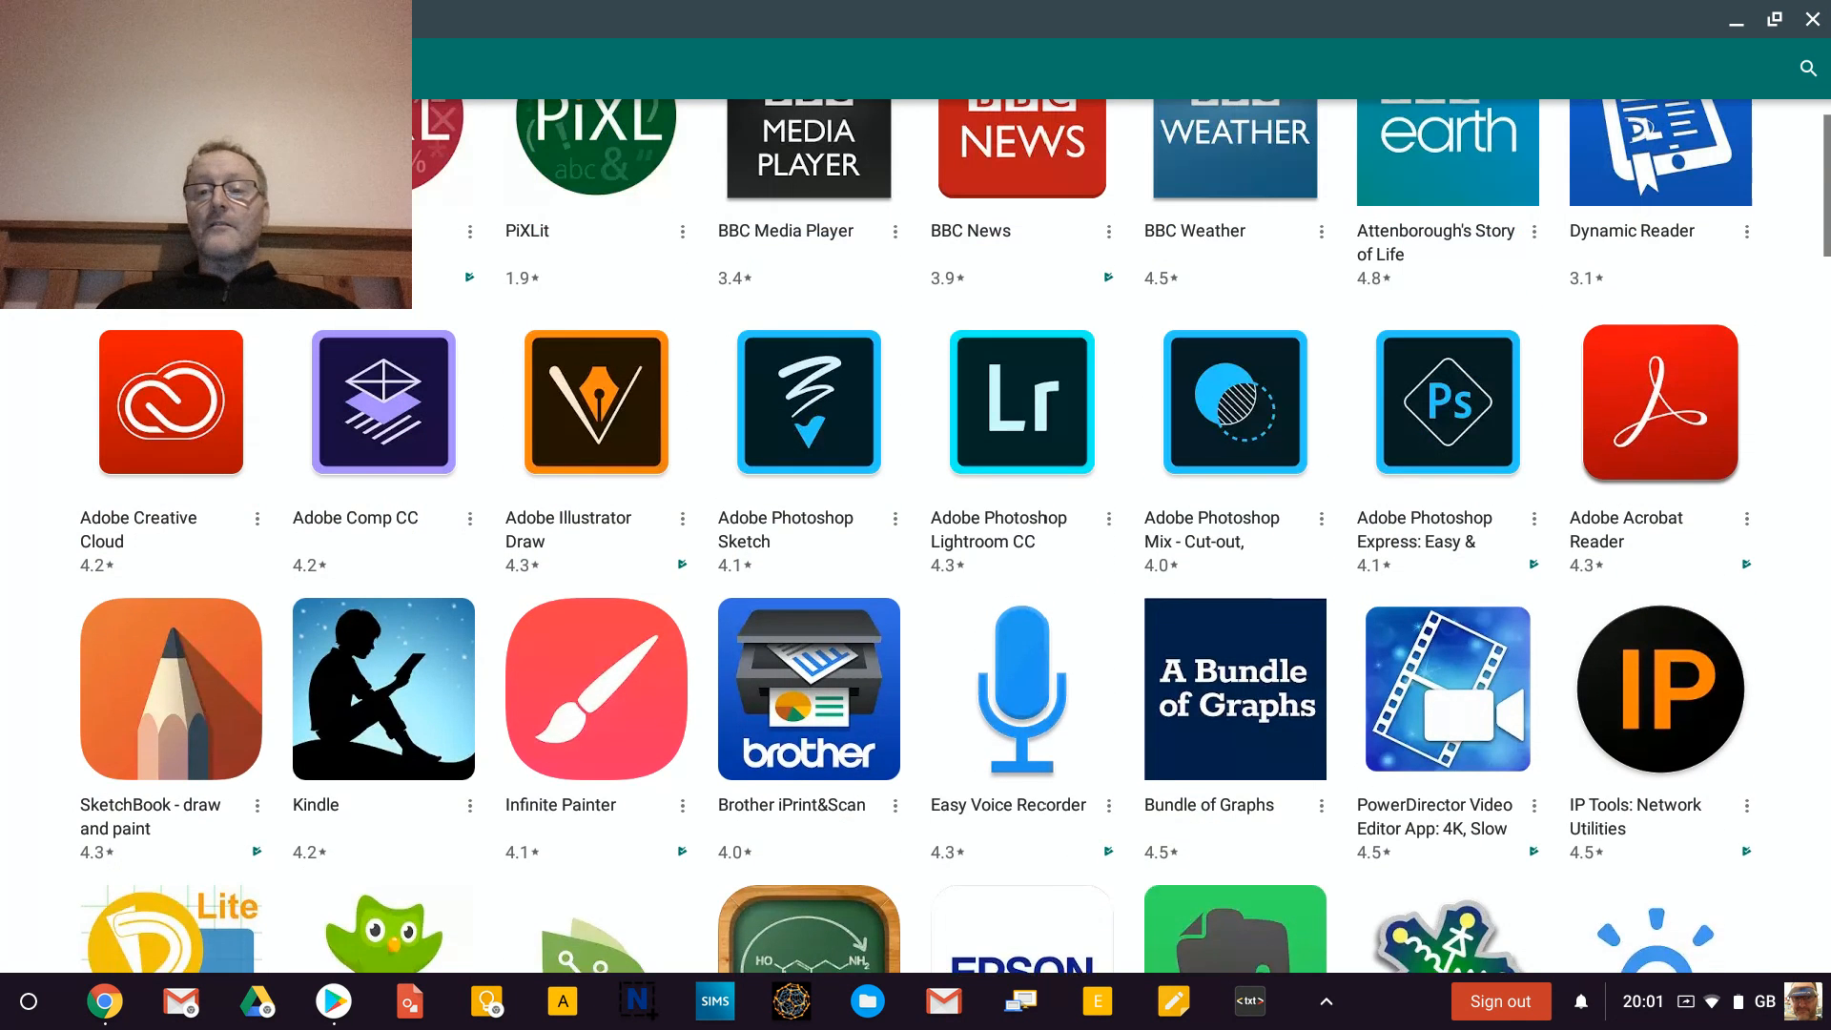
scroll("up", 3)
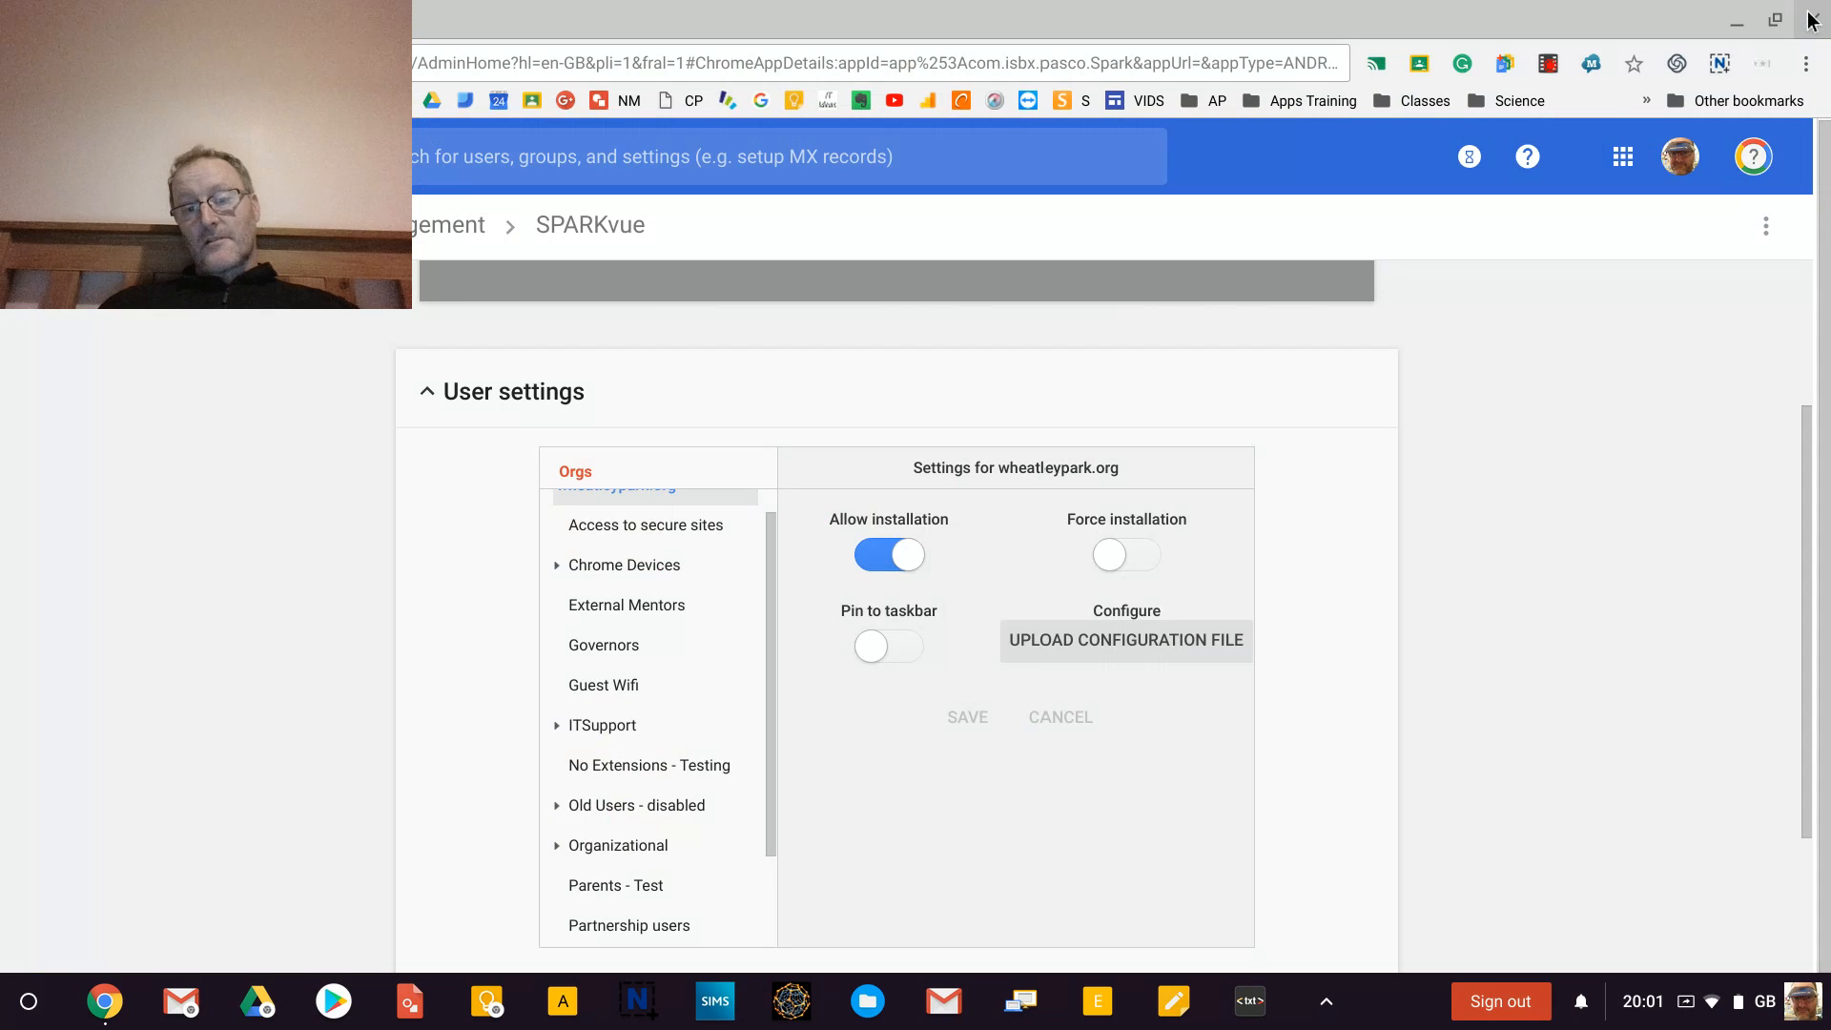
Scroll SPARKvue's User settings to review Allow installation being on for the domain.
scroll("down", 3)
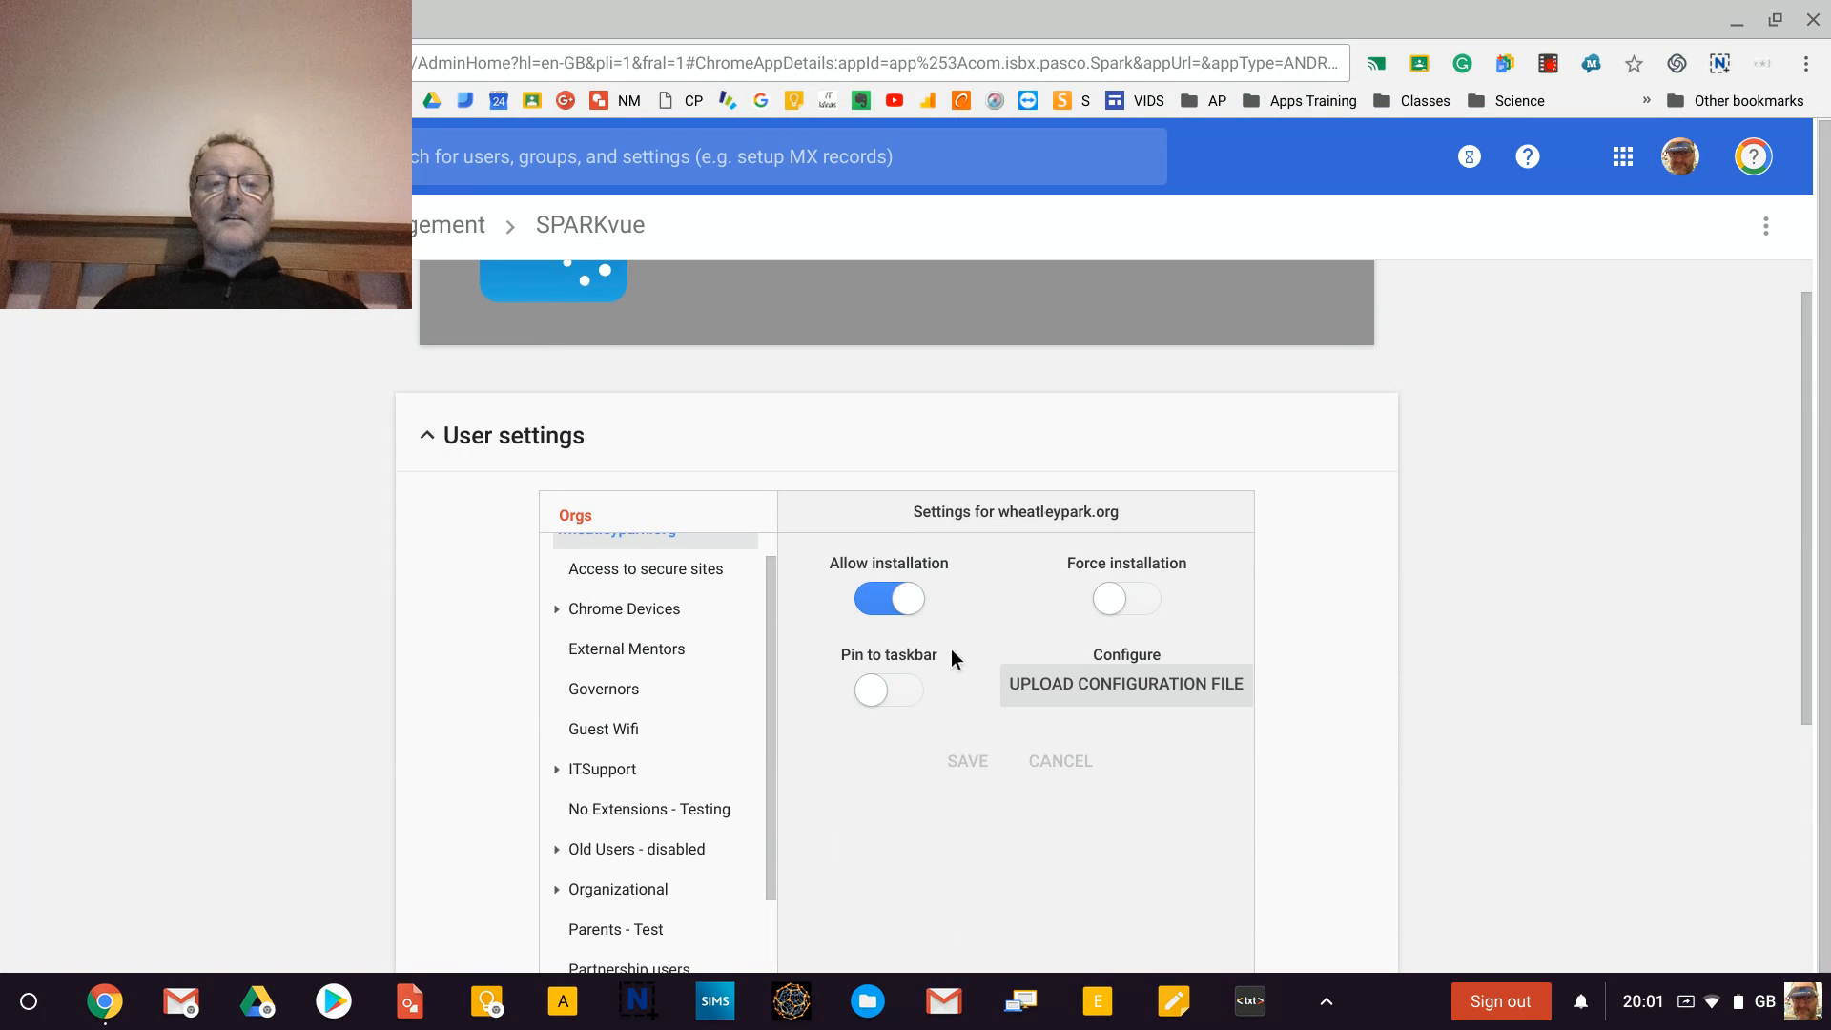
scroll("up", 3)
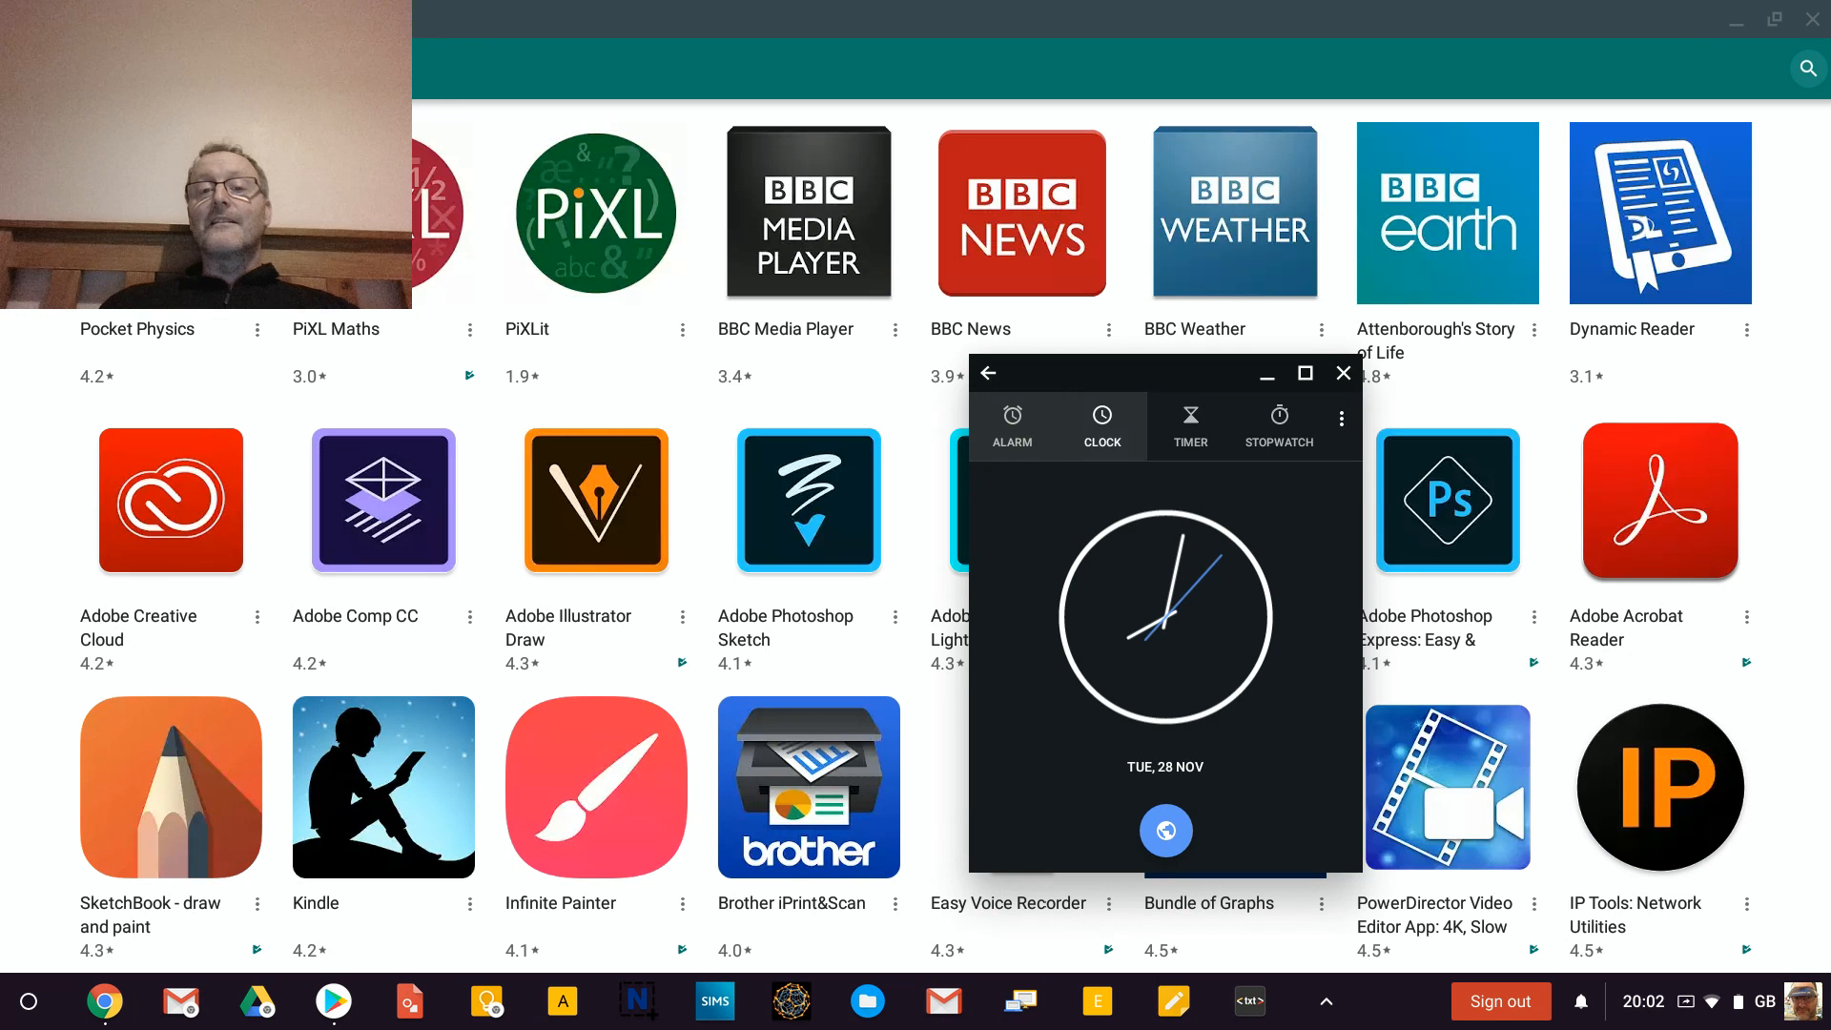
View the Clock app's countdown Timer, then close the Clock window.
left_click(1188, 423)
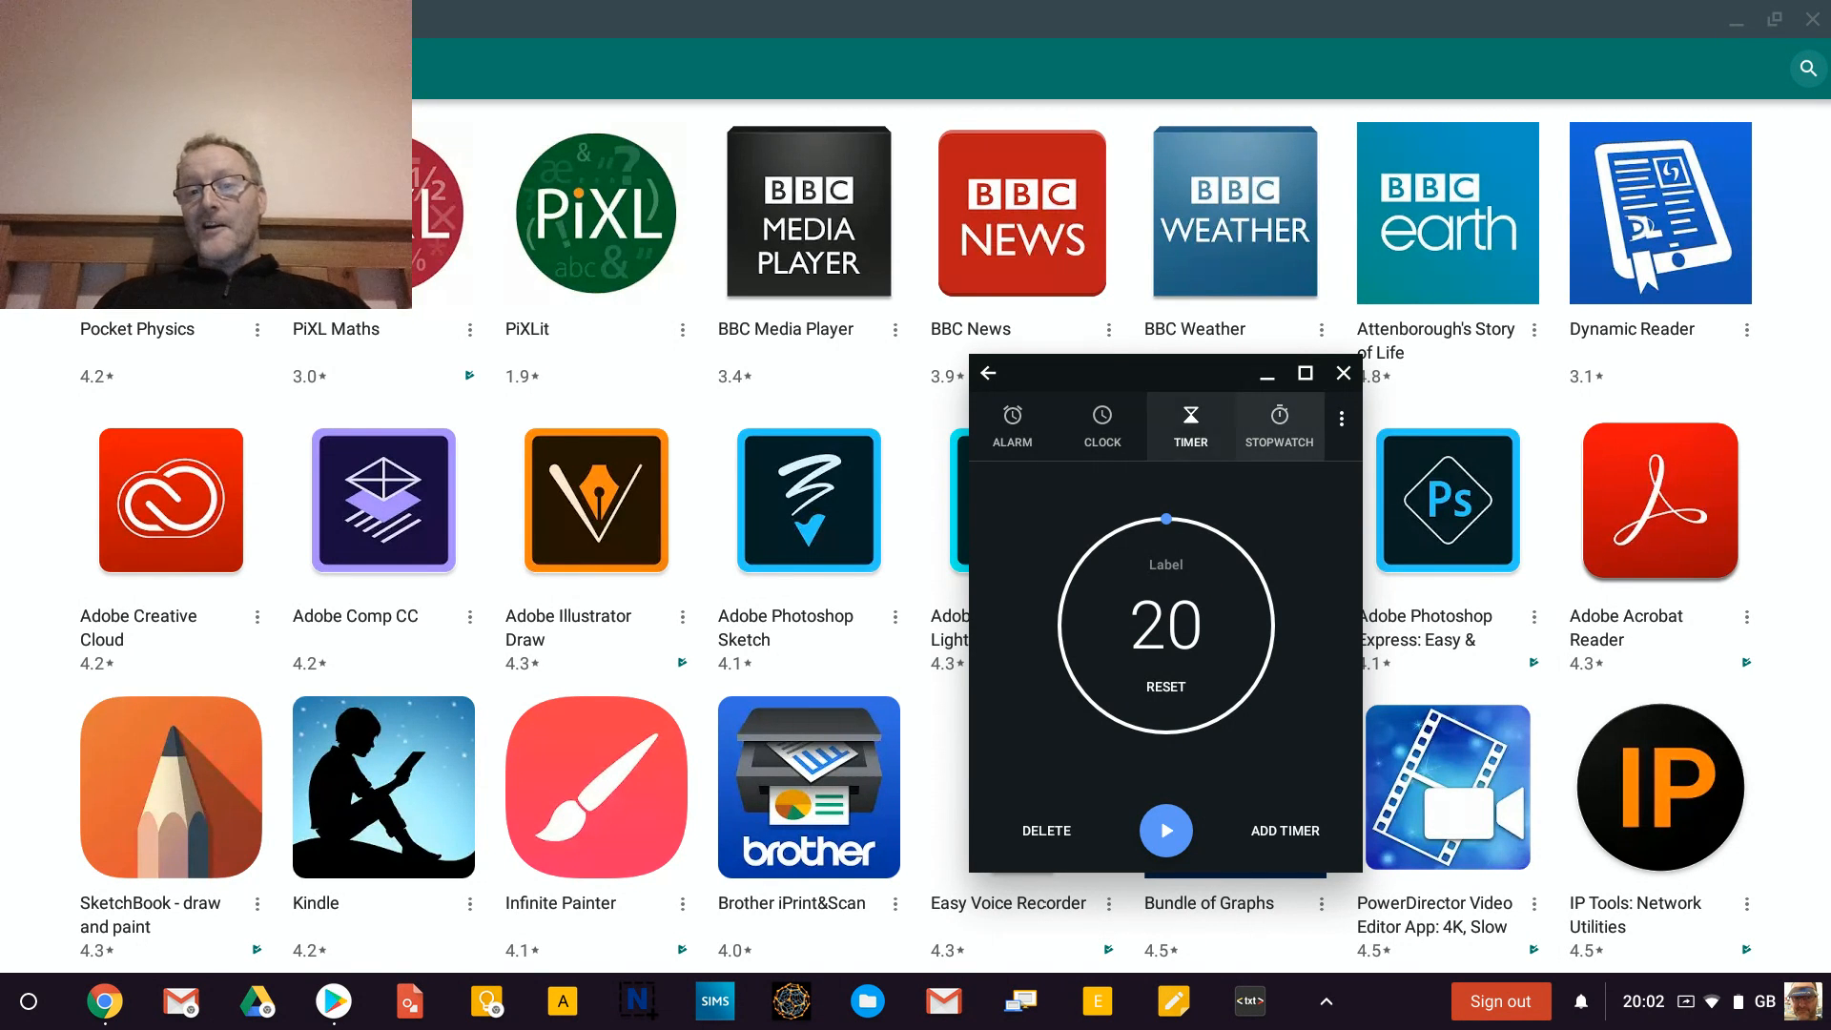
left_click(1343, 372)
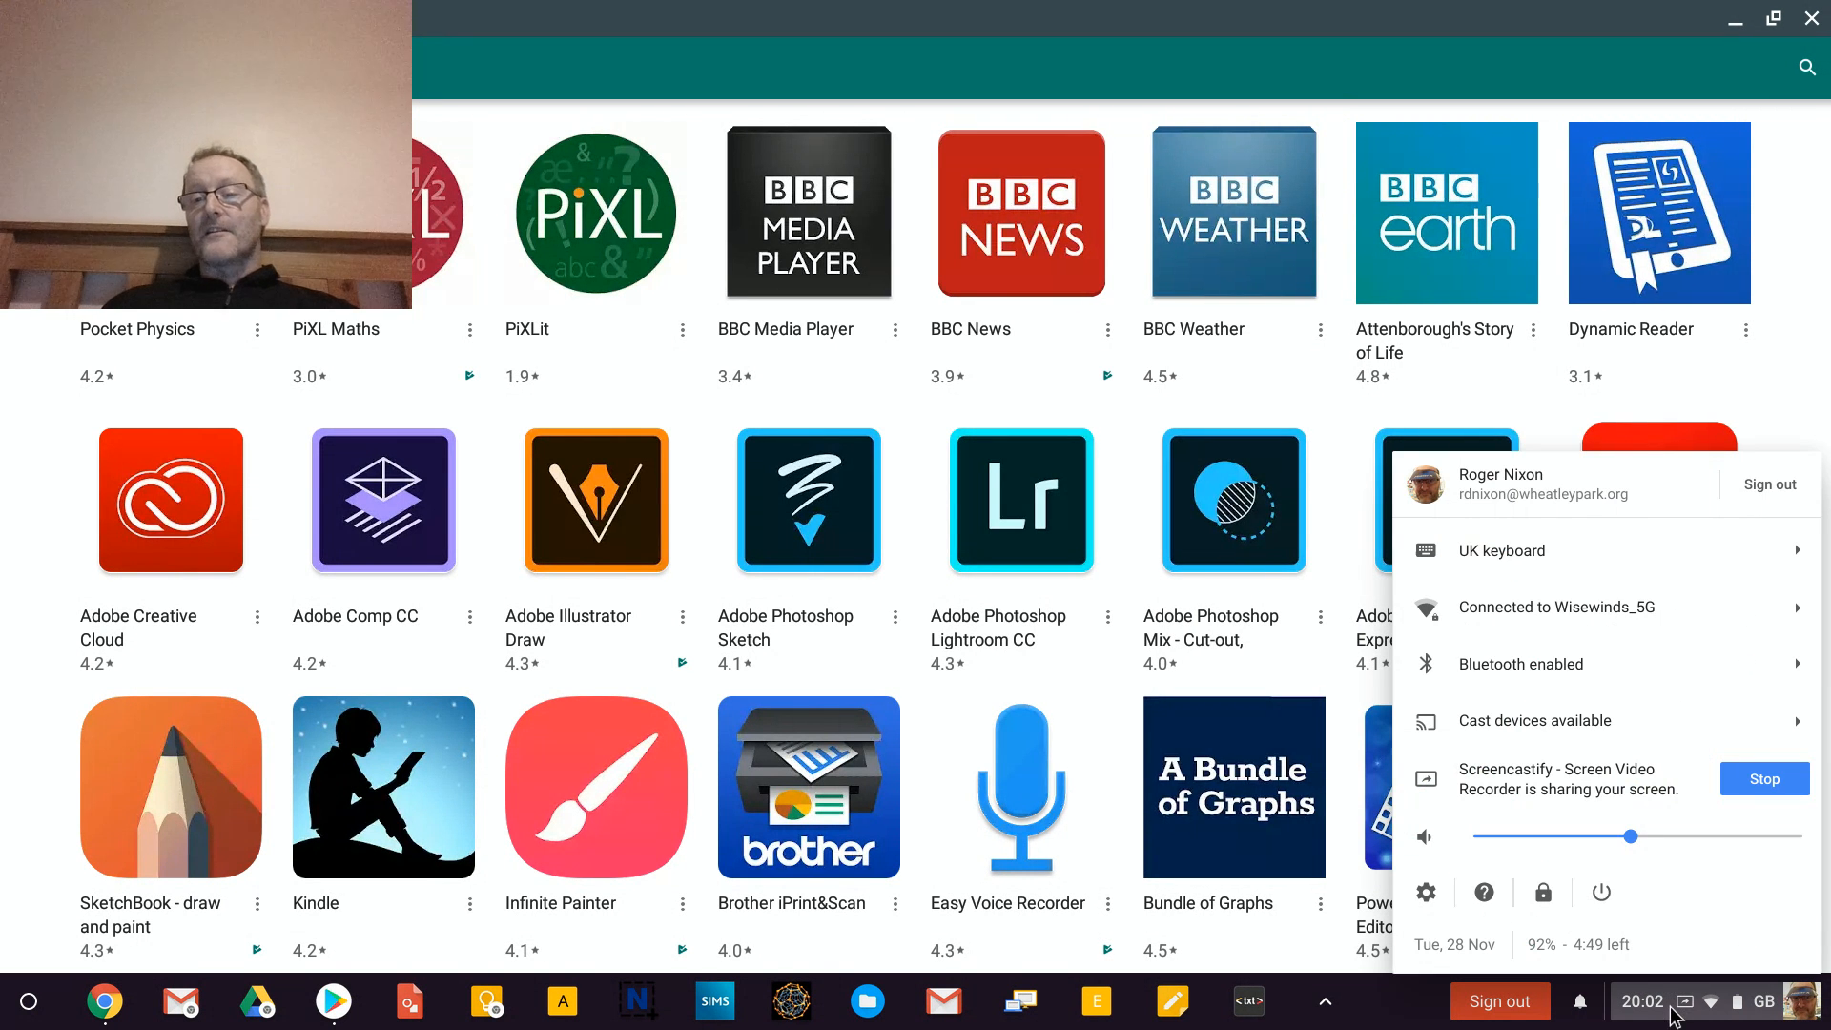
mouse_move(1715, 881)
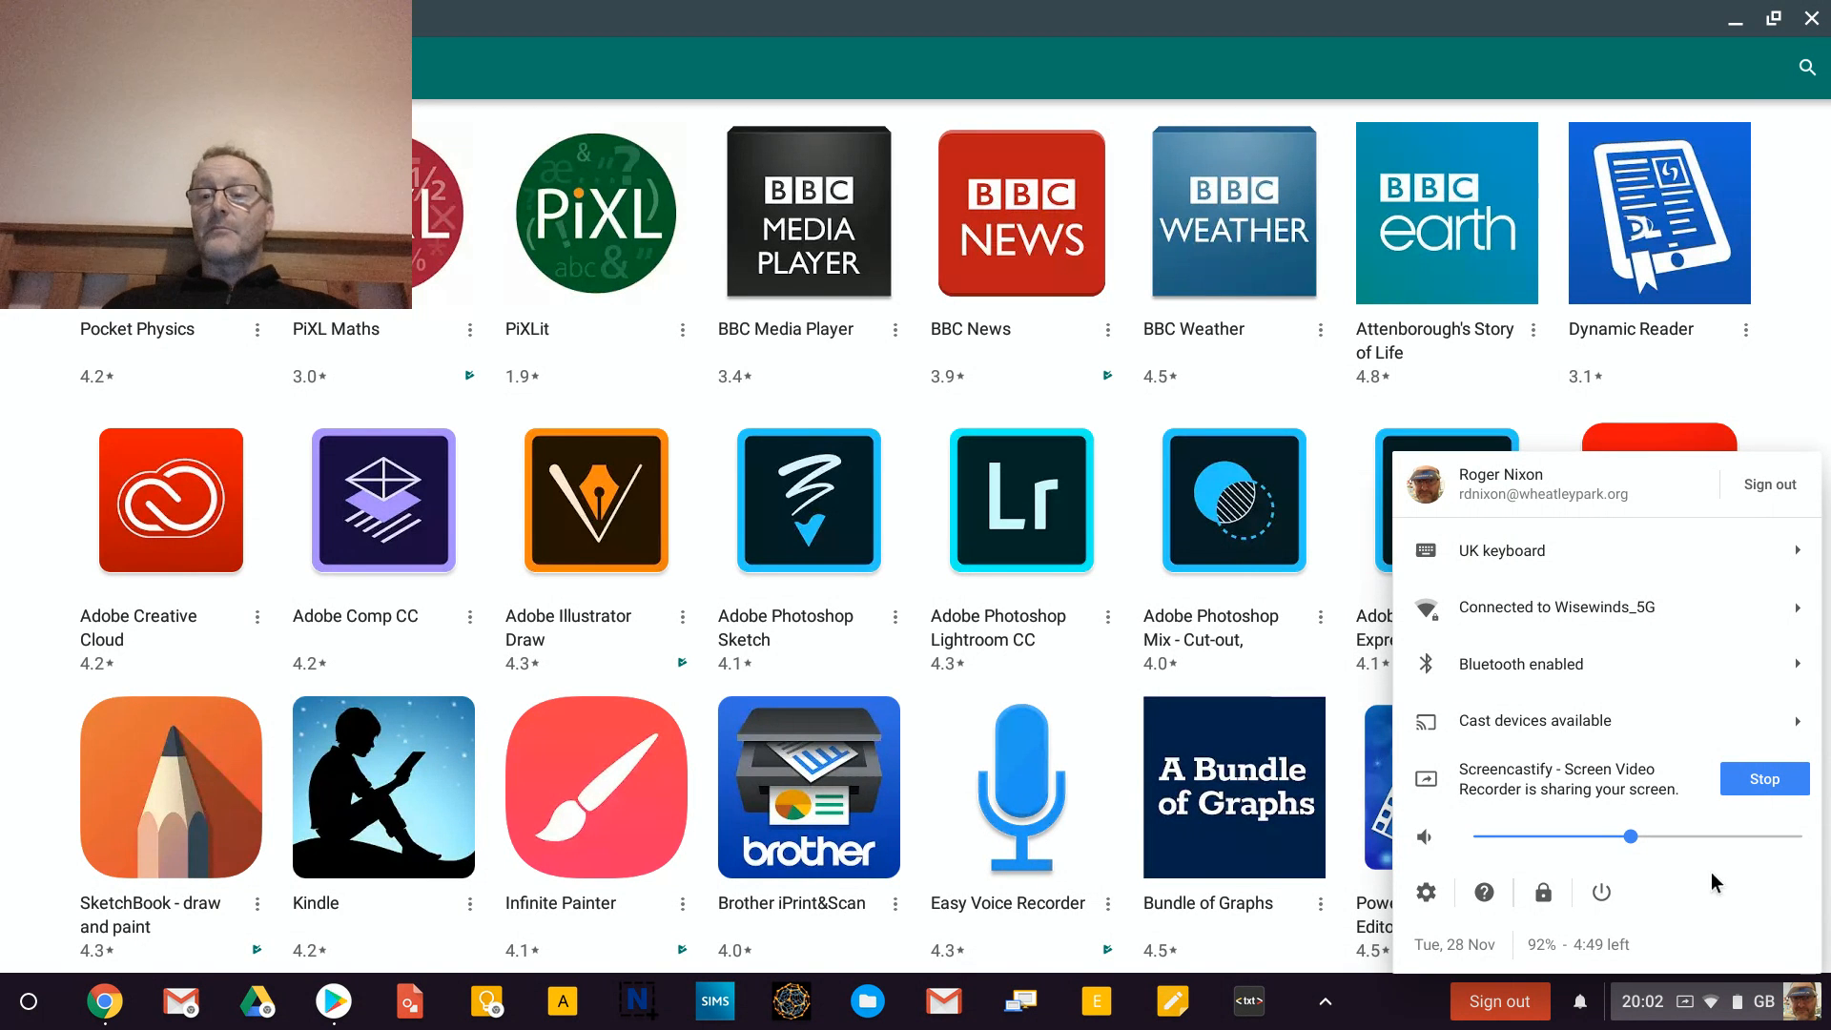
mouse_move(1763, 779)
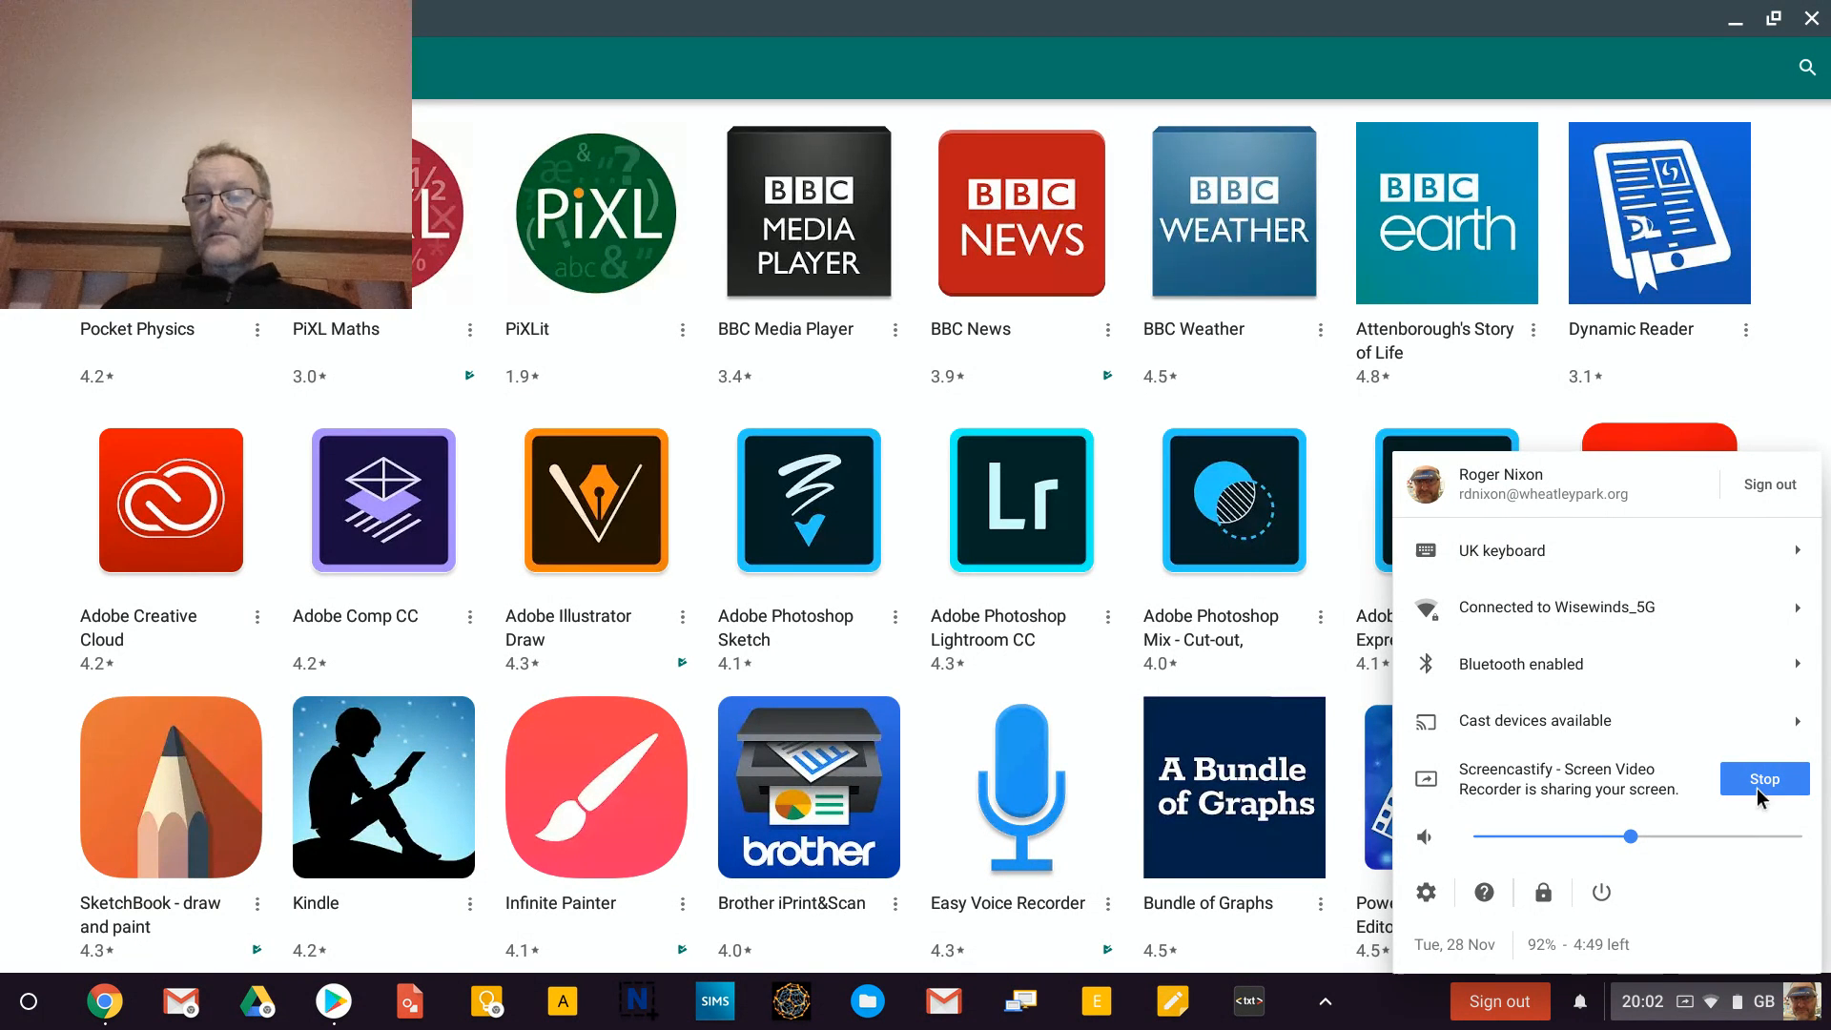